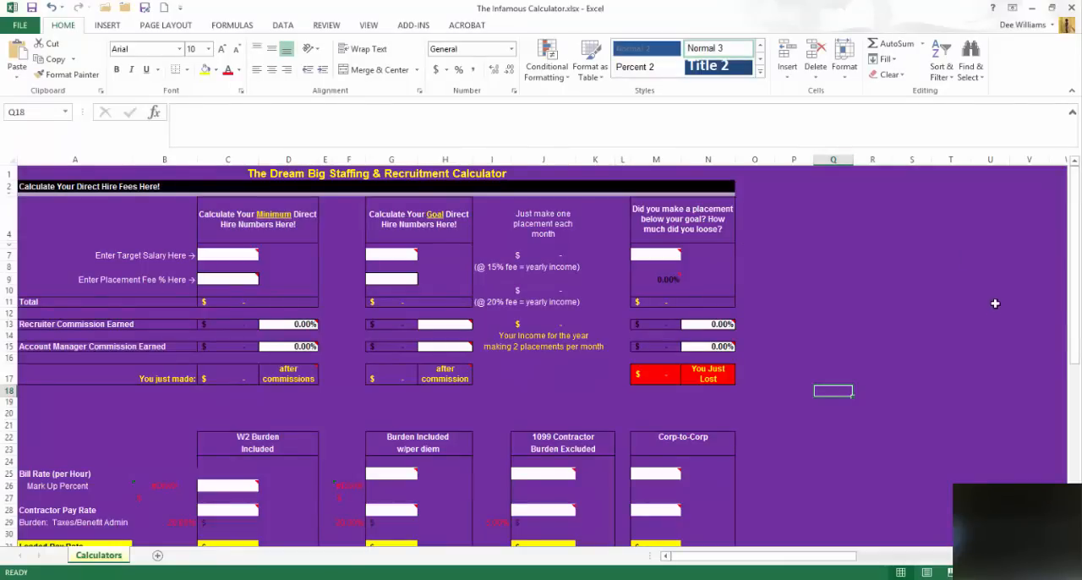
{"action": "mouse_move", "coordinate": [995, 304]}
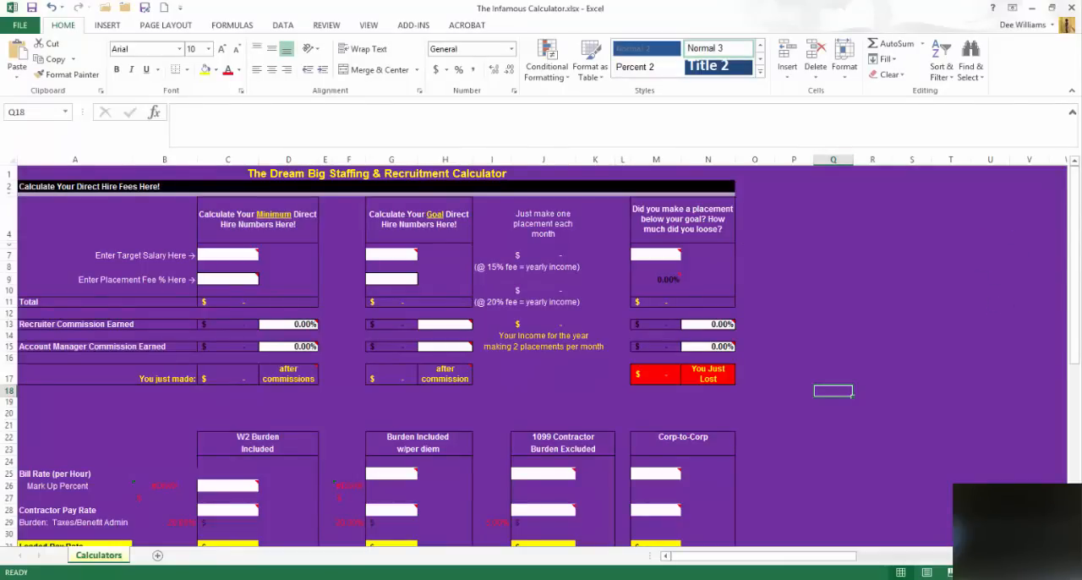
Step: Enter an $80,000 minimum target salary with a 15% placement fee
{"action": "scroll", "scroll_direction": "down", "scroll_amount": 3}
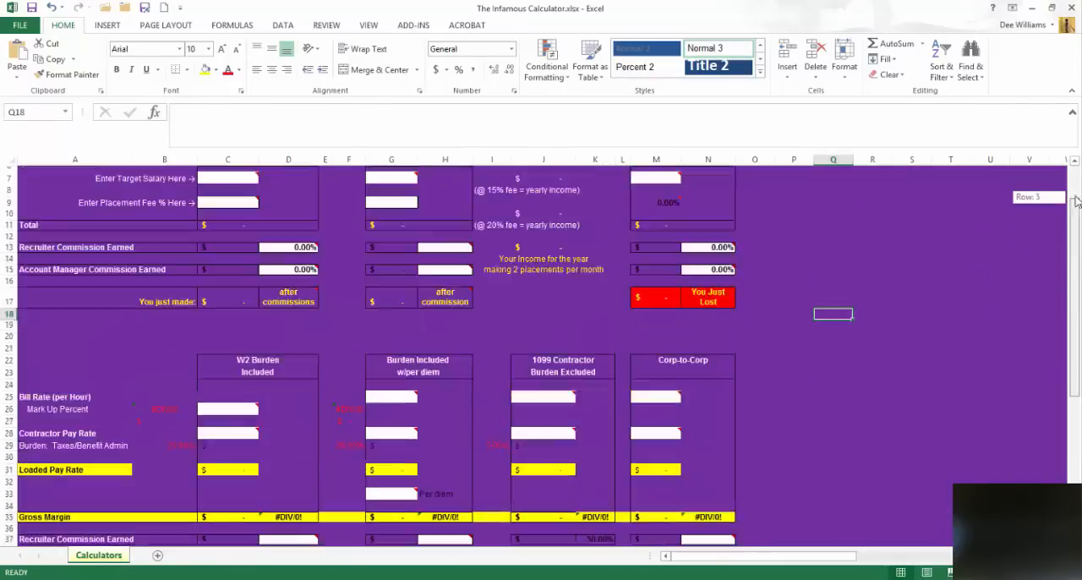
{"action": "scroll", "scroll_direction": "up", "scroll_amount": 3}
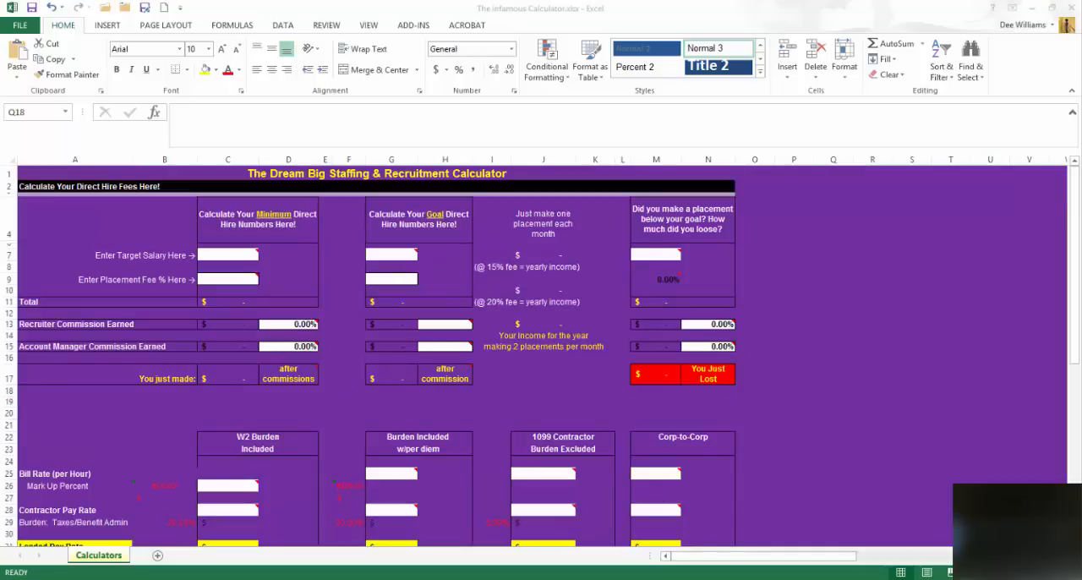
{"action": "mouse_move", "coordinate": [526, 419]}
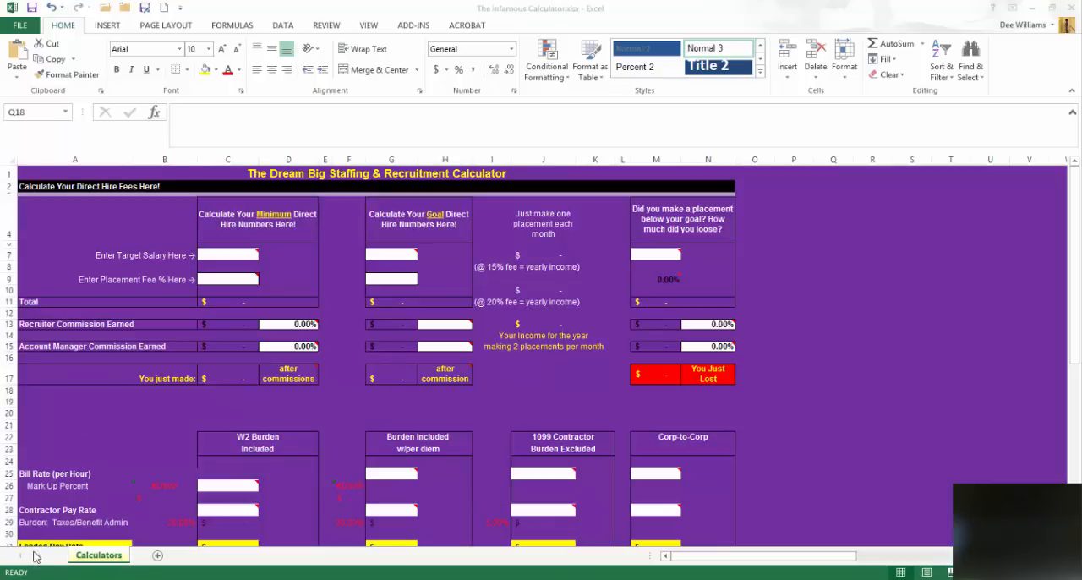
{"action": "mouse_move", "coordinate": [665, 303]}
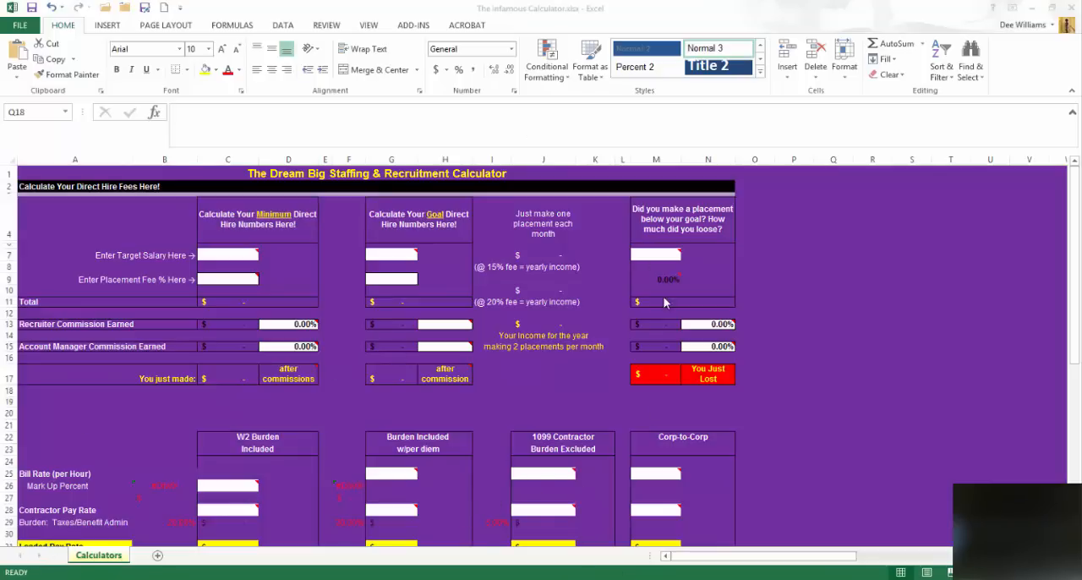
{"action": "mouse_move", "coordinate": [652, 392]}
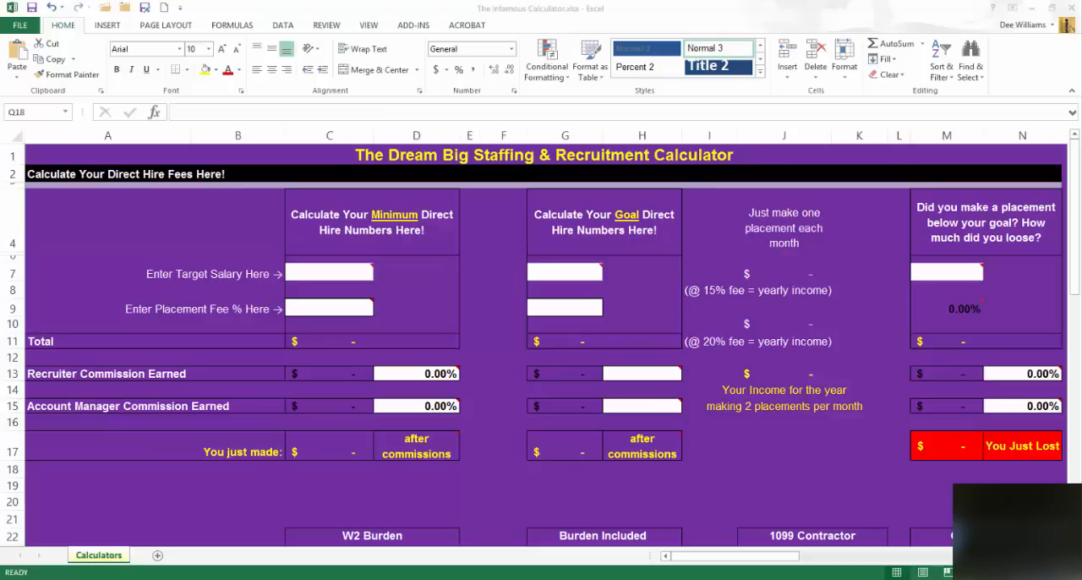
{"action": "mouse_move", "coordinate": [169, 230]}
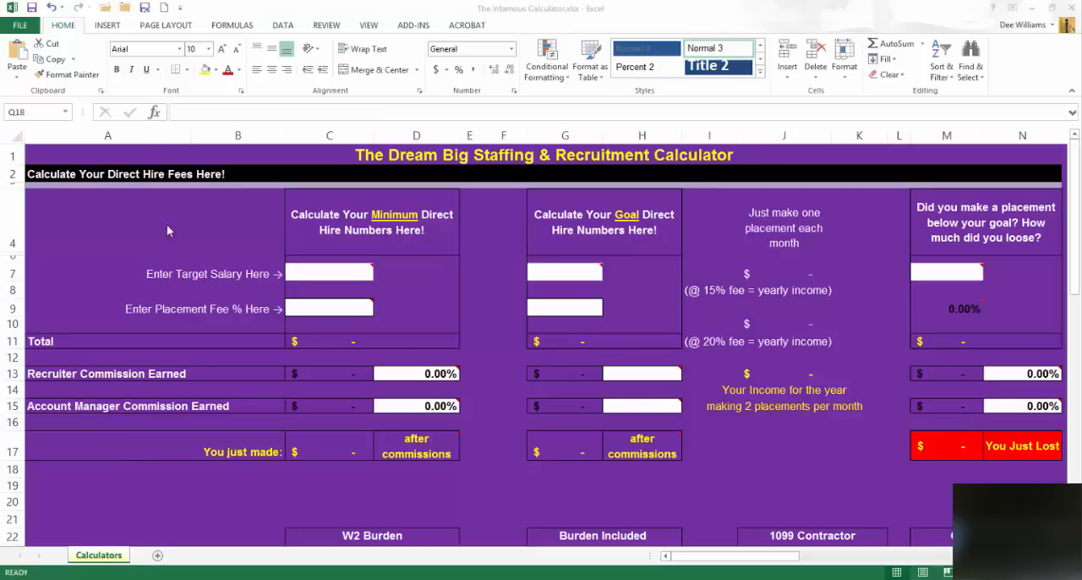
{"action": "mouse_move", "coordinate": [538, 426]}
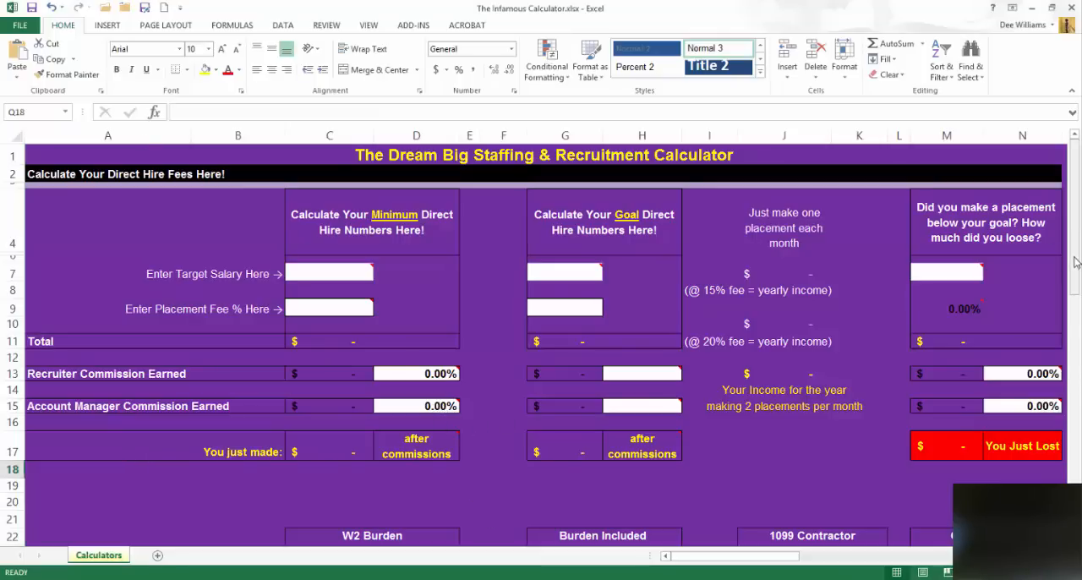
{"action": "left_click", "coordinate": [329, 277]}
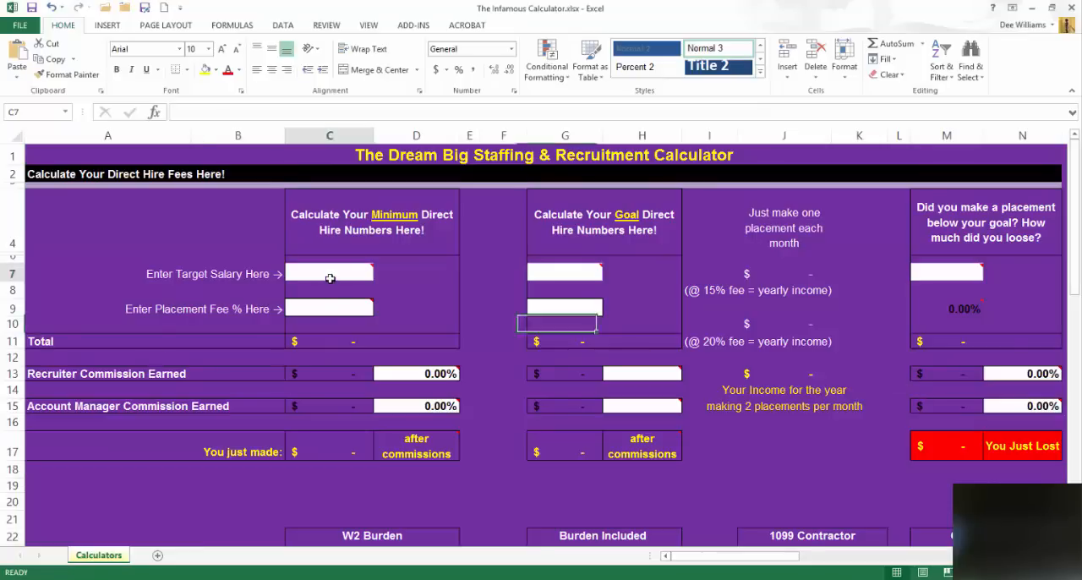
{"action": "left_click", "coordinate": [328, 272]}
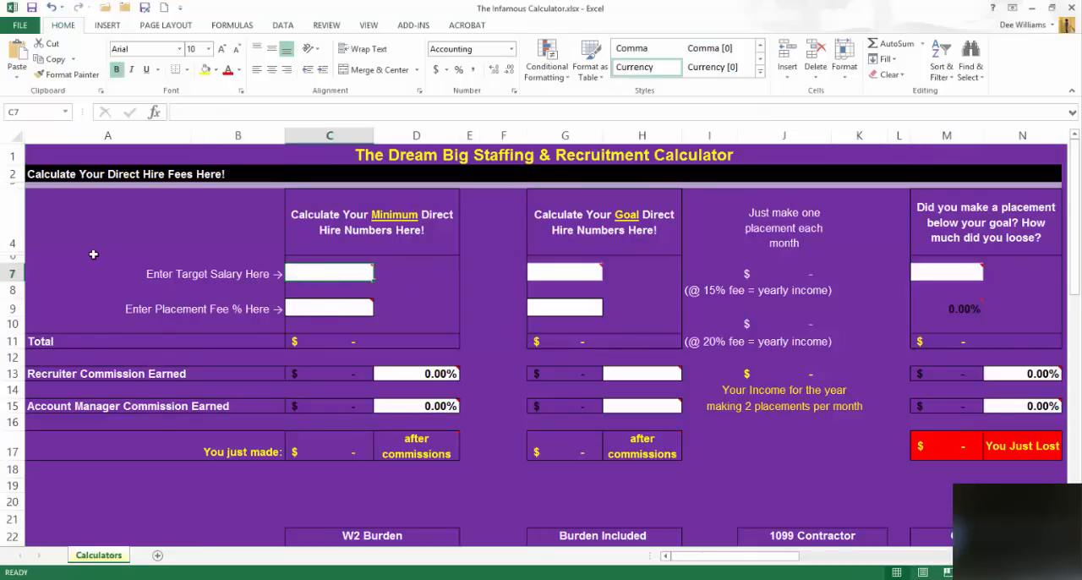
{"action": "type", "text": "80000"}
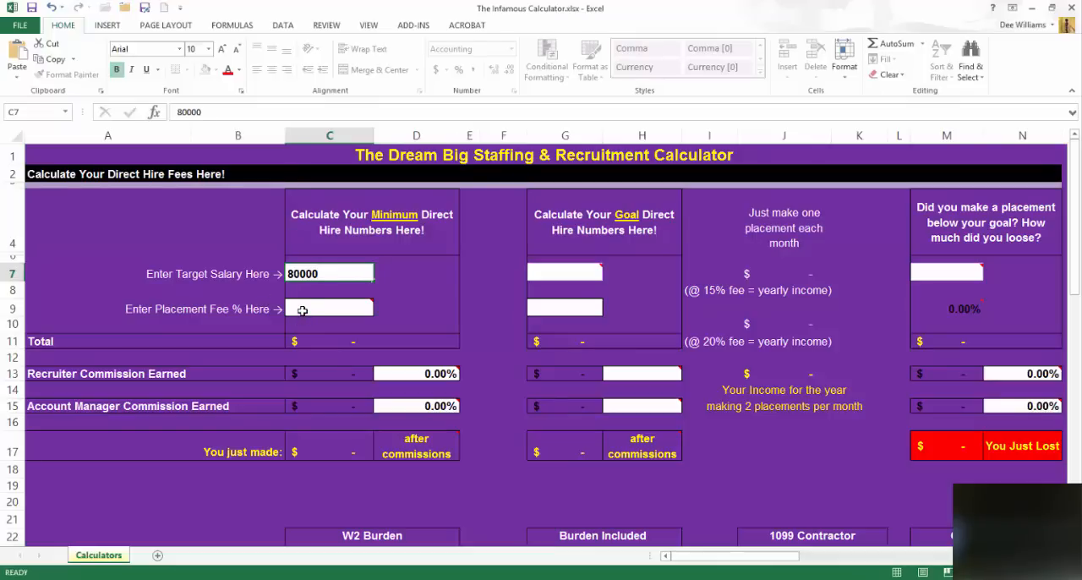
{"action": "type", "text": "15%"}
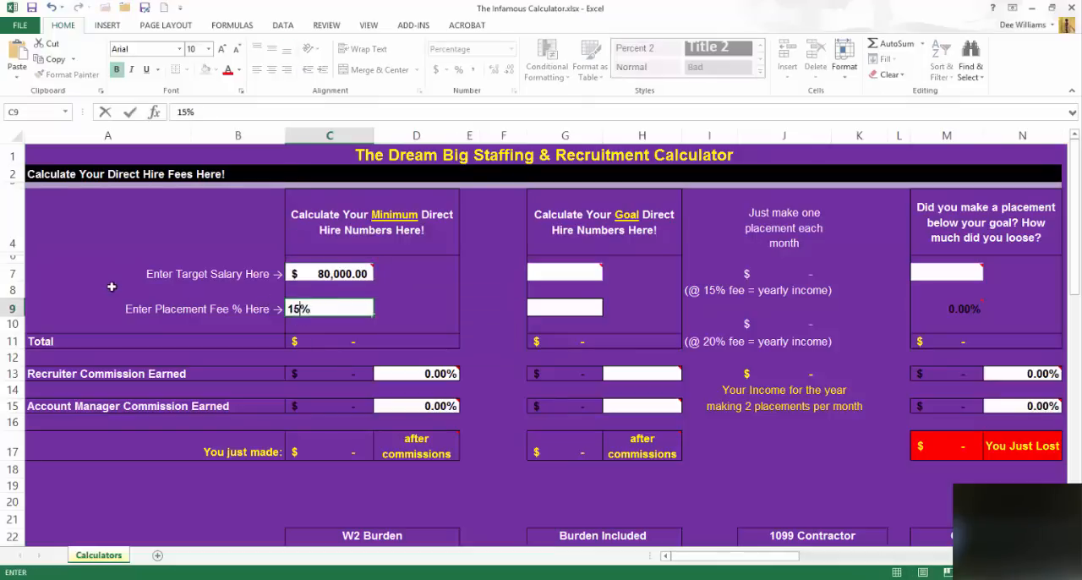
{"action": "key", "text": "Return"}
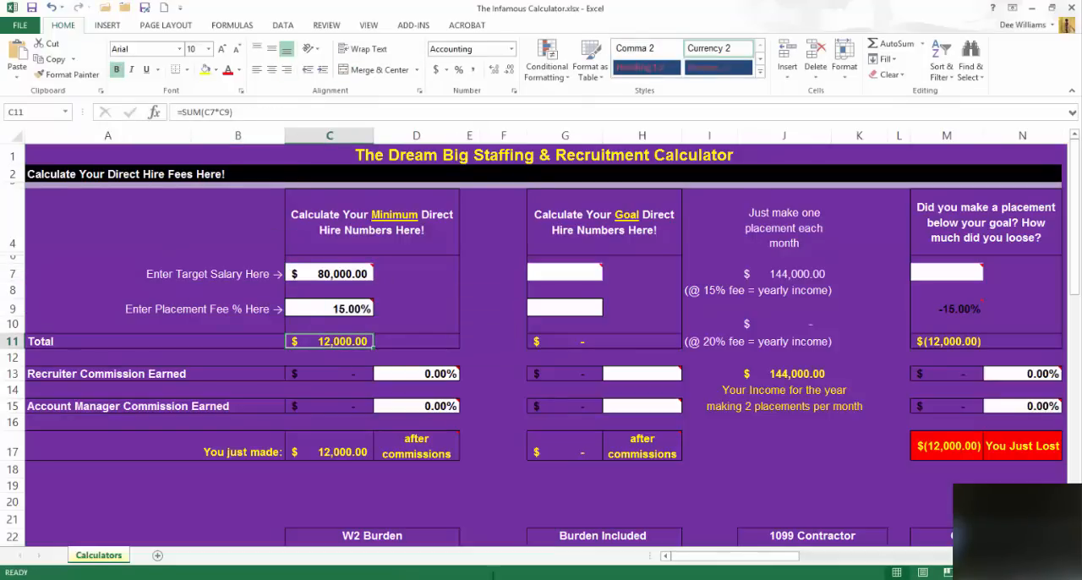
Step: Enter the 20% goal placement fee for the $80,000 goal salary
{"action": "left_click", "coordinate": [565, 272]}
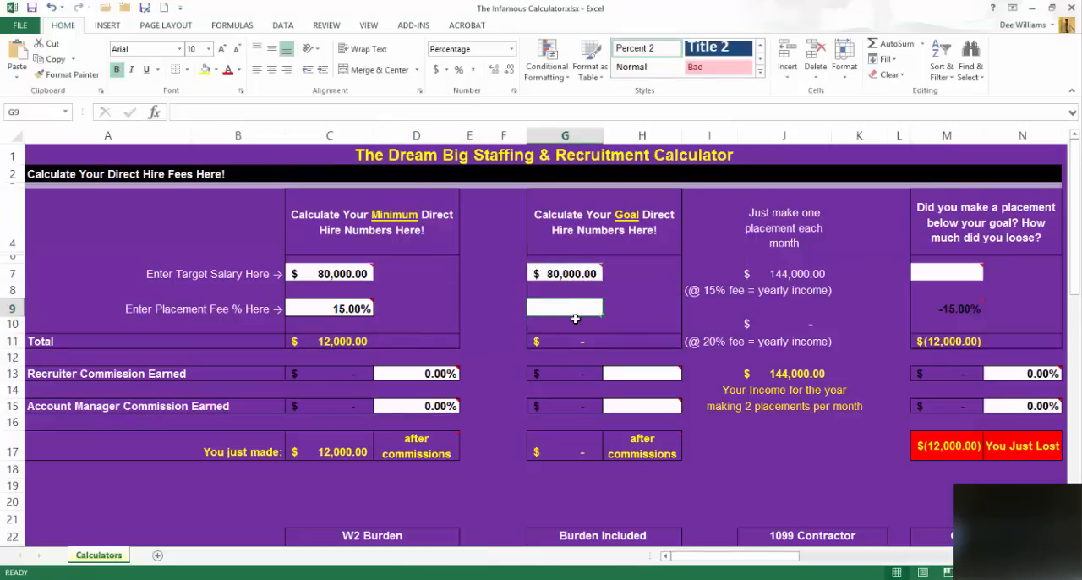
{"action": "type", "text": "20%"}
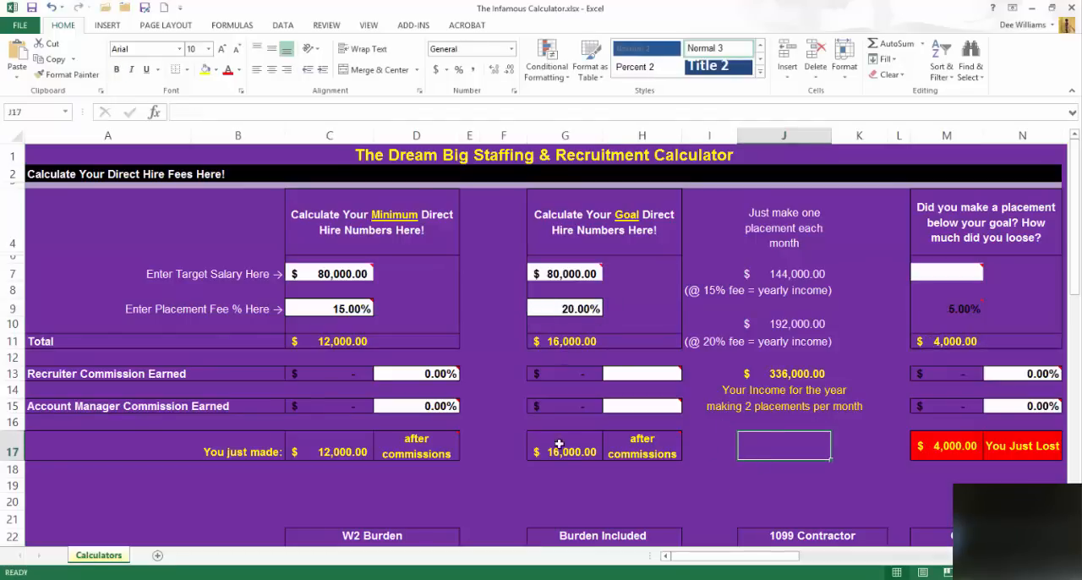
{"action": "mouse_move", "coordinate": [551, 516]}
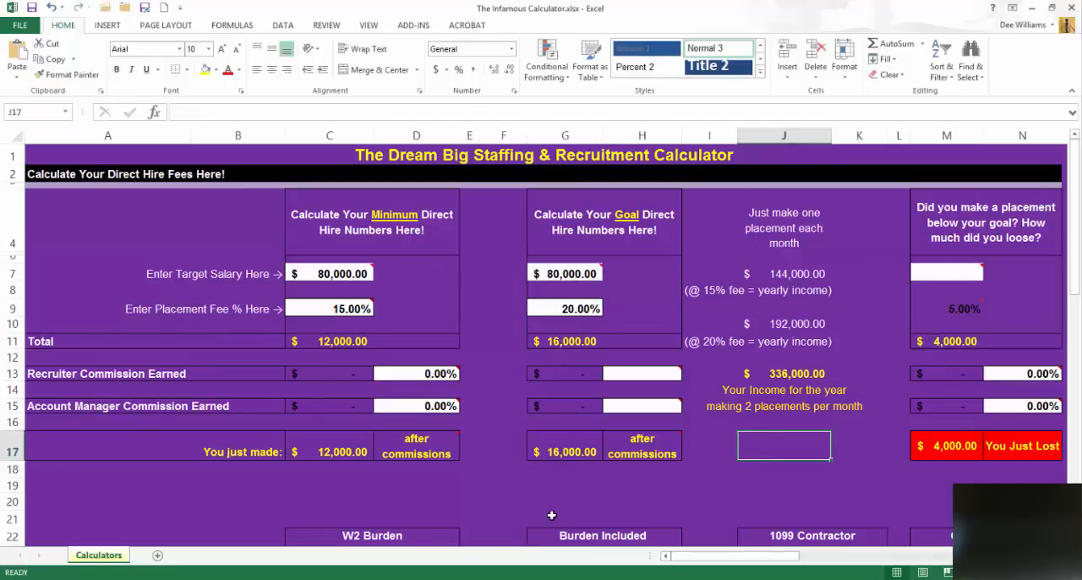
{"action": "mouse_move", "coordinate": [902, 200]}
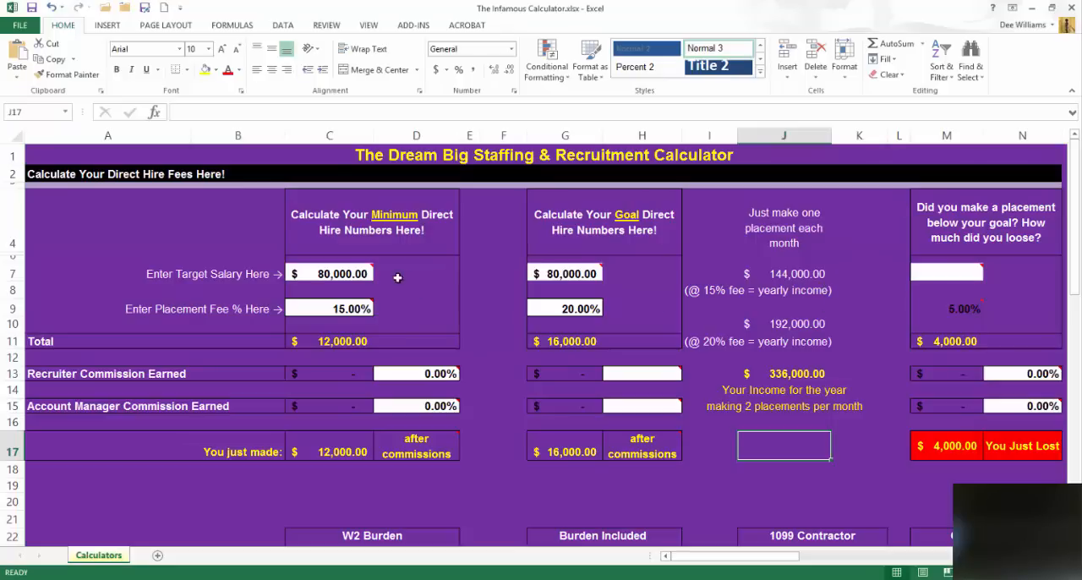
{"action": "mouse_move", "coordinate": [329, 274]}
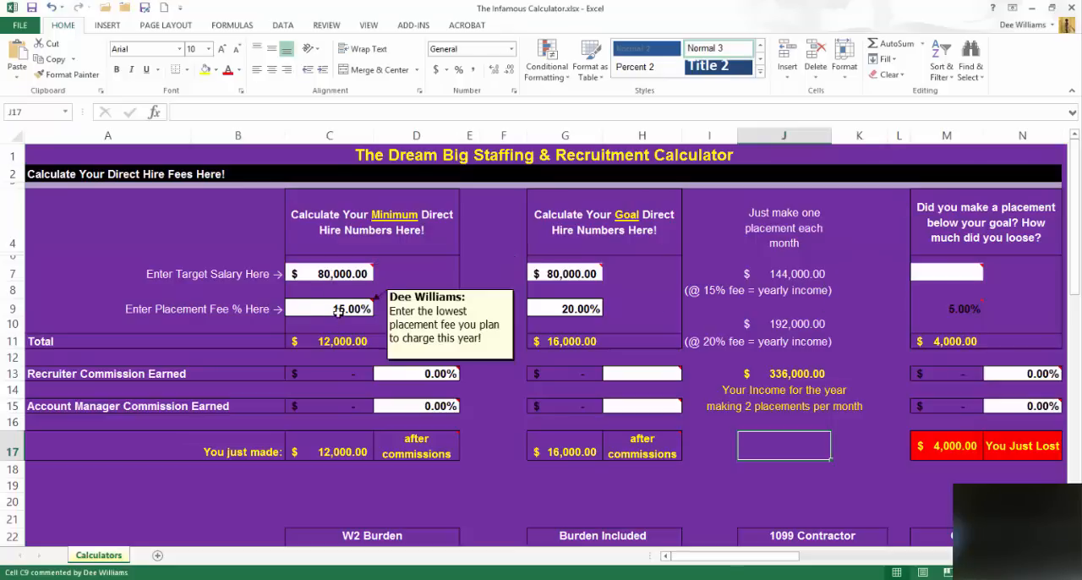
{"action": "left_click", "coordinate": [784, 289]}
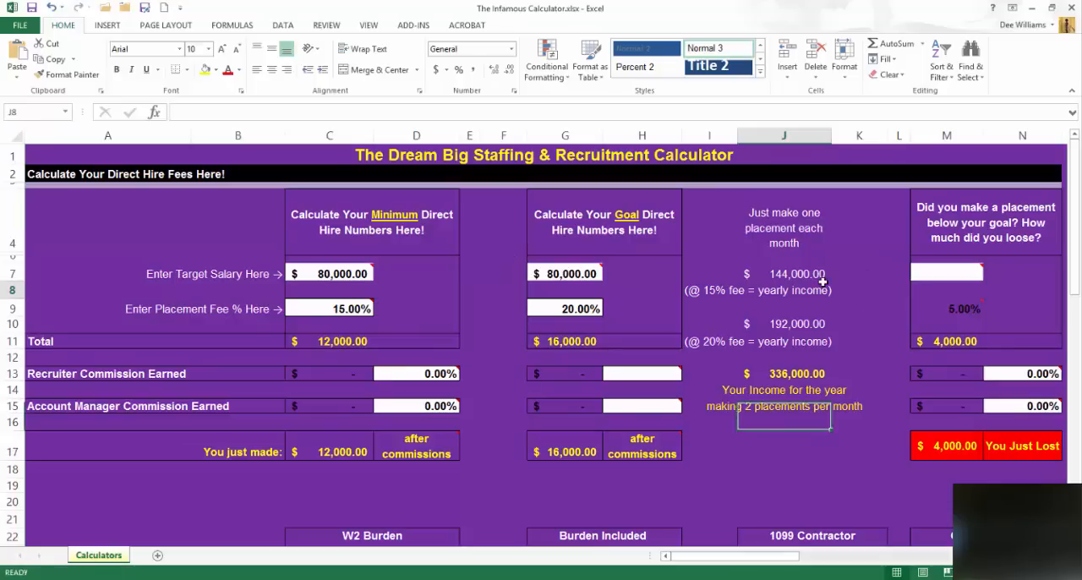
{"action": "left_click", "coordinate": [783, 273]}
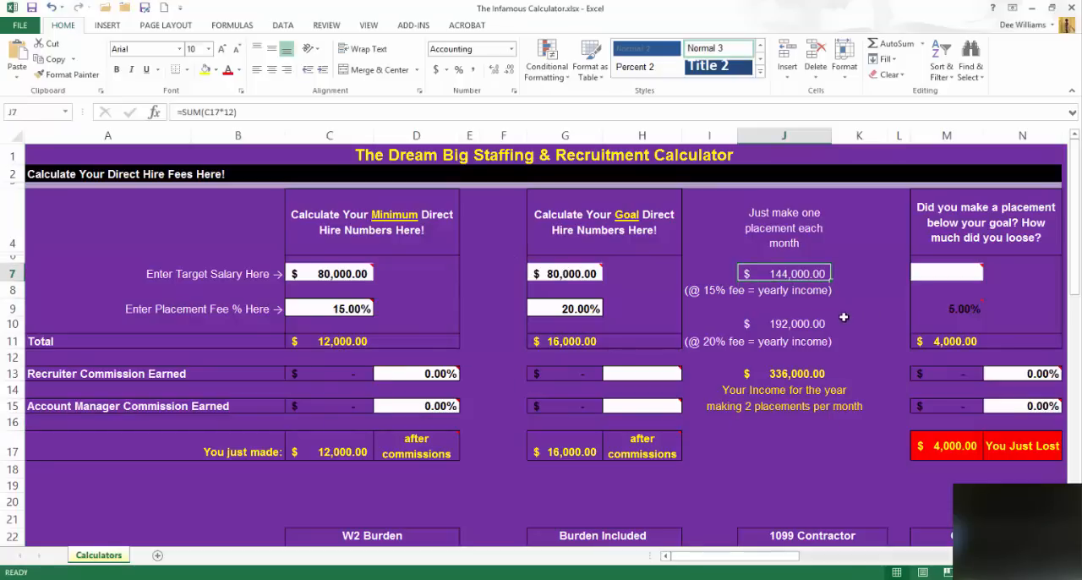
{"action": "mouse_move", "coordinate": [782, 284]}
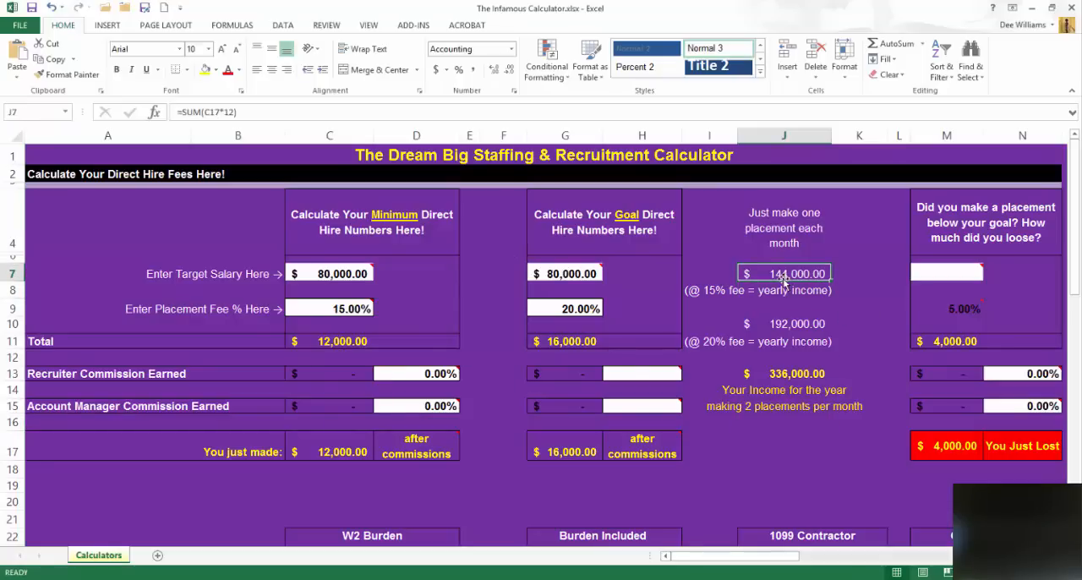
{"action": "mouse_move", "coordinate": [565, 272]}
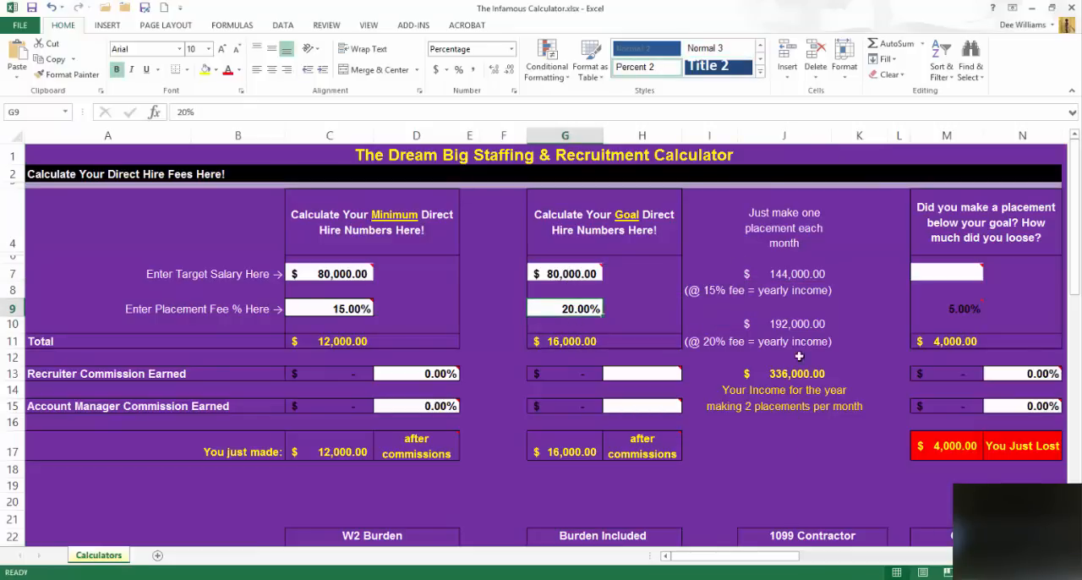
{"action": "left_click", "coordinate": [784, 324]}
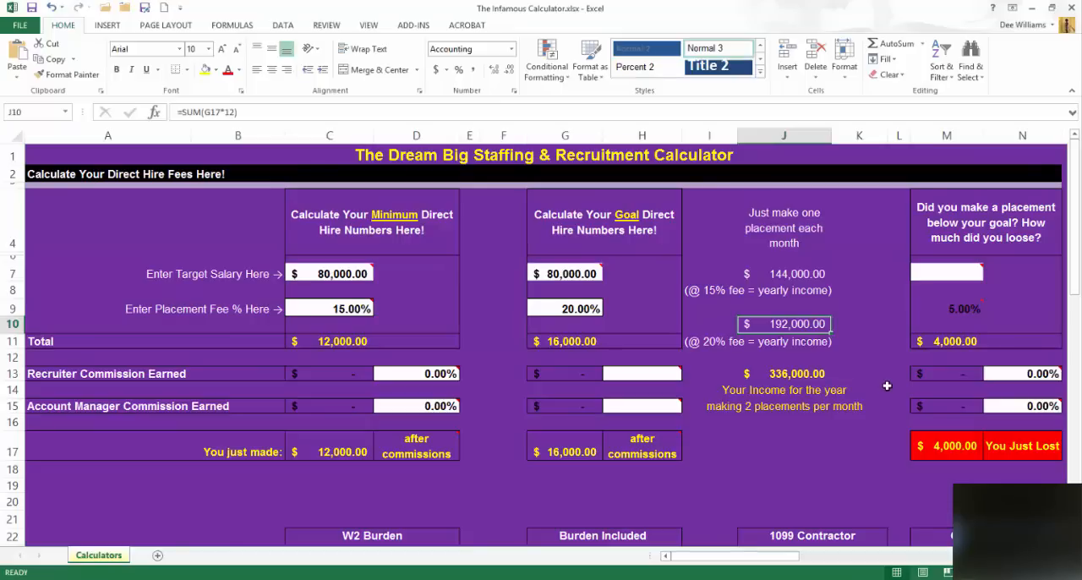
{"action": "mouse_move", "coordinate": [805, 374]}
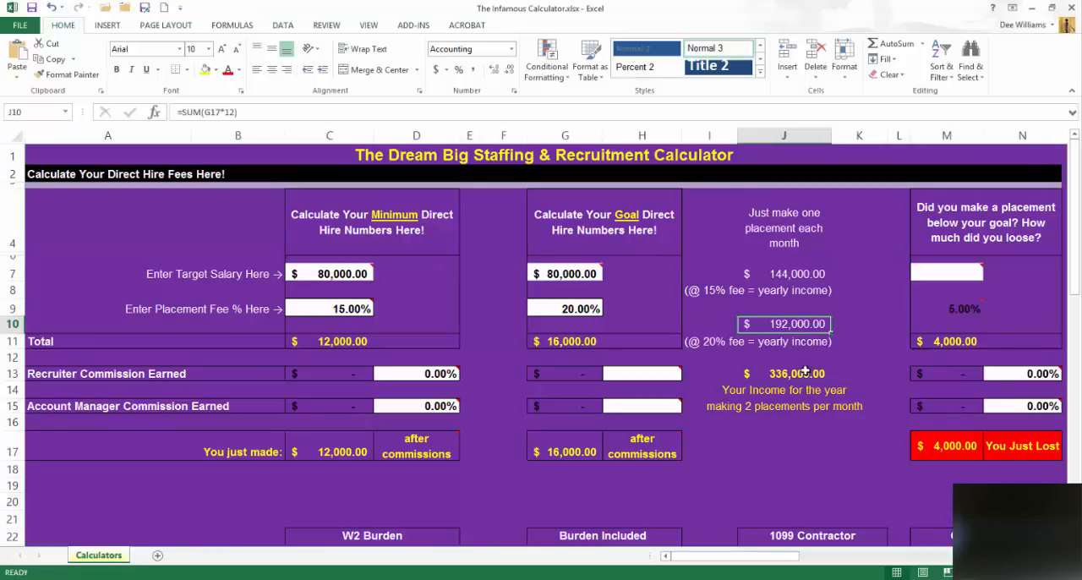
{"action": "mouse_move", "coordinate": [829, 389]}
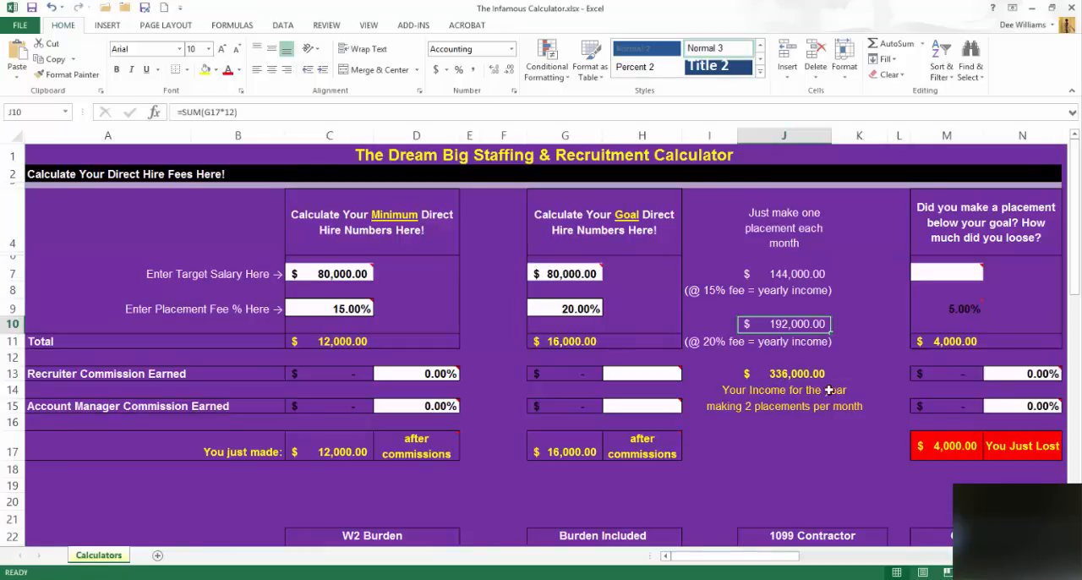
{"action": "mouse_move", "coordinate": [832, 430]}
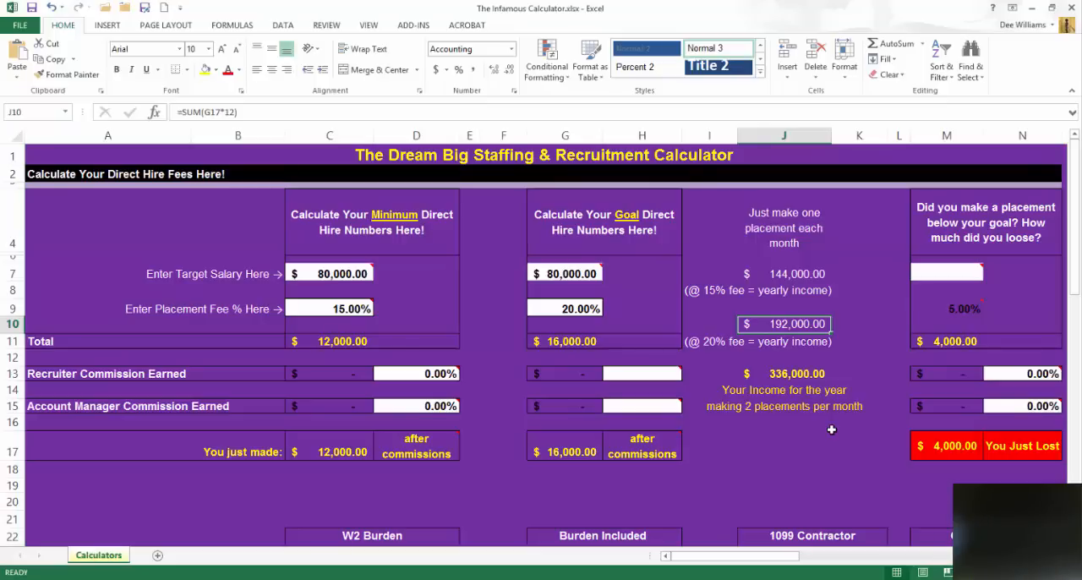
{"action": "mouse_move", "coordinate": [710, 328]}
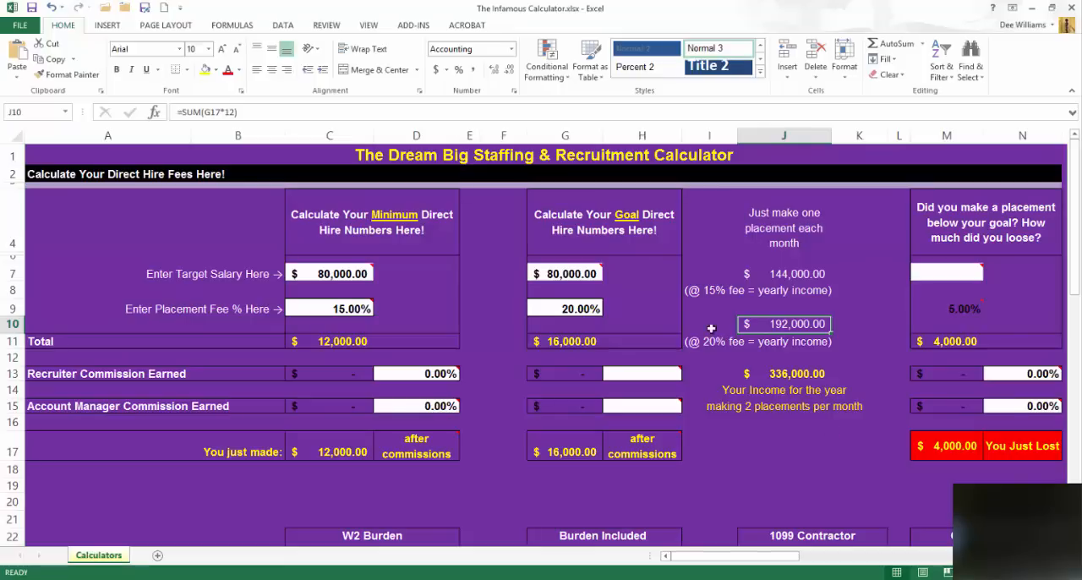
{"action": "mouse_move", "coordinate": [503, 294]}
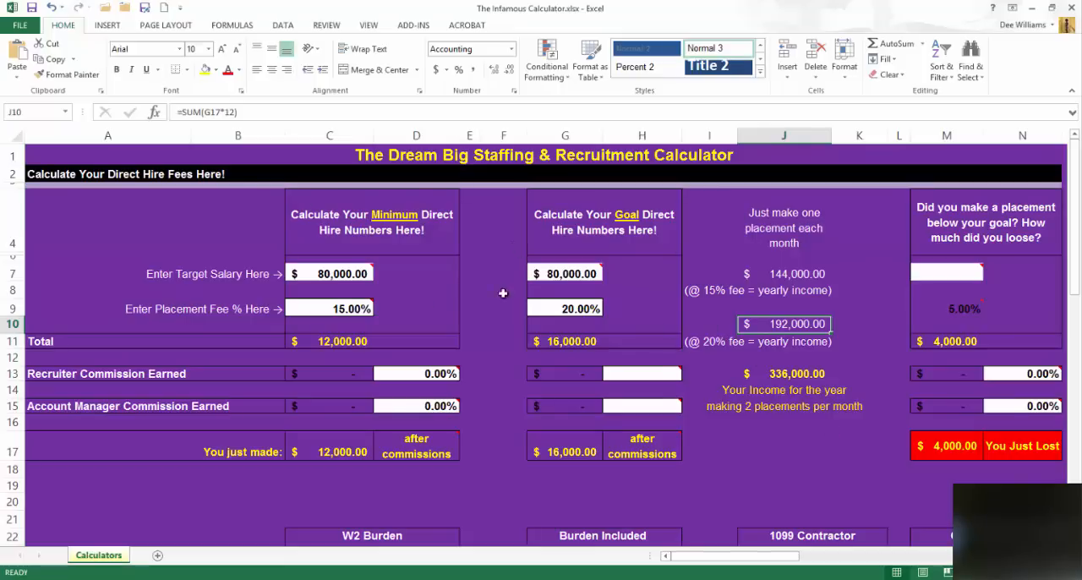
Step: Change the target salary to 60,000 so the 20% goal total becomes $12,000
{"action": "left_click", "coordinate": [329, 274]}
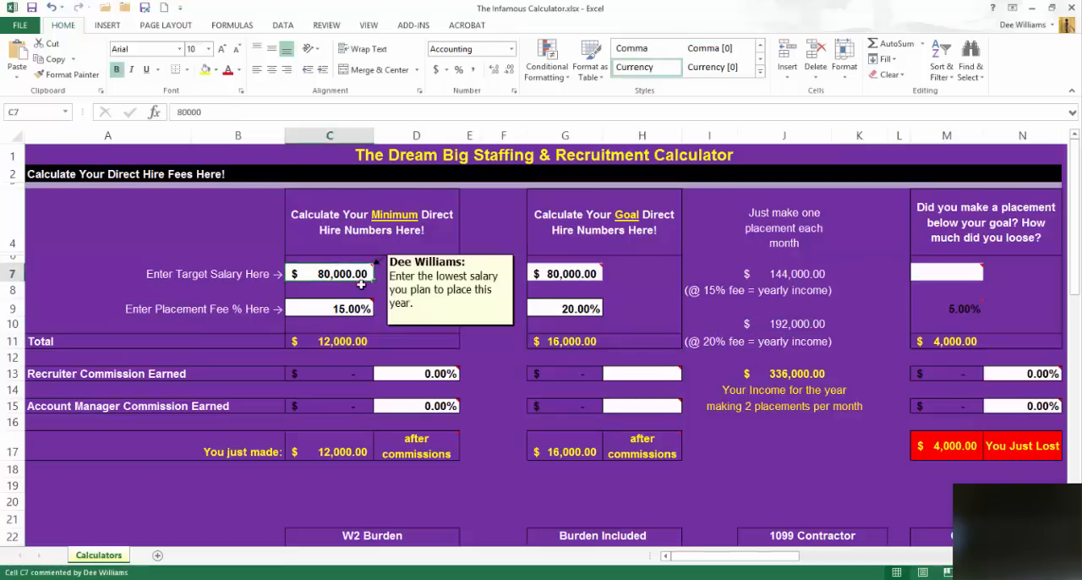
{"action": "type", "text": "60000"}
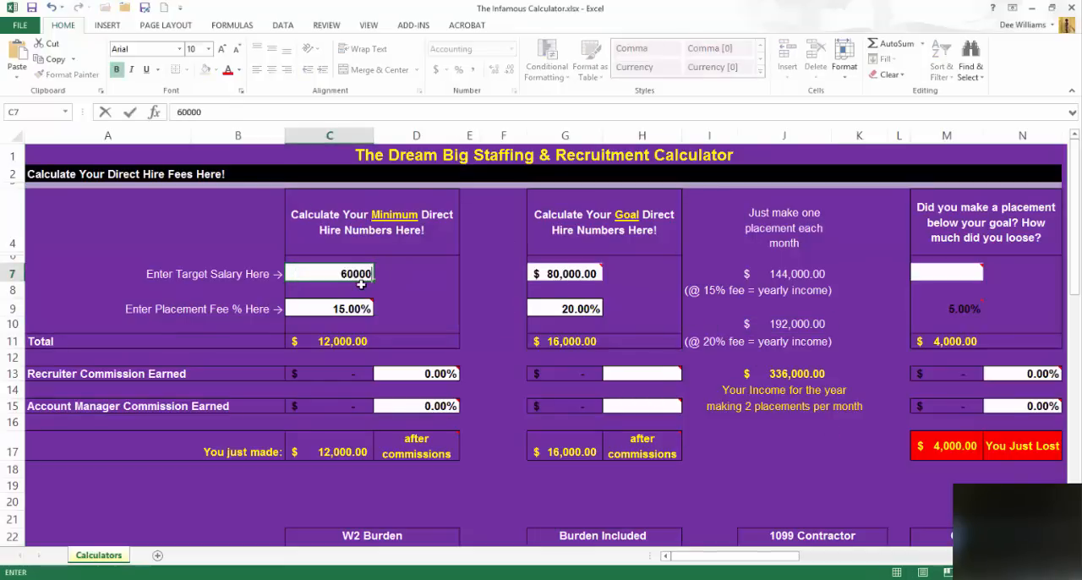
{"action": "left_click", "coordinate": [564, 272]}
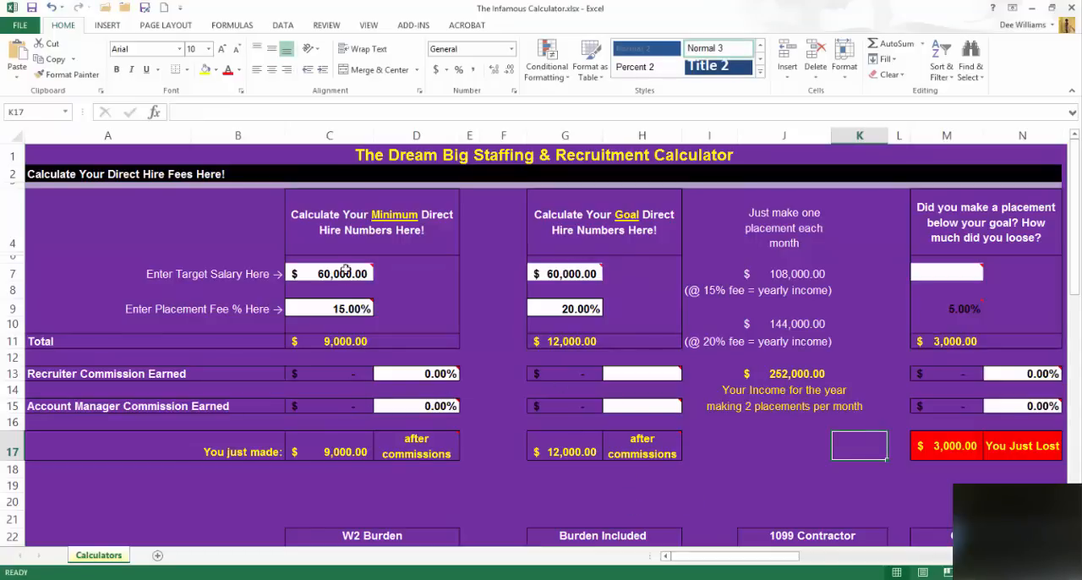
{"action": "left_click", "coordinate": [328, 272]}
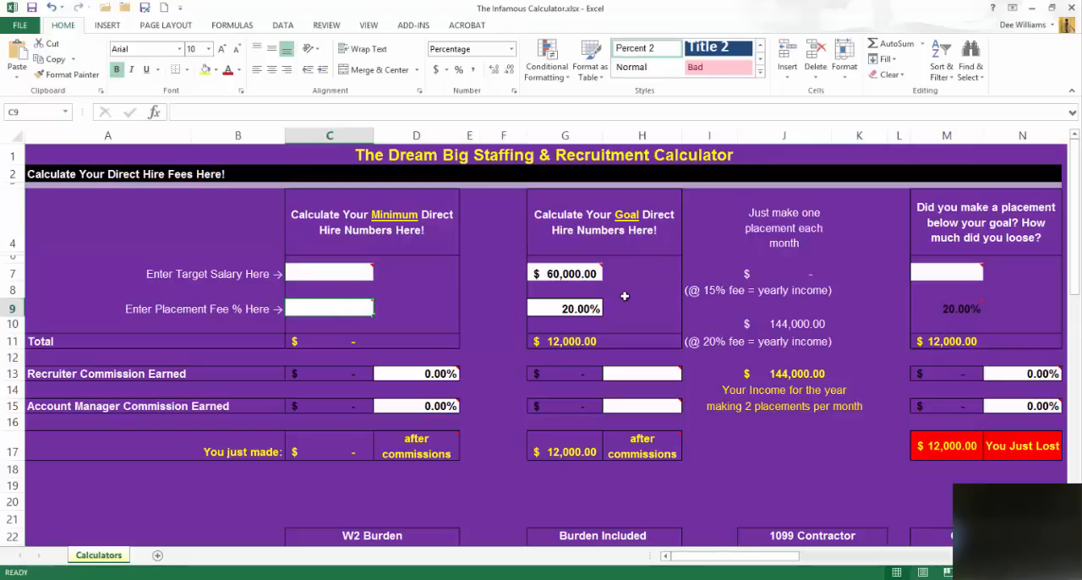
Step: Enter a 300,000 goal target salary at a 25% fee and check the goal total formula
{"action": "left_click", "coordinate": [564, 272]}
{"action": "type", "text": "2"}
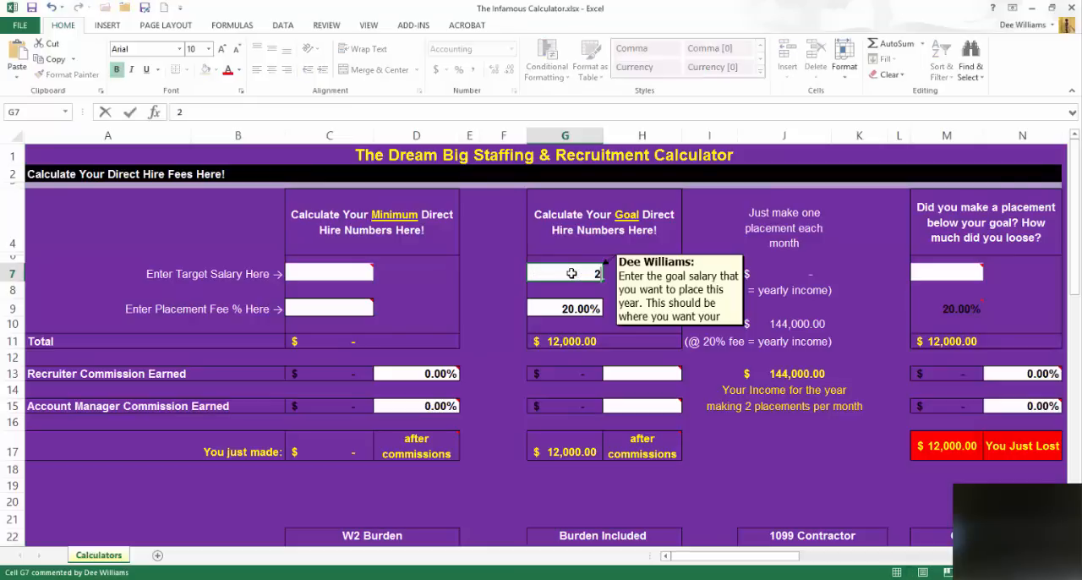
{"action": "type", "text": "50"}
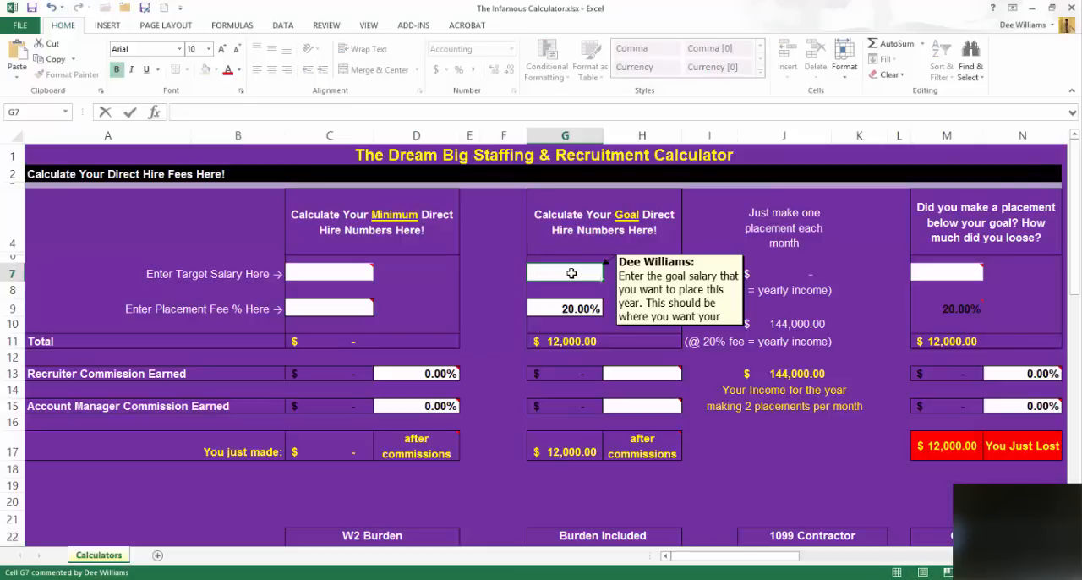
{"action": "type", "text": "300000"}
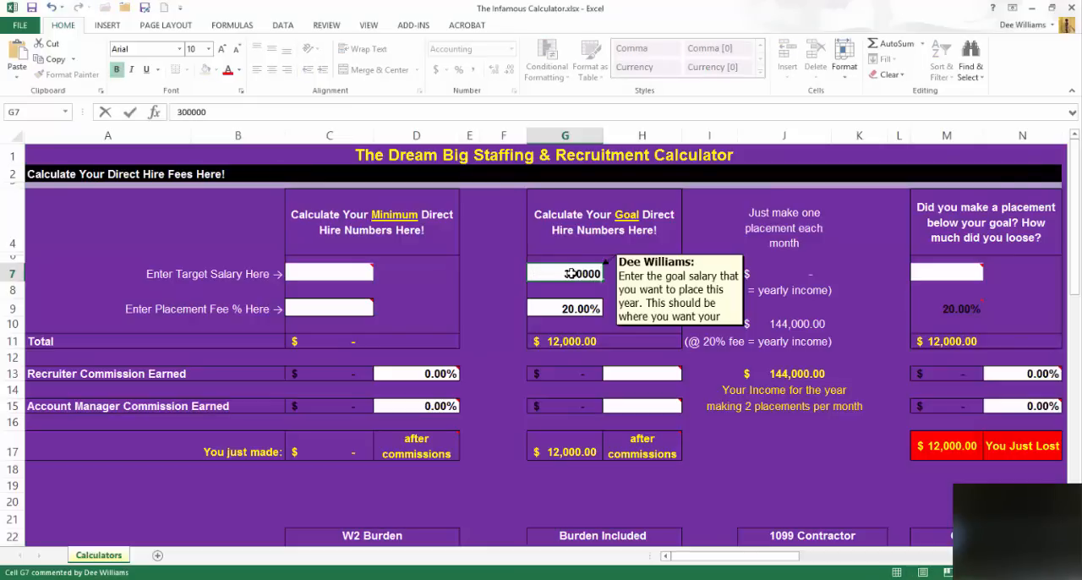
{"action": "type", "text": "25%"}
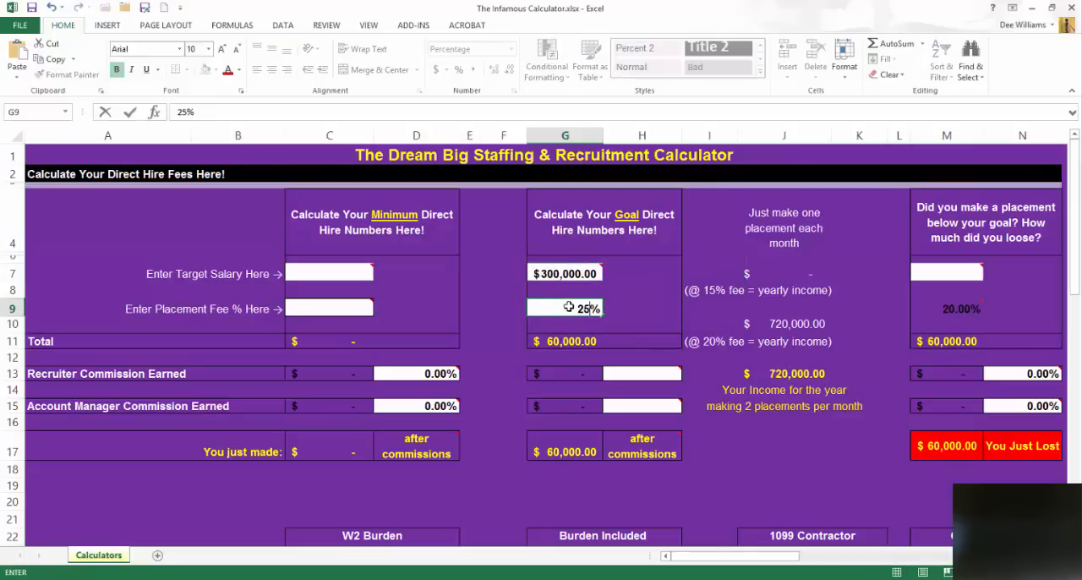
{"action": "left_click", "coordinate": [328, 272]}
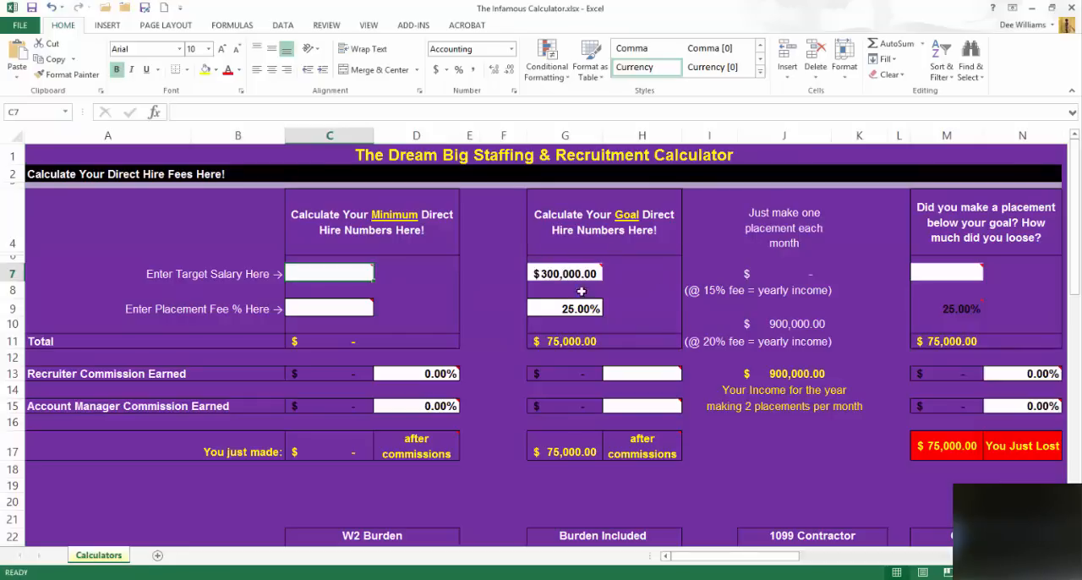
{"action": "left_click", "coordinate": [565, 340]}
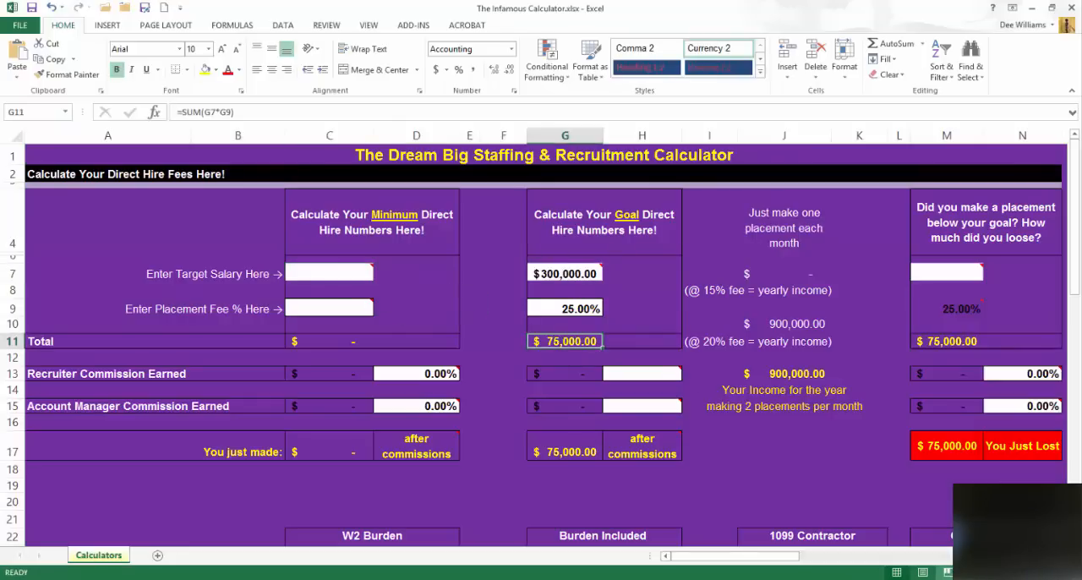
{"action": "mouse_move", "coordinate": [562, 359]}
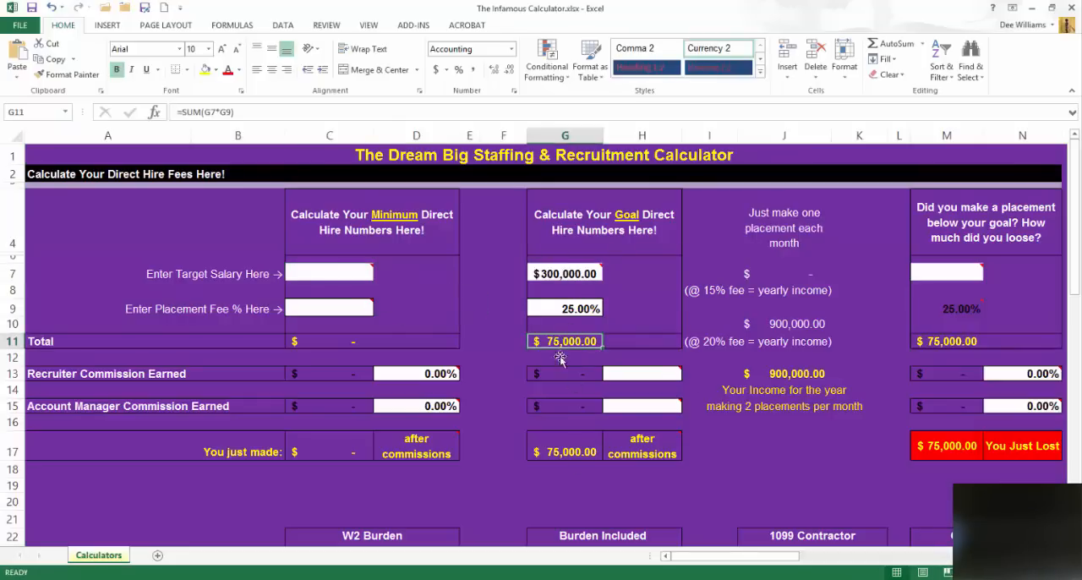
{"action": "mouse_move", "coordinate": [762, 433]}
{"action": "type", "text": "38"}
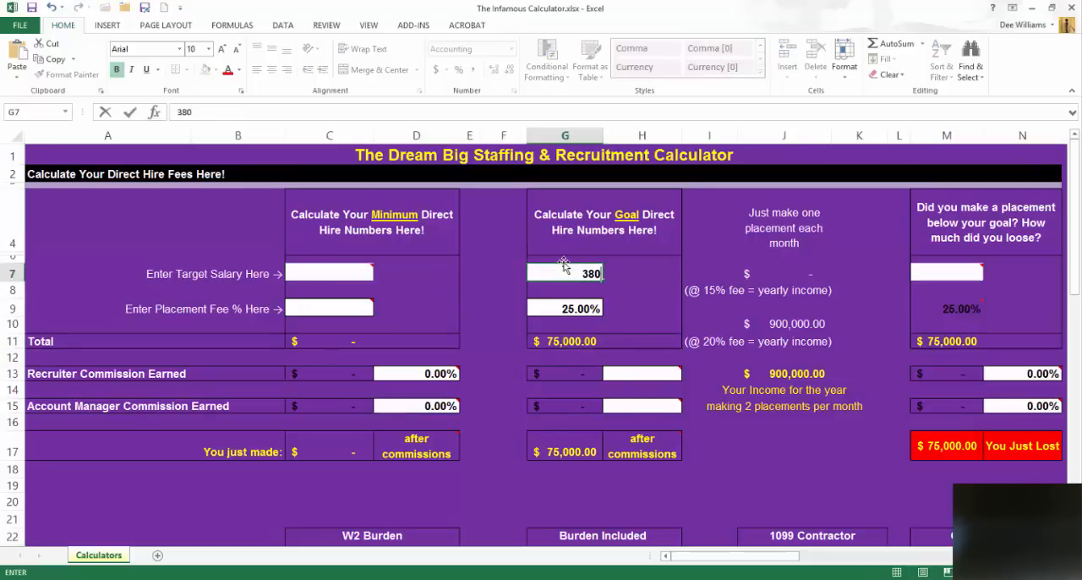
Step: Raise the goal salary to 380,000 at 30%, giving $114,000 and $1,368,000 yearly income
{"action": "type", "text": "000.00"}
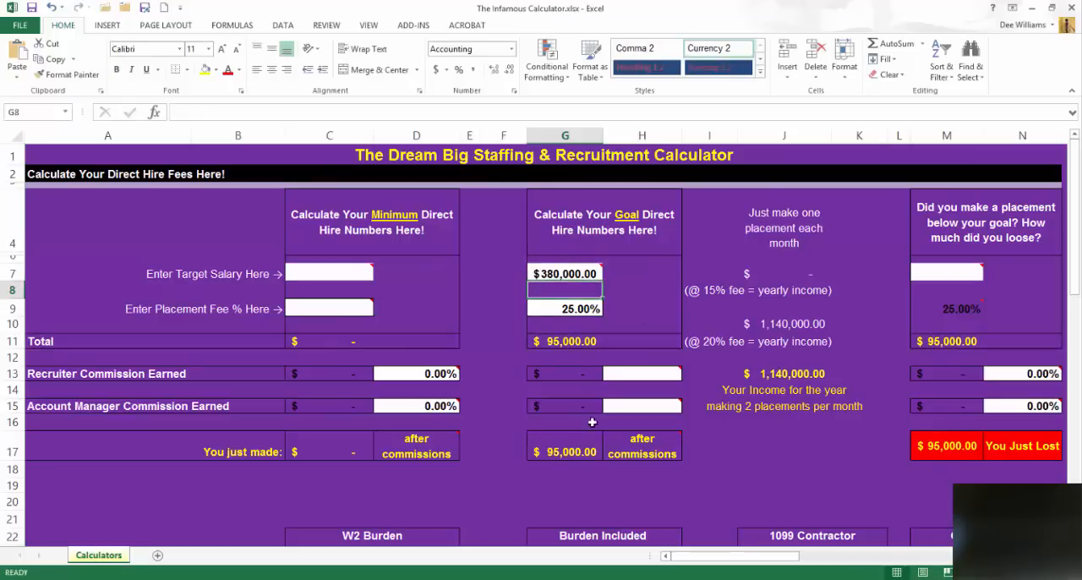
{"action": "mouse_move", "coordinate": [542, 356]}
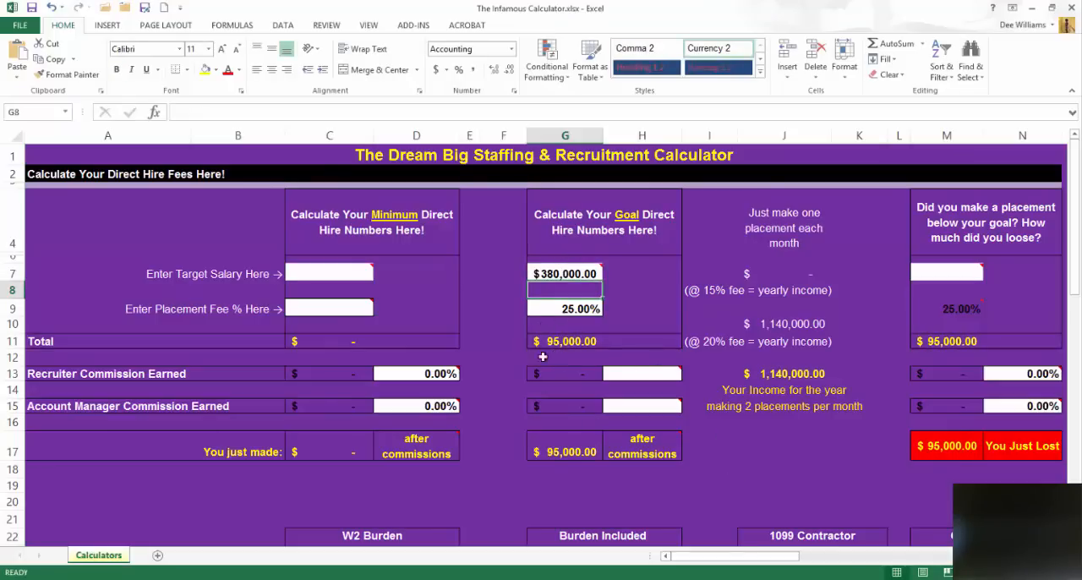
{"action": "left_click", "coordinate": [565, 308]}
{"action": "type", "text": "30"}
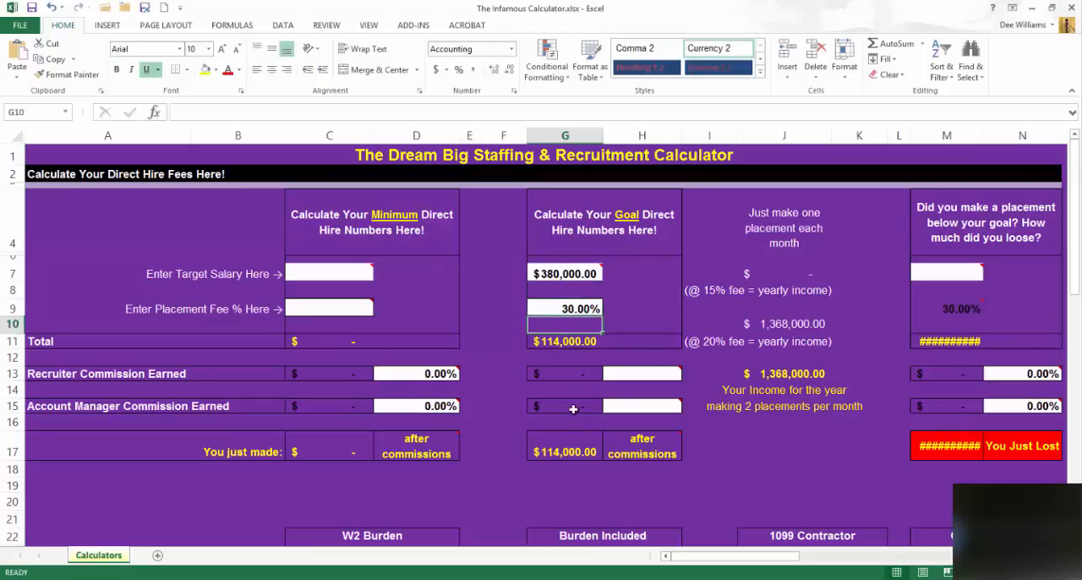
{"action": "left_click", "coordinate": [565, 340]}
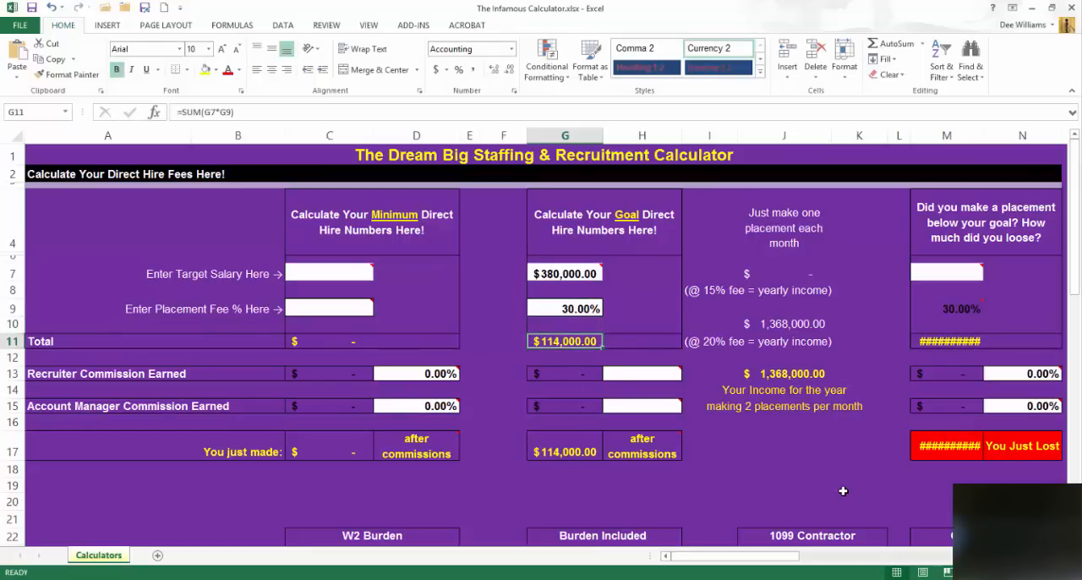
{"action": "mouse_move", "coordinate": [765, 485]}
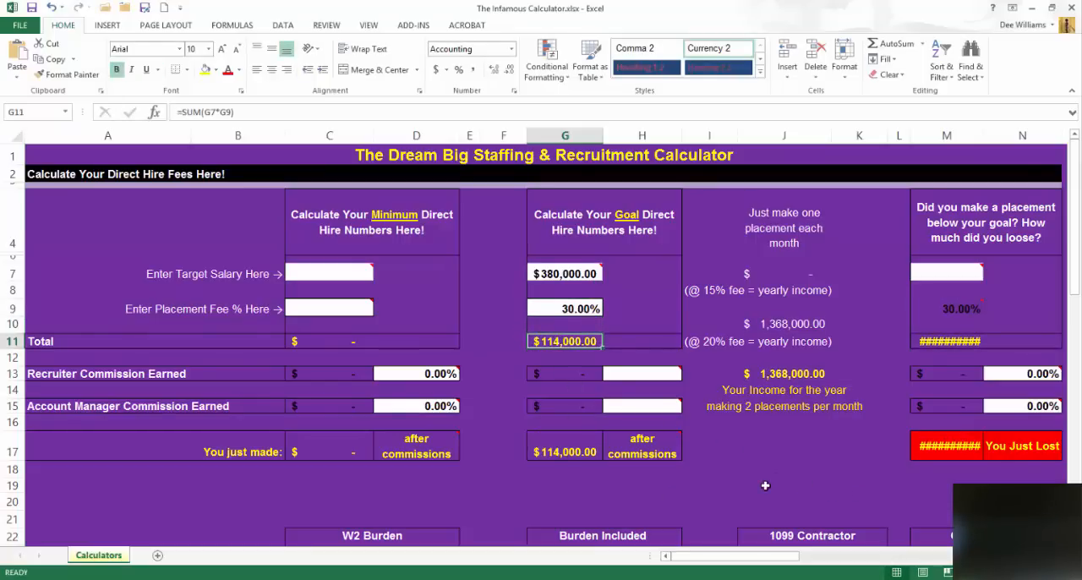
{"action": "mouse_move", "coordinate": [717, 475]}
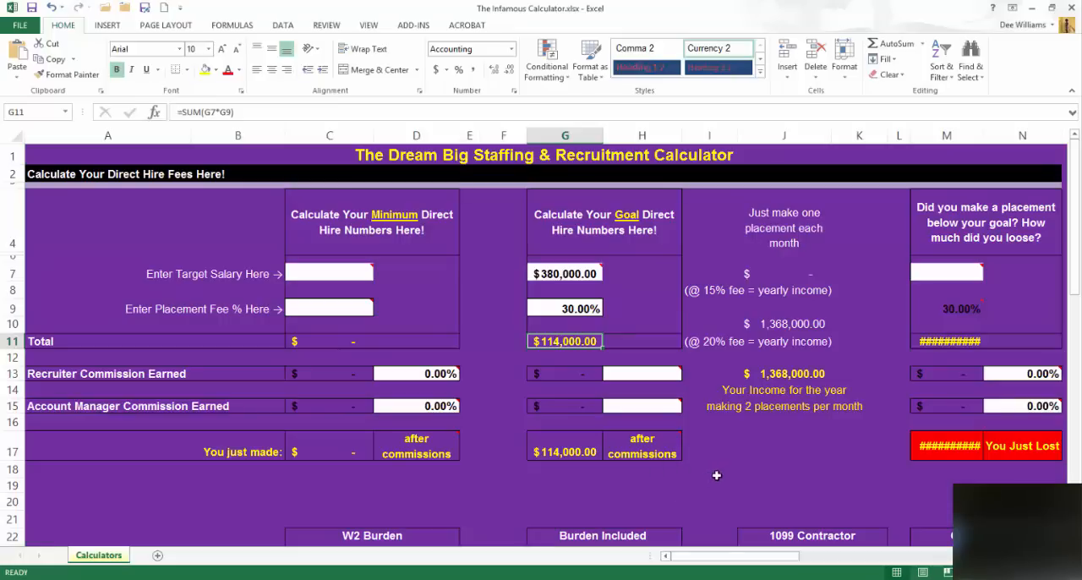
{"action": "mouse_move", "coordinate": [647, 399]}
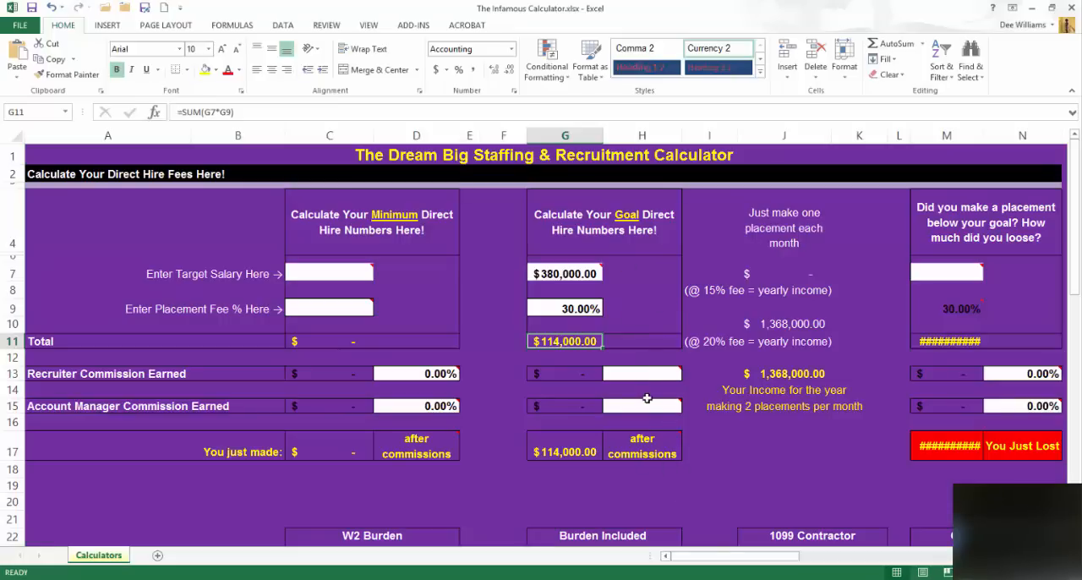
{"action": "left_click", "coordinate": [785, 374]}
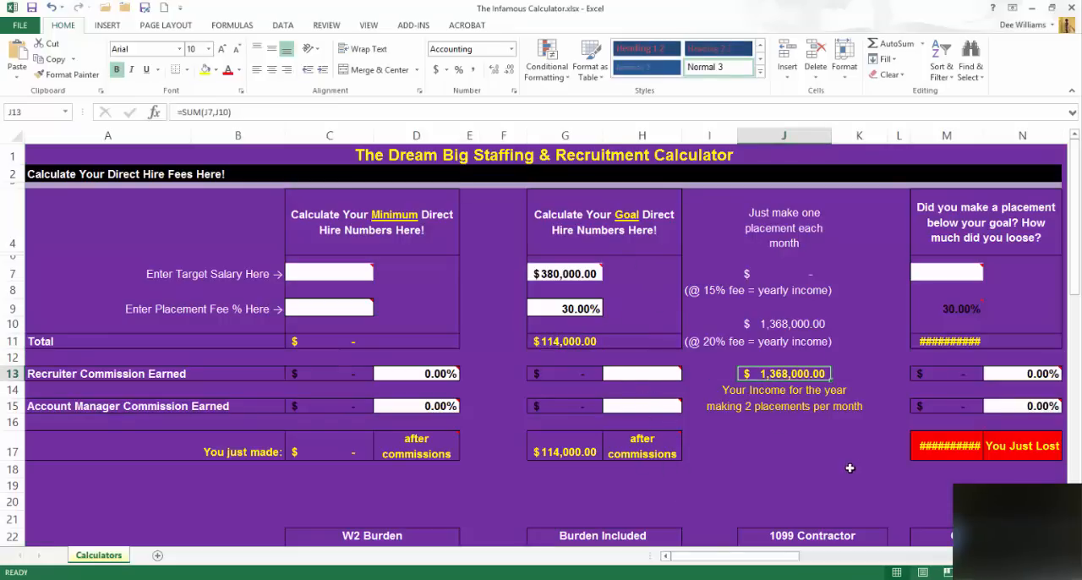
{"action": "left_click", "coordinate": [565, 272]}
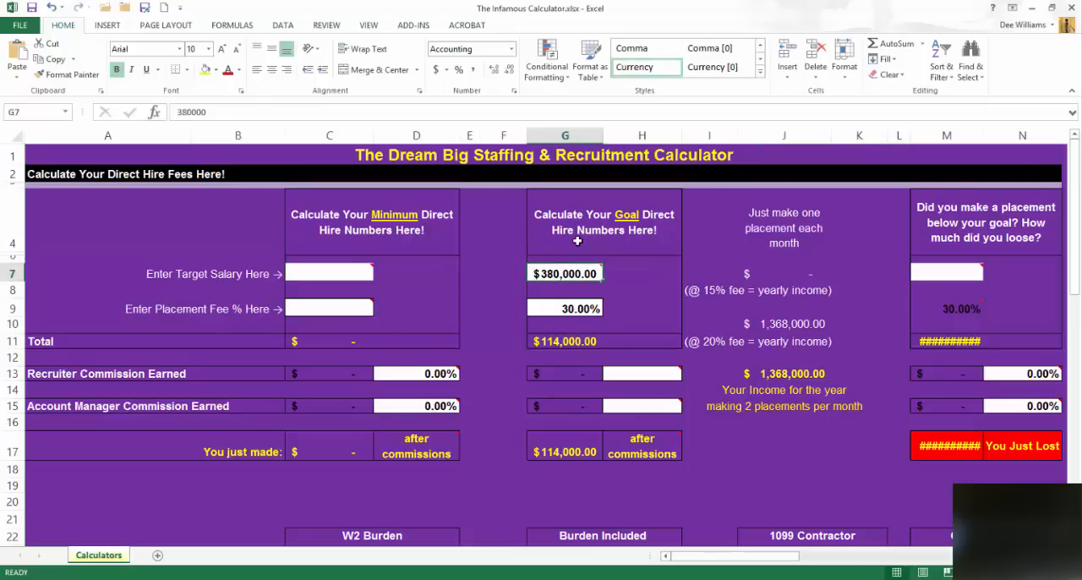
{"action": "type", "text": "200000"}
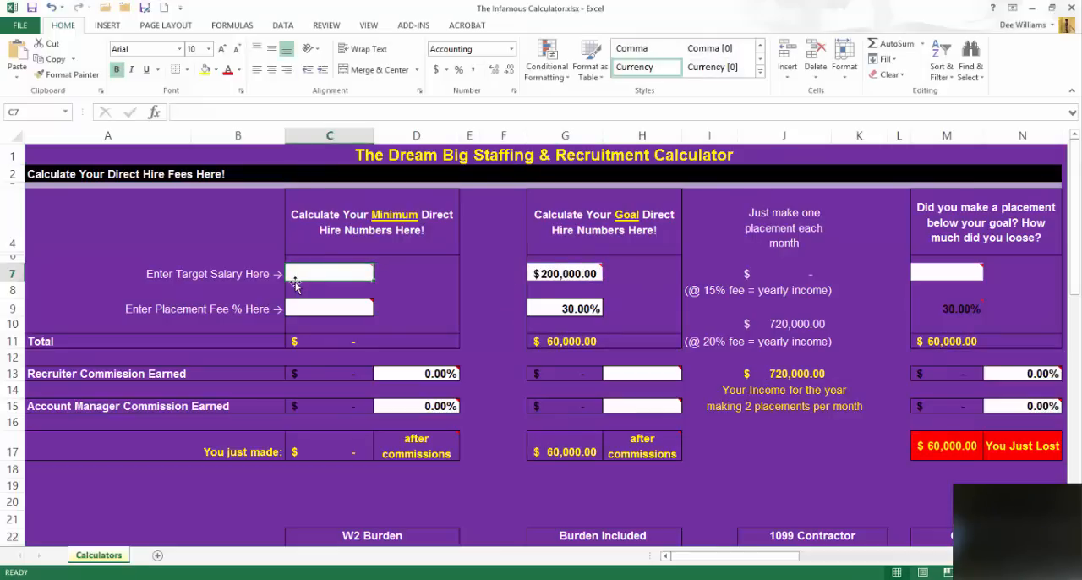
{"action": "type", "text": "1250000.00"}
{"action": "left_click", "coordinate": [328, 308]}
{"action": "type", "text": "20"}
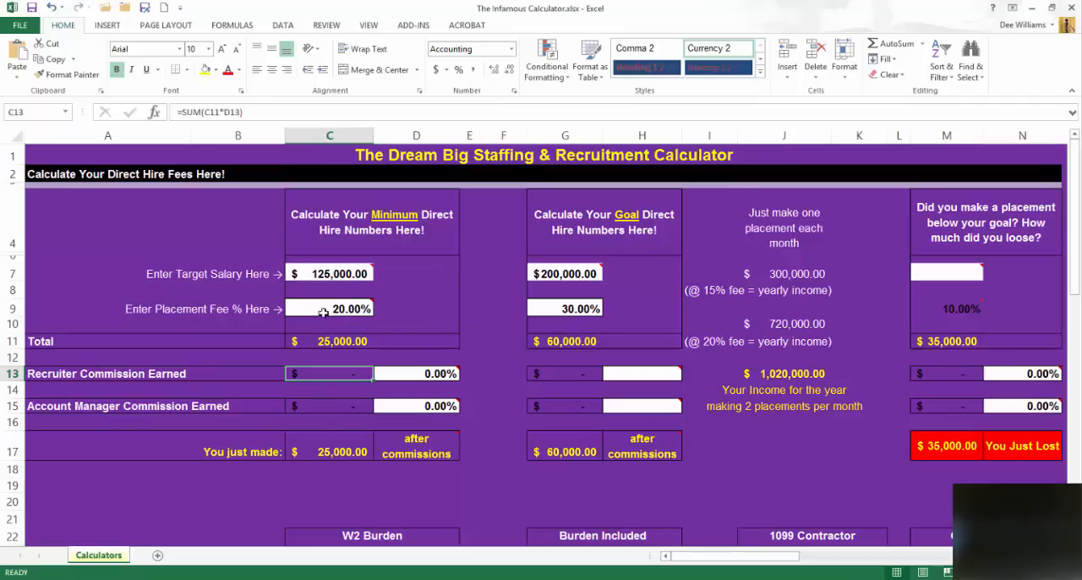
{"action": "left_click", "coordinate": [328, 340]}
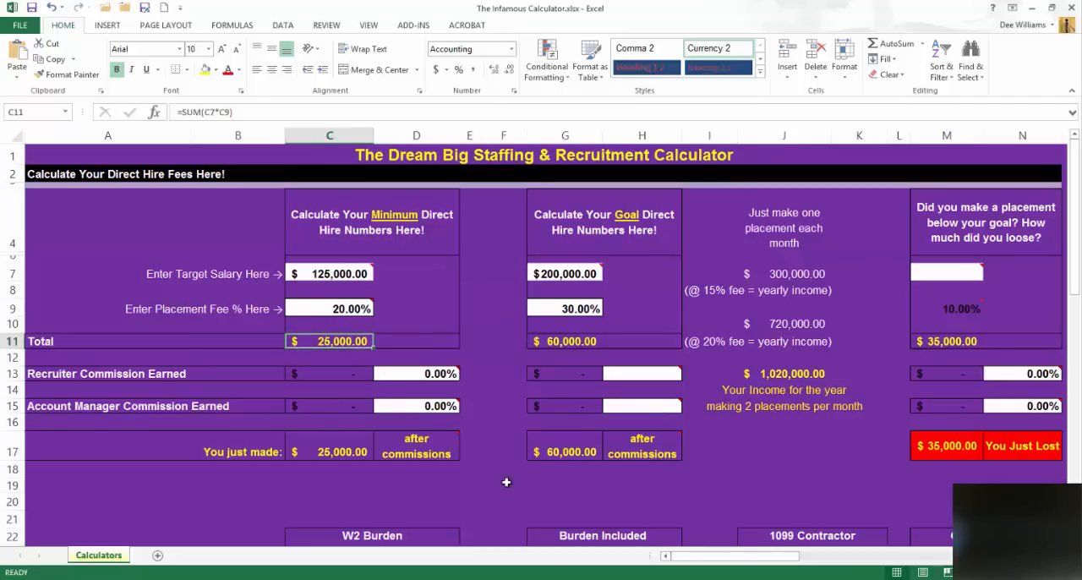
{"action": "mouse_move", "coordinate": [432, 419]}
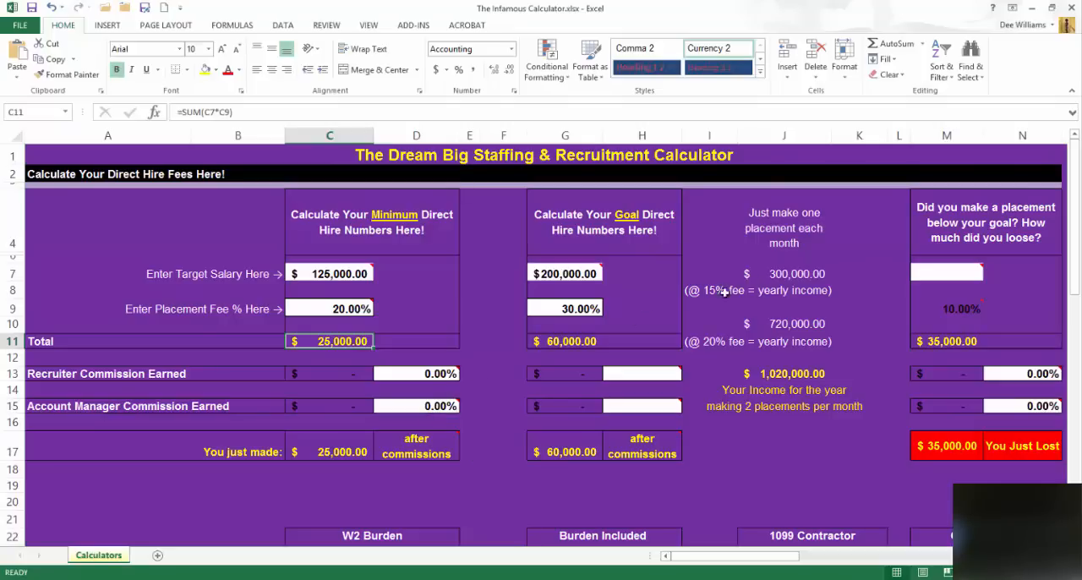
{"action": "left_click", "coordinate": [782, 274]}
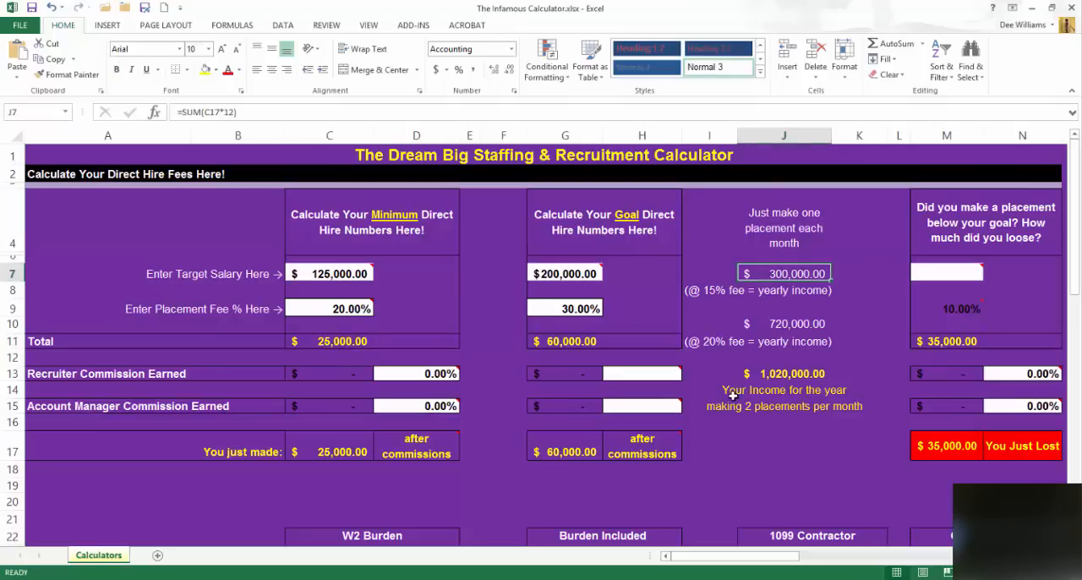
{"action": "left_click", "coordinate": [565, 274]}
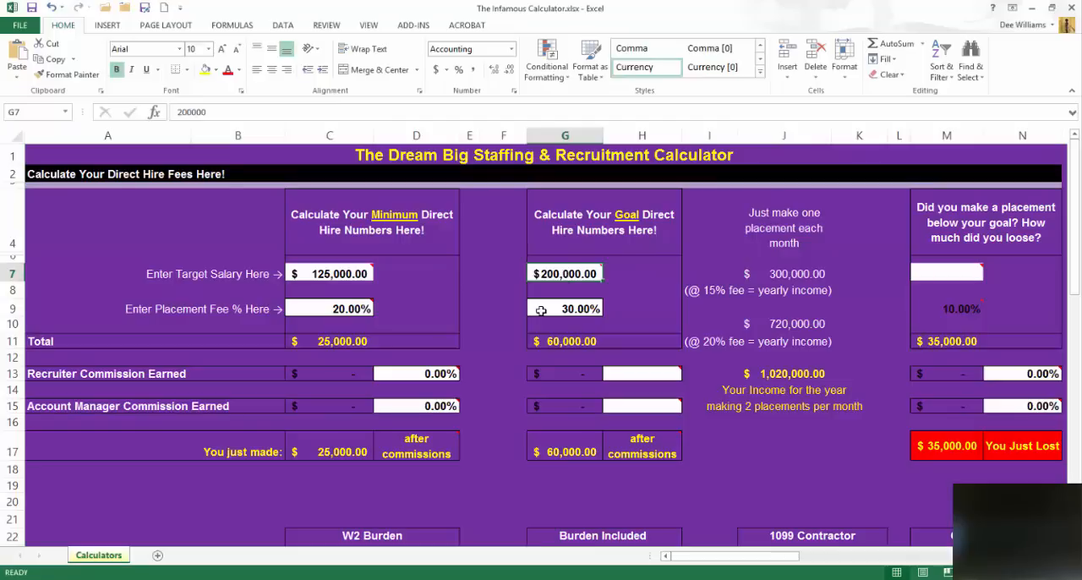
{"action": "mouse_move", "coordinate": [565, 272]}
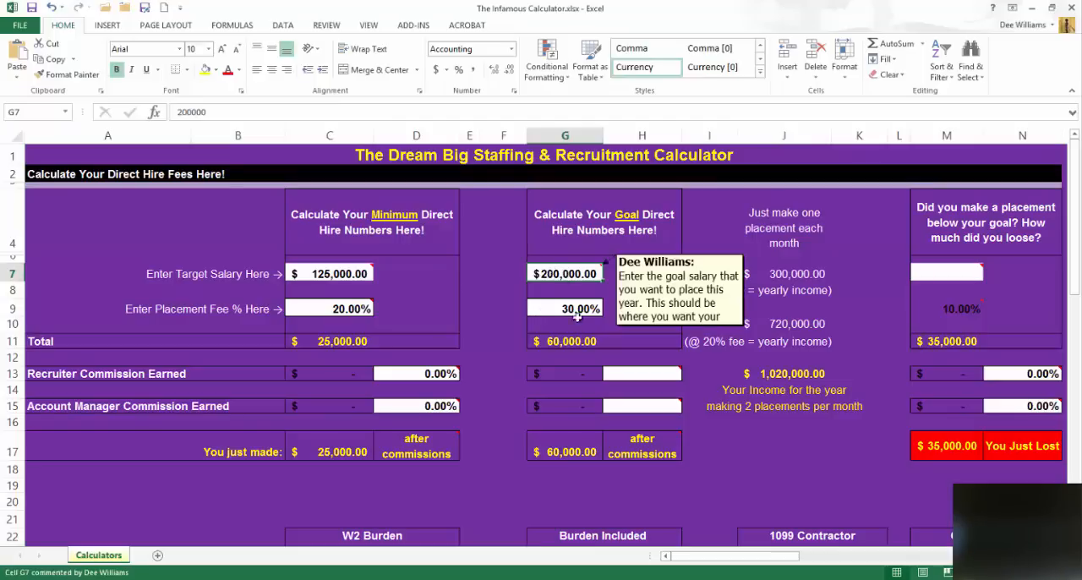
{"action": "left_click", "coordinate": [565, 339]}
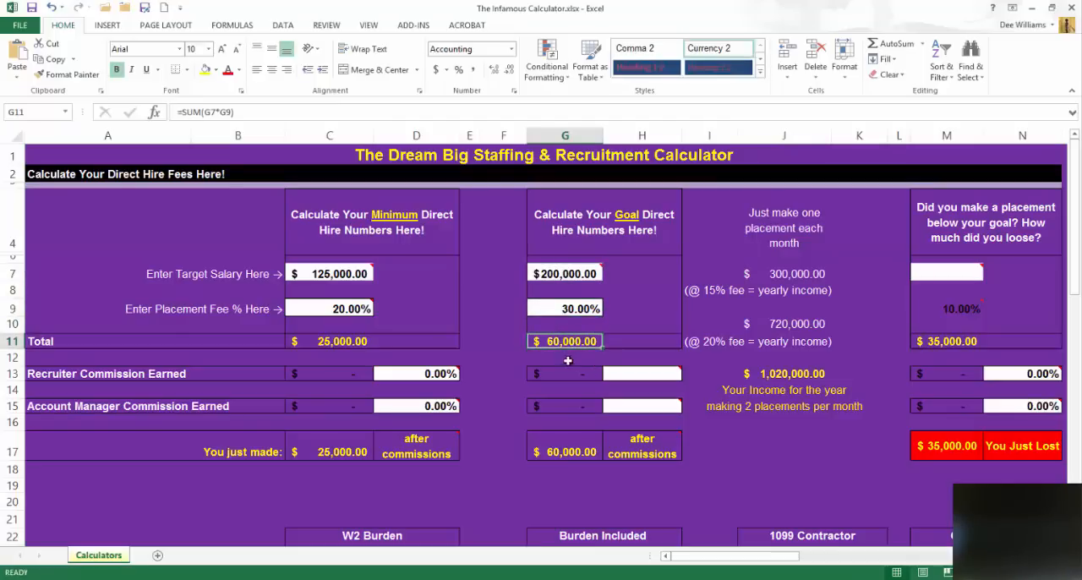
{"action": "mouse_move", "coordinate": [476, 454]}
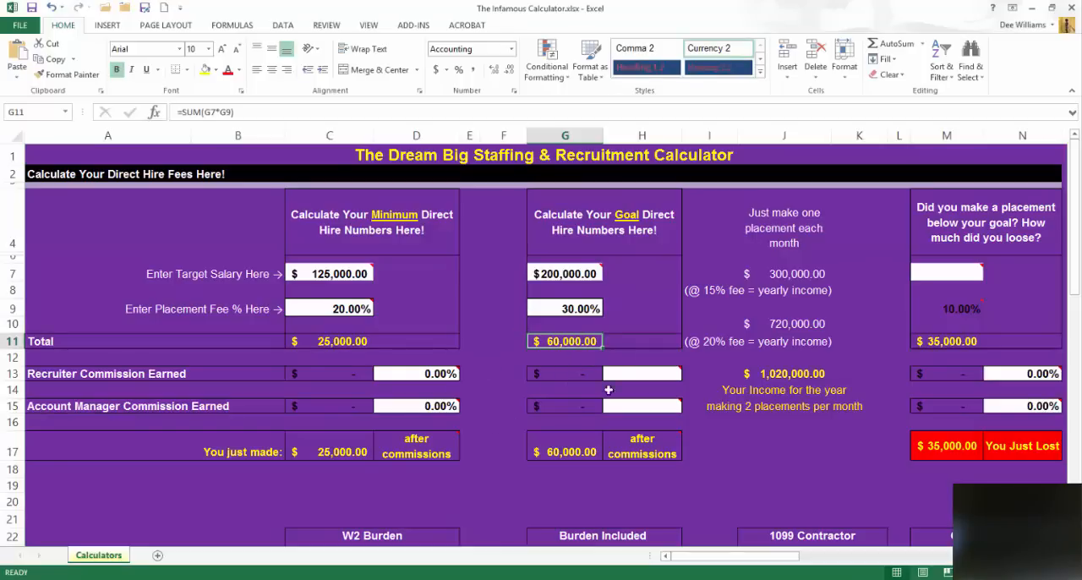
{"action": "left_click", "coordinate": [784, 389]}
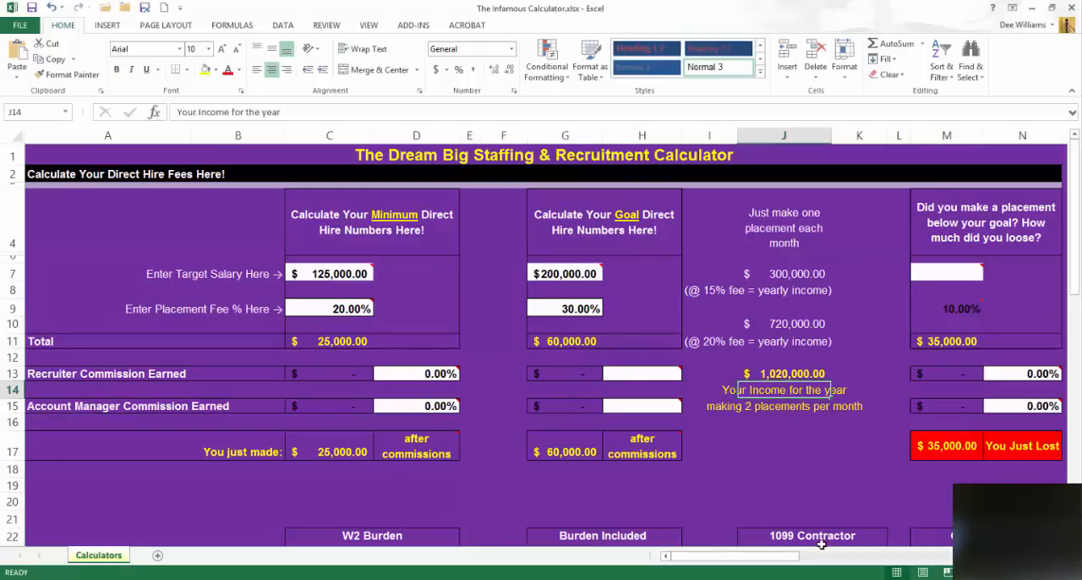
{"action": "left_click", "coordinate": [783, 373]}
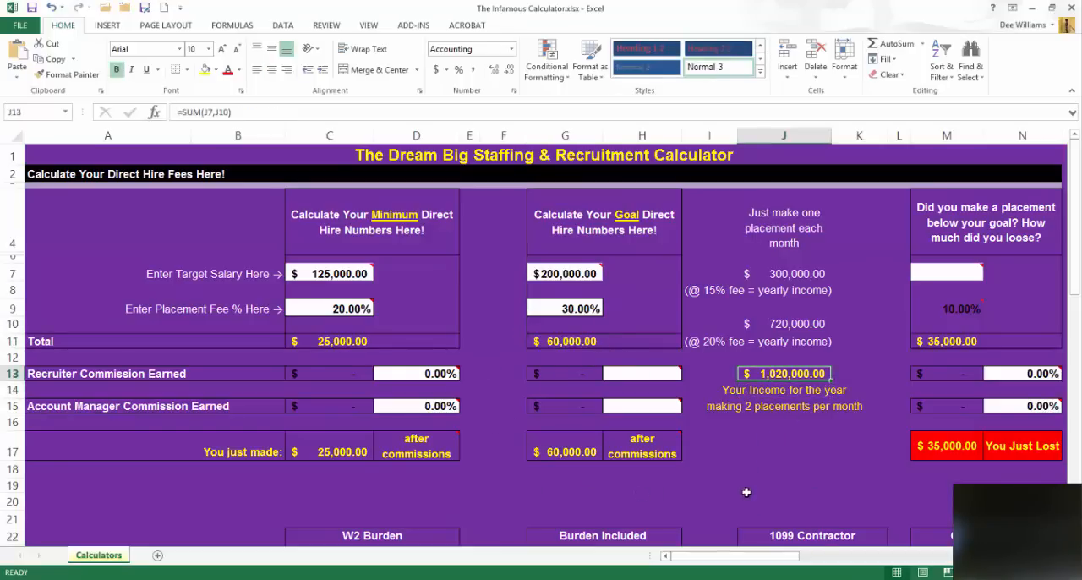
{"action": "mouse_move", "coordinate": [662, 396]}
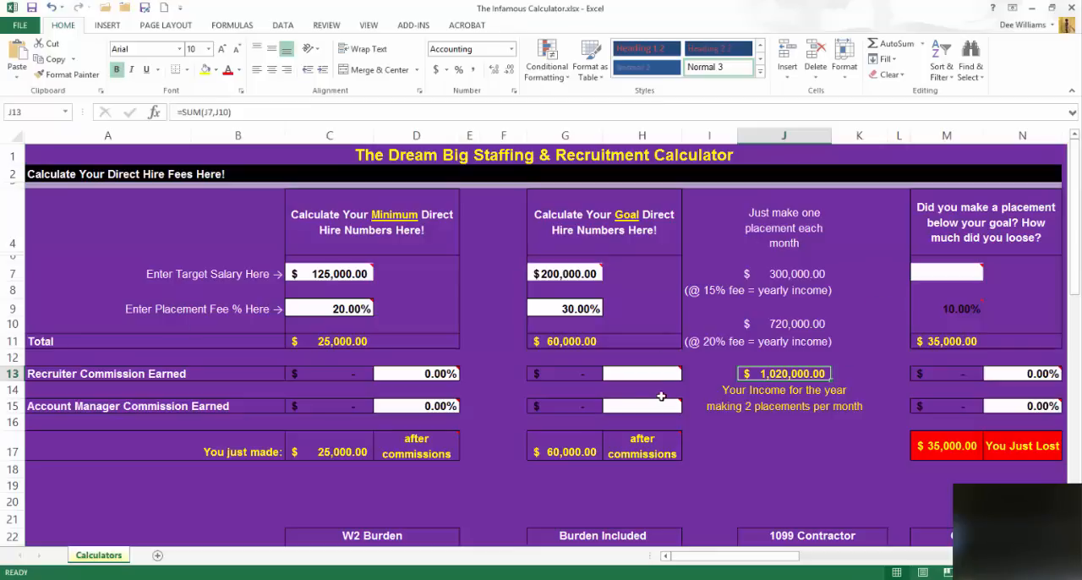
{"action": "mouse_move", "coordinate": [747, 341]}
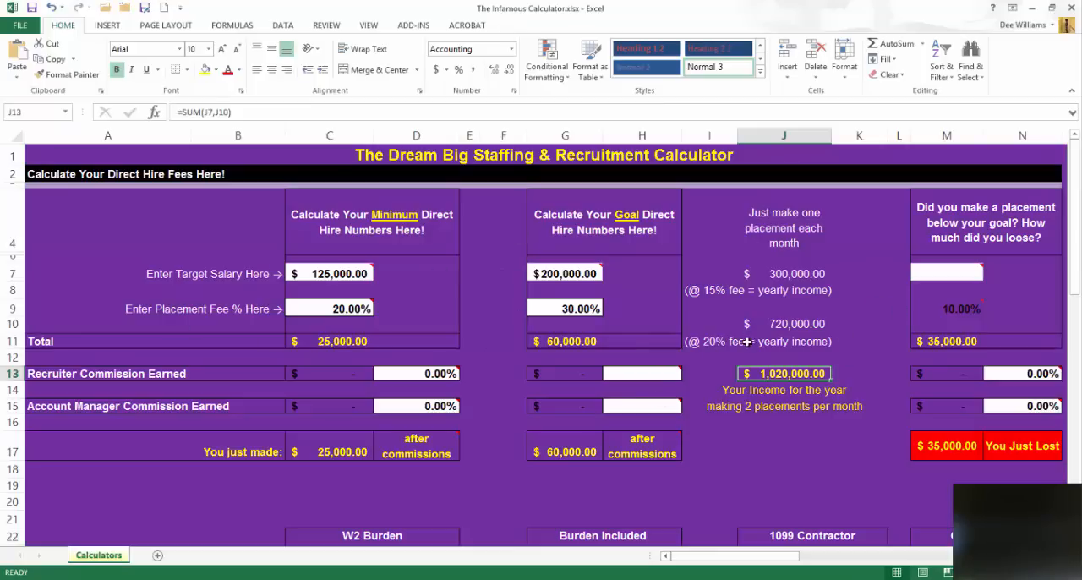
{"action": "mouse_move", "coordinate": [769, 314]}
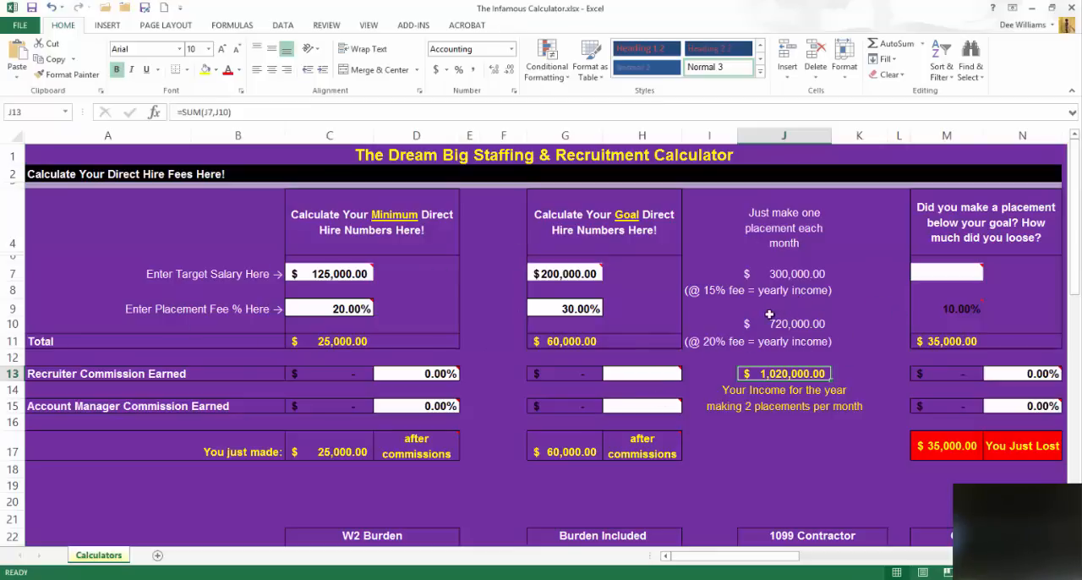
{"action": "mouse_move", "coordinate": [740, 410]}
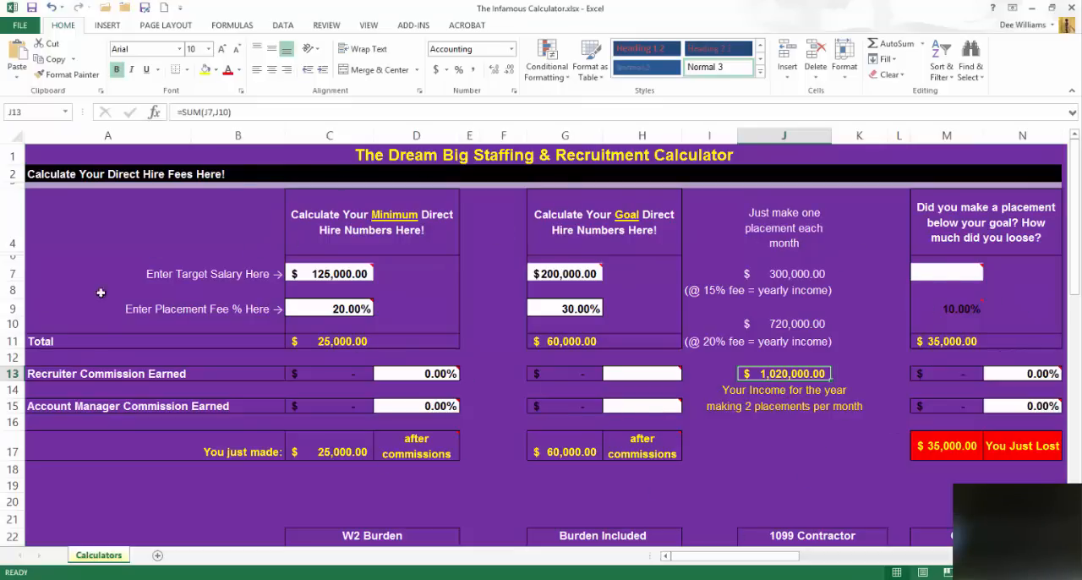
{"action": "left_click", "coordinate": [785, 446]}
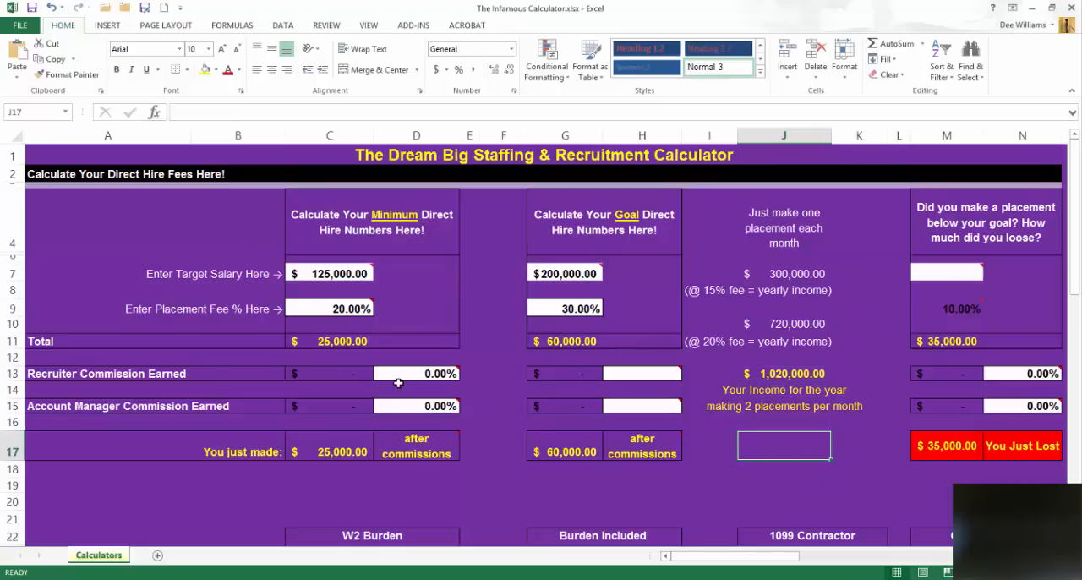
Step: Enter a new goal target salary ending in 500 and check the goal total
{"action": "left_click", "coordinate": [565, 272]}
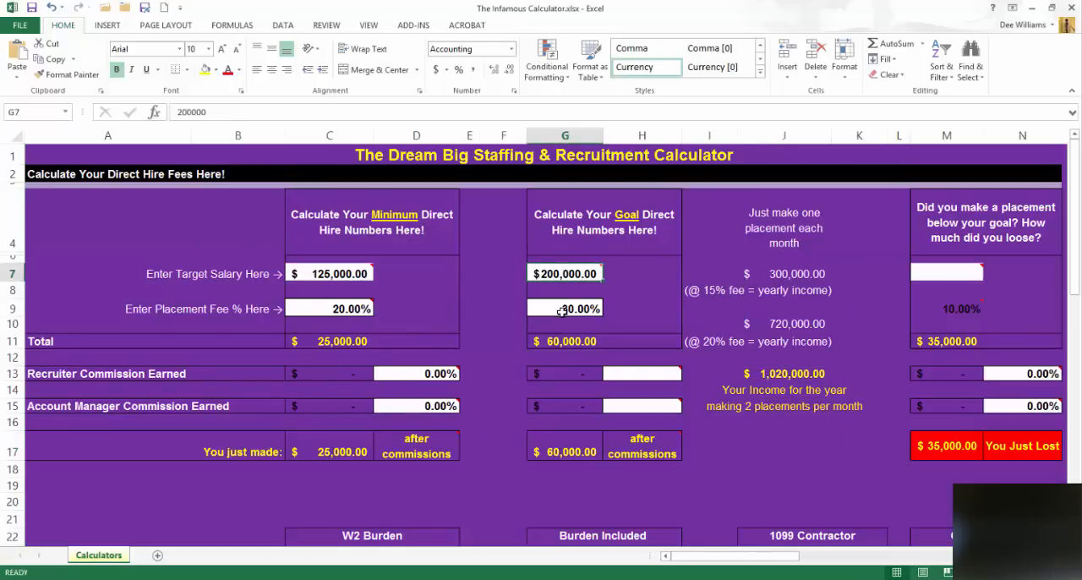
{"action": "type", "text": "500"}
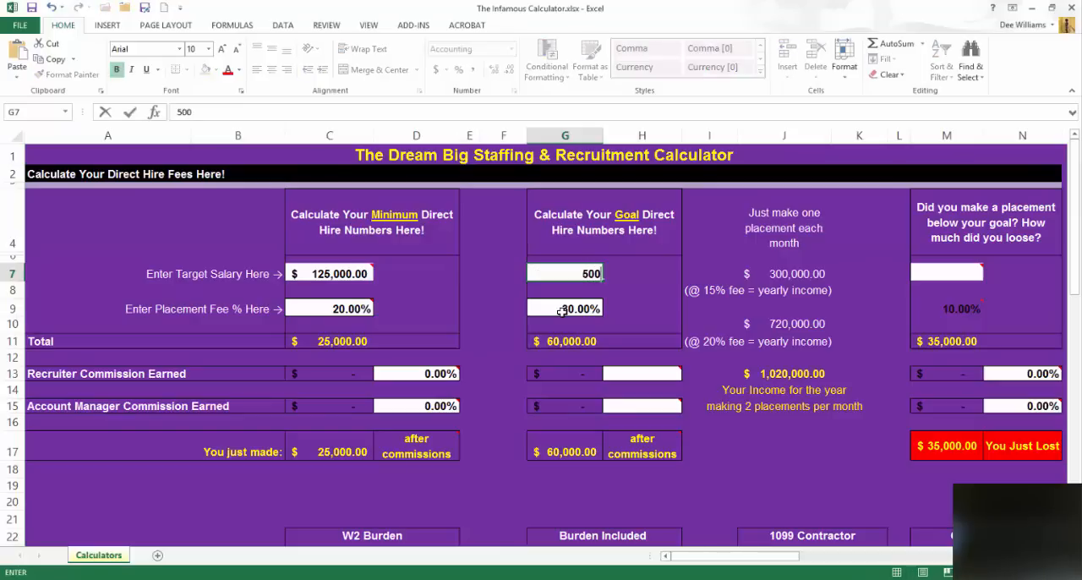
{"action": "key", "text": "Return"}
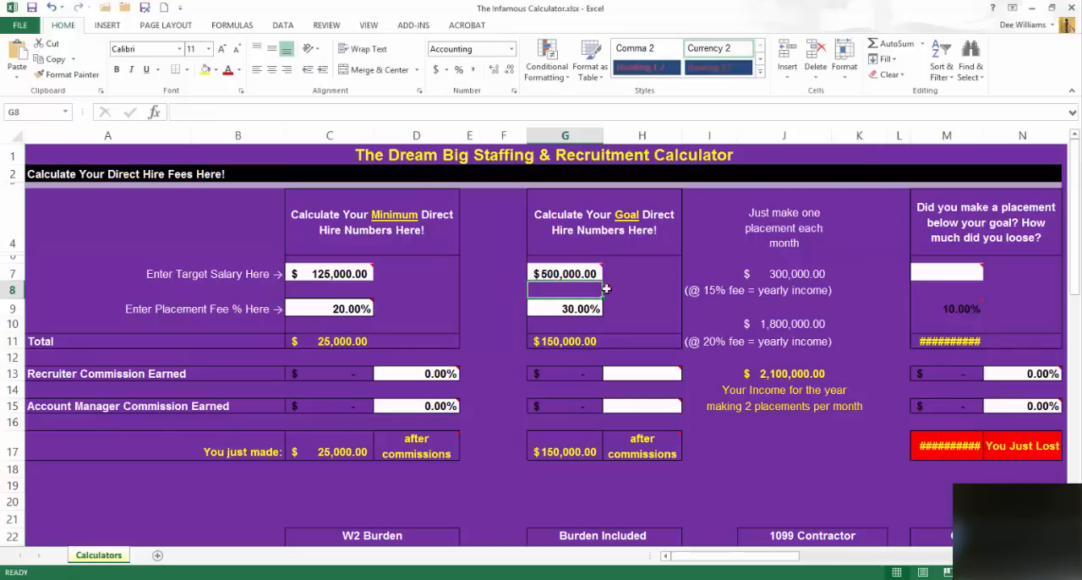
{"action": "mouse_move", "coordinate": [643, 365]}
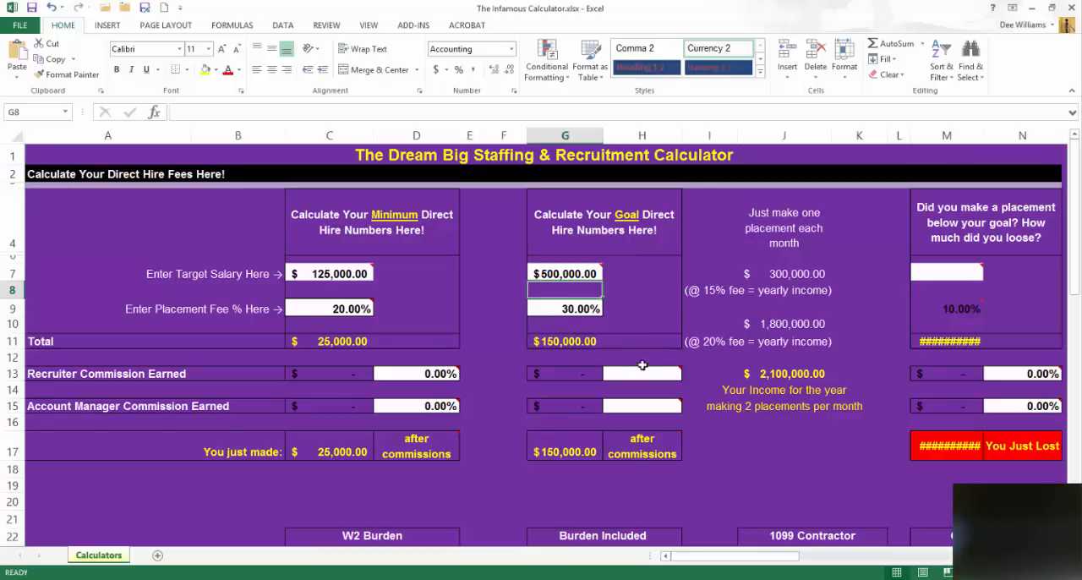
{"action": "left_click", "coordinate": [565, 340]}
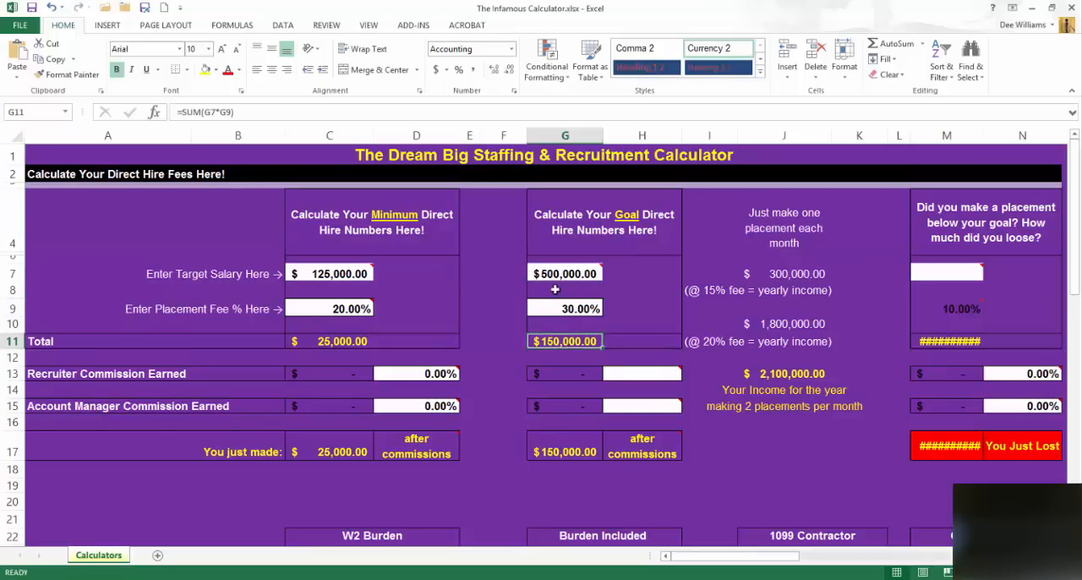
Step: Set the goal salary to $895,000, giving a $268,500 total and $3,222,000 yearly income
{"action": "left_click", "coordinate": [565, 273]}
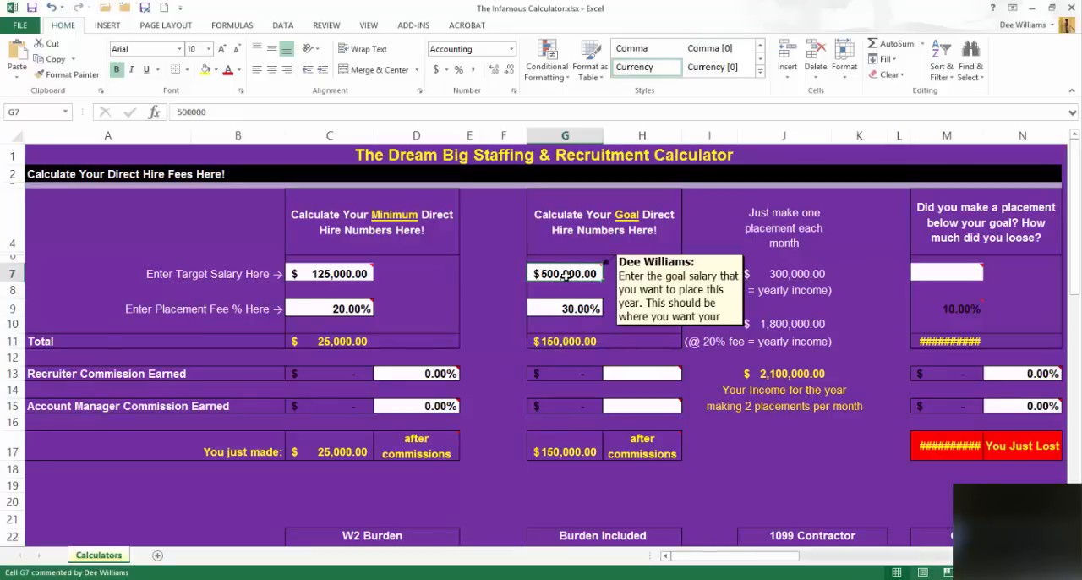
{"action": "type", "text": "89500"}
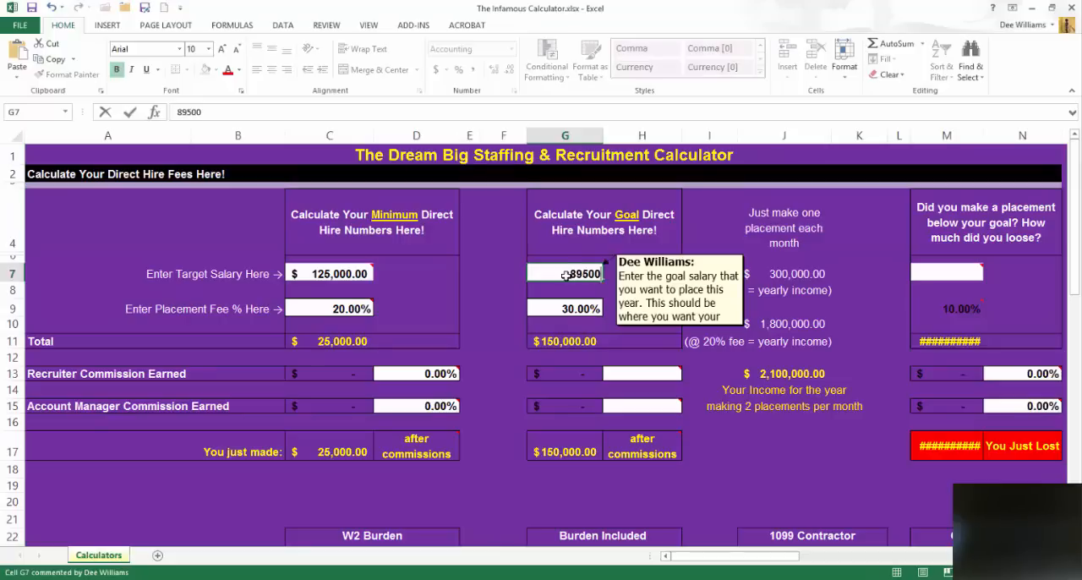
{"action": "key", "text": "Return"}
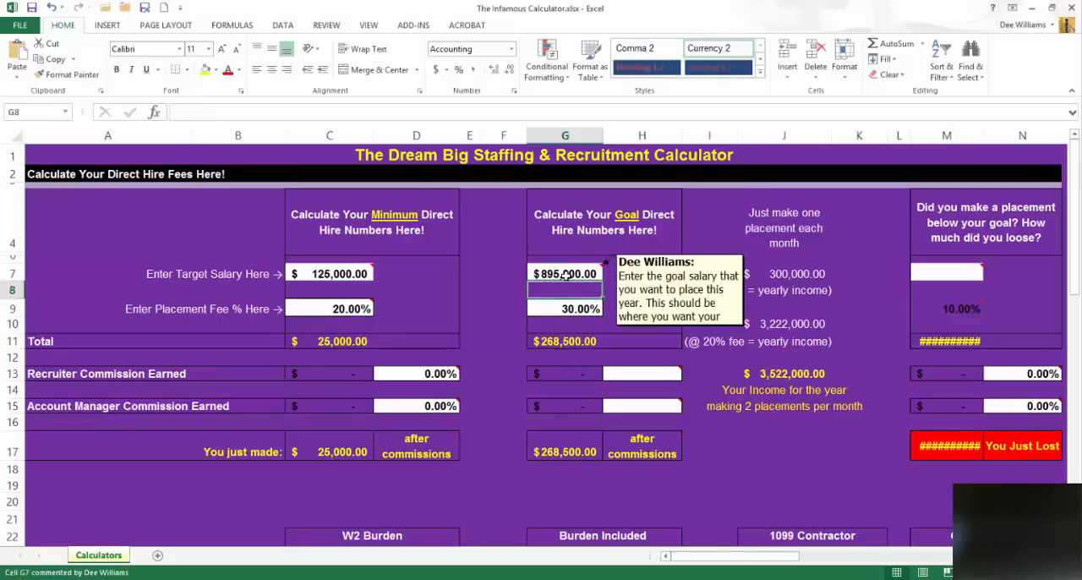
{"action": "mouse_move", "coordinate": [585, 257]}
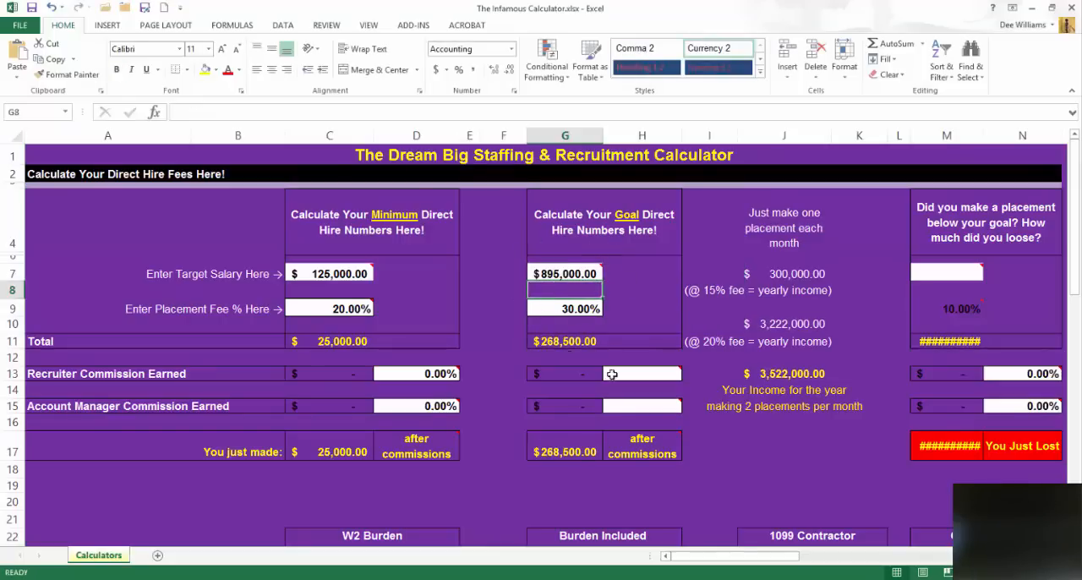
{"action": "left_click", "coordinate": [565, 307]}
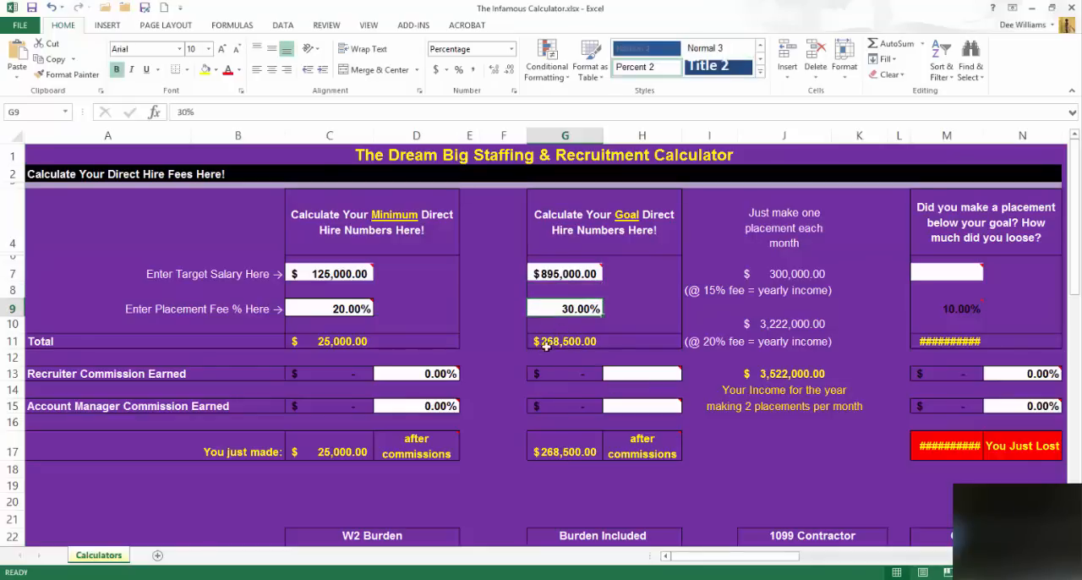
{"action": "left_click", "coordinate": [565, 340]}
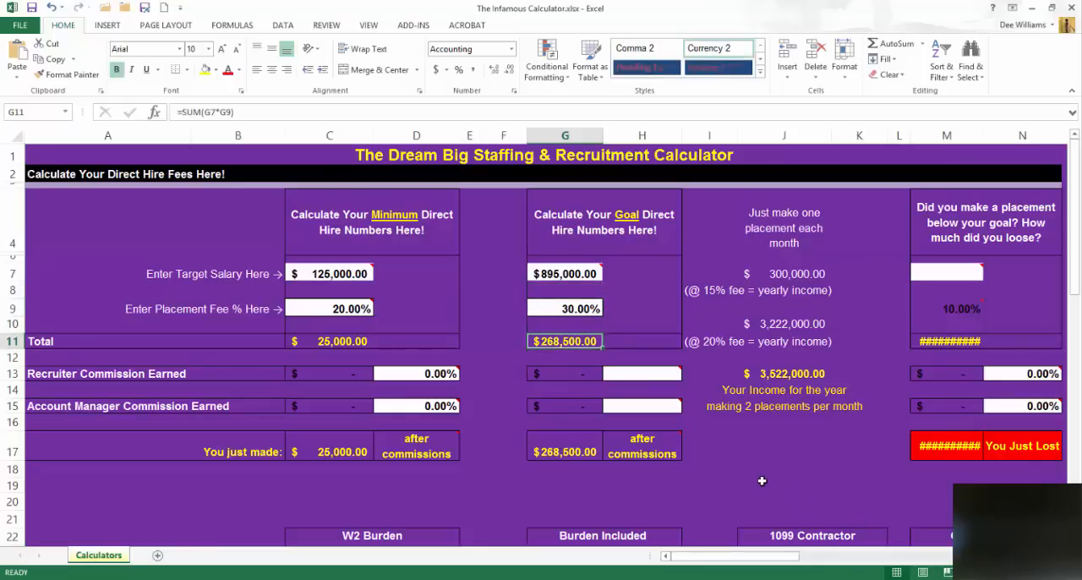
{"action": "mouse_move", "coordinate": [748, 456]}
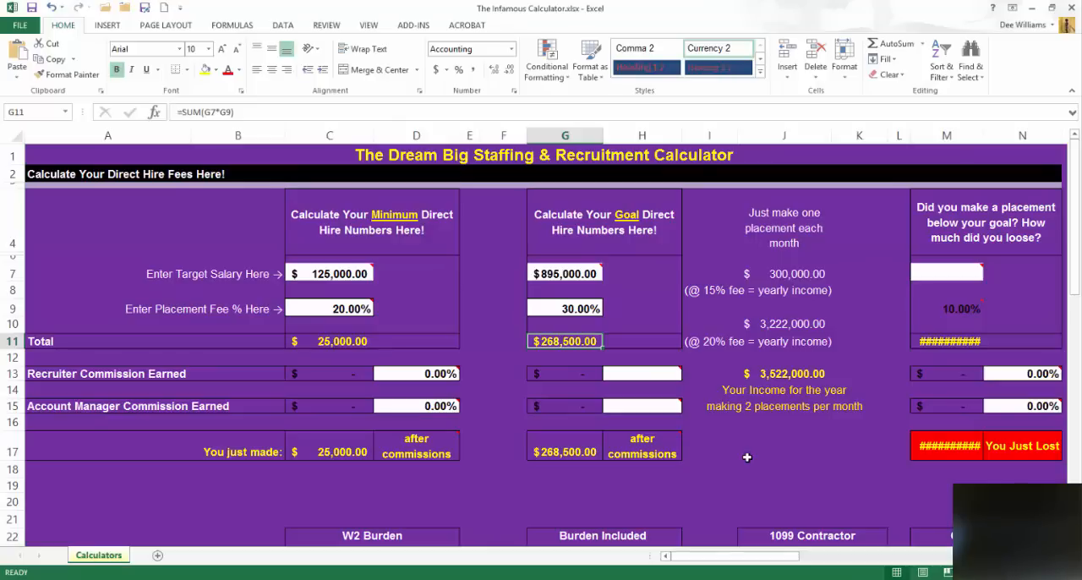
{"action": "mouse_move", "coordinate": [791, 375]}
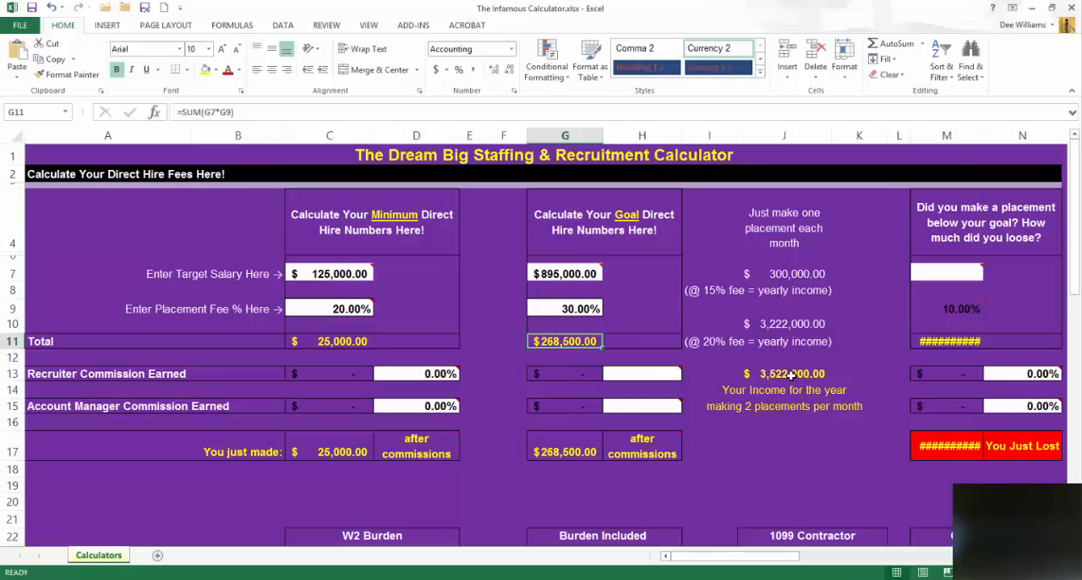
{"action": "left_click", "coordinate": [785, 373]}
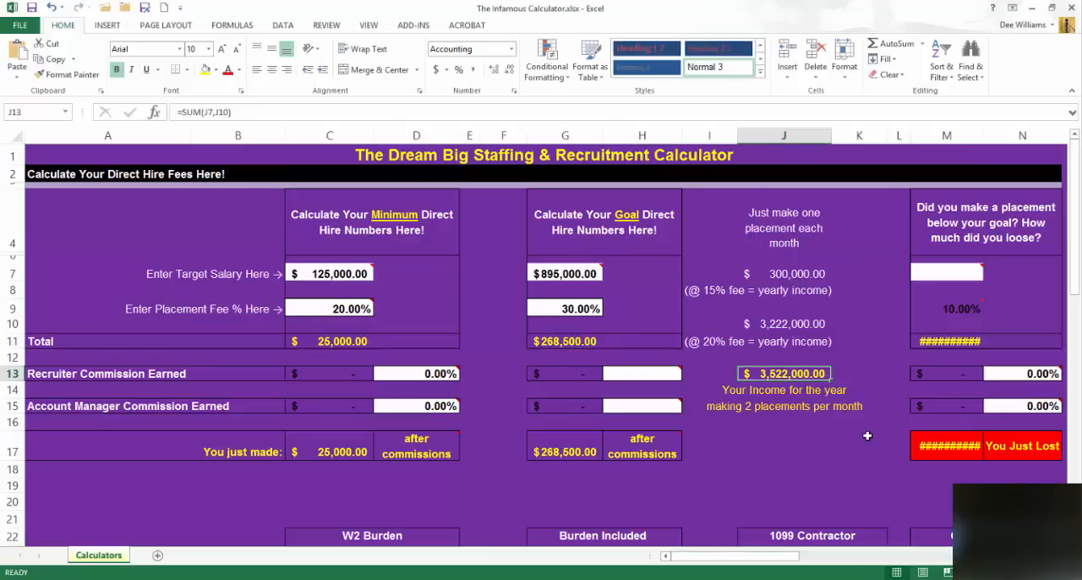
{"action": "mouse_move", "coordinate": [551, 286]}
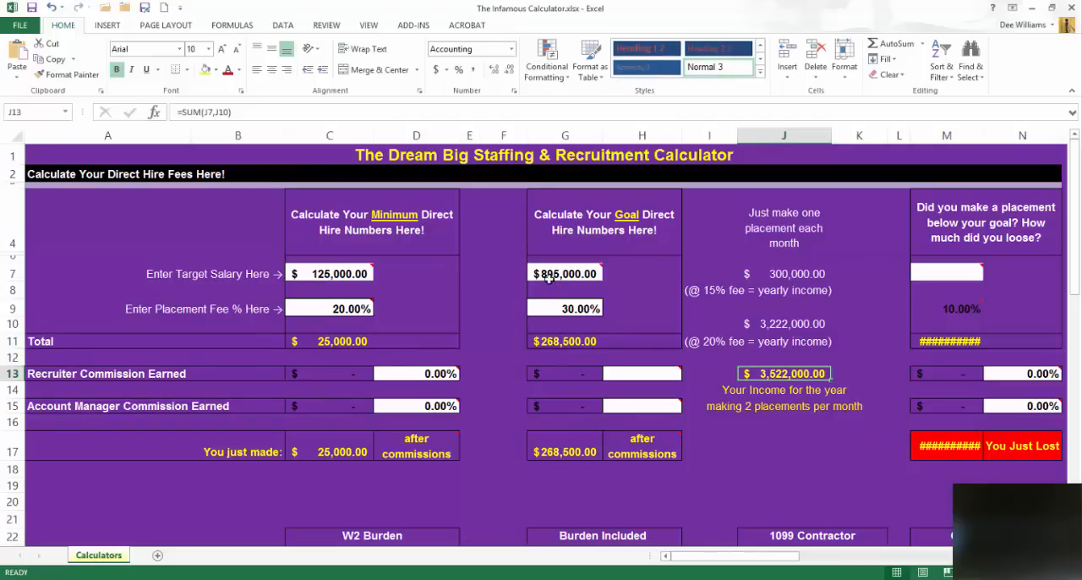
{"action": "left_click", "coordinate": [565, 272]}
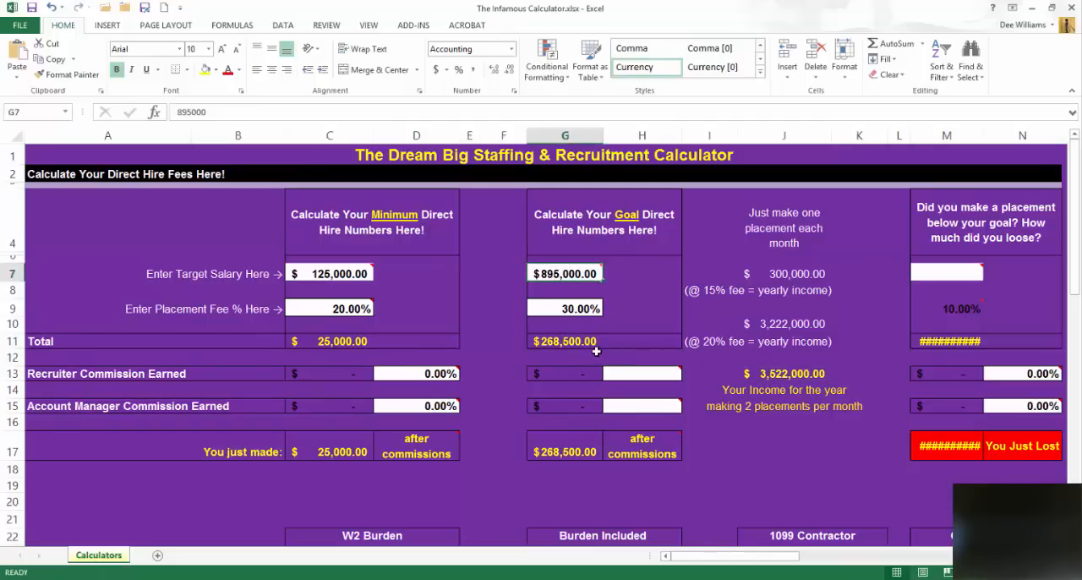
{"action": "mouse_move", "coordinate": [561, 329]}
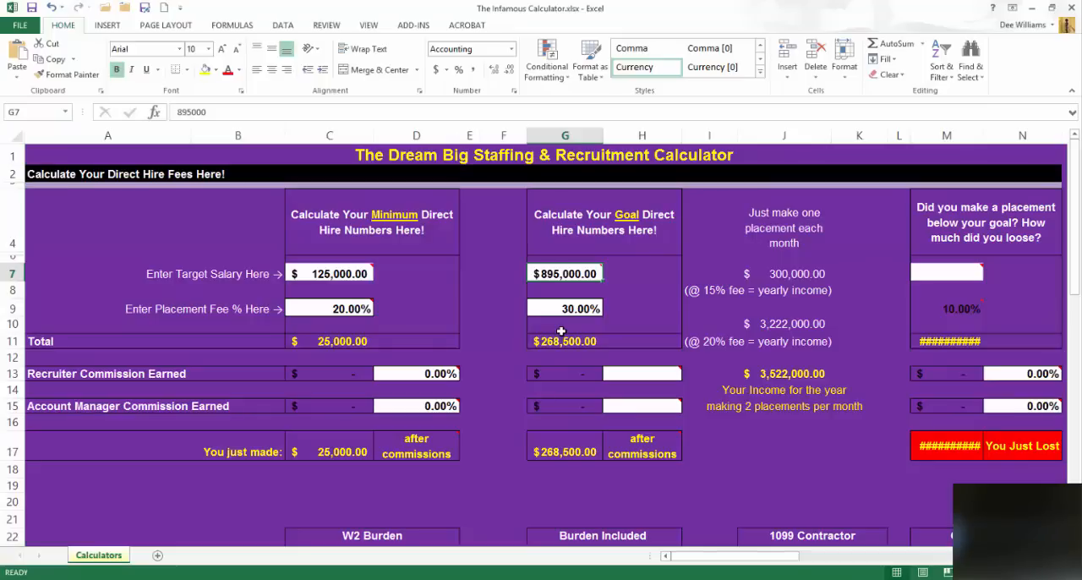
{"action": "mouse_move", "coordinate": [470, 296]}
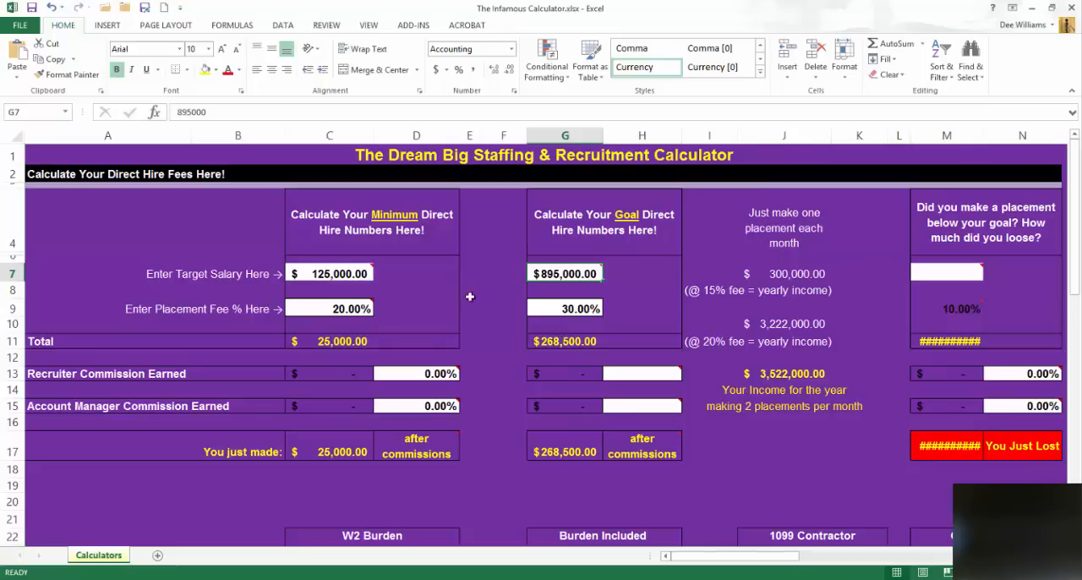
Step: Set a $250,000 goal salary at 30%, making the goal total $75,000
{"action": "left_click", "coordinate": [330, 273]}
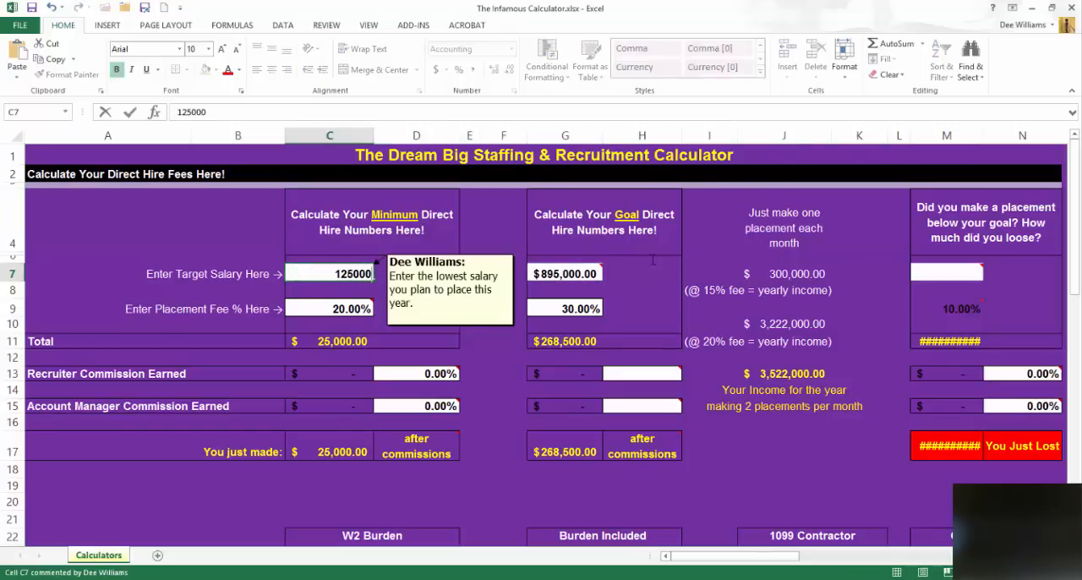
{"action": "left_click", "coordinate": [565, 274]}
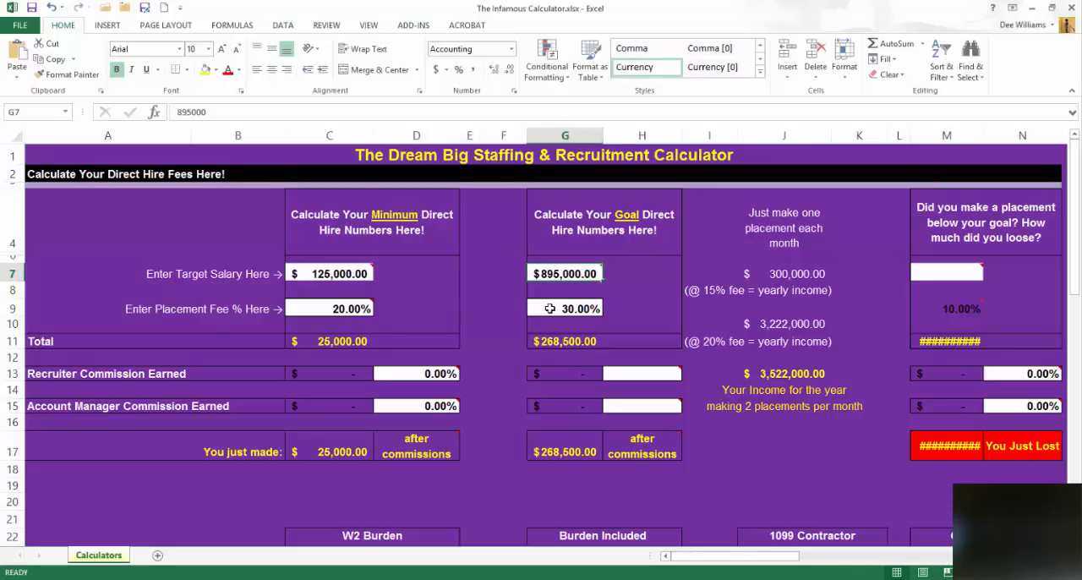
{"action": "type", "text": "250"}
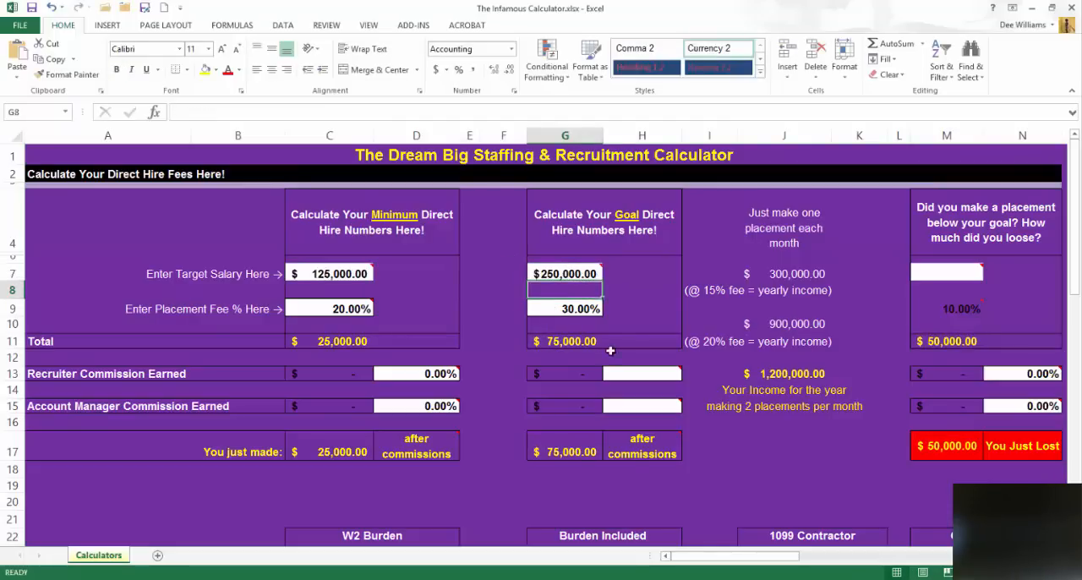
{"action": "mouse_move", "coordinate": [145, 247]}
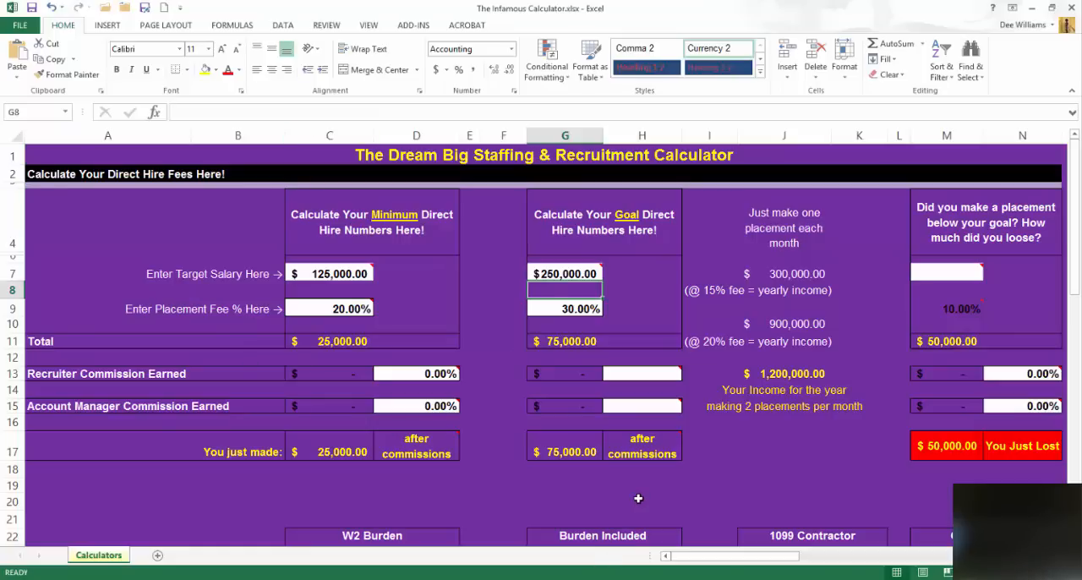
{"action": "mouse_move", "coordinate": [683, 483]}
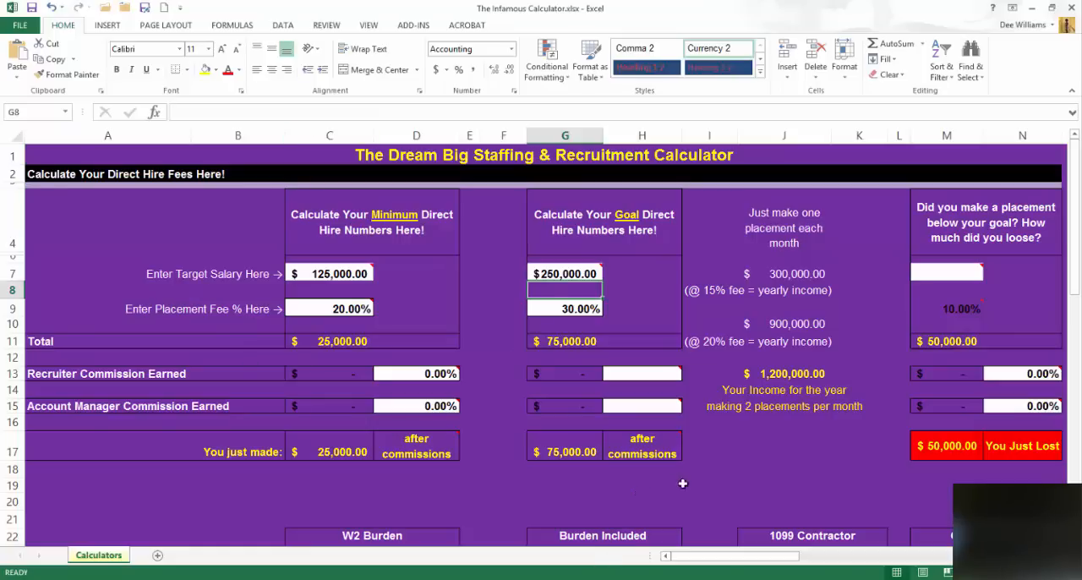
{"action": "mouse_move", "coordinate": [785, 423]}
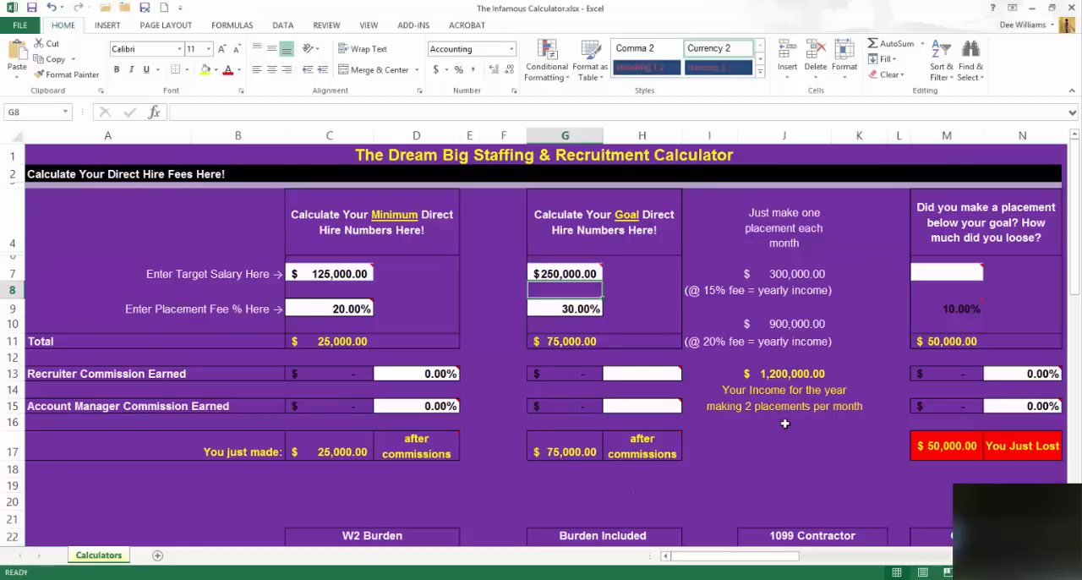
{"action": "mouse_move", "coordinate": [817, 433]}
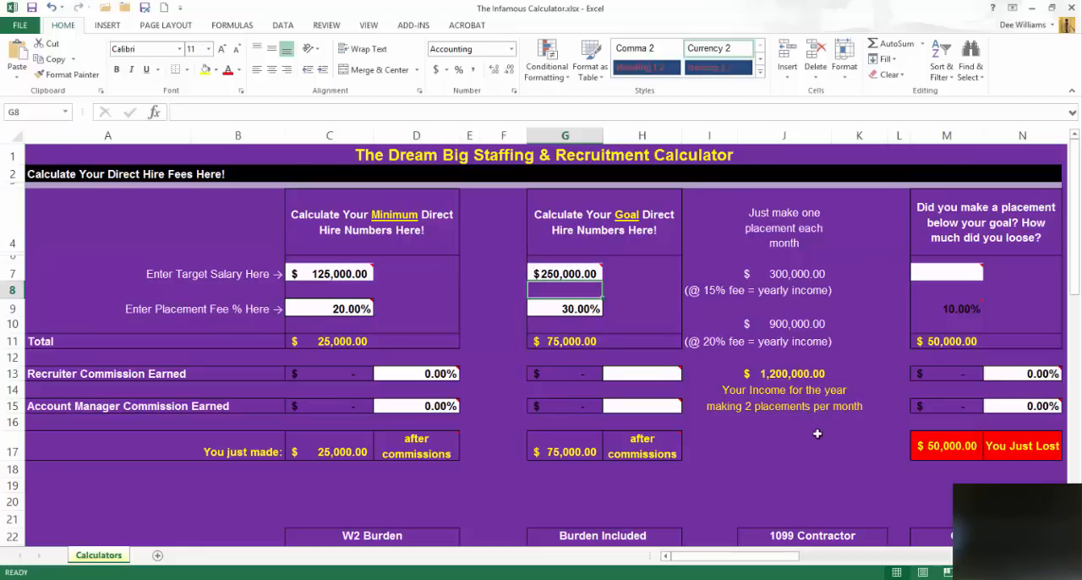
{"action": "mouse_move", "coordinate": [822, 459]}
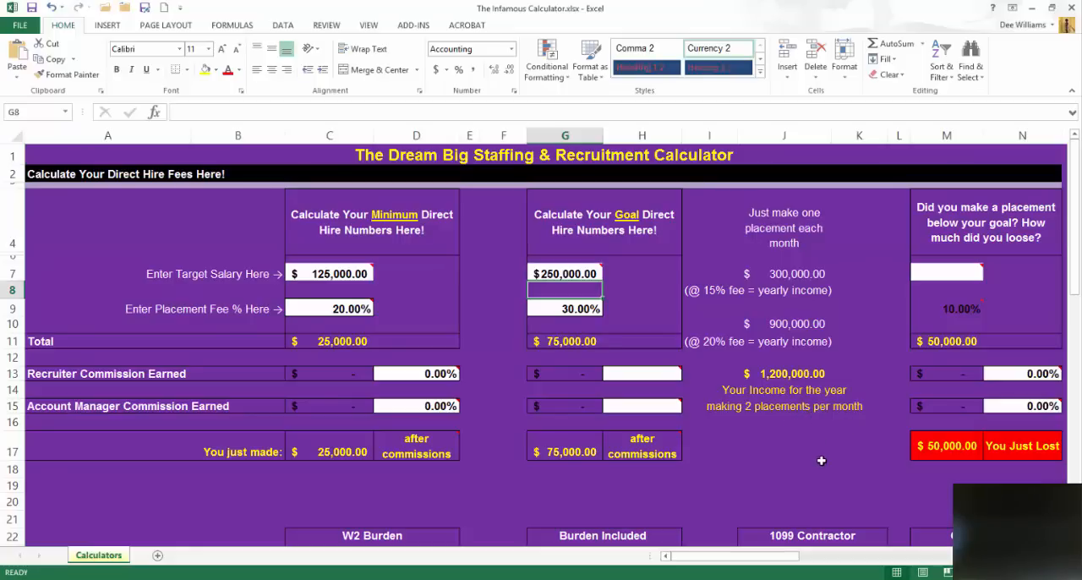
{"action": "mouse_move", "coordinate": [793, 465]}
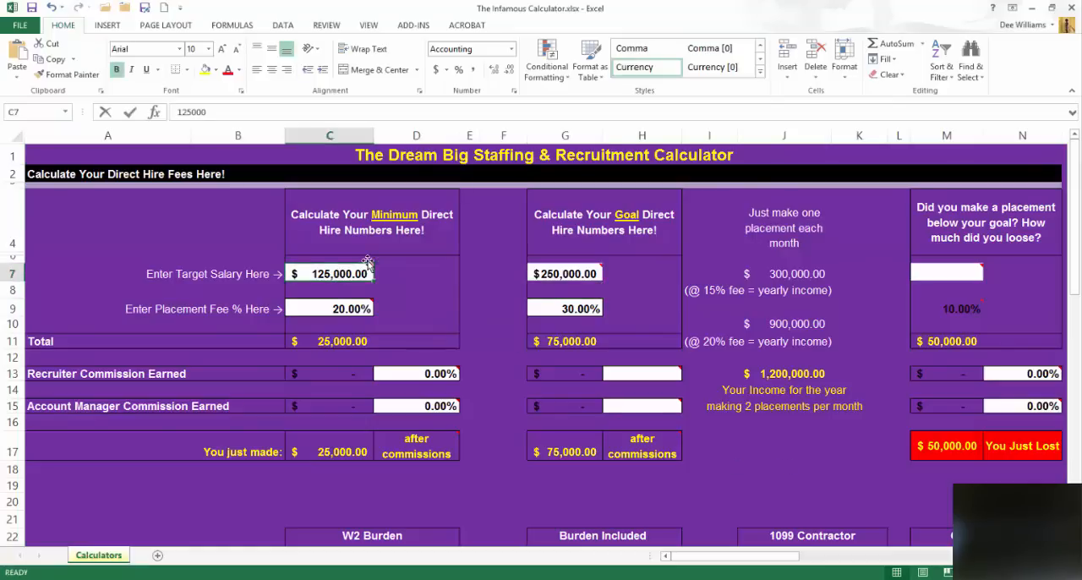
Step: Try a $60,000 minimum salary with a 20% goal fee and check the minimum total formula
{"action": "type", "text": "60000"}
{"action": "left_click", "coordinate": [565, 272]}
{"action": "type", "text": "8000"}
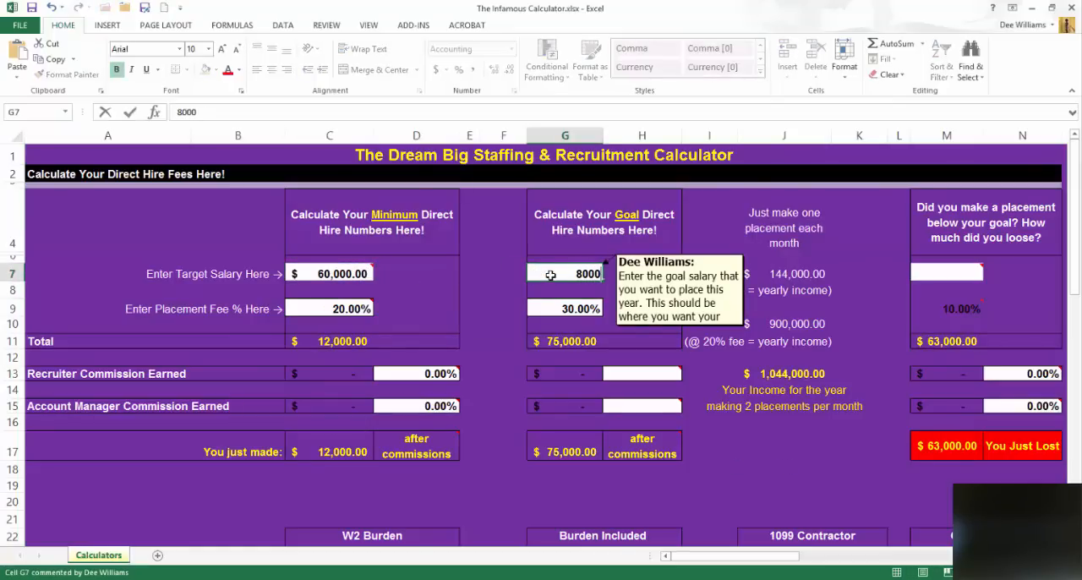
{"action": "left_click", "coordinate": [328, 308]}
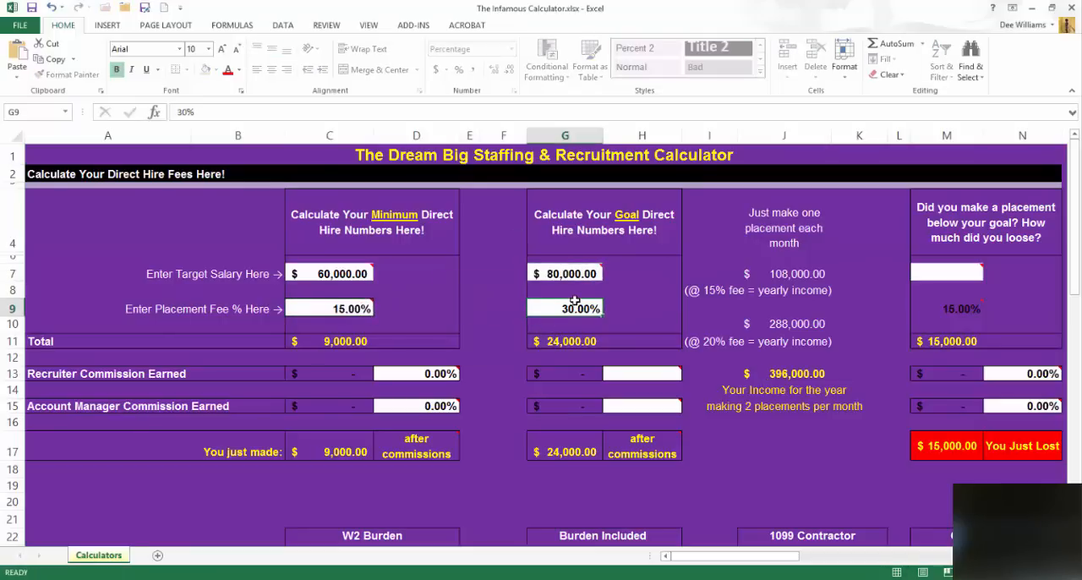
{"action": "type", "text": "20%"}
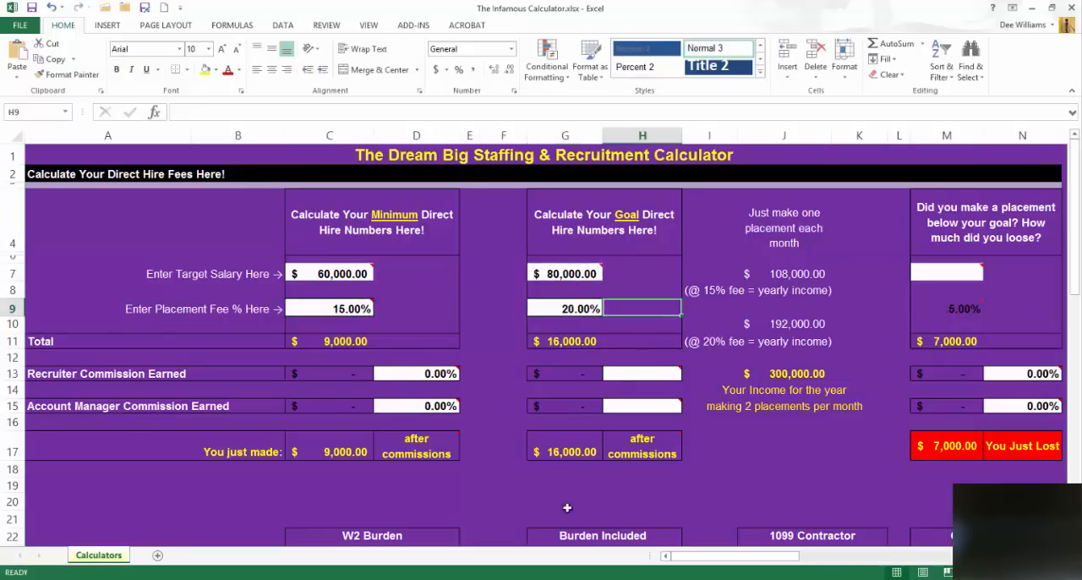
{"action": "left_click", "coordinate": [328, 340]}
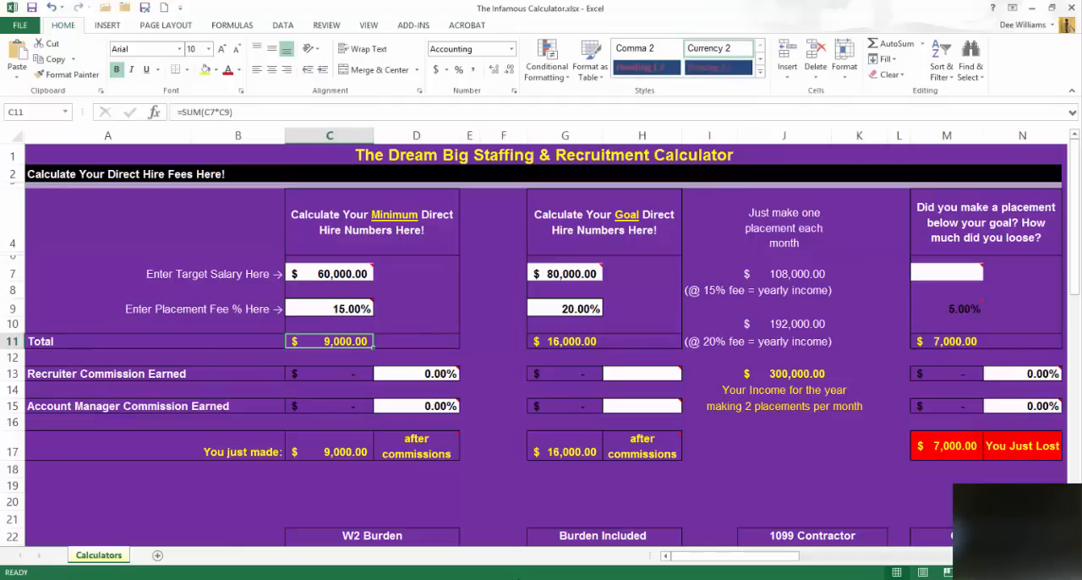
{"action": "mouse_move", "coordinate": [695, 394]}
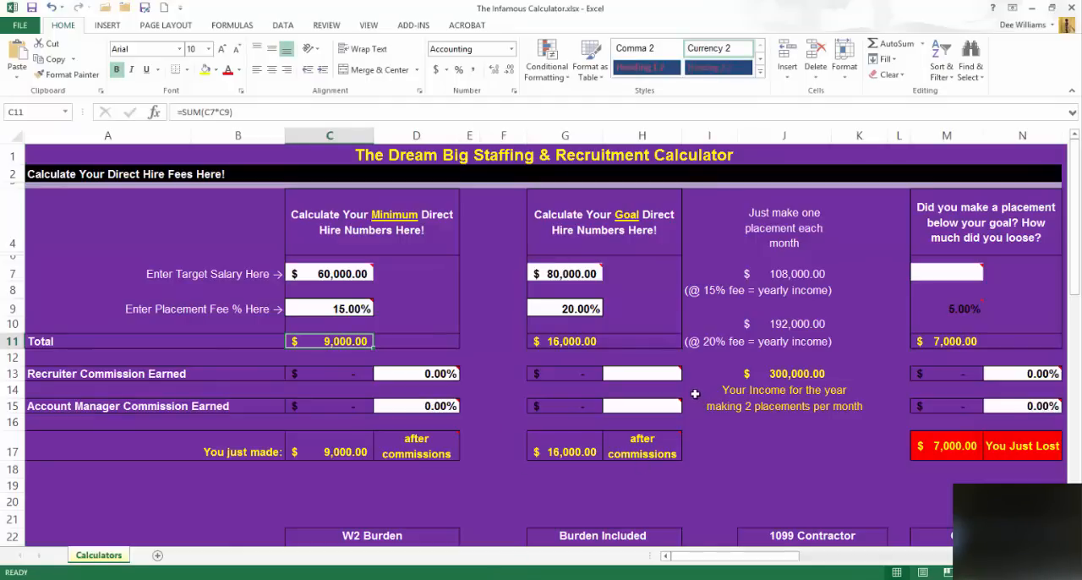
Step: Clear the target salaries and minimum fee, resetting the direct-hire totals to blank
{"action": "left_click", "coordinate": [784, 469]}
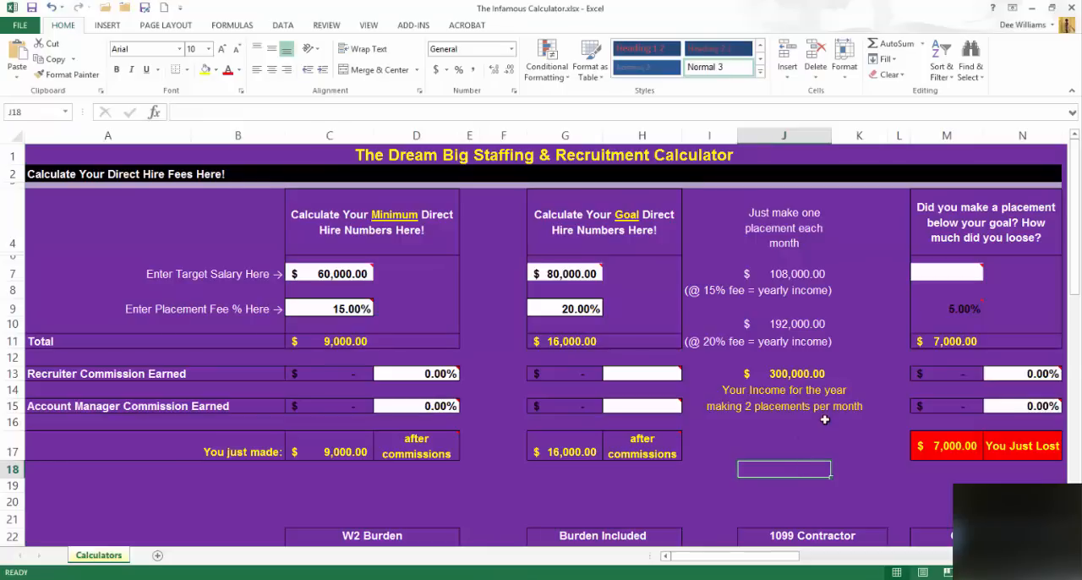
{"action": "left_click", "coordinate": [328, 272]}
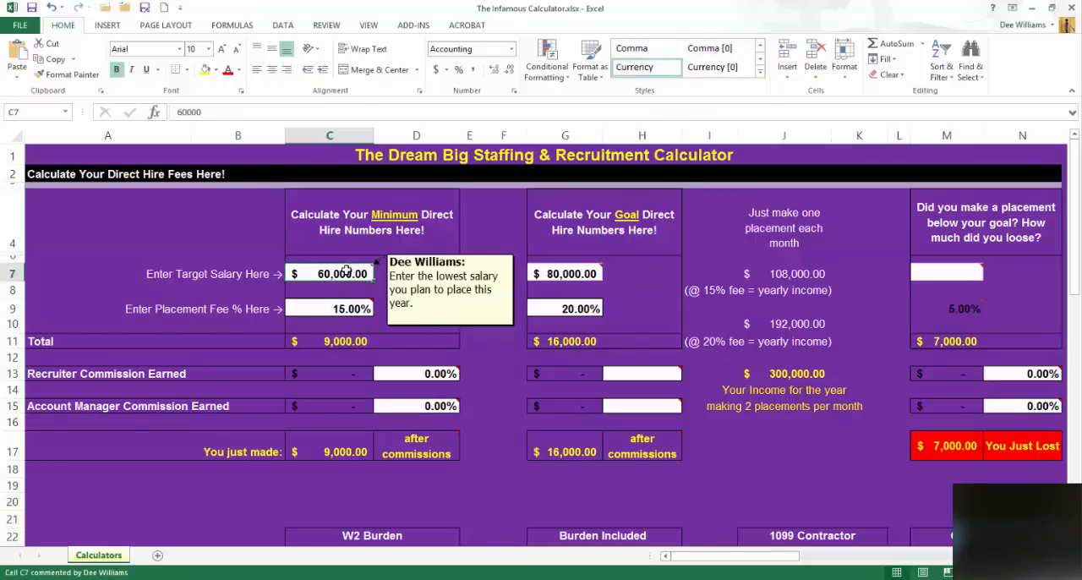
{"action": "left_click", "coordinate": [328, 308]}
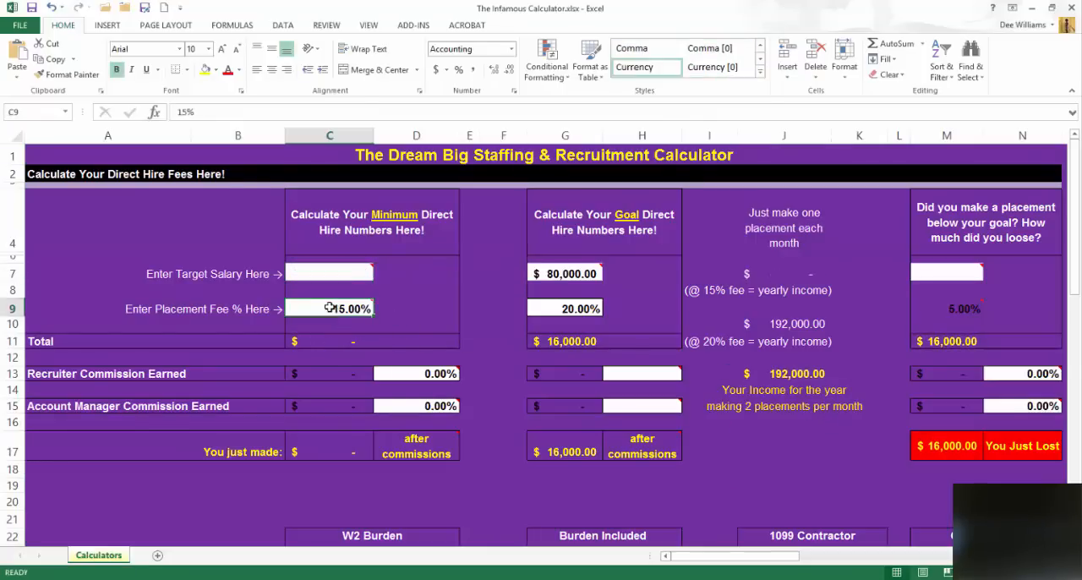
{"action": "left_click", "coordinate": [565, 272]}
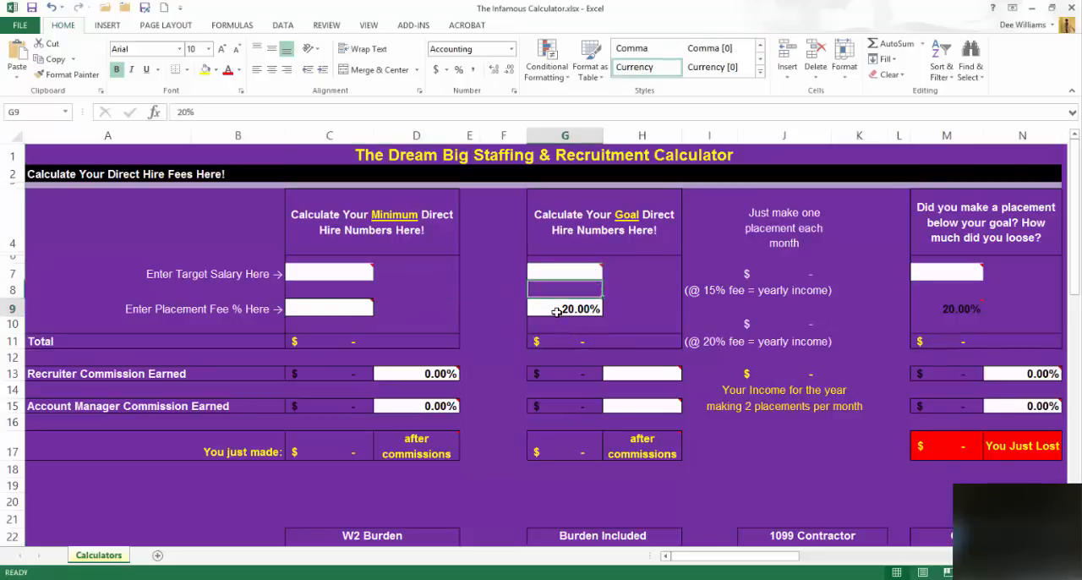
Step: Scroll down to the W2 Burden, 1099 Contractor and Corp-to-Corp comparison section
{"action": "scroll", "scroll_direction": "down", "scroll_amount": 3}
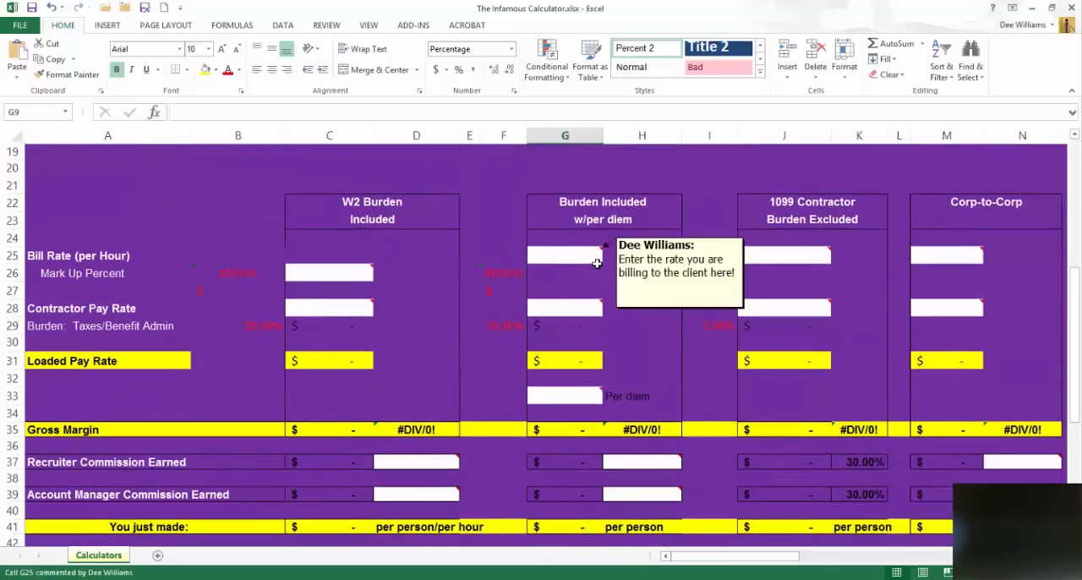
{"action": "scroll", "scroll_direction": "down", "scroll_amount": 3}
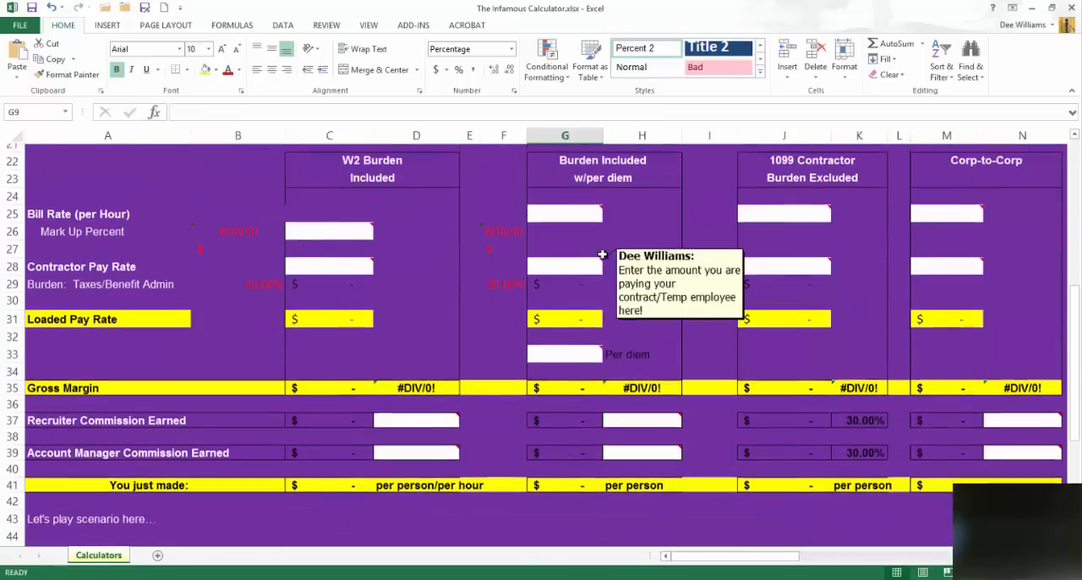
{"action": "scroll", "scroll_direction": "up", "scroll_amount": 3}
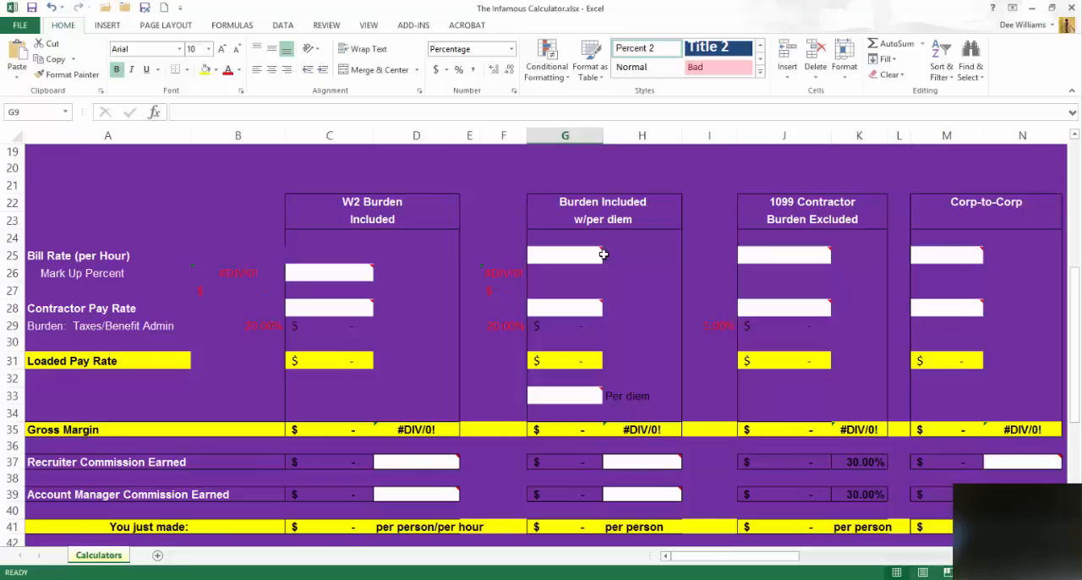
{"action": "mouse_move", "coordinate": [612, 294]}
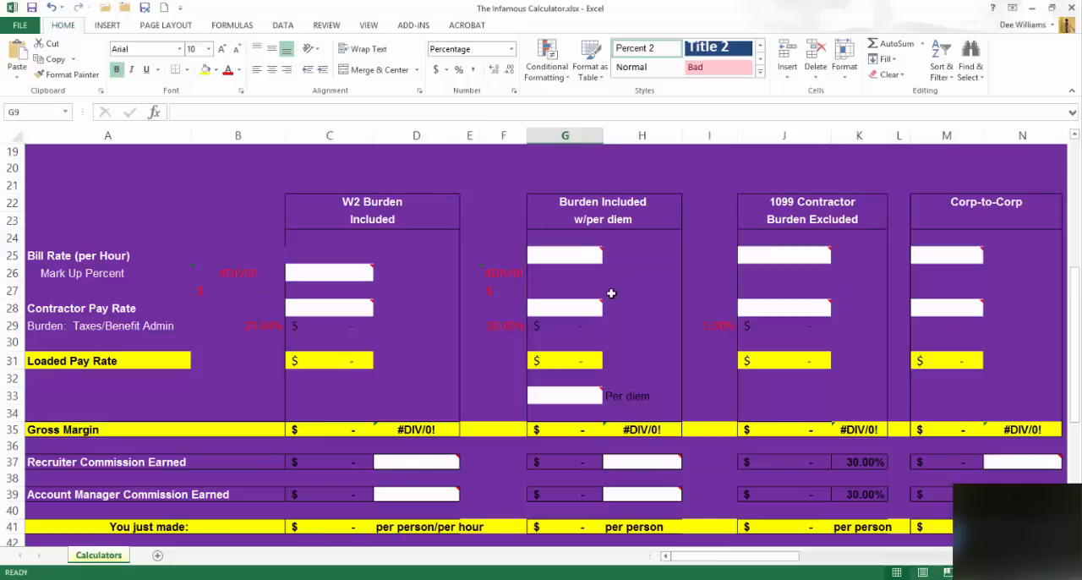
{"action": "mouse_move", "coordinate": [575, 315]}
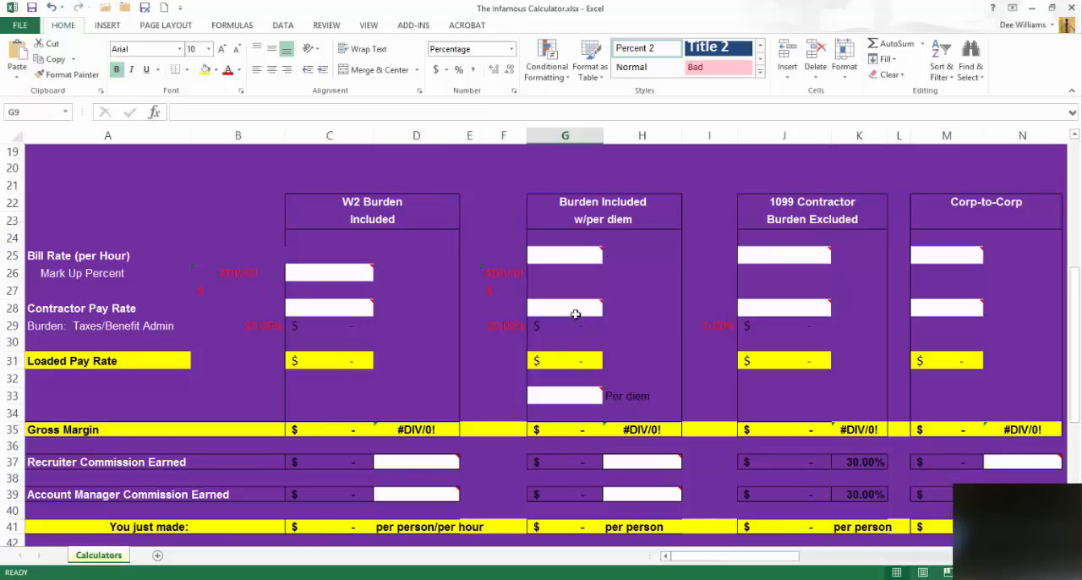
{"action": "mouse_move", "coordinate": [549, 351]}
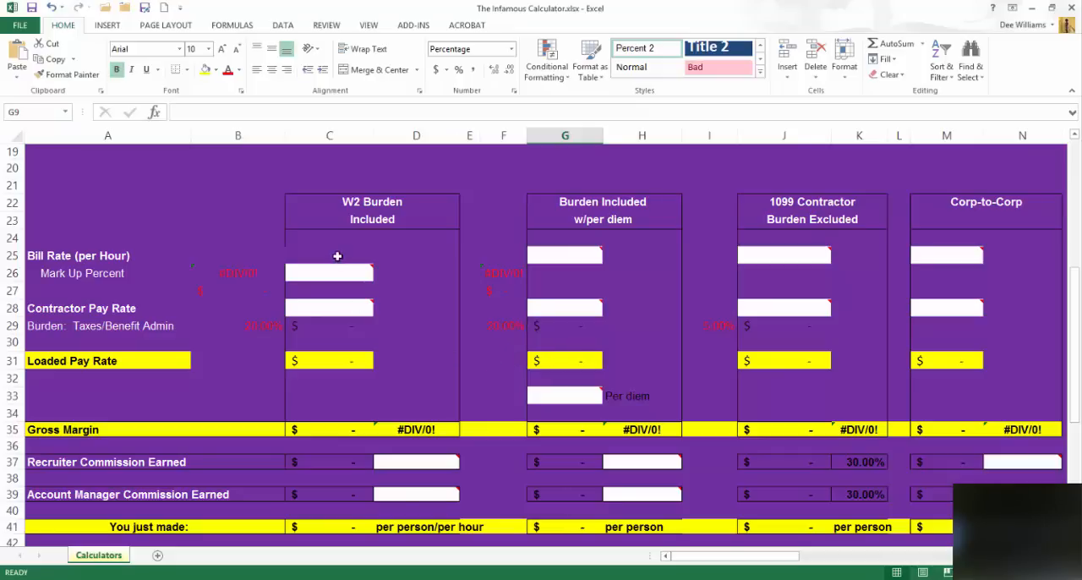
{"action": "mouse_move", "coordinate": [346, 267]}
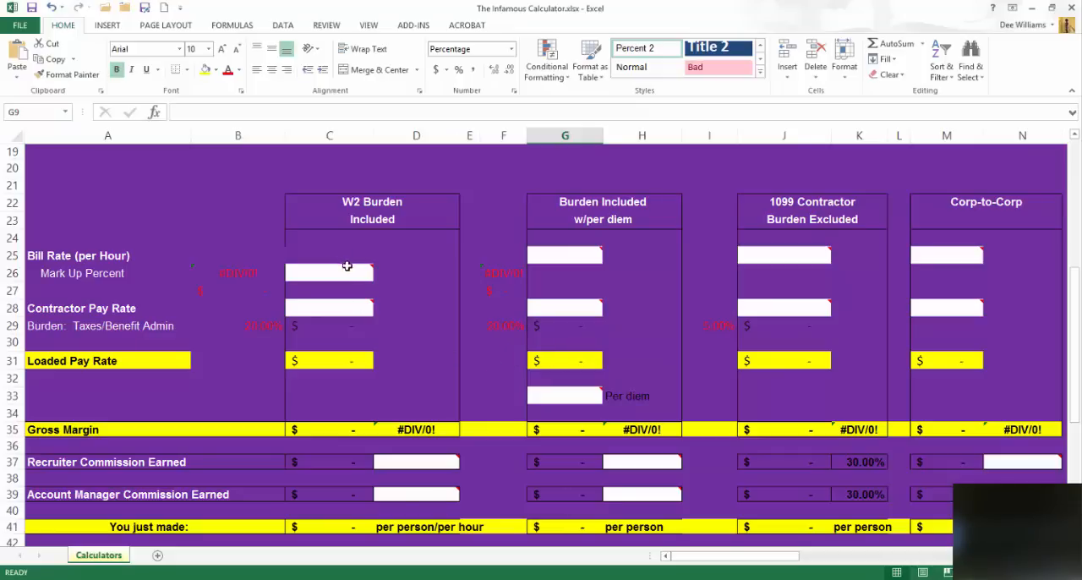
{"action": "mouse_move", "coordinate": [247, 270]}
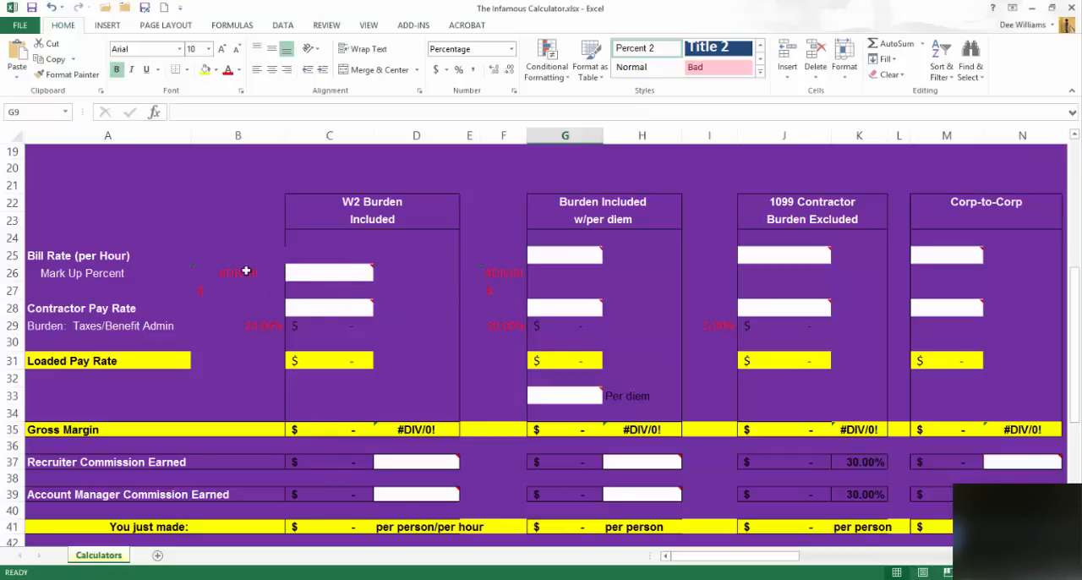
Step: Give the W2 contractor a $50.00 bill rate and $15.00 pay rate for an $18.00 loaded rate
{"action": "left_click", "coordinate": [328, 272]}
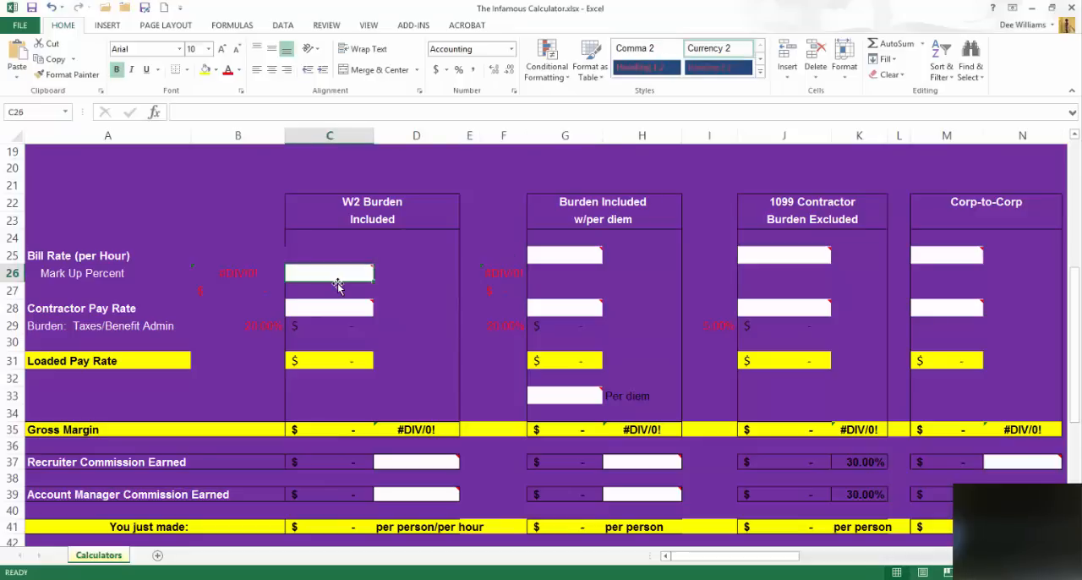
{"action": "type", "text": "90."}
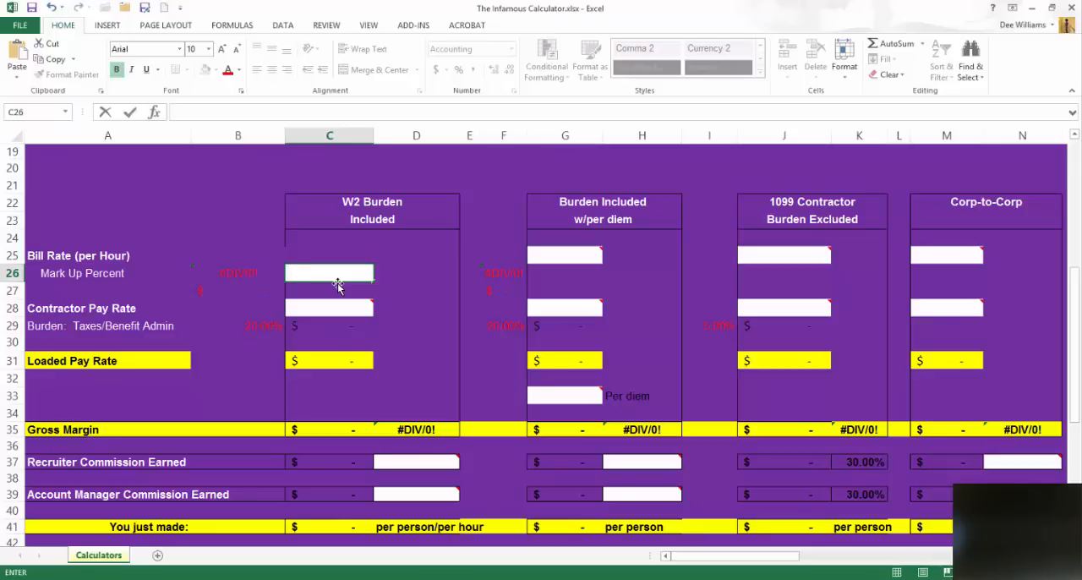
{"action": "mouse_move", "coordinate": [306, 308]}
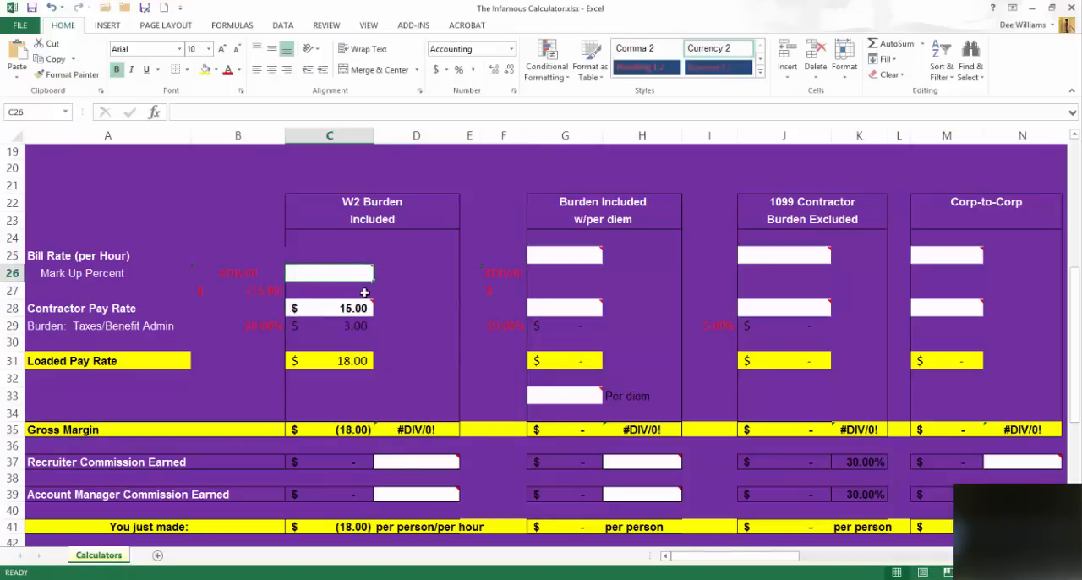
{"action": "mouse_move", "coordinate": [319, 284]}
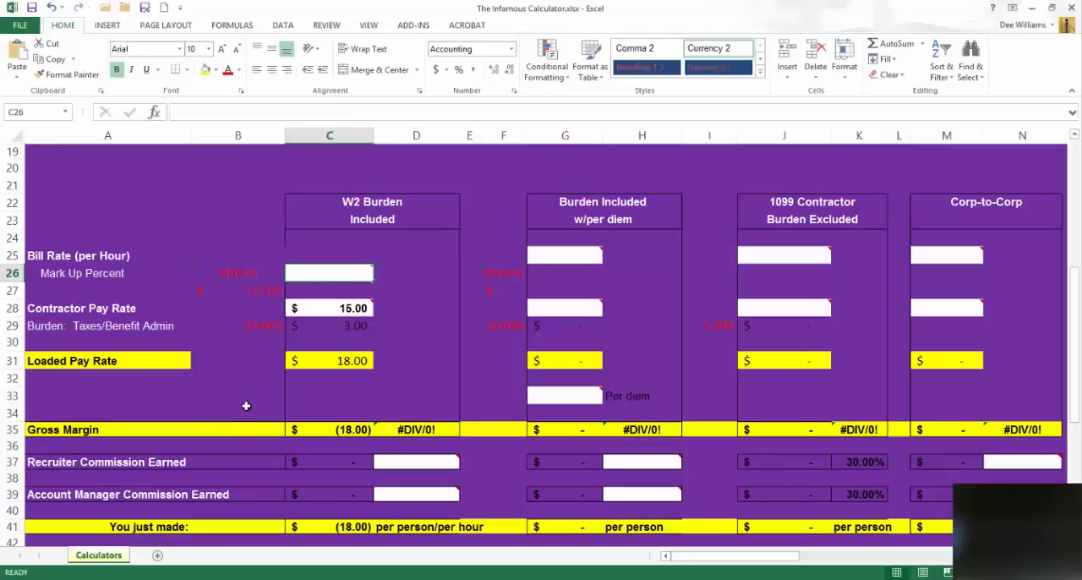
{"action": "mouse_move", "coordinate": [420, 441]}
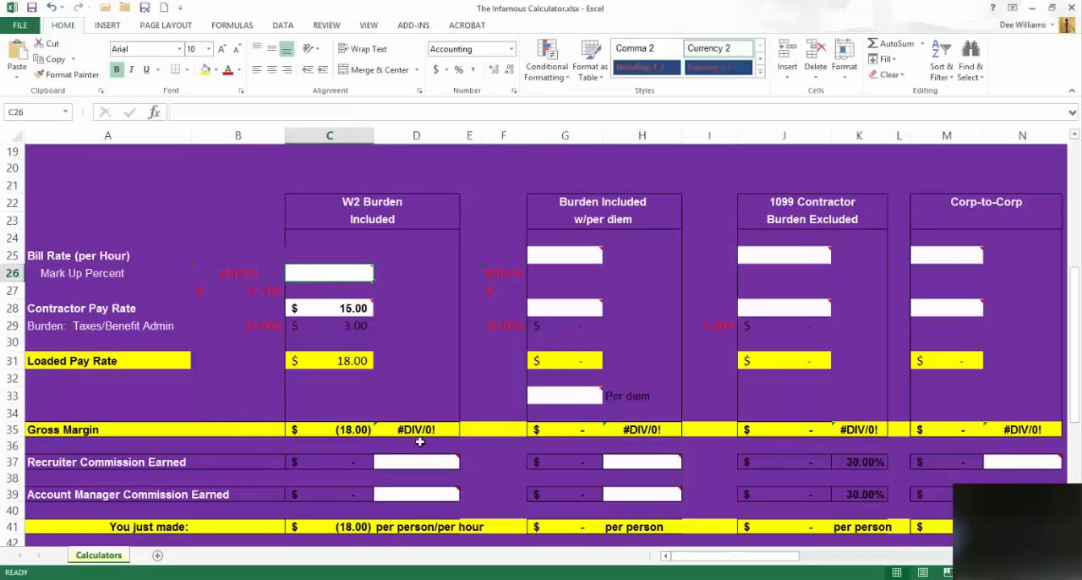
{"action": "scroll", "scroll_direction": "down", "scroll_amount": 3}
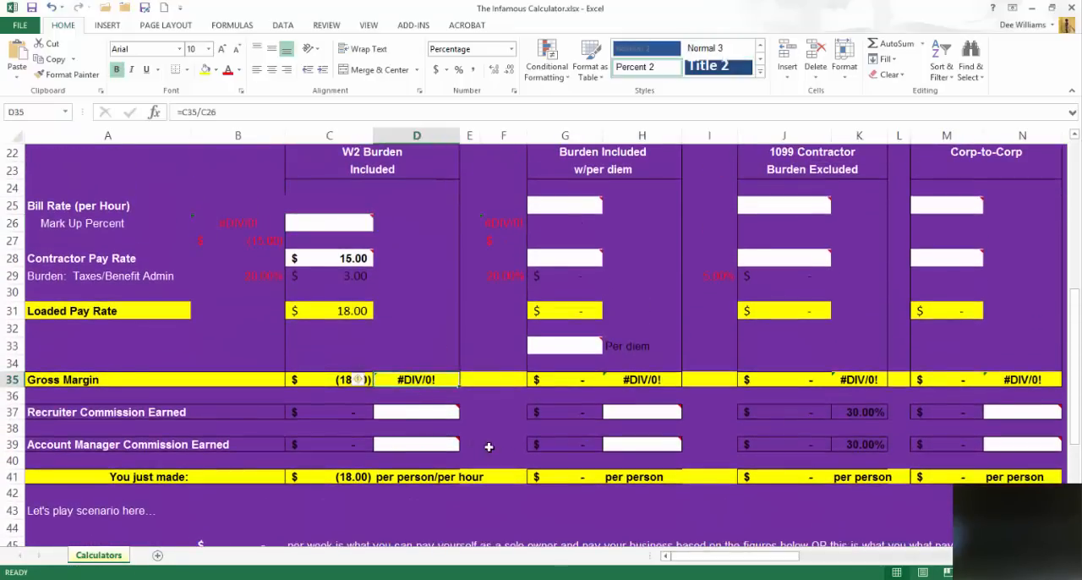
{"action": "scroll", "scroll_direction": "up", "scroll_amount": 3}
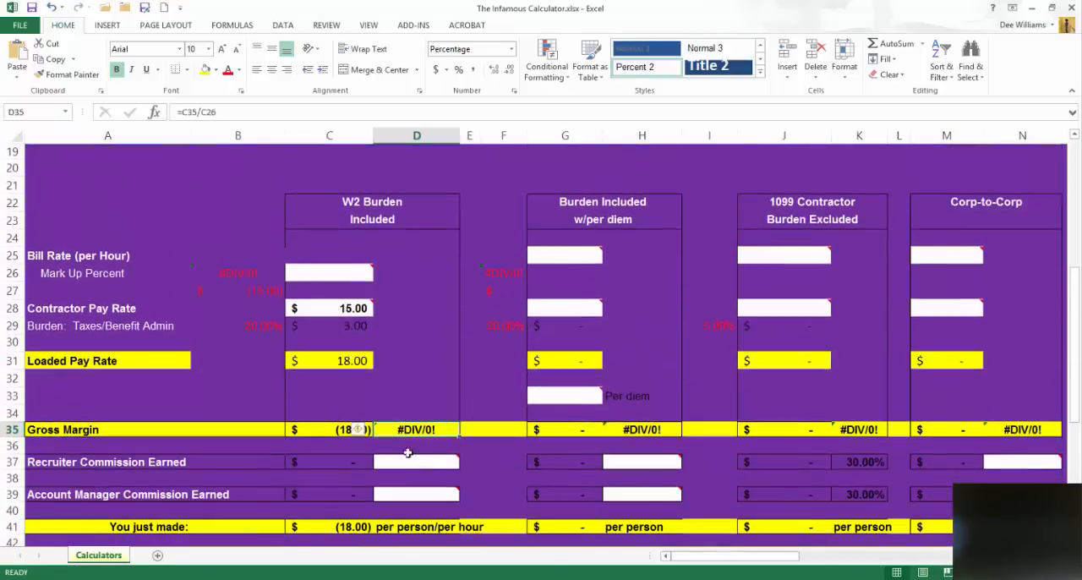
{"action": "scroll", "scroll_direction": "down", "scroll_amount": 3}
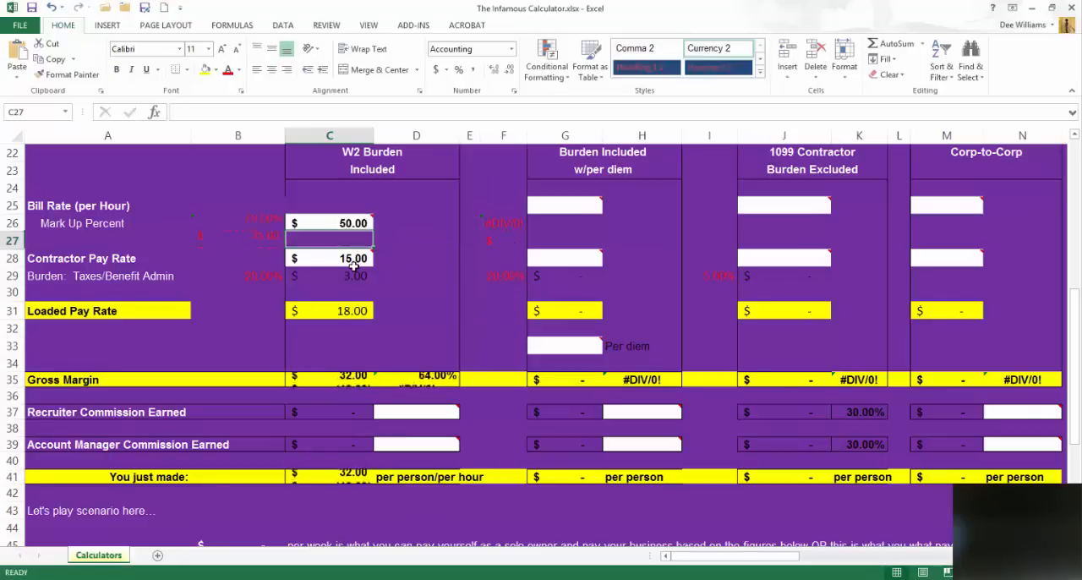
Step: Lower the W2 bill rate from 50.00 to 30.00
{"action": "left_click", "coordinate": [416, 379]}
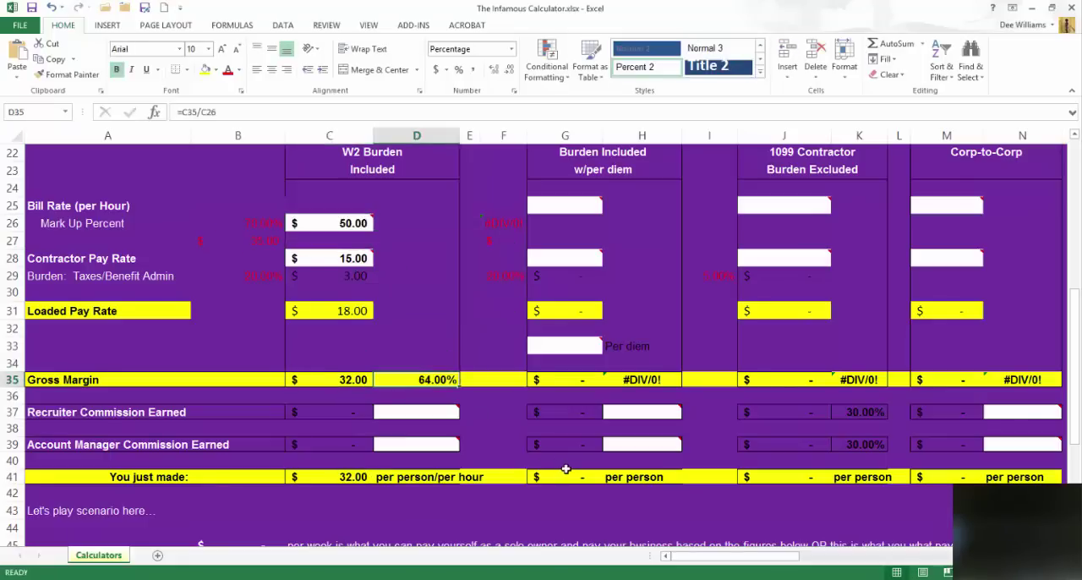
{"action": "left_click", "coordinate": [329, 223]}
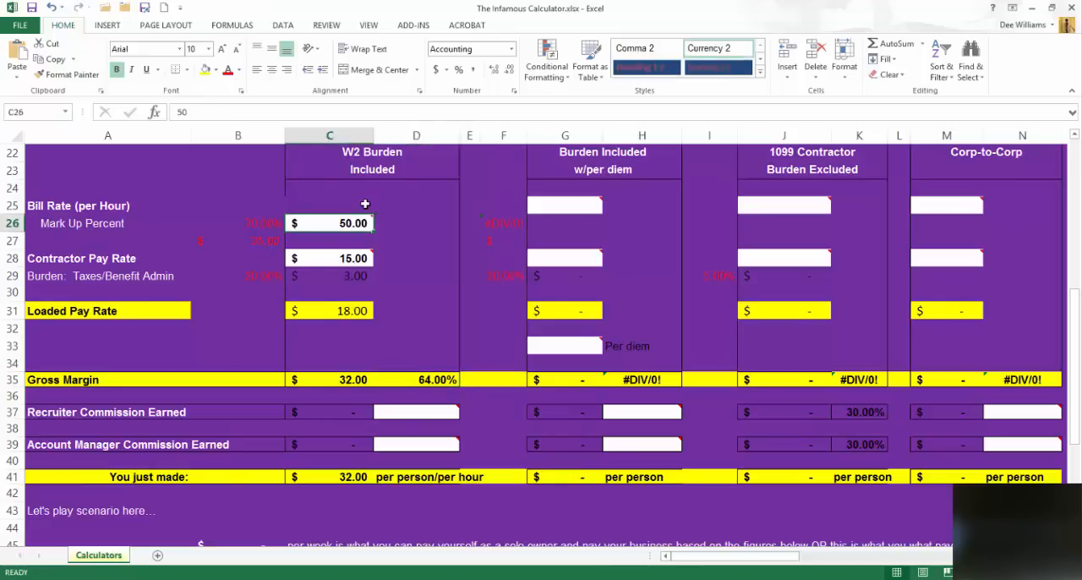
{"action": "mouse_move", "coordinate": [341, 257]}
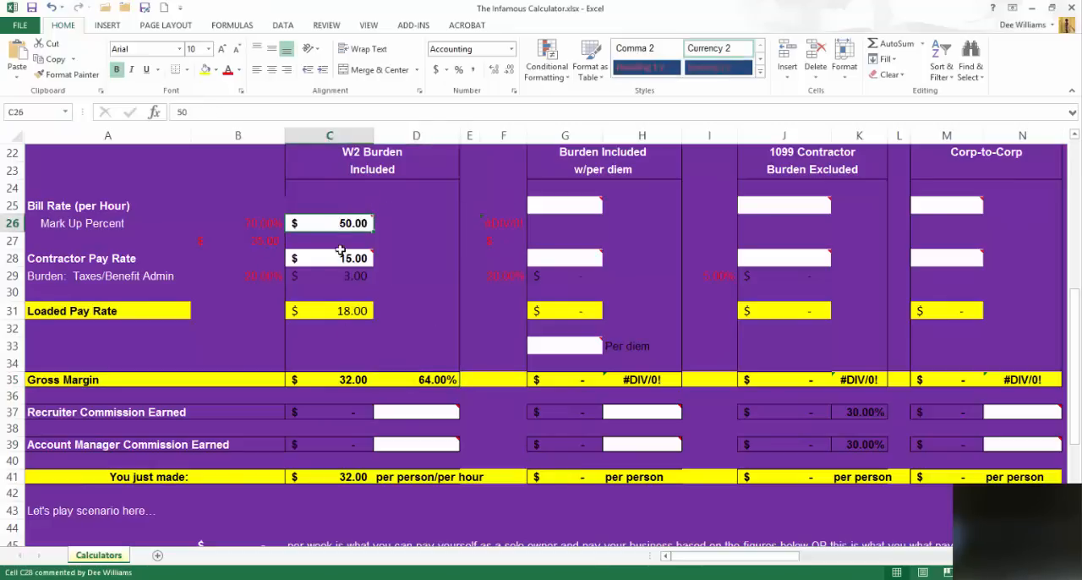
{"action": "left_click", "coordinate": [328, 311]}
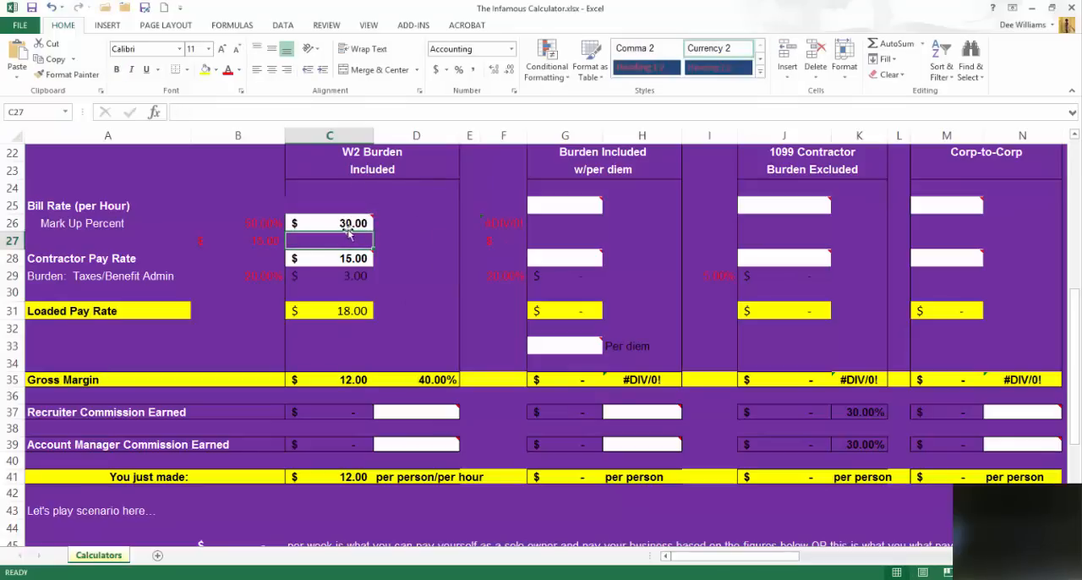
{"action": "mouse_move", "coordinate": [328, 224]}
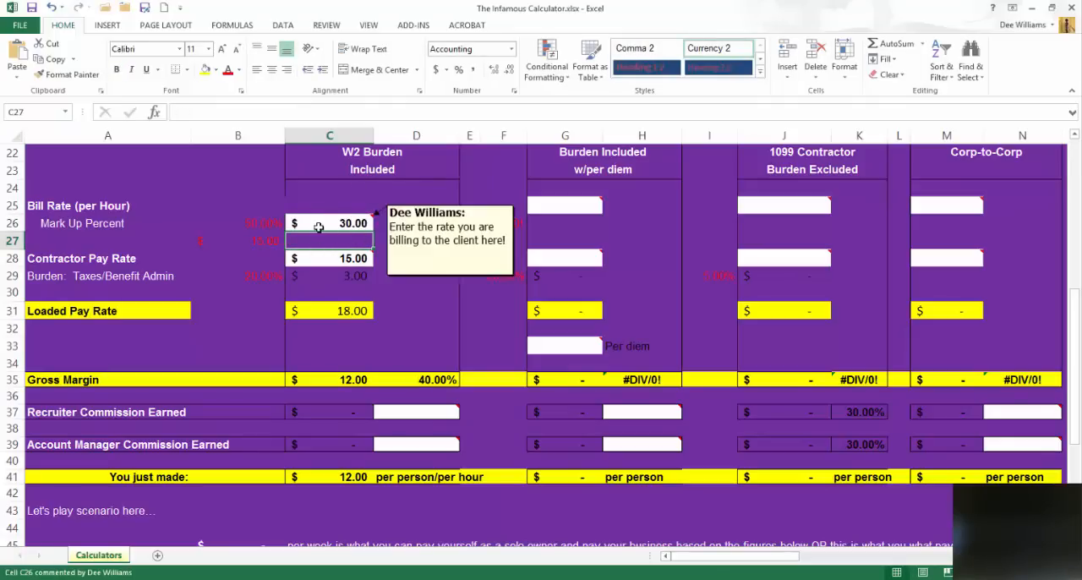
{"action": "left_click", "coordinate": [328, 223]}
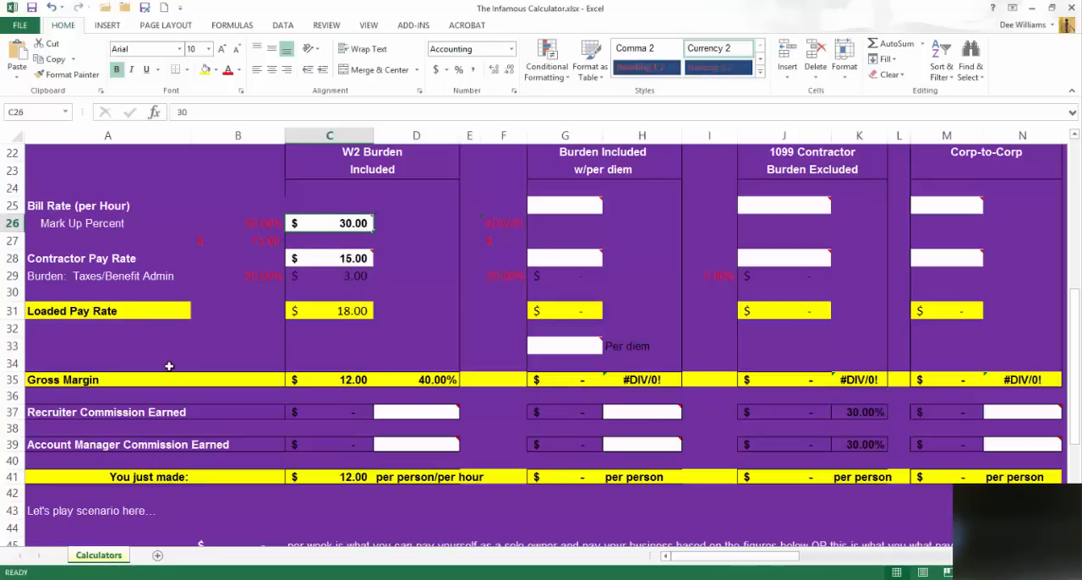
Step: Review the loaded pay rate and the $12.00 (40%) gross margin formulas
{"action": "left_click", "coordinate": [330, 311]}
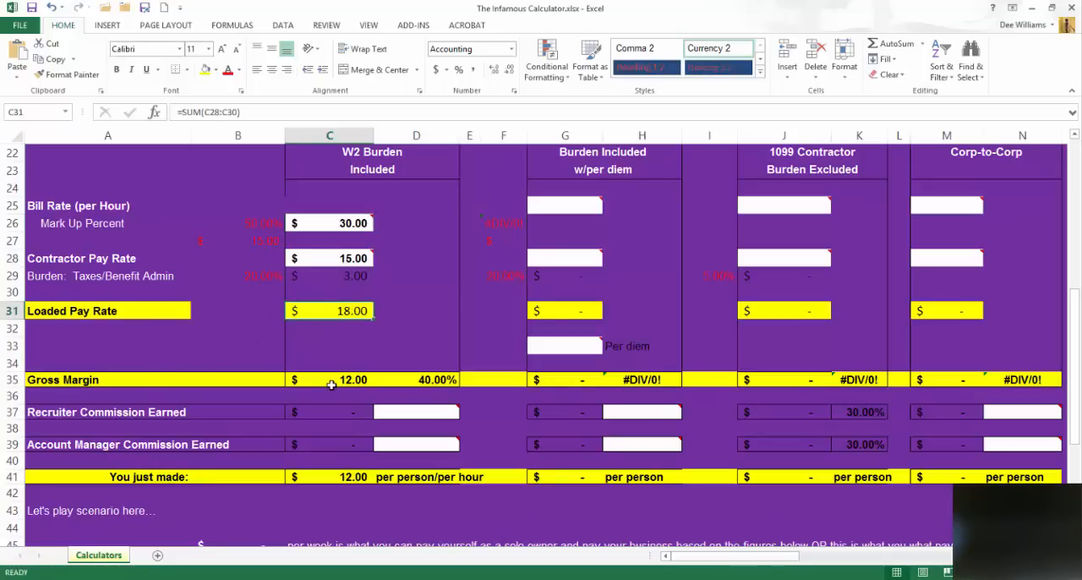
{"action": "left_click", "coordinate": [328, 378]}
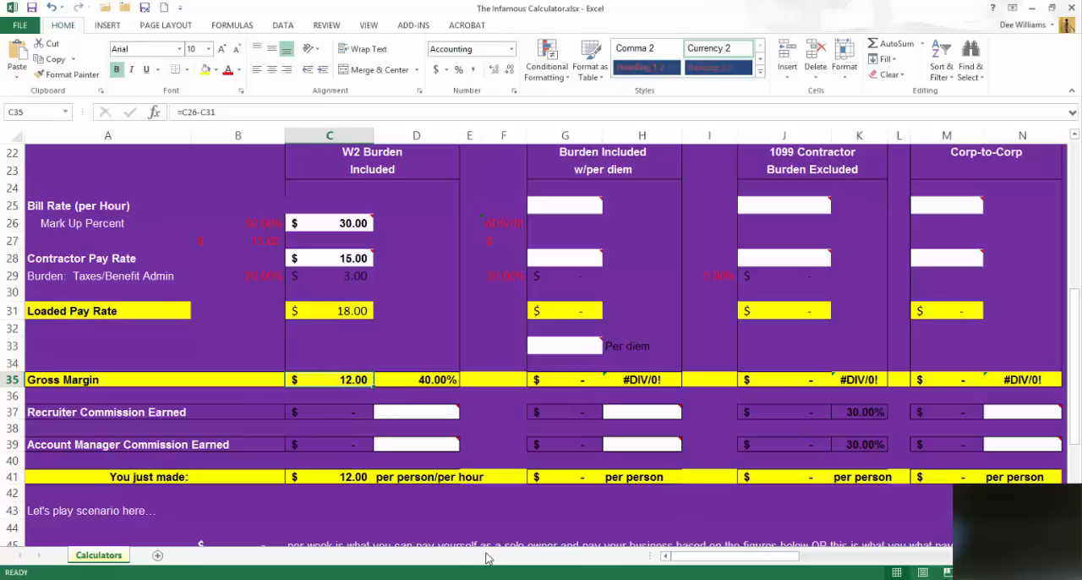
{"action": "left_click", "coordinate": [415, 378]}
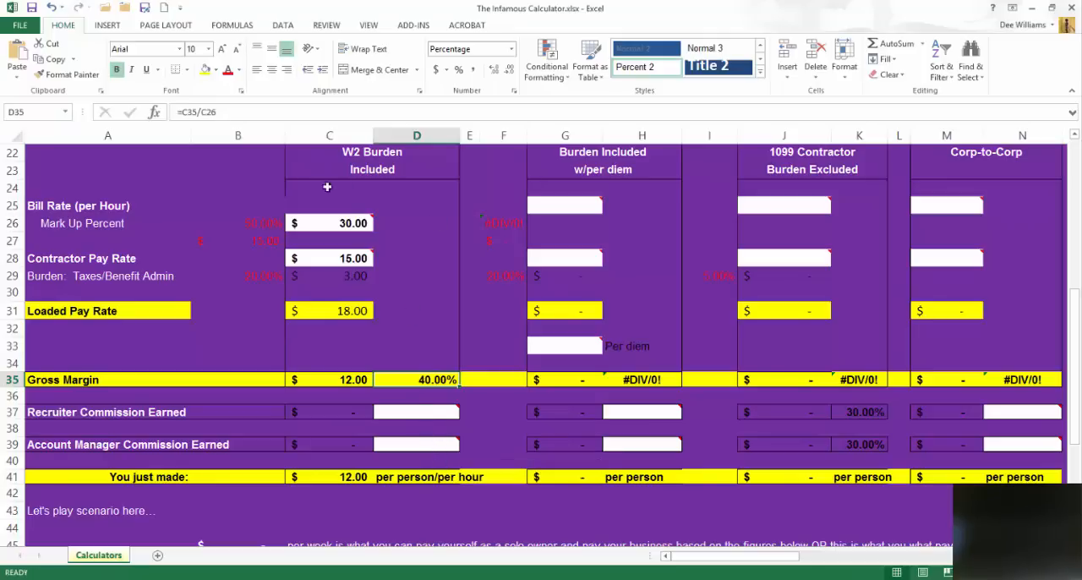
{"action": "mouse_move", "coordinate": [393, 410]}
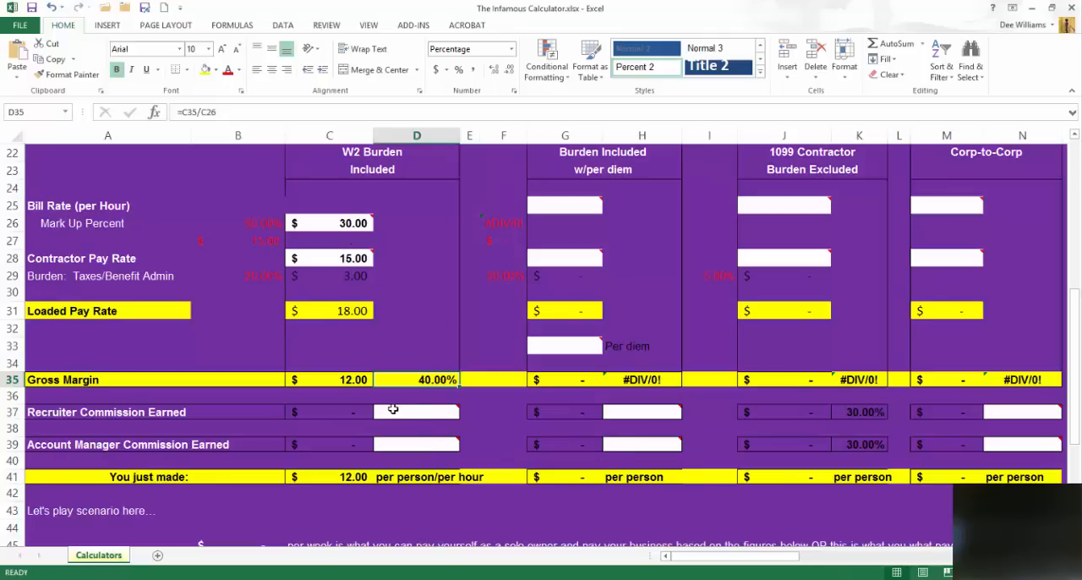
Step: Set the recruiter and account manager commissions both to 10%
{"action": "scroll", "scroll_direction": "down", "scroll_amount": 3}
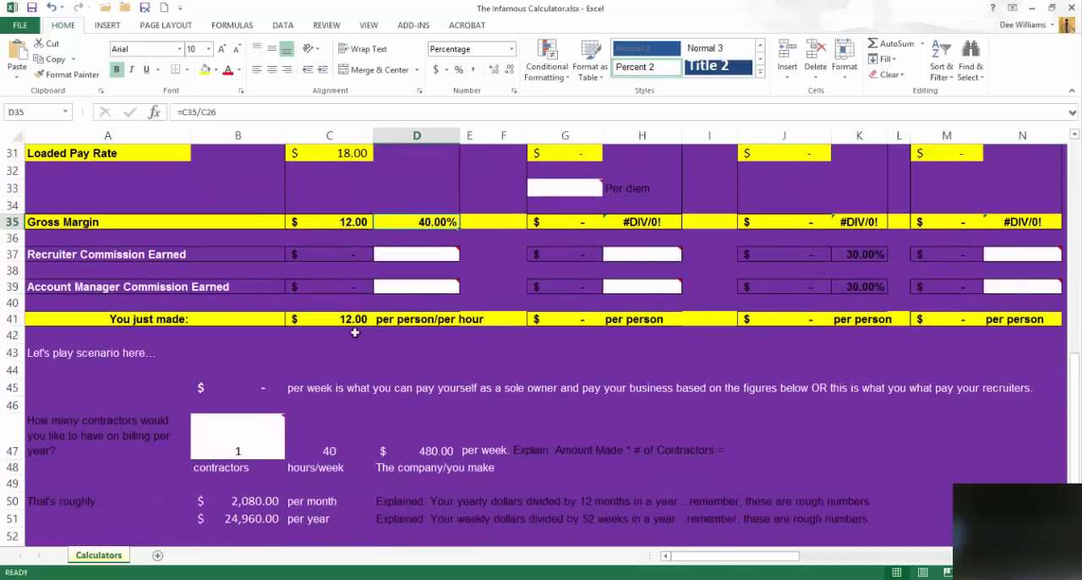
{"action": "left_click", "coordinate": [237, 436]}
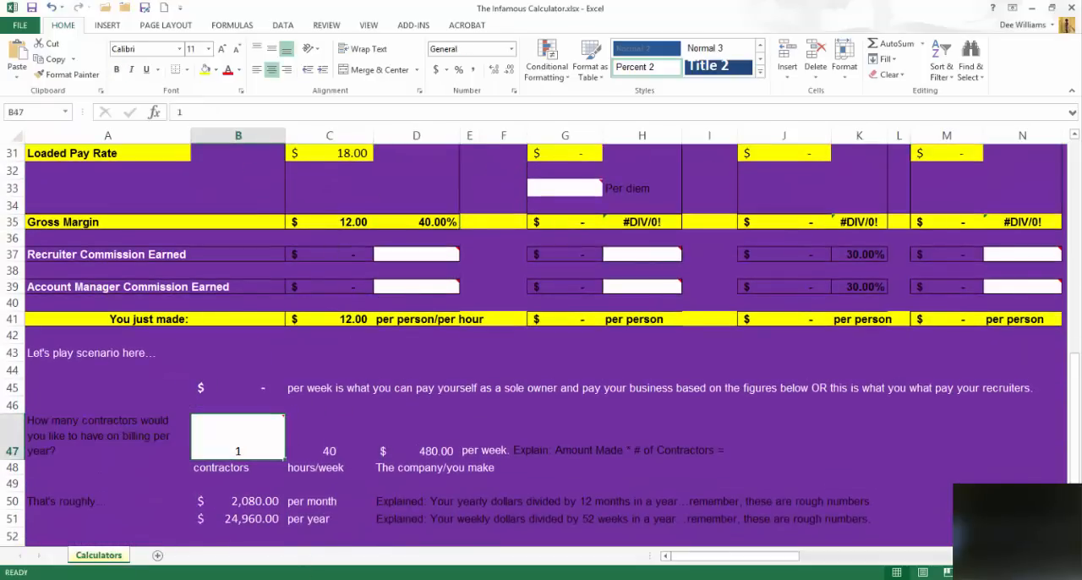
{"action": "mouse_move", "coordinate": [516, 440]}
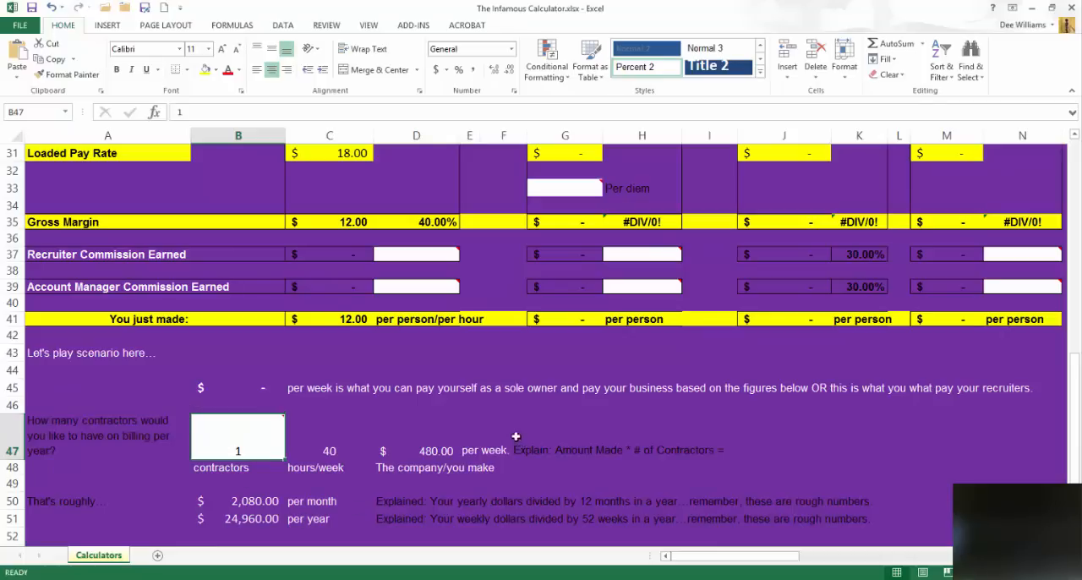
{"action": "mouse_move", "coordinate": [396, 470]}
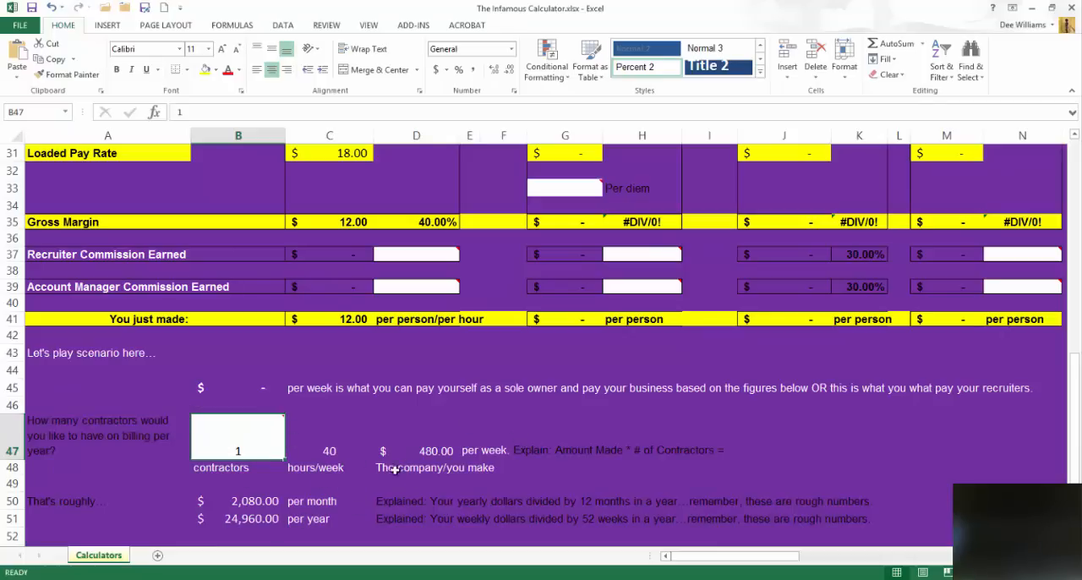
{"action": "mouse_move", "coordinate": [449, 506]}
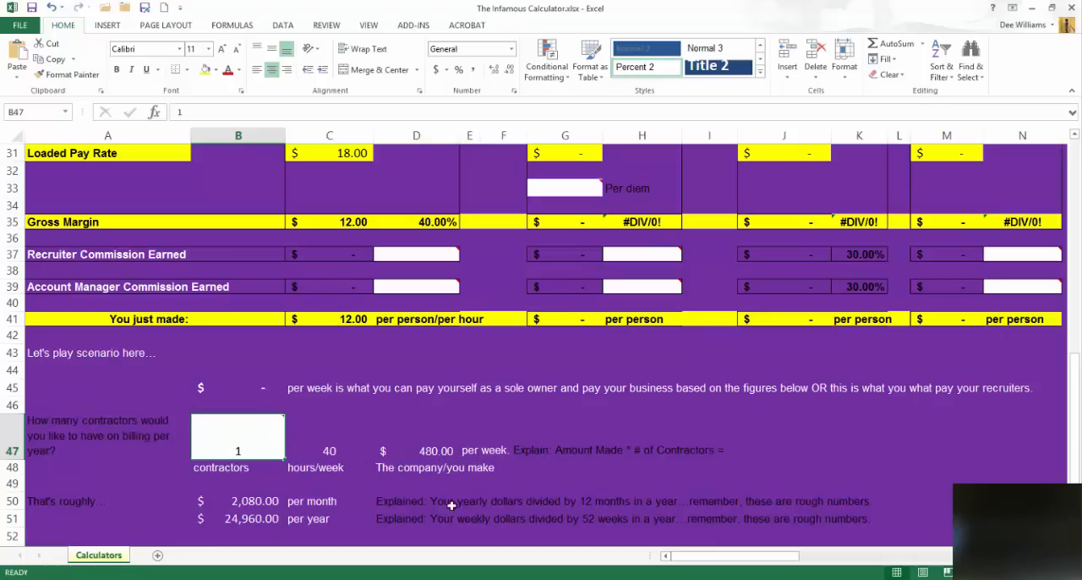
{"action": "left_click", "coordinate": [416, 253]}
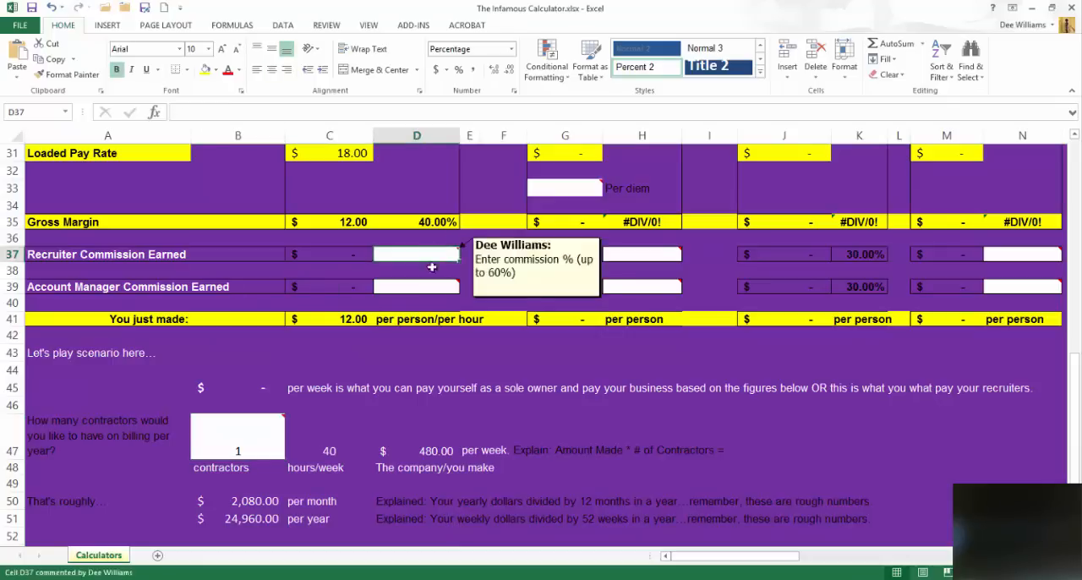
{"action": "type", "text": "10%"}
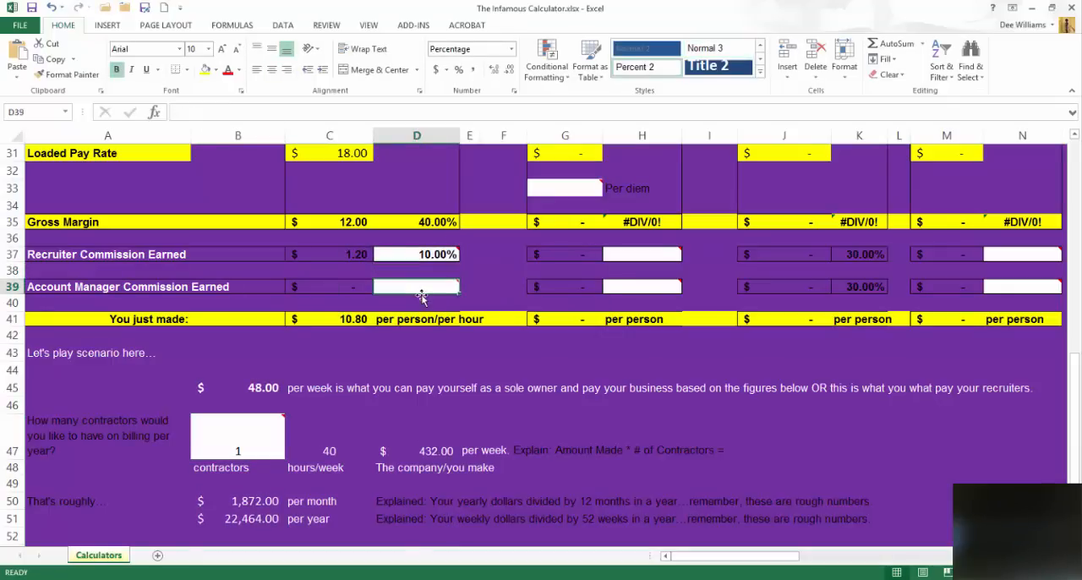
{"action": "type", "text": "10.00%"}
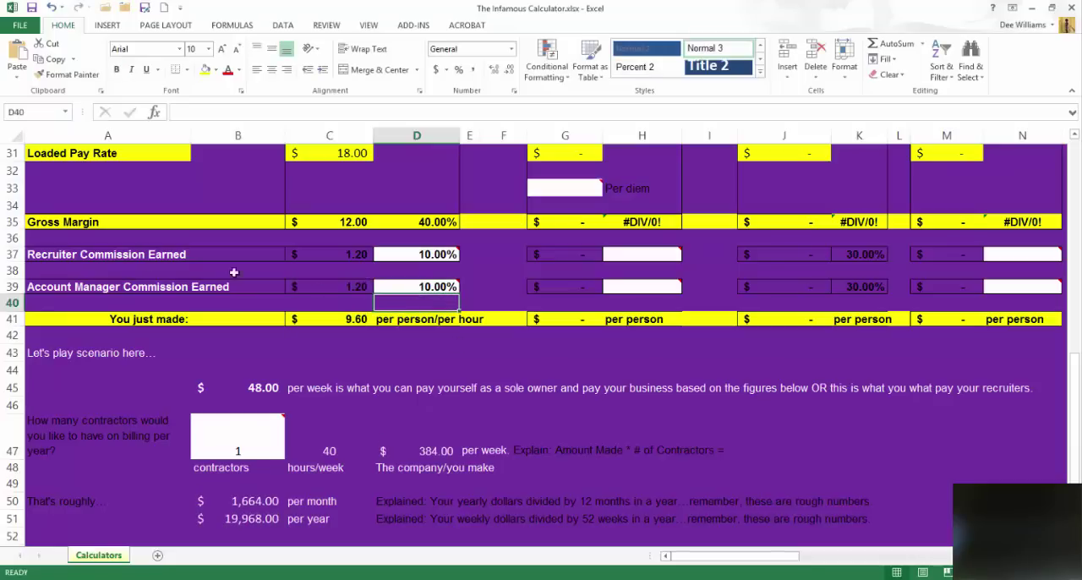
{"action": "mouse_move", "coordinate": [144, 299]}
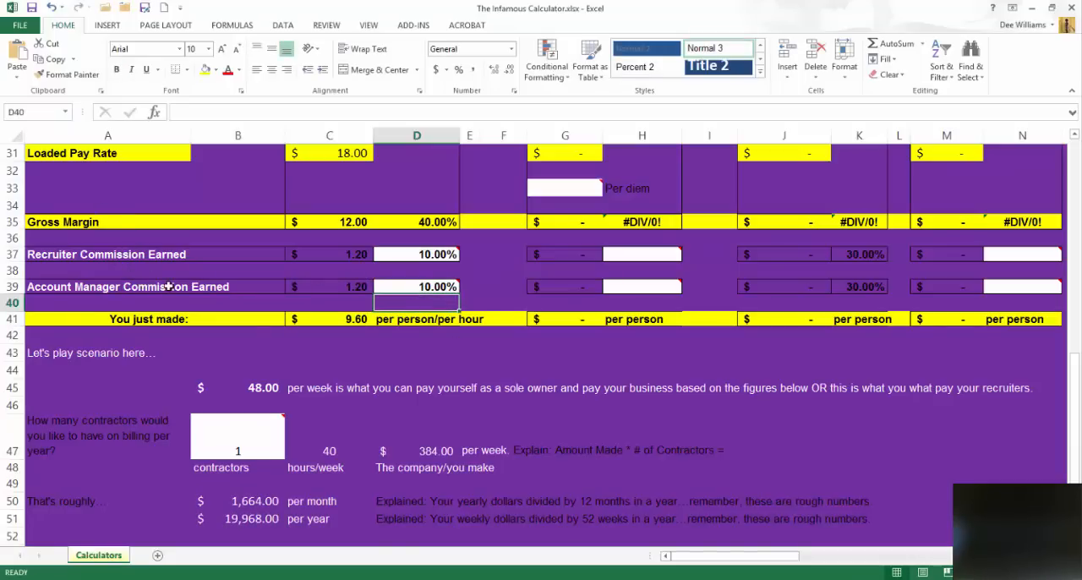
{"action": "mouse_move", "coordinate": [380, 315]}
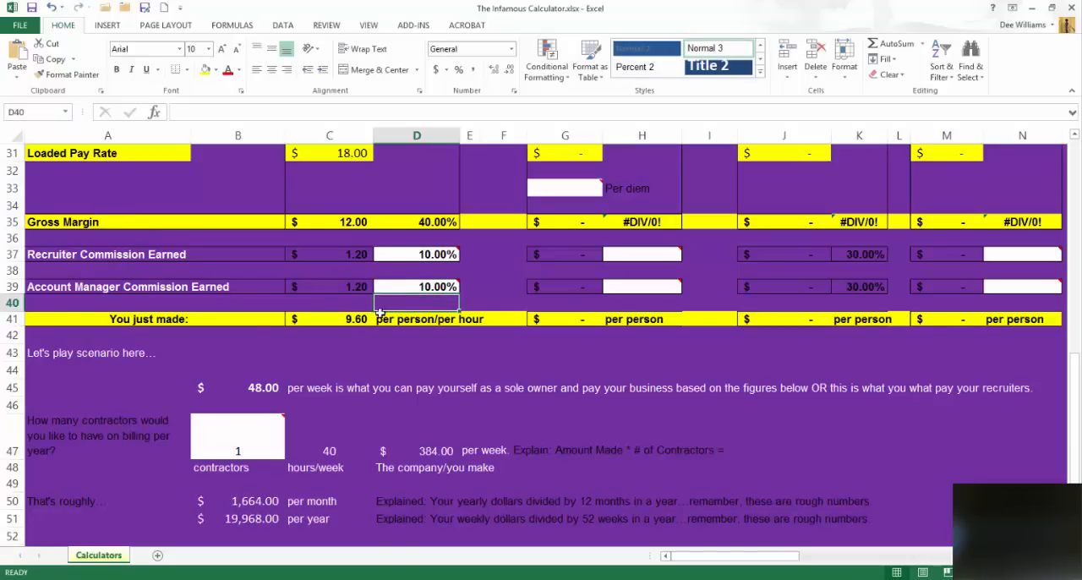
{"action": "mouse_move", "coordinate": [59, 301]}
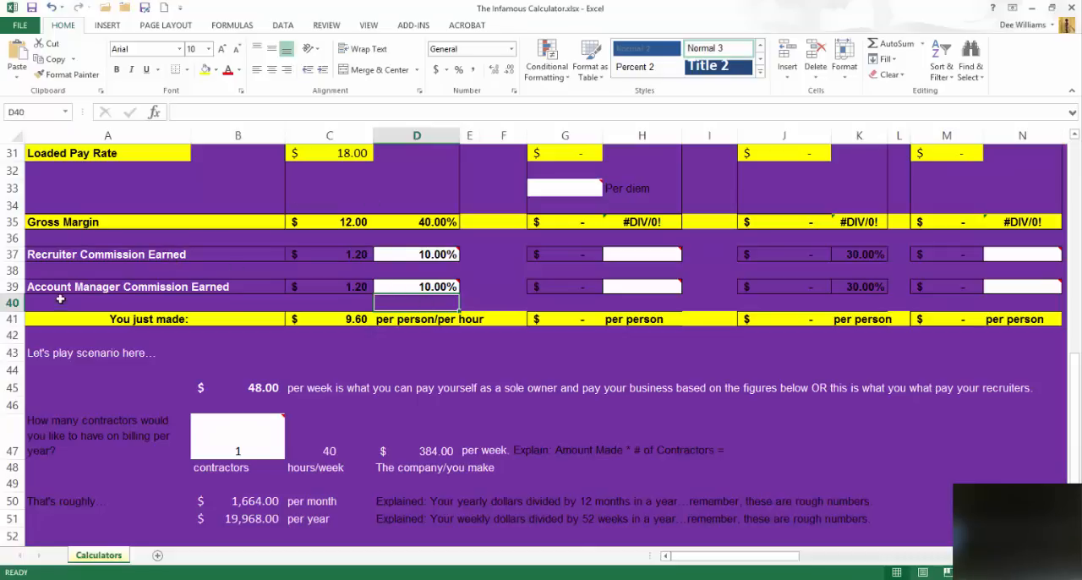
{"action": "mouse_move", "coordinate": [430, 449]}
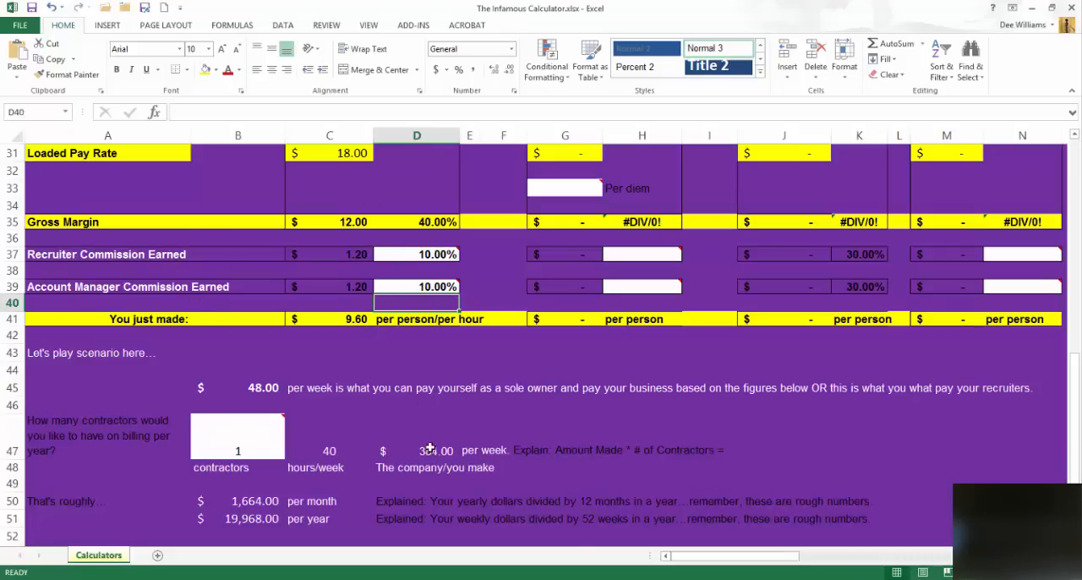
Step: Review the $9.60 per-hour, $384.00 weekly income and commission formulas
{"action": "left_click", "coordinate": [416, 436]}
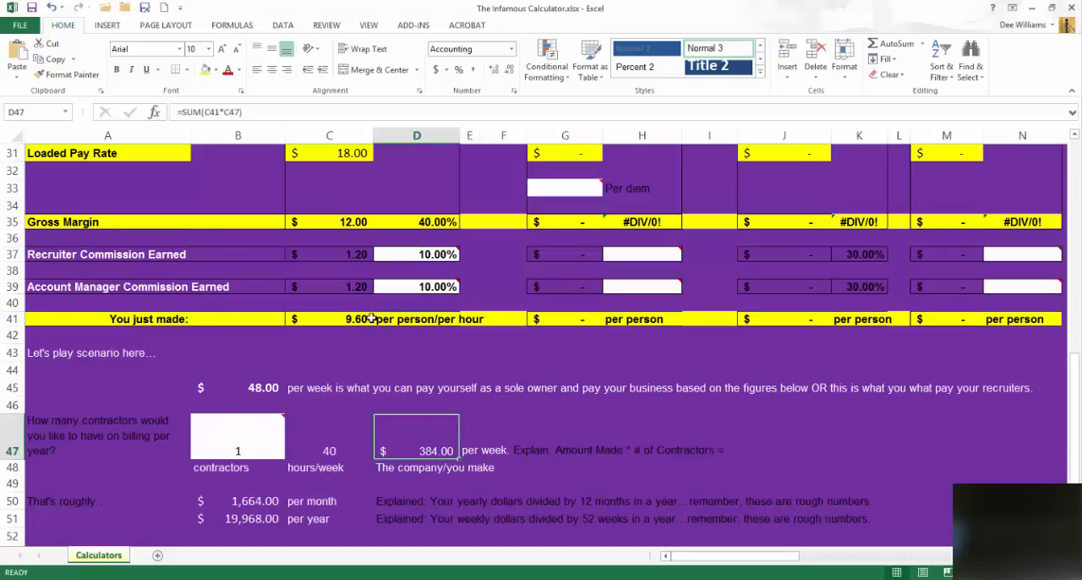
{"action": "left_click", "coordinate": [328, 317]}
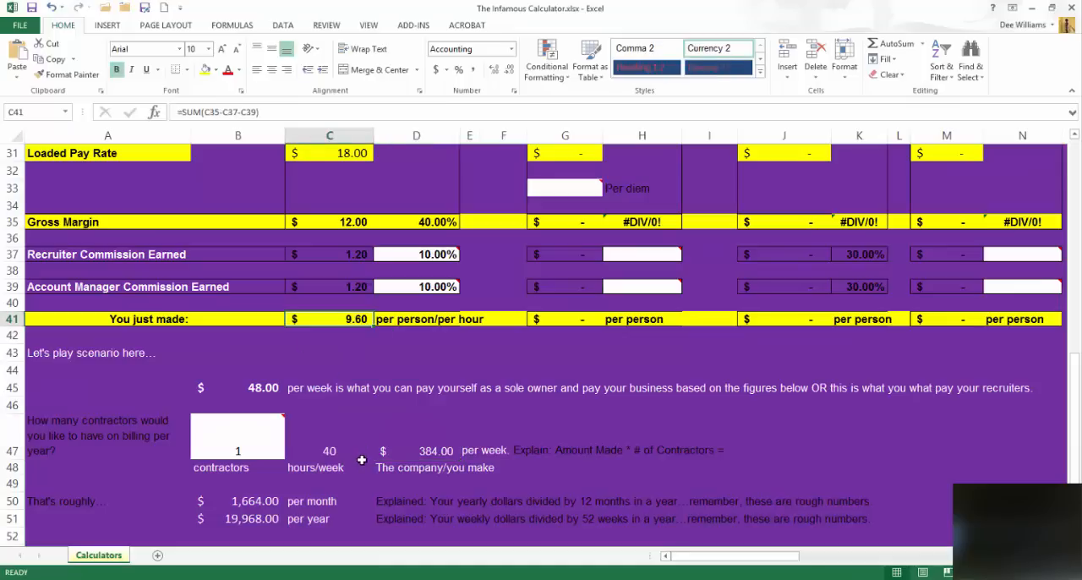
{"action": "mouse_move", "coordinate": [335, 291]}
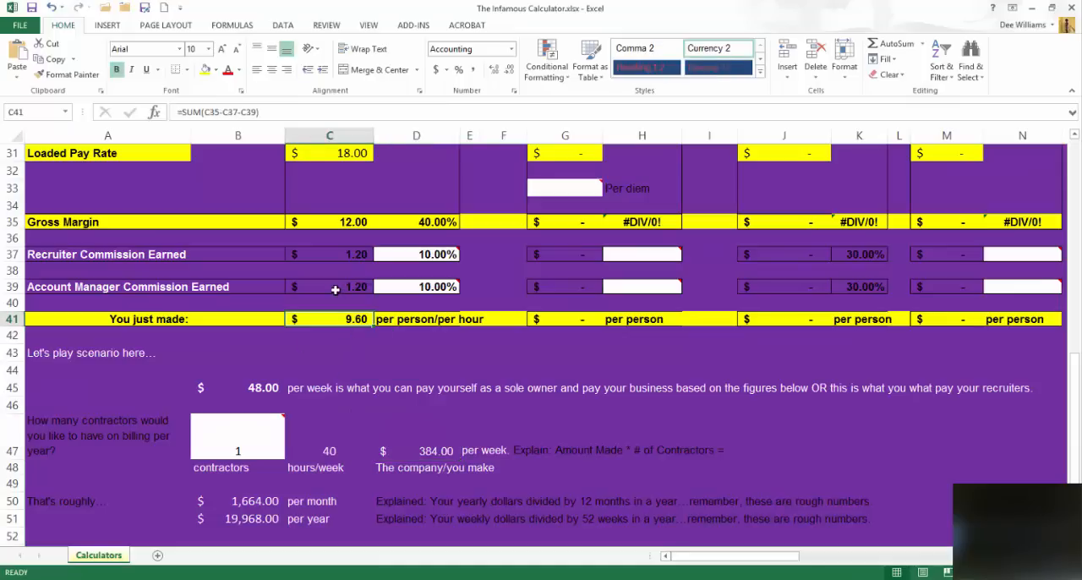
{"action": "left_click", "coordinate": [329, 253]}
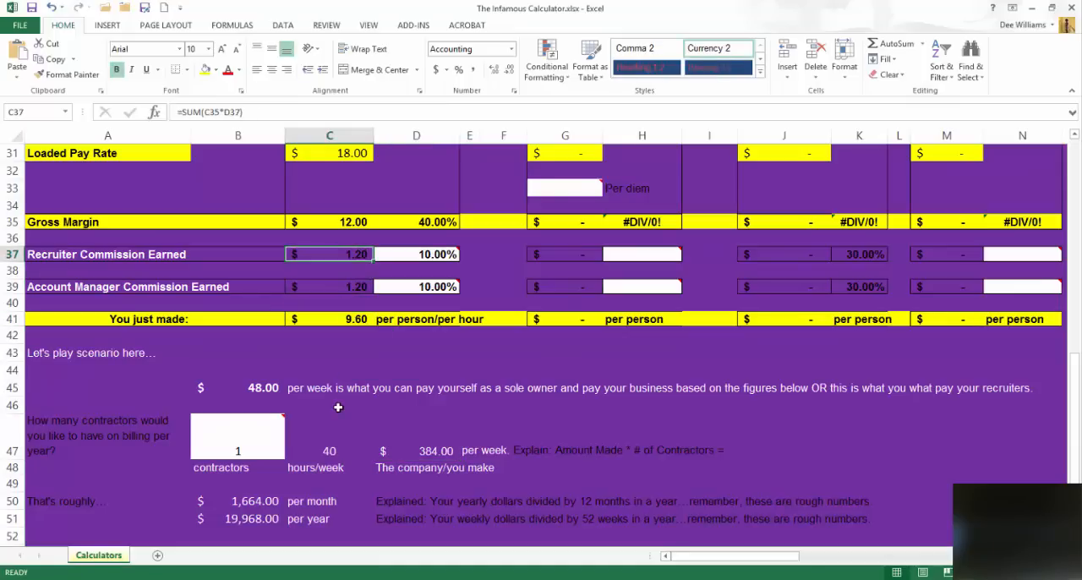
{"action": "mouse_move", "coordinate": [328, 288]}
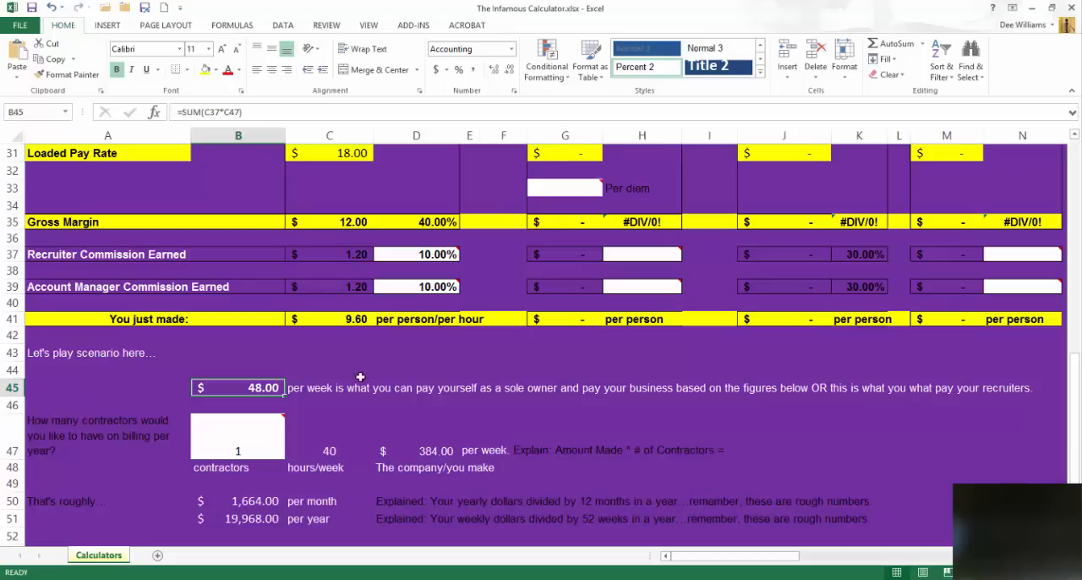
Step: Review the weekly income formula and enter 5 contractors for $1,920.00 weekly, $99,840 yearly
{"action": "left_click", "coordinate": [416, 436]}
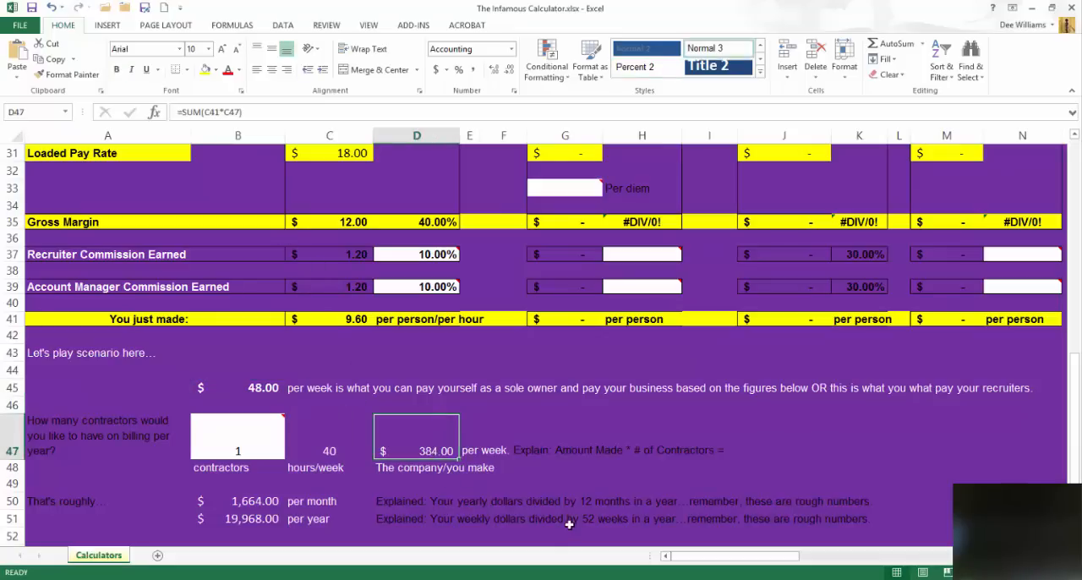
{"action": "mouse_move", "coordinate": [568, 499]}
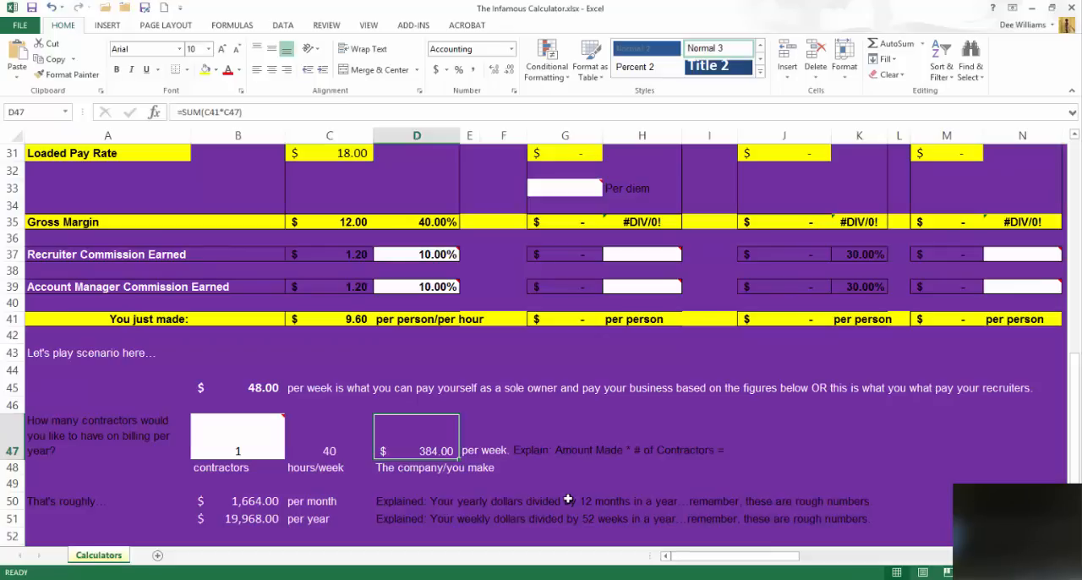
{"action": "mouse_move", "coordinate": [861, 453]}
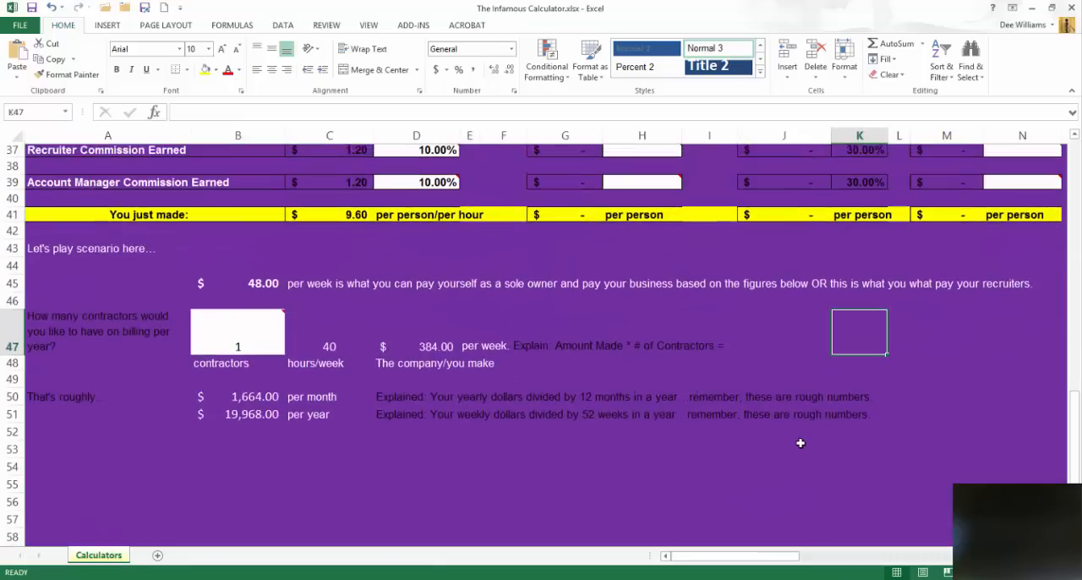
{"action": "scroll", "scroll_direction": "up", "scroll_amount": 3}
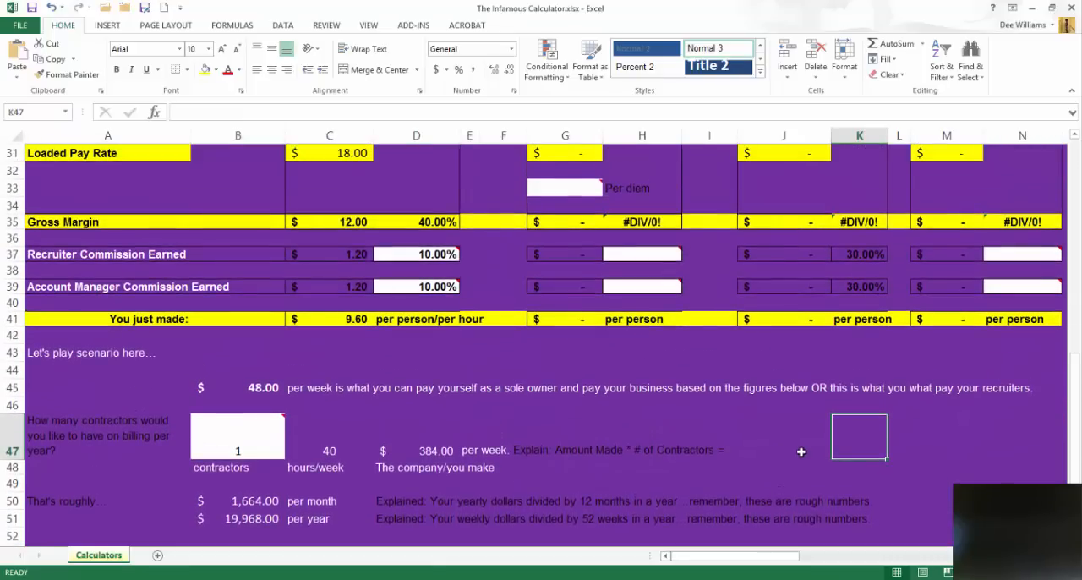
{"action": "left_click", "coordinate": [237, 501]}
{"action": "type", "text": "5"}
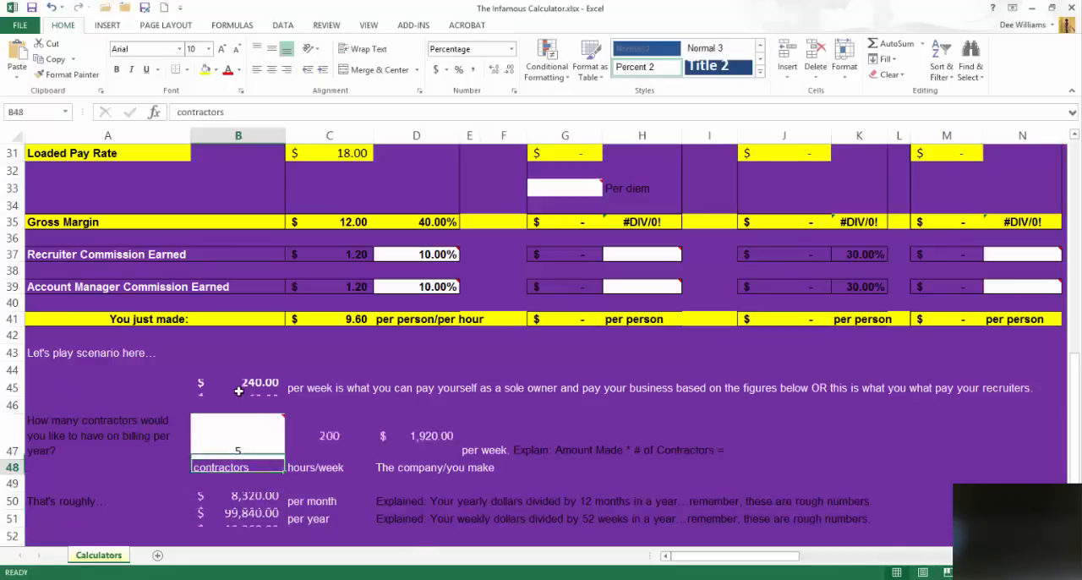
{"action": "left_click", "coordinate": [318, 467]}
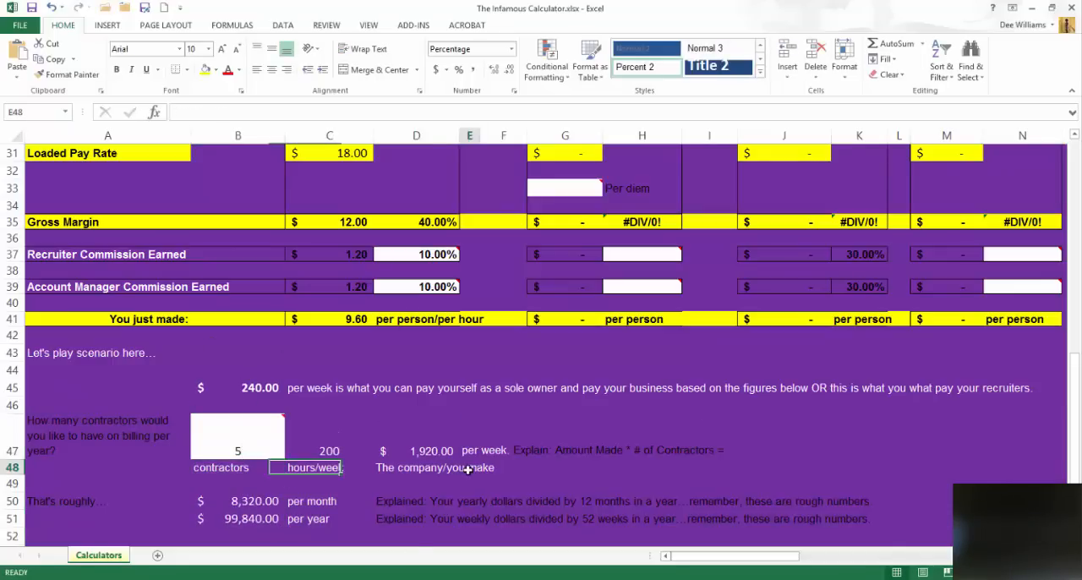
{"action": "scroll", "scroll_direction": "down", "scroll_amount": 3}
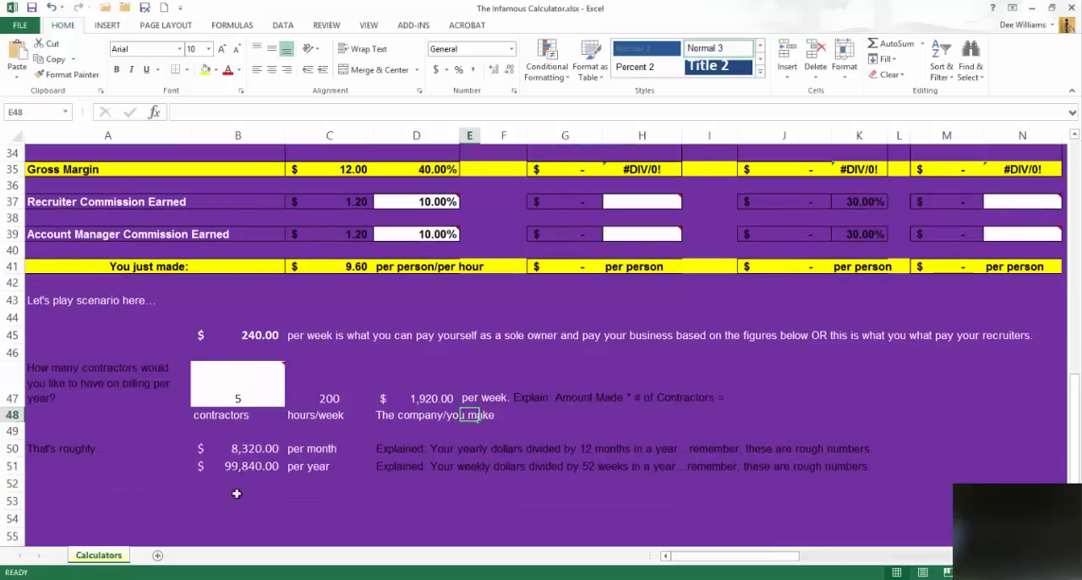
{"action": "mouse_move", "coordinate": [405, 206]}
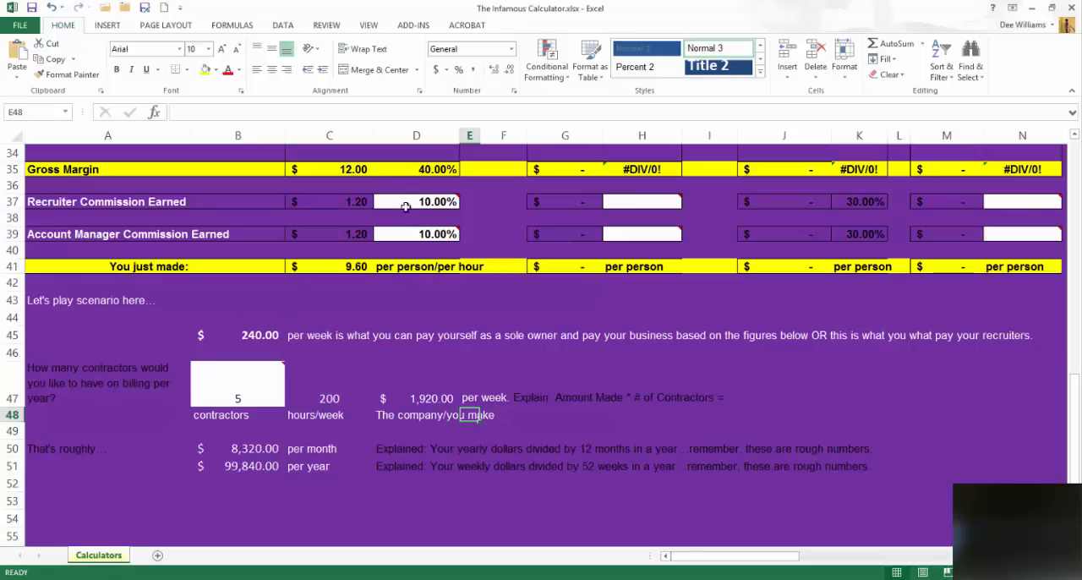
{"action": "mouse_move", "coordinate": [413, 233]}
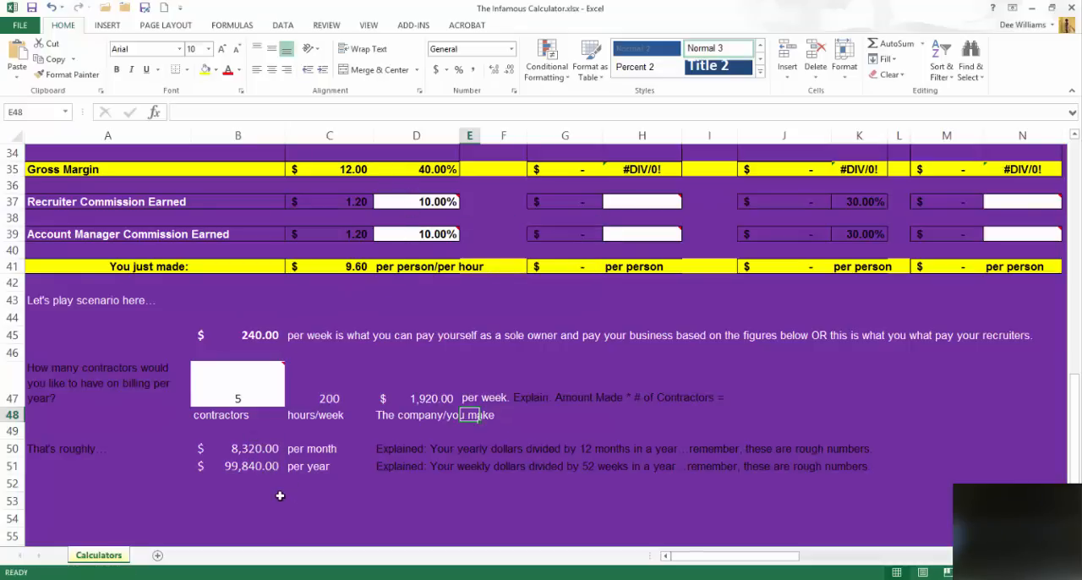
{"action": "mouse_move", "coordinate": [250, 338]}
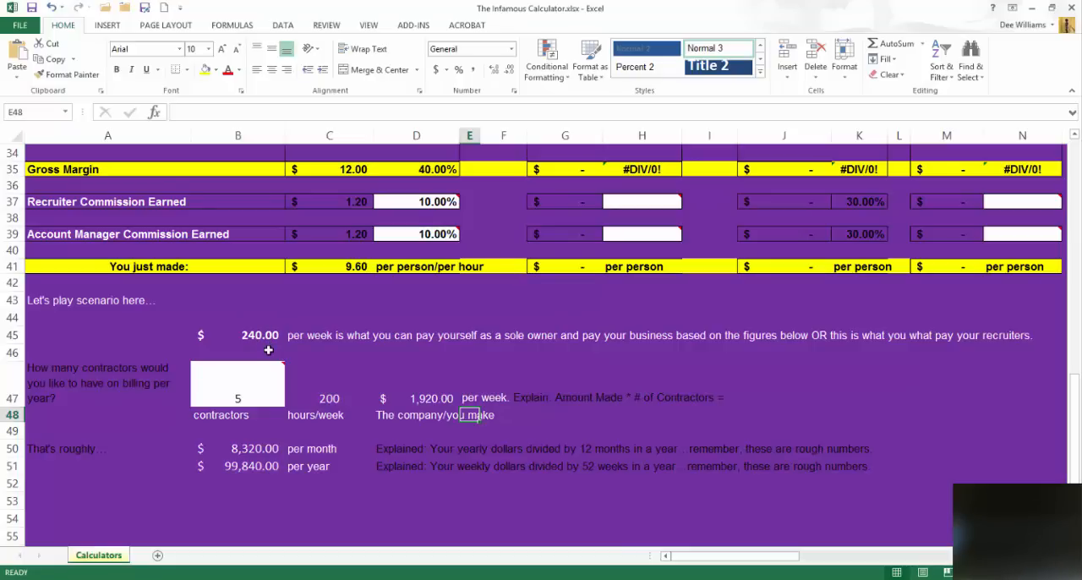
{"action": "mouse_move", "coordinate": [254, 389]}
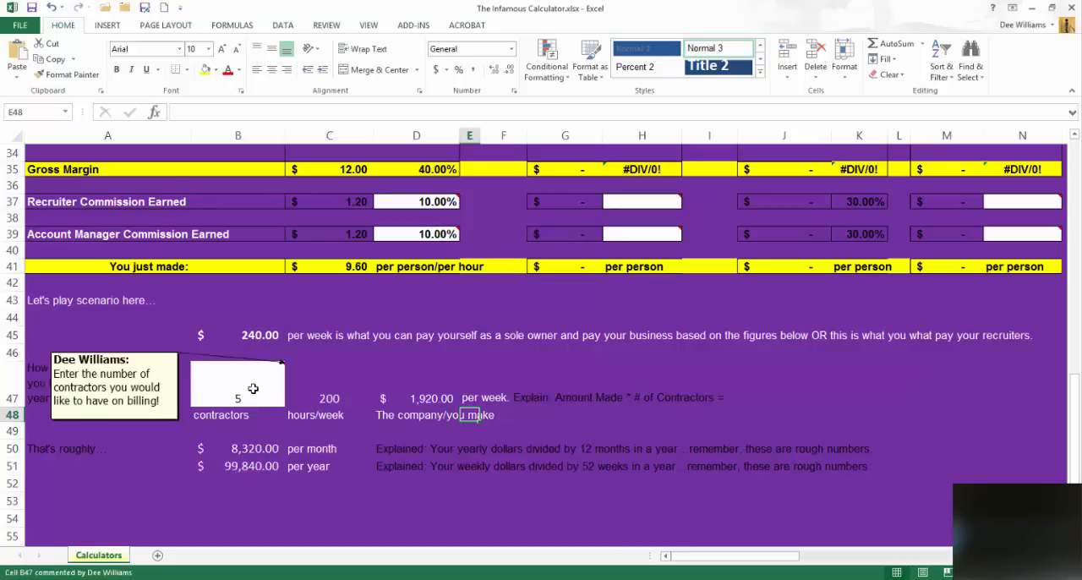
{"action": "mouse_move", "coordinate": [260, 396]}
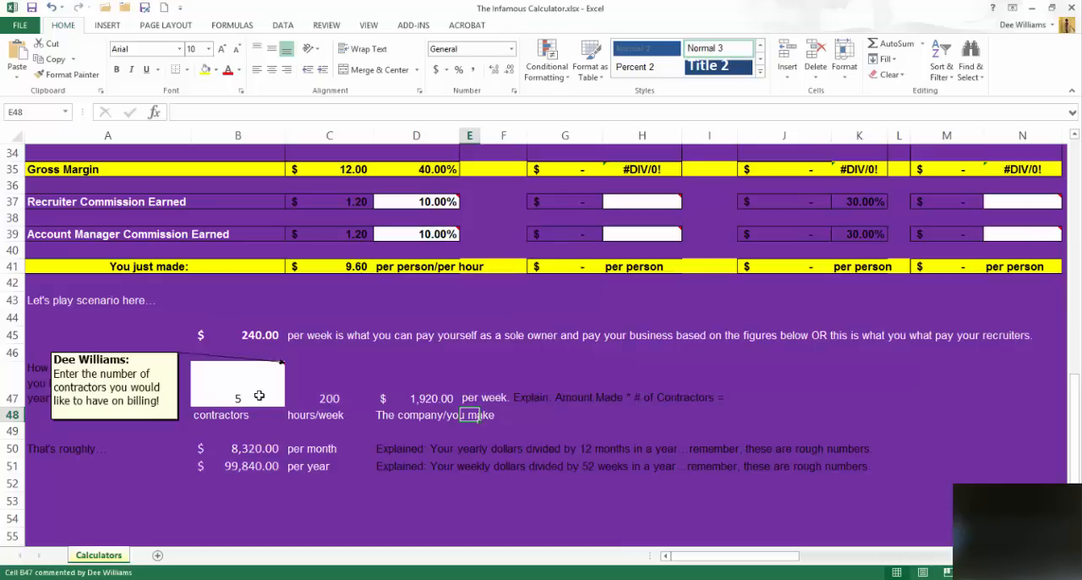
{"action": "left_click", "coordinate": [237, 385]}
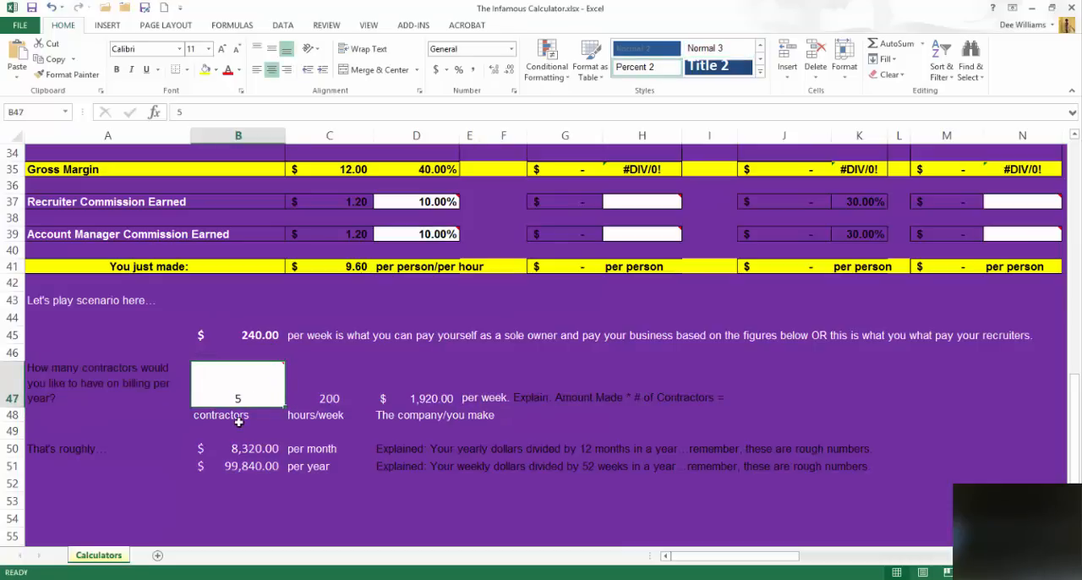
Step: Enter 25 contractors, then check the $9,600.00 weekly income and weekly pay-yourself formulas
{"action": "type", "text": "25"}
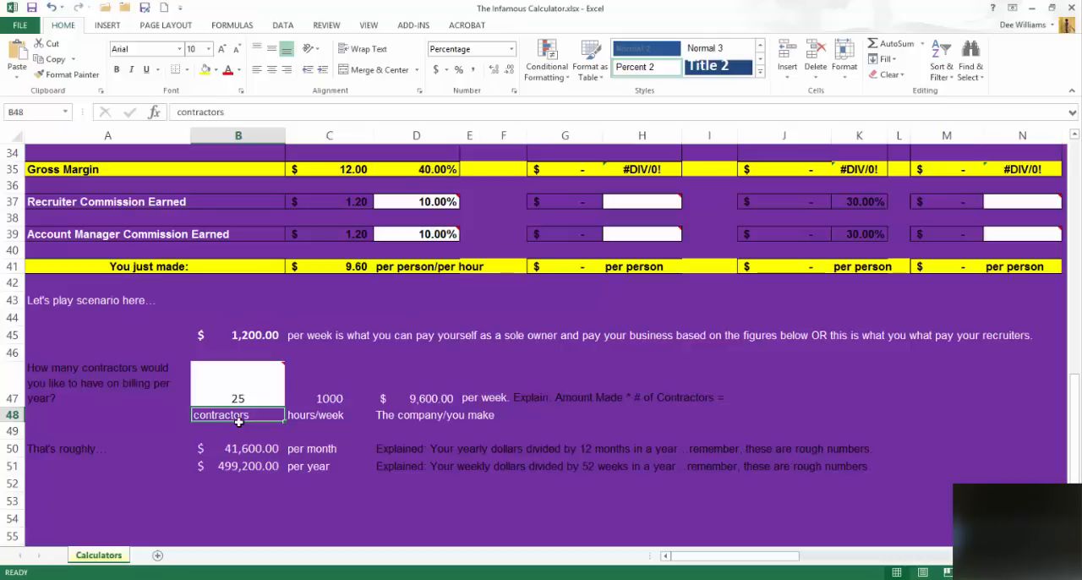
{"action": "mouse_move", "coordinate": [507, 416]}
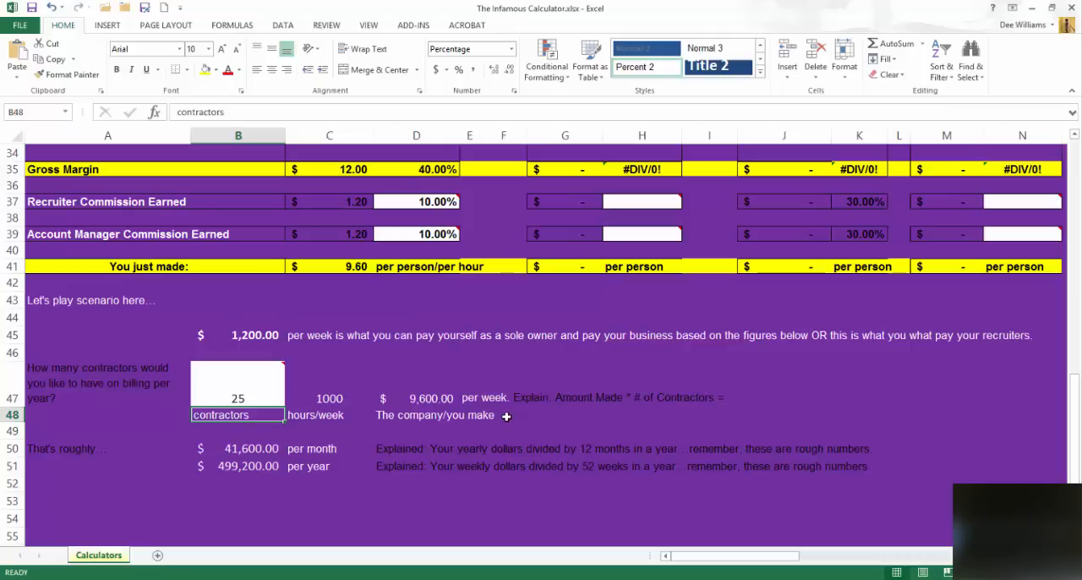
{"action": "mouse_move", "coordinate": [615, 436]}
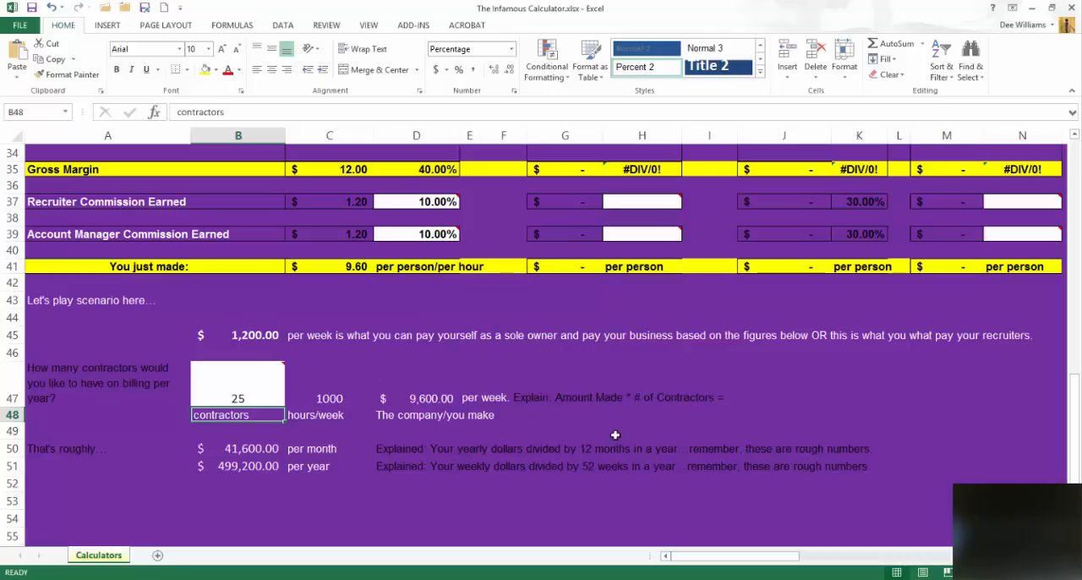
{"action": "mouse_move", "coordinate": [602, 438]}
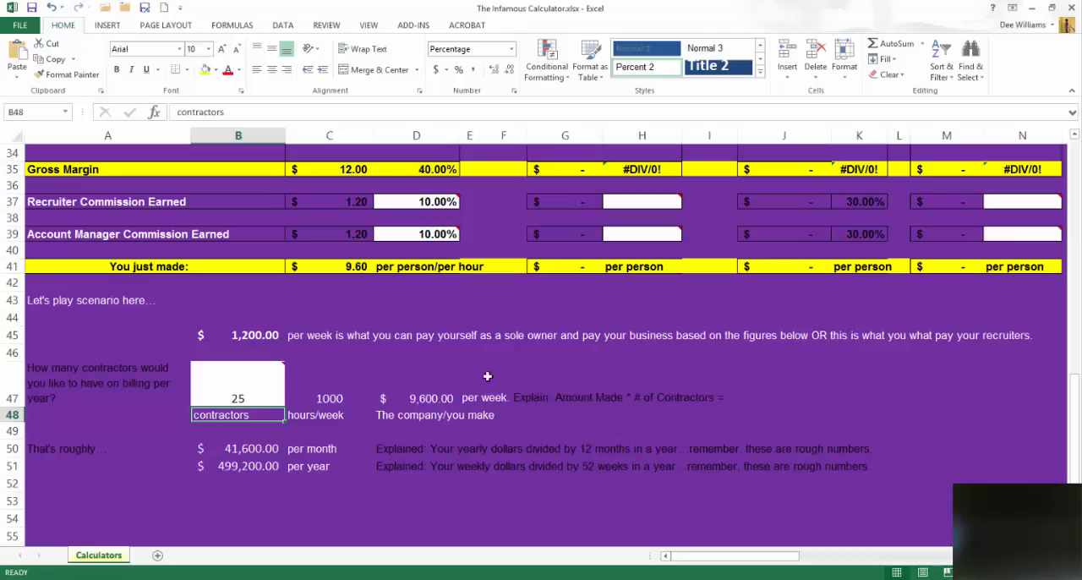
{"action": "mouse_move", "coordinate": [254, 389]}
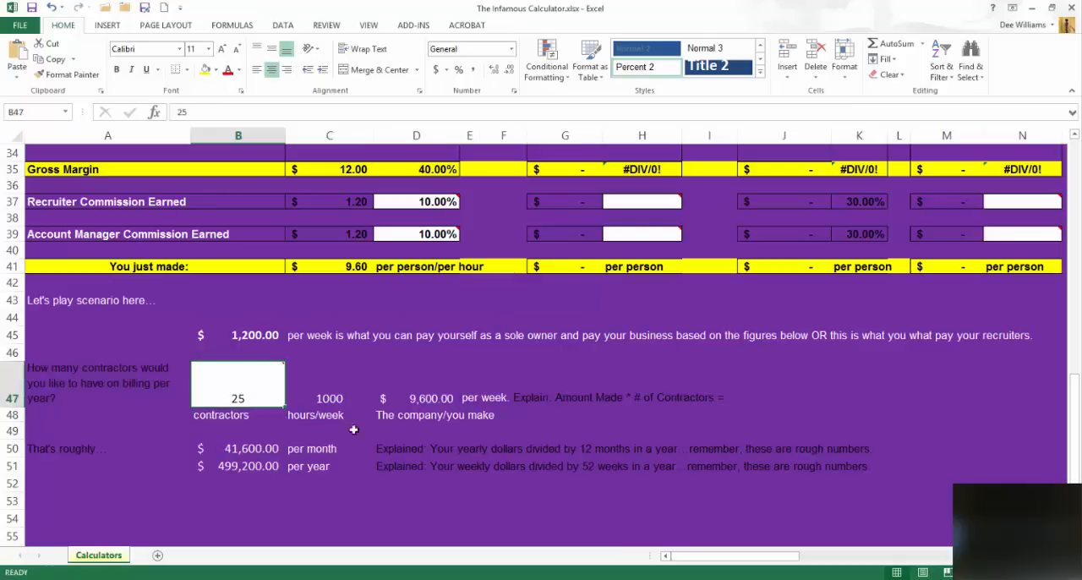
{"action": "mouse_move", "coordinate": [315, 438]}
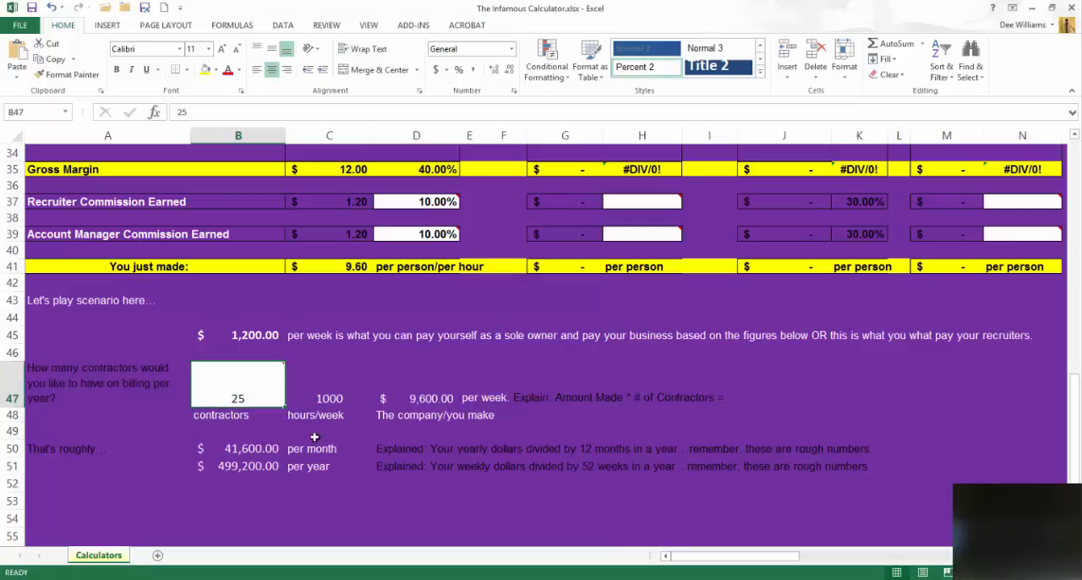
{"action": "mouse_move", "coordinate": [259, 555]}
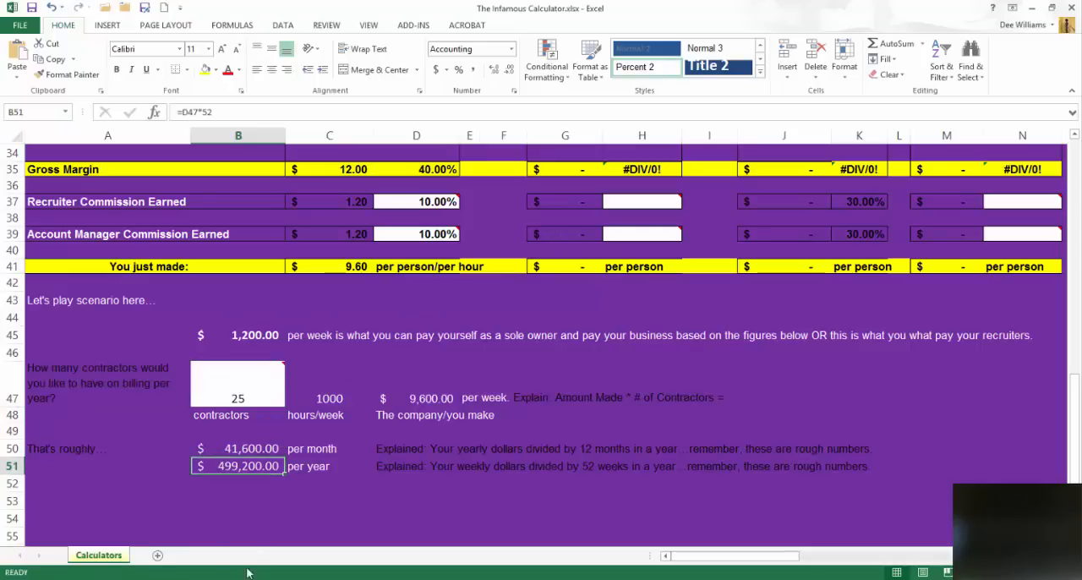
{"action": "left_click", "coordinate": [416, 397]}
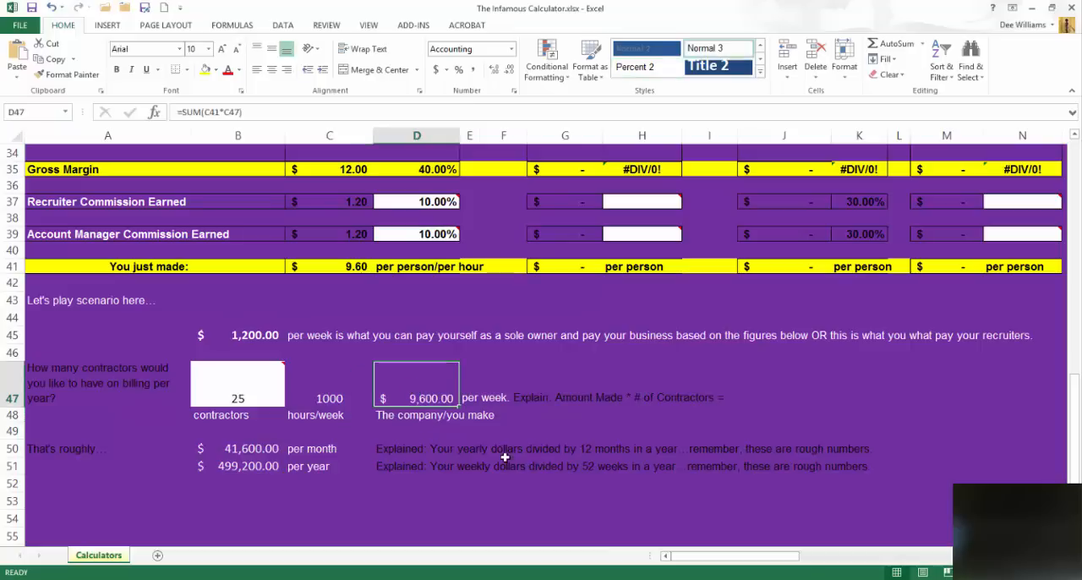
{"action": "mouse_move", "coordinate": [439, 460]}
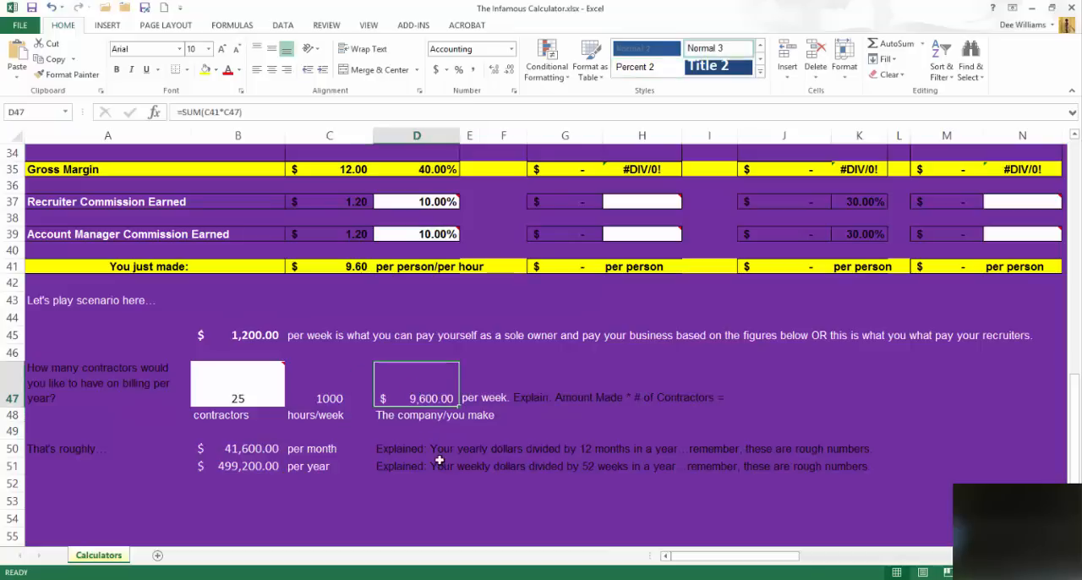
{"action": "left_click", "coordinate": [237, 335]}
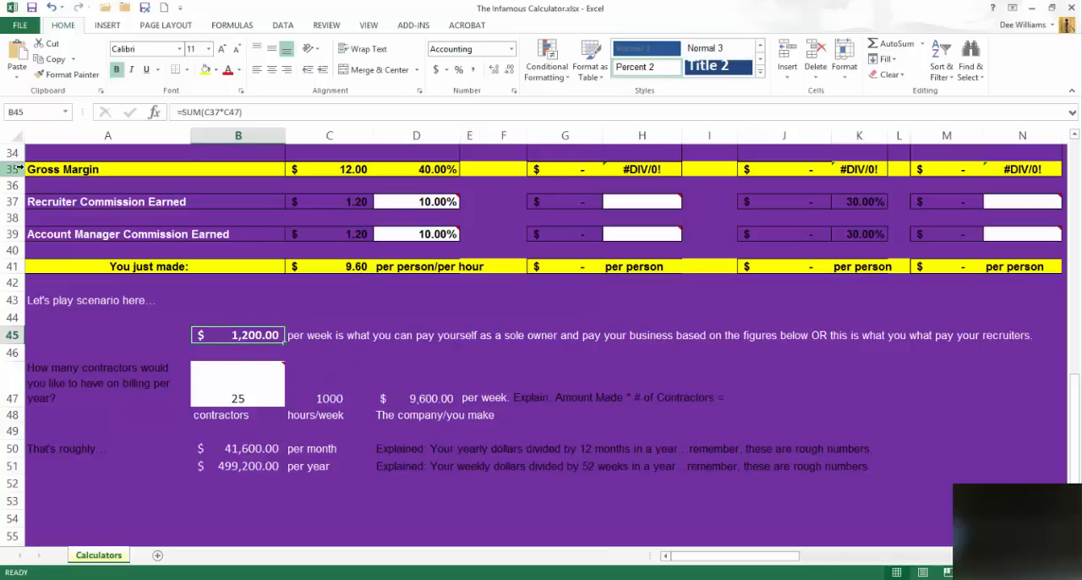
{"action": "mouse_move", "coordinate": [517, 413]}
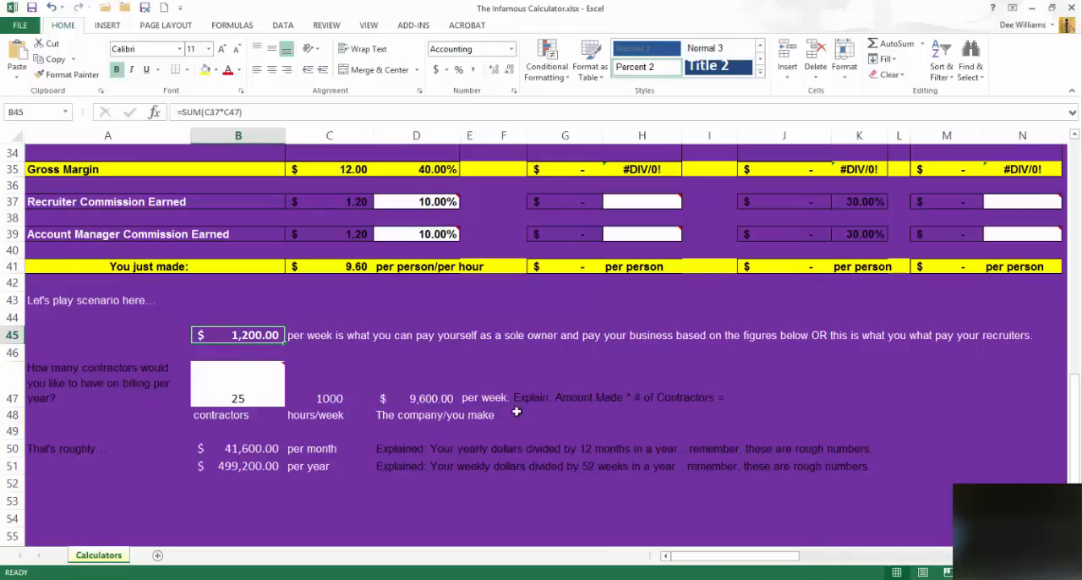
{"action": "scroll", "scroll_direction": "up", "scroll_amount": 3}
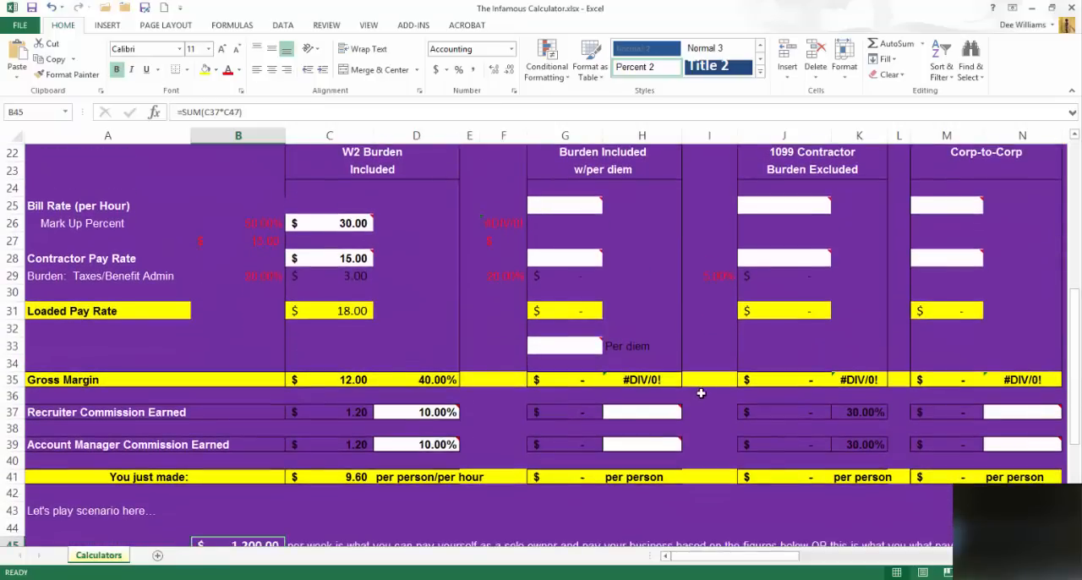
{"action": "scroll", "scroll_direction": "down", "scroll_amount": 3}
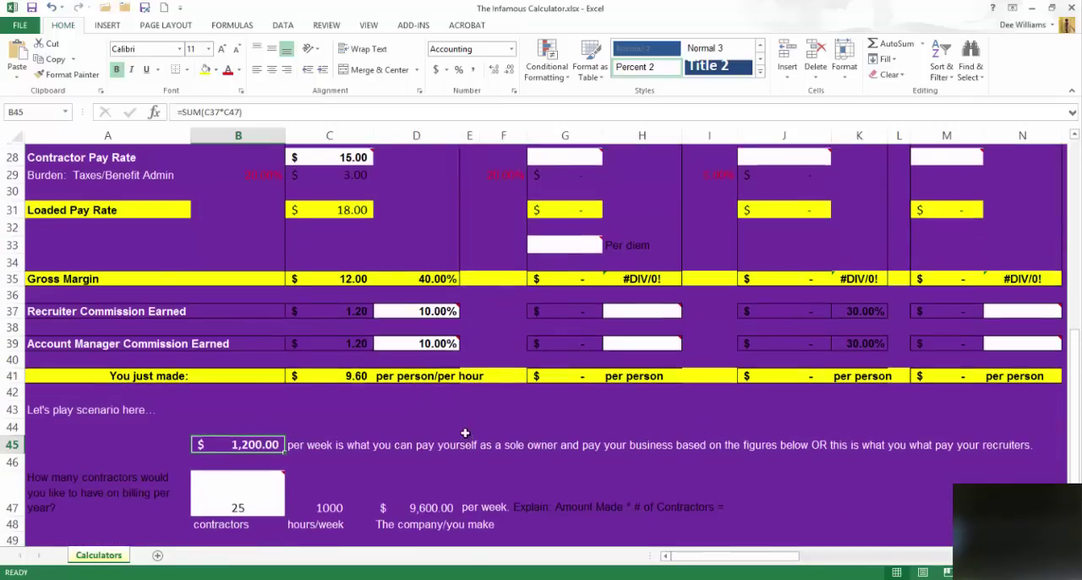
{"action": "scroll", "scroll_direction": "down", "scroll_amount": 3}
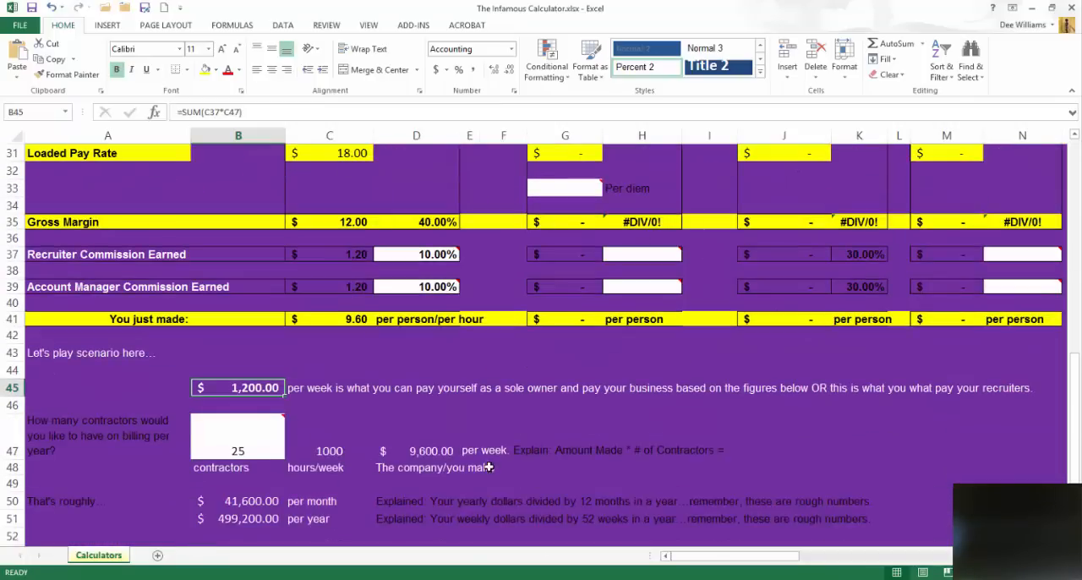
{"action": "scroll", "scroll_direction": "up", "scroll_amount": 3}
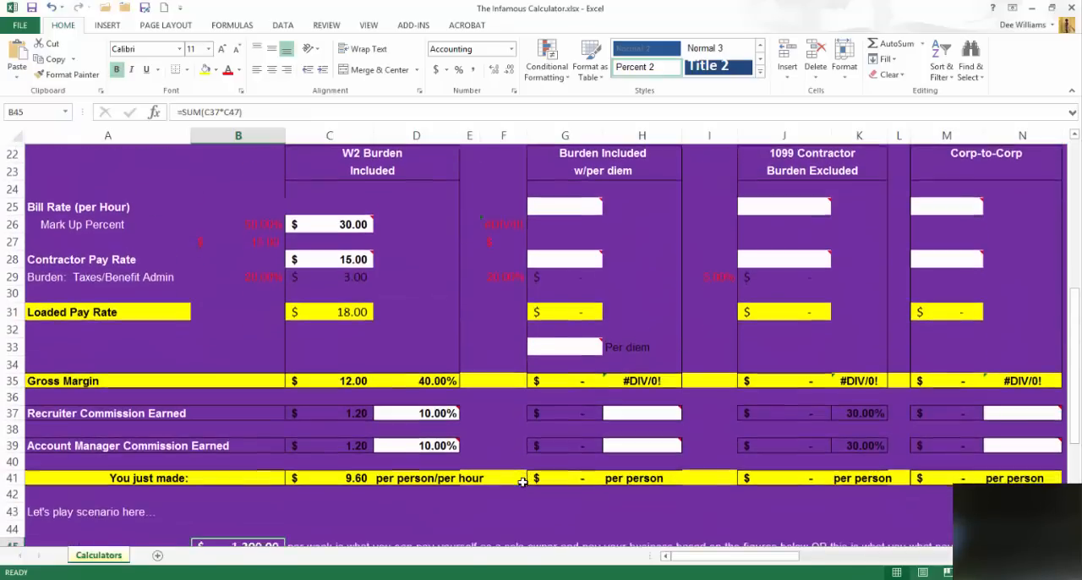
{"action": "scroll", "scroll_direction": "up", "scroll_amount": 3}
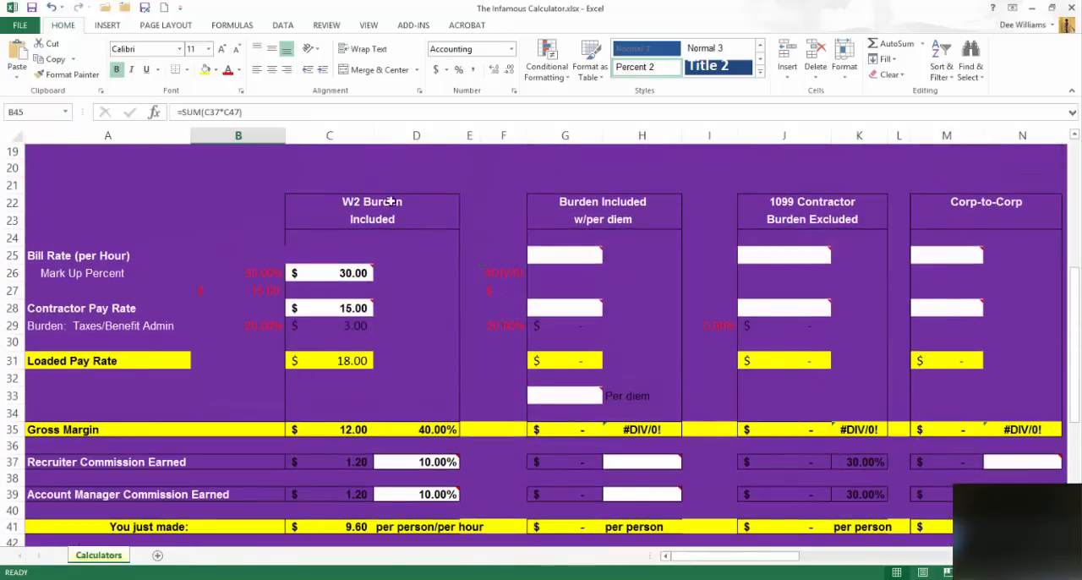
{"action": "mouse_move", "coordinate": [436, 433]}
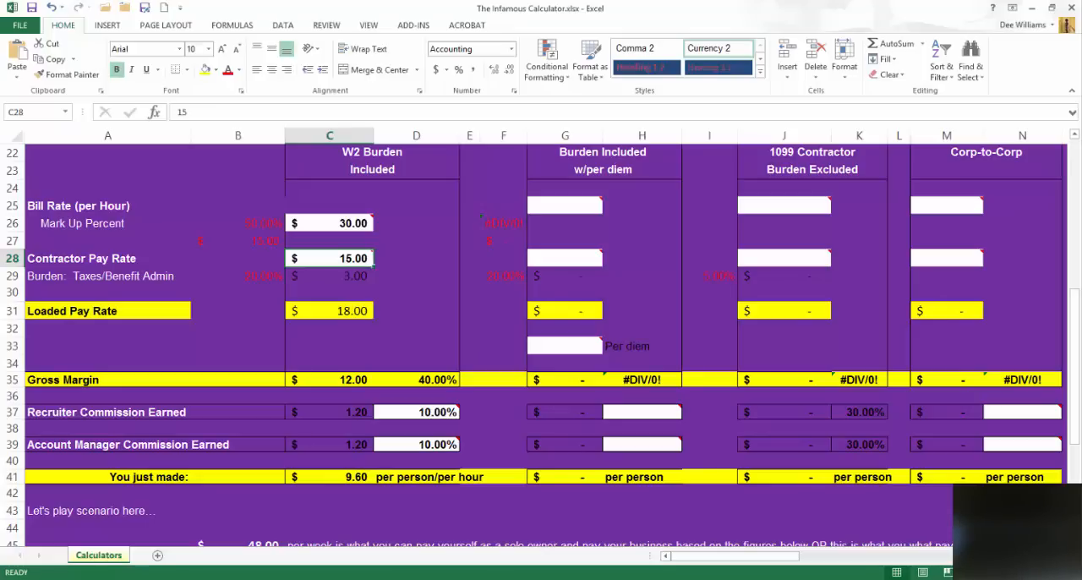
{"action": "type", "text": "60.00"}
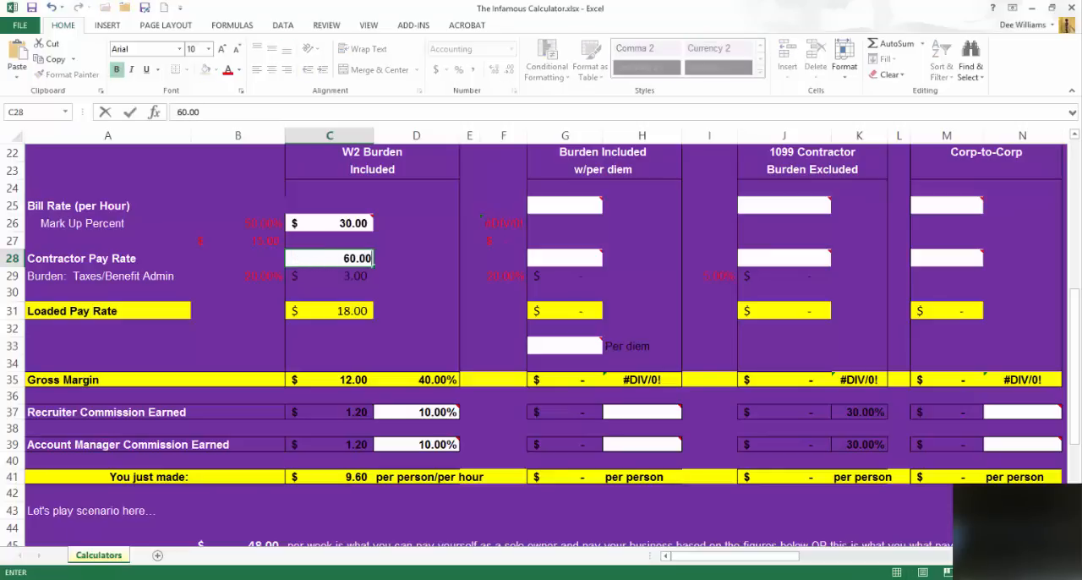
{"action": "left_click", "coordinate": [329, 223]}
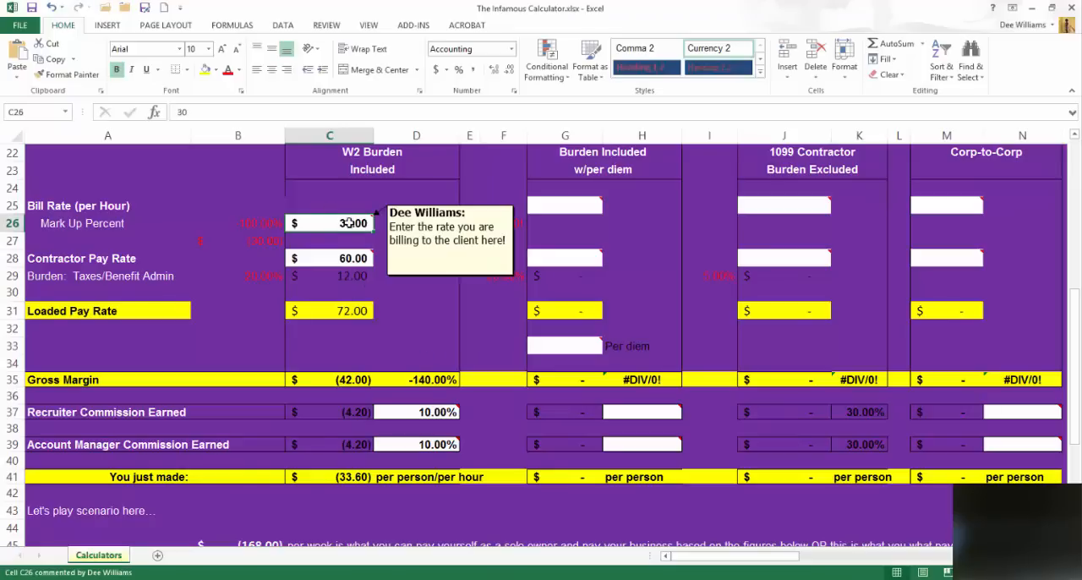
{"action": "type", "text": "120"}
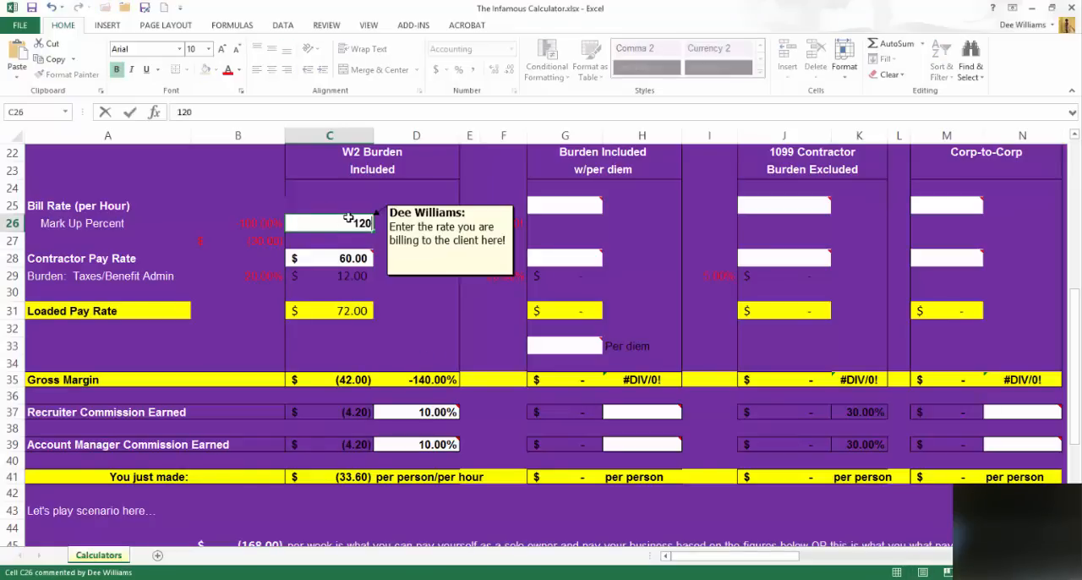
{"action": "key", "text": "Return"}
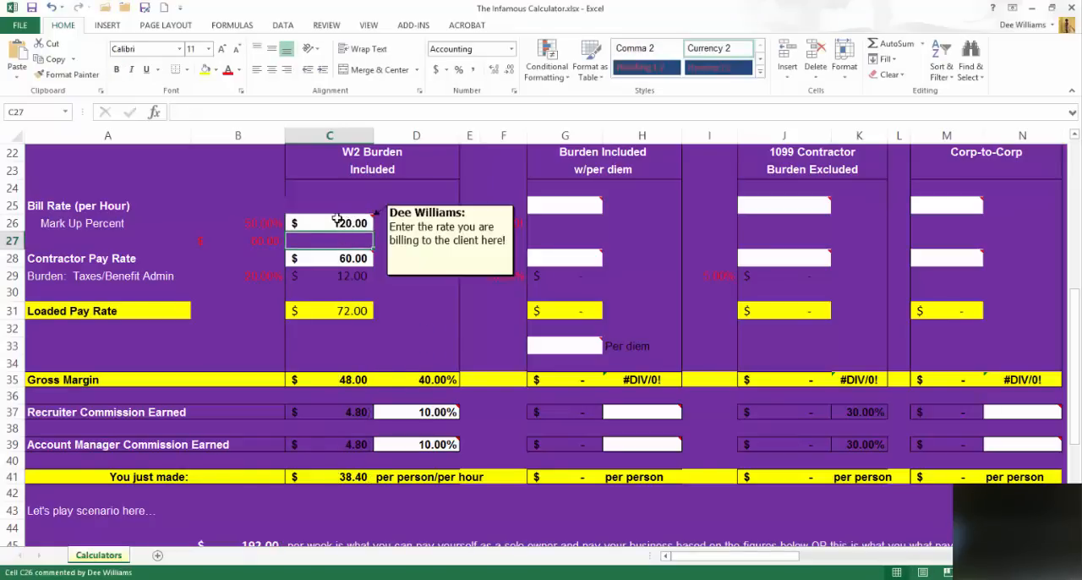
{"action": "left_click", "coordinate": [328, 311]}
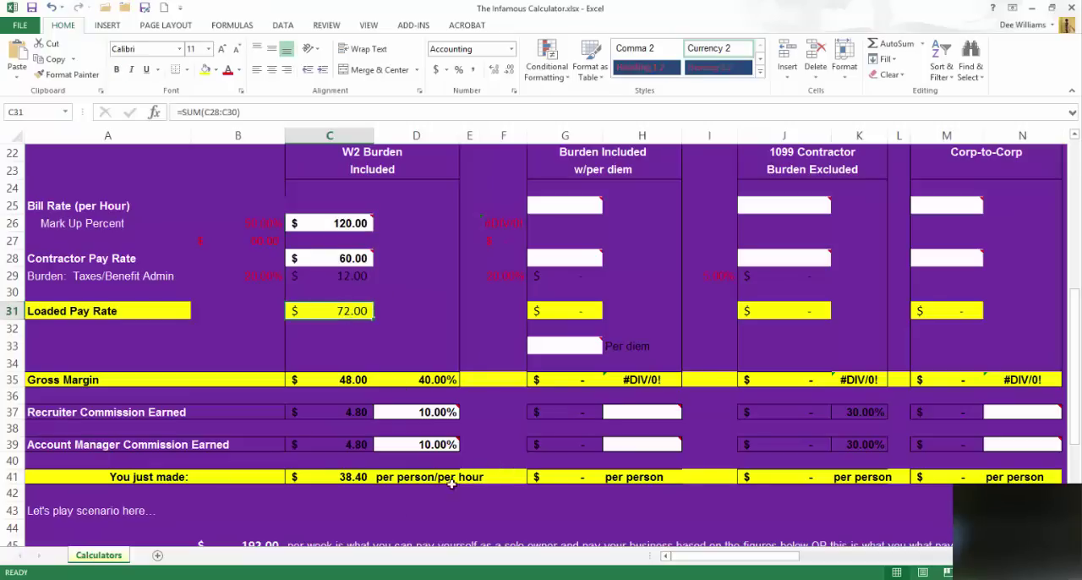
{"action": "left_click", "coordinate": [328, 379]}
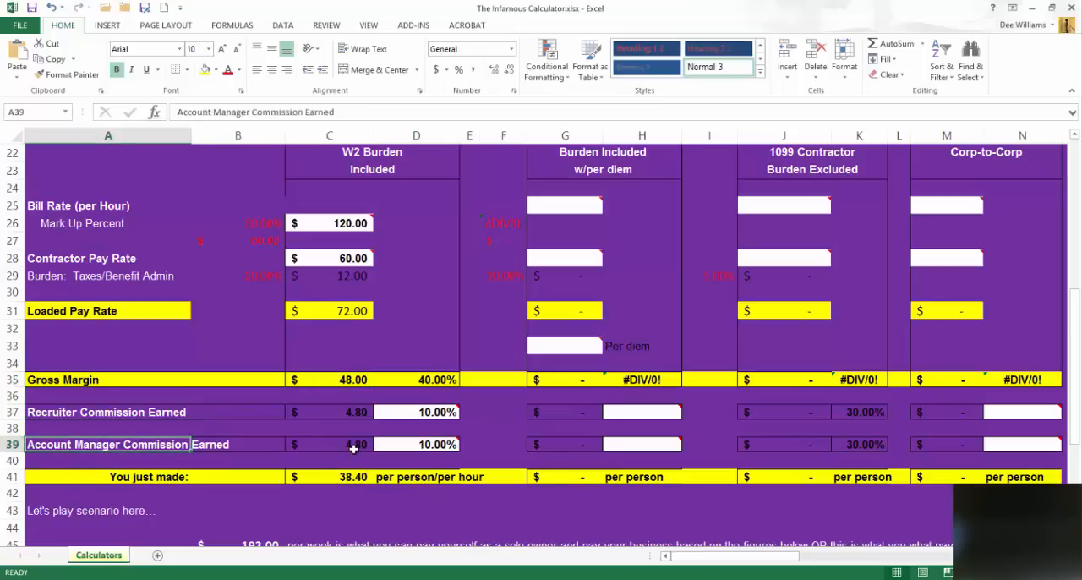
{"action": "left_click", "coordinate": [328, 413]}
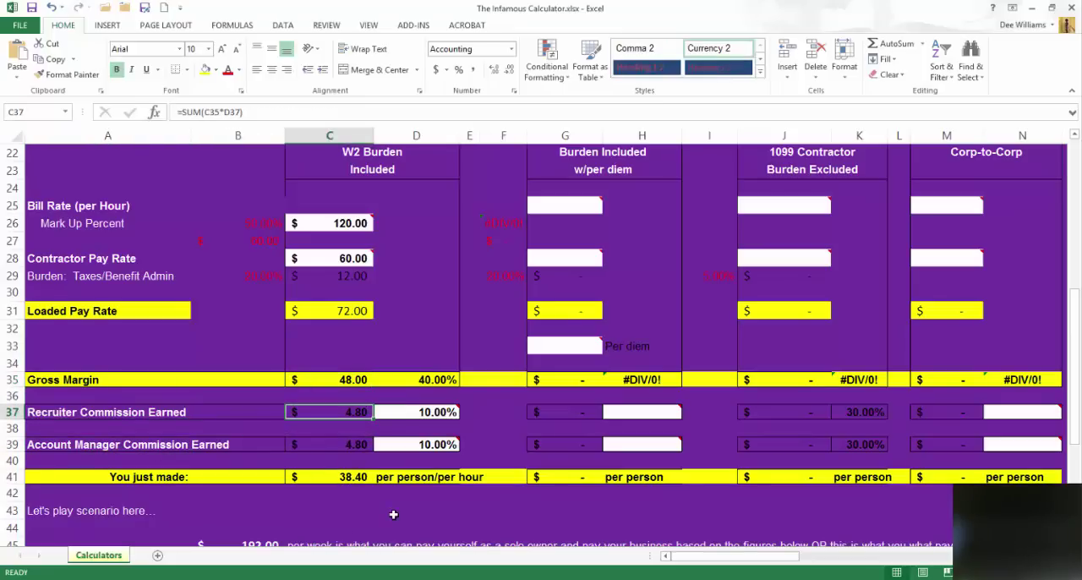
Step: Review the hourly take-home, weekly owner pay ($192.00) and Recruiter Commission Earned row
{"action": "scroll", "scroll_direction": "down", "scroll_amount": 3}
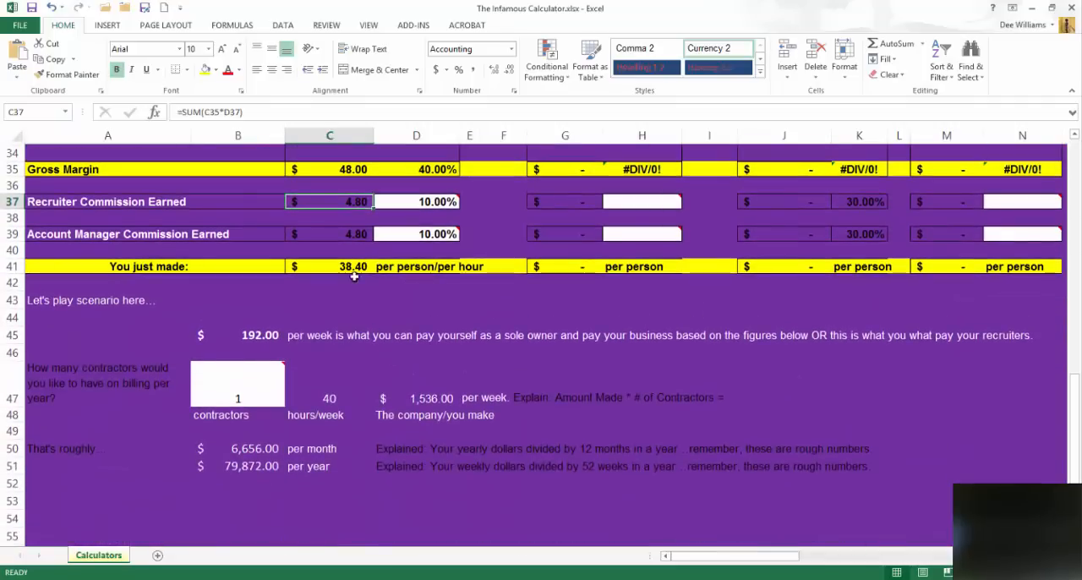
{"action": "left_click", "coordinate": [328, 267]}
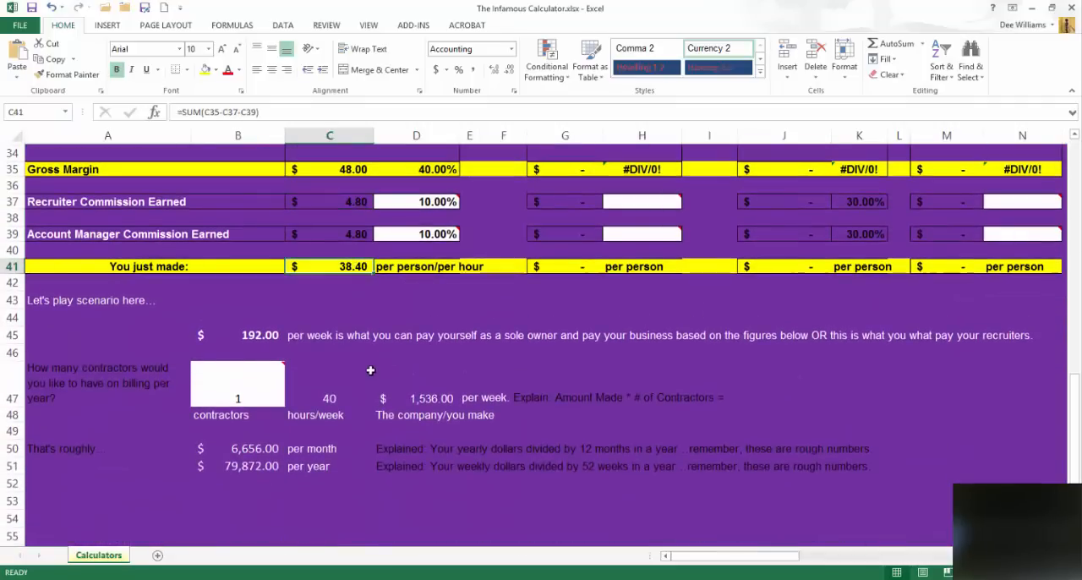
{"action": "left_click", "coordinate": [245, 334]}
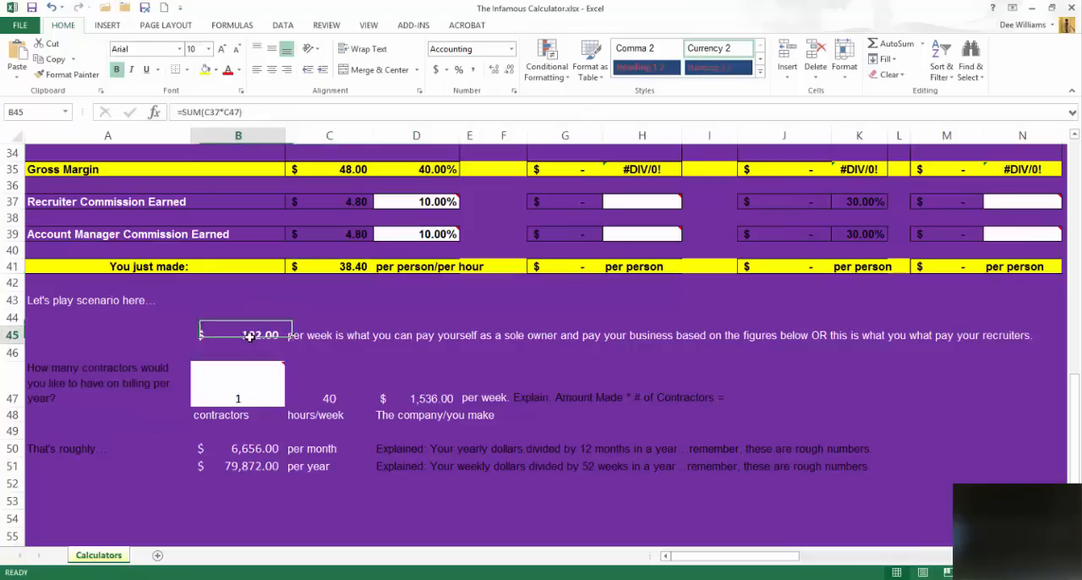
{"action": "left_click", "coordinate": [104, 201]}
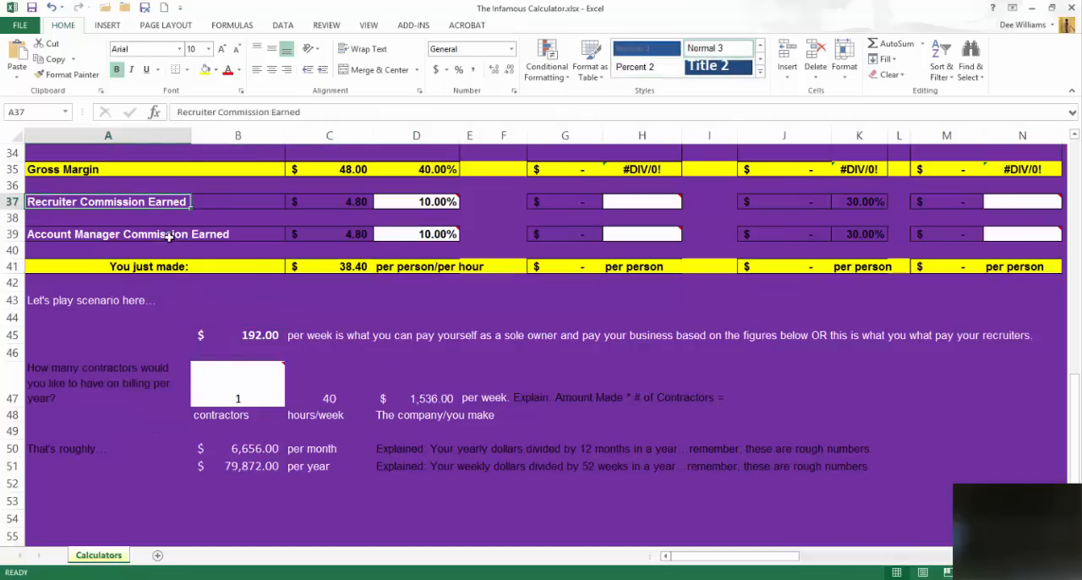
{"action": "left_click", "coordinate": [237, 335]}
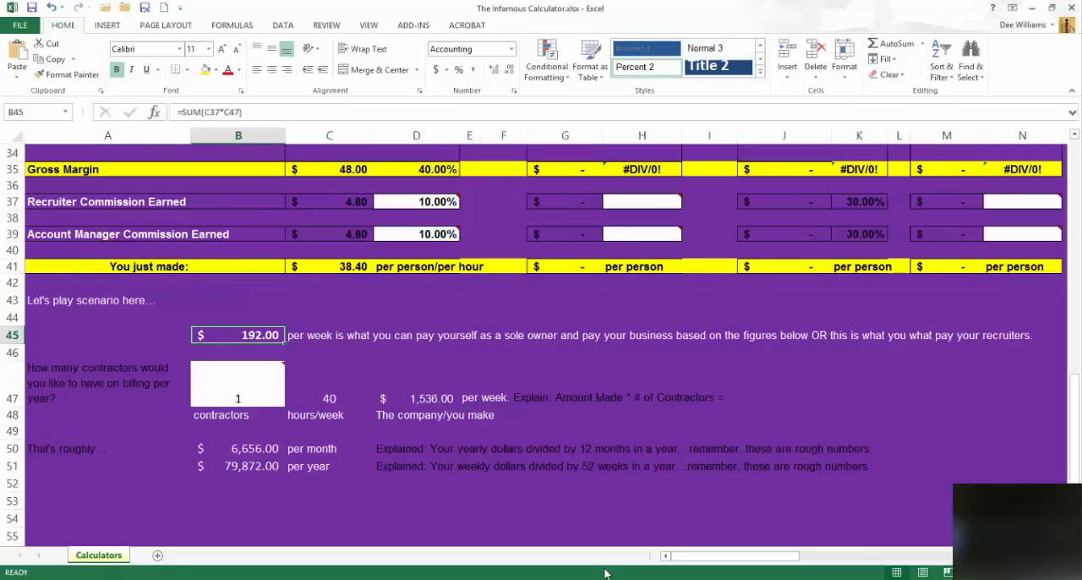
Step: Inspect the $1,536.00 weekly and $6,656 monthly company income formulas for one contractor
{"action": "left_click", "coordinate": [347, 365]}
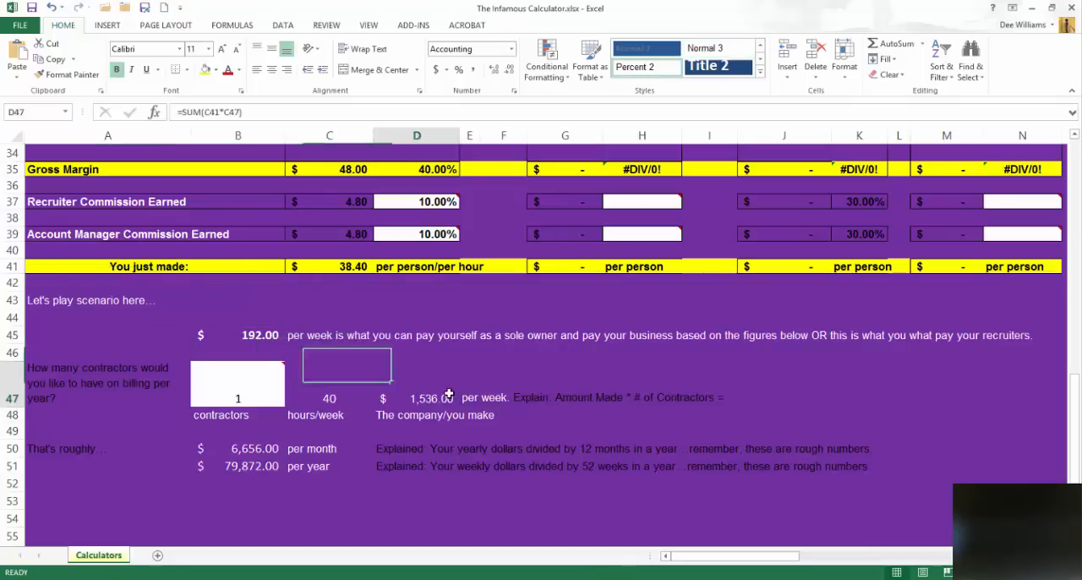
{"action": "left_click", "coordinate": [416, 396]}
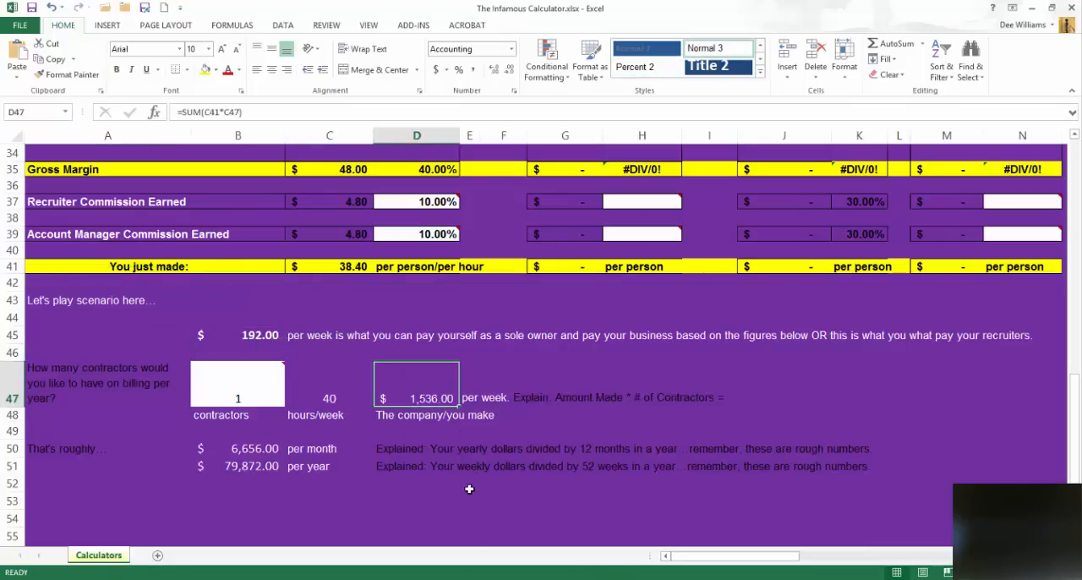
{"action": "mouse_move", "coordinate": [457, 470]}
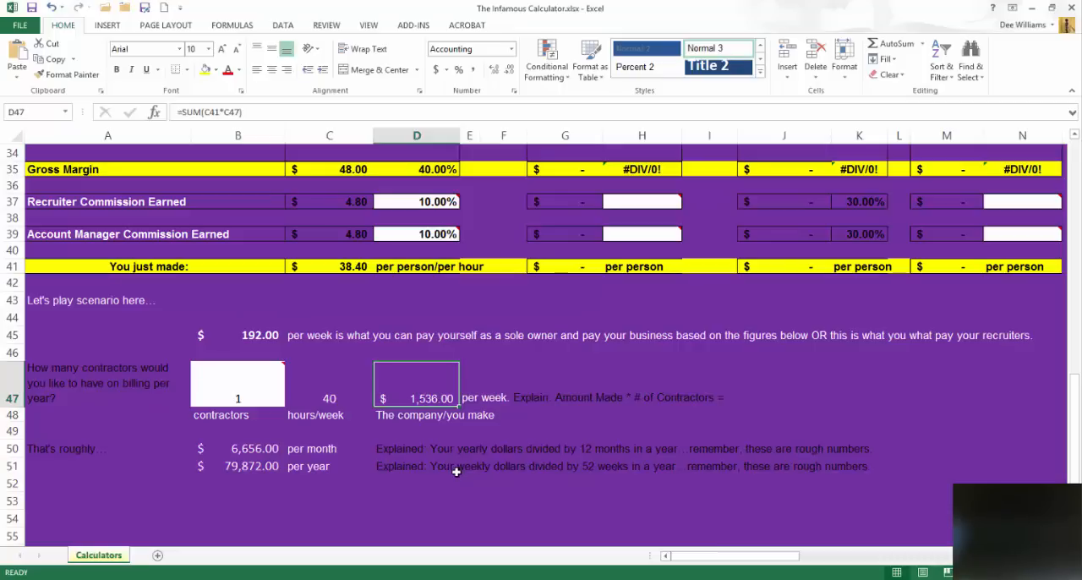
{"action": "left_click", "coordinate": [237, 448]}
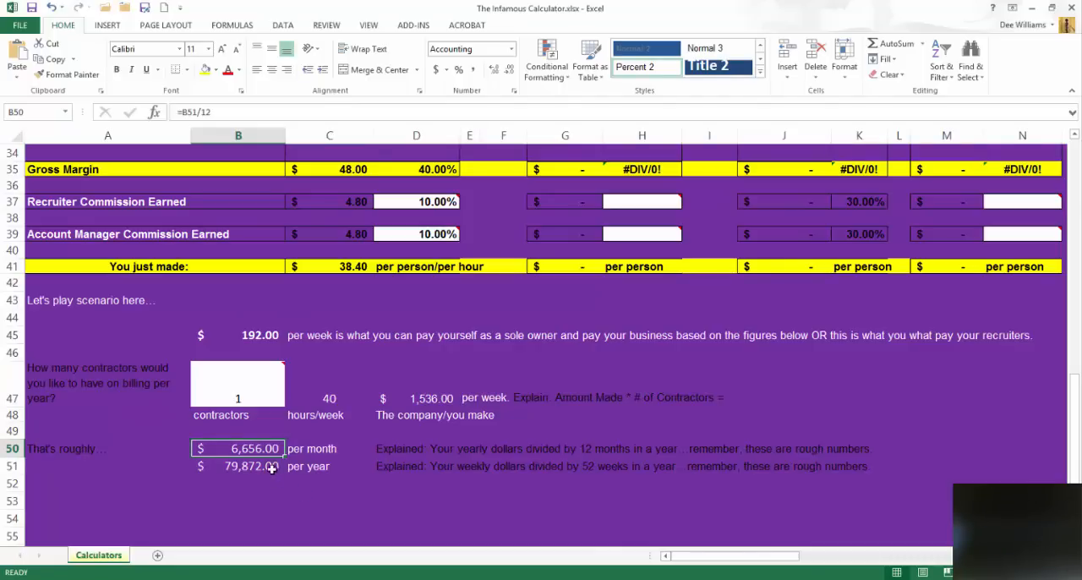
Step: Change the contractor count to 5 and check the weekly company income and owner pay
{"action": "left_click", "coordinate": [237, 389]}
{"action": "type", "text": "5"}
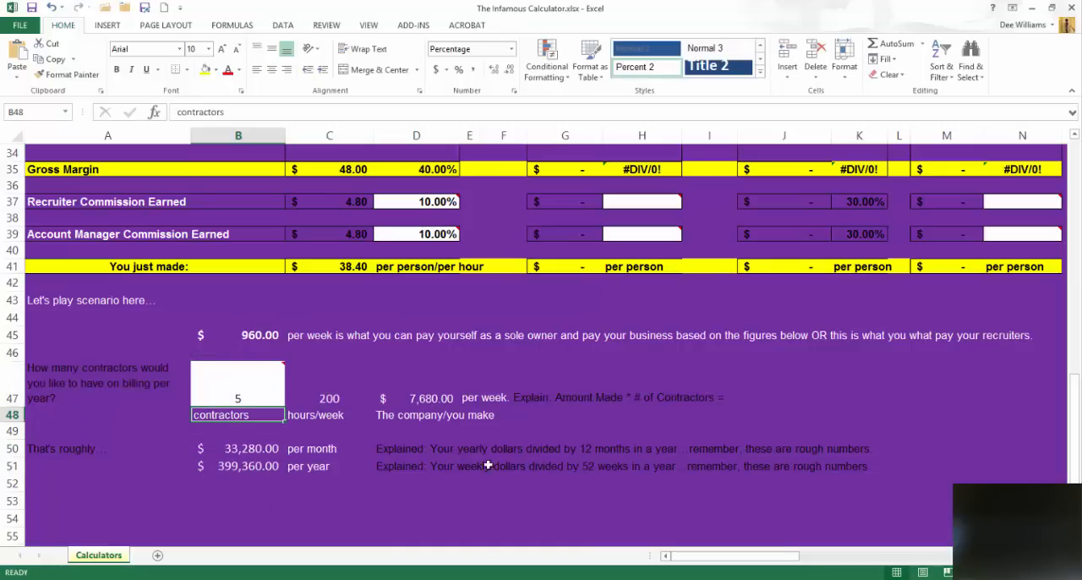
{"action": "left_click", "coordinate": [416, 397]}
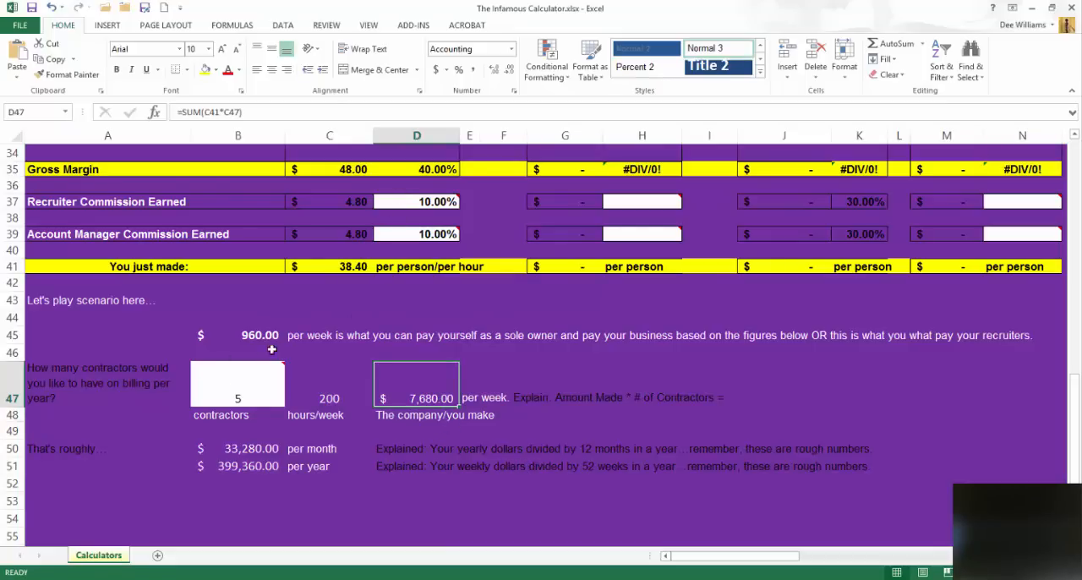
{"action": "left_click", "coordinate": [237, 335]}
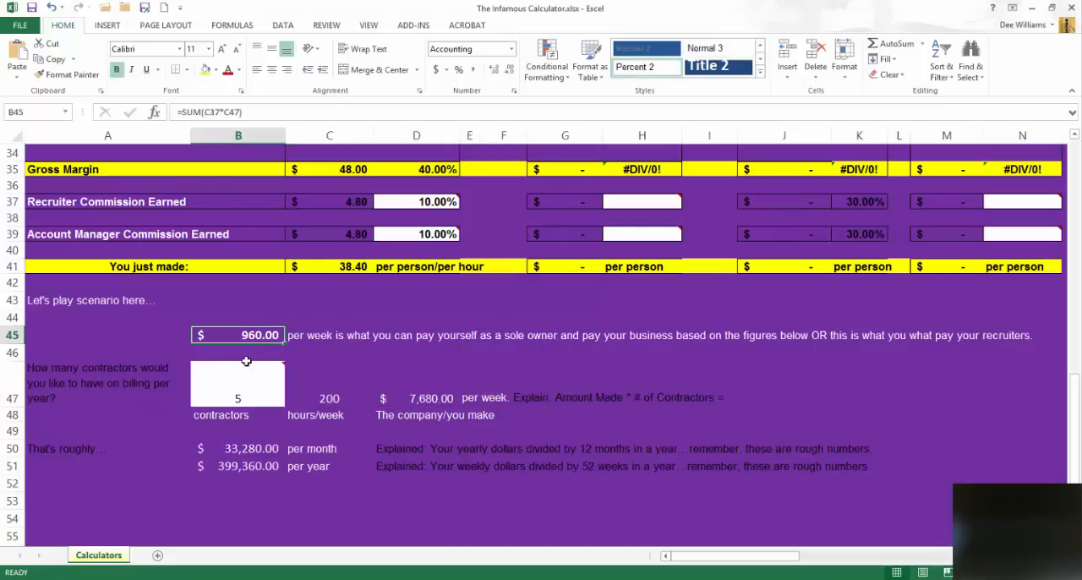
{"action": "mouse_move", "coordinate": [331, 561]}
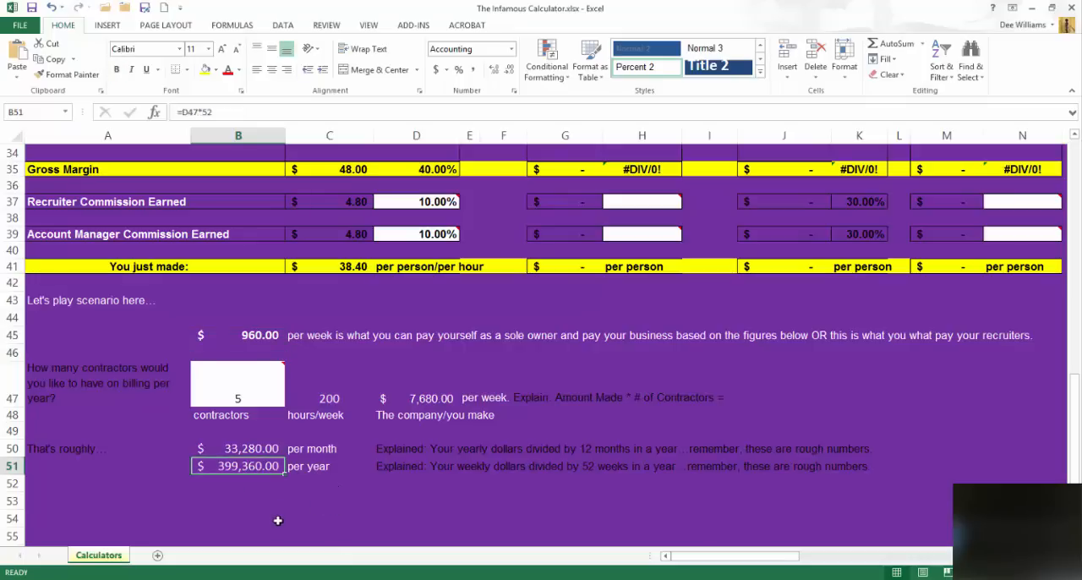
{"action": "mouse_move", "coordinate": [223, 390]}
{"action": "type", "text": "25"}
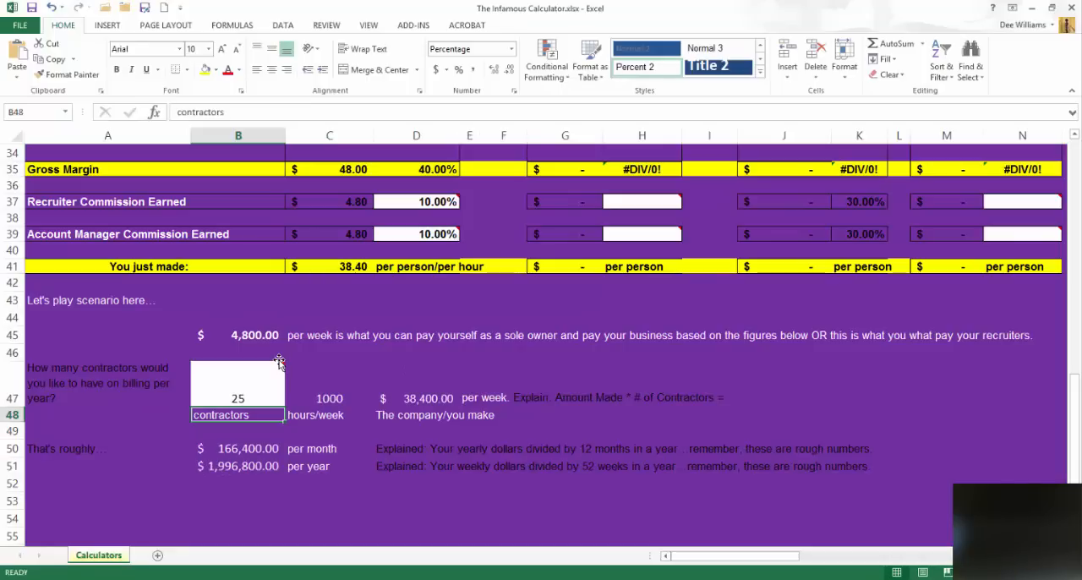
{"action": "mouse_move", "coordinate": [277, 335]}
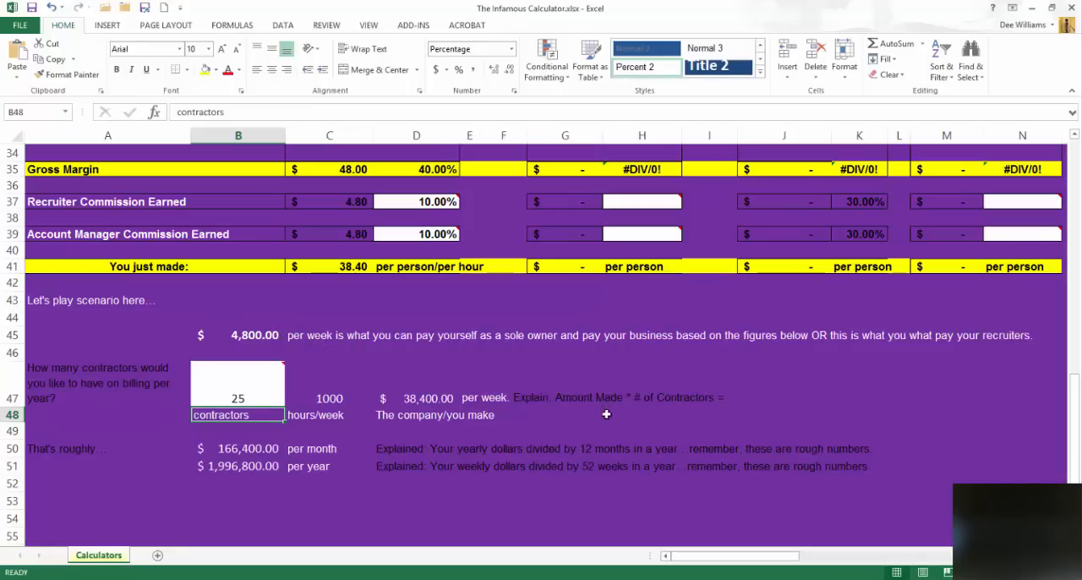
Step: Raise it to 25 contractors, confirming $38,400.00 weekly income and $4,800.00 weekly owner pay
{"action": "left_click", "coordinate": [416, 398]}
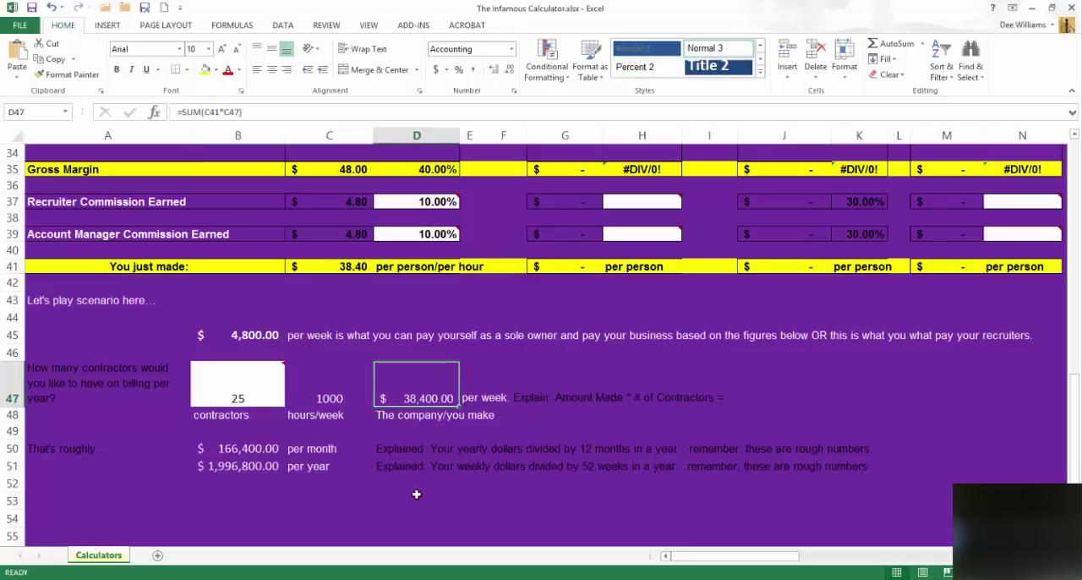
{"action": "mouse_move", "coordinate": [436, 427]}
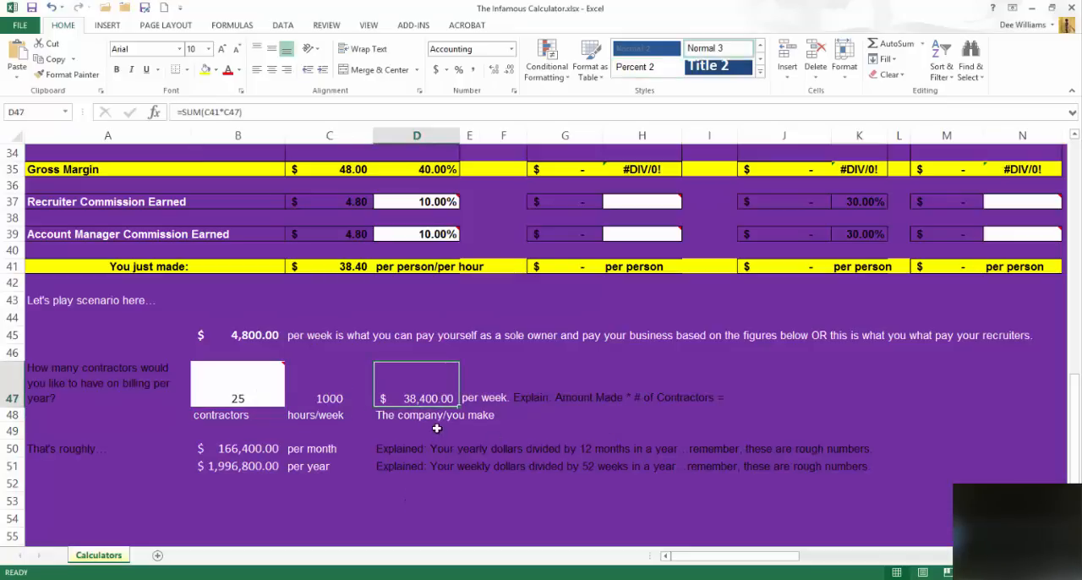
{"action": "mouse_move", "coordinate": [433, 413]}
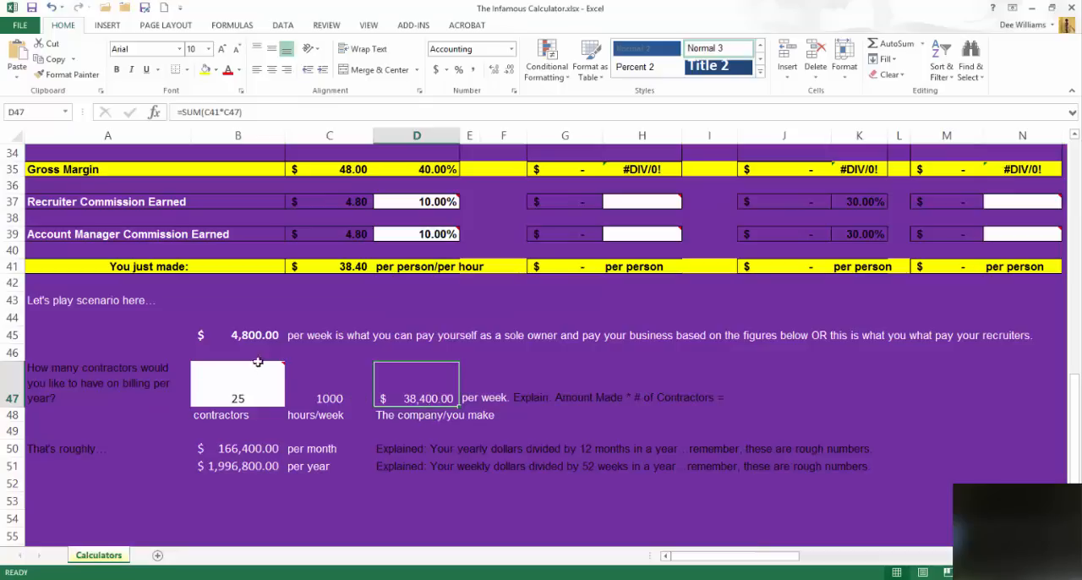
{"action": "left_click", "coordinate": [237, 334]}
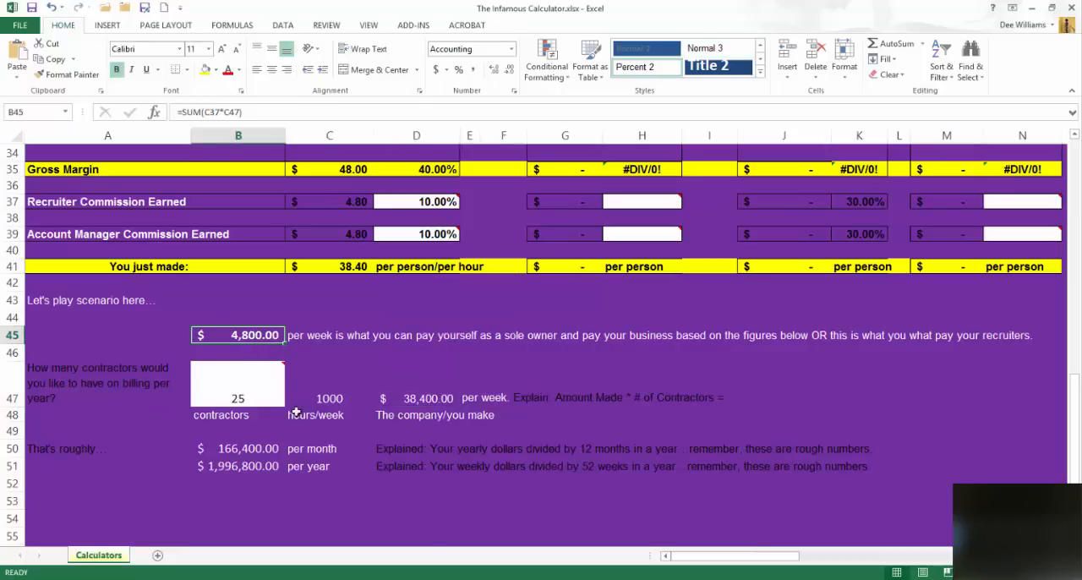
{"action": "mouse_move", "coordinate": [284, 350]}
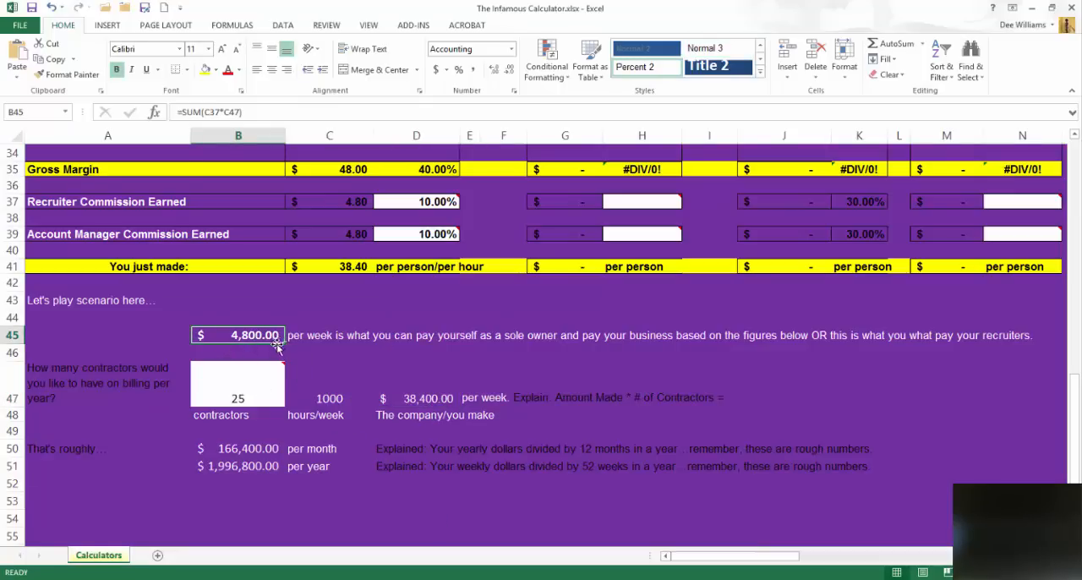
{"action": "mouse_move", "coordinate": [125, 257]}
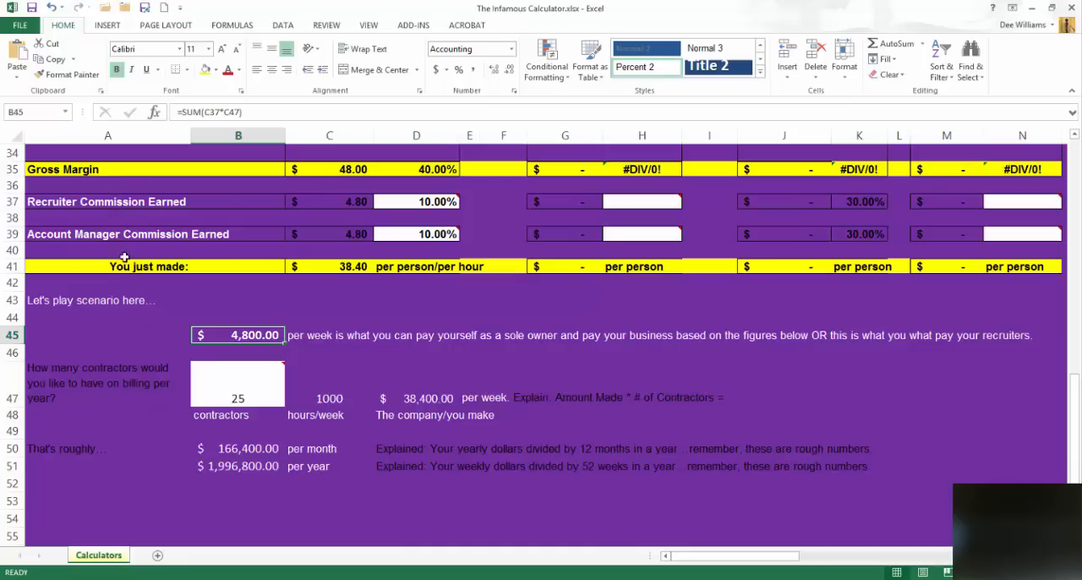
{"action": "mouse_move", "coordinate": [237, 335]}
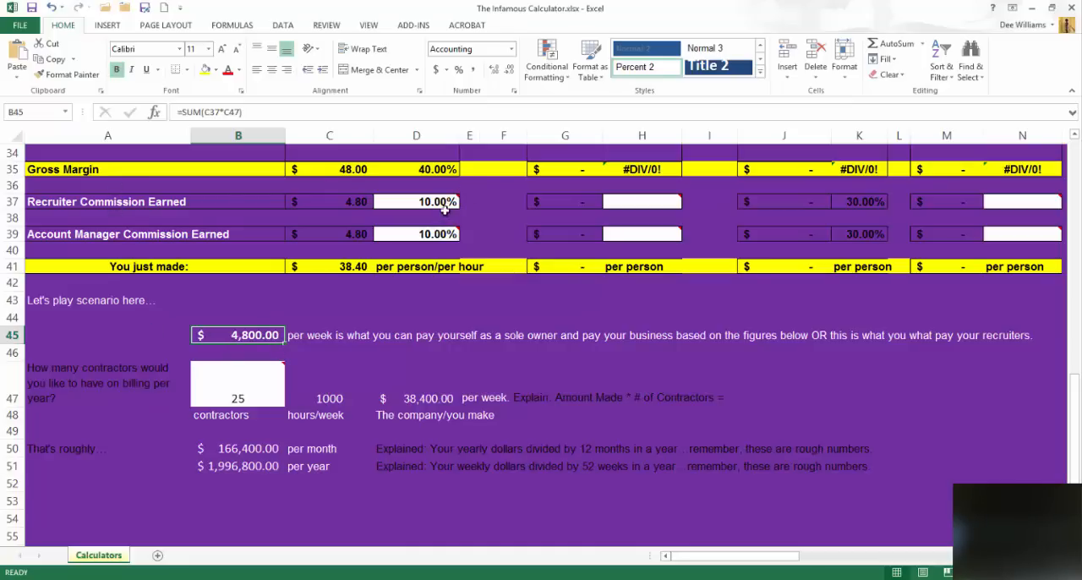
{"action": "mouse_move", "coordinate": [365, 514]}
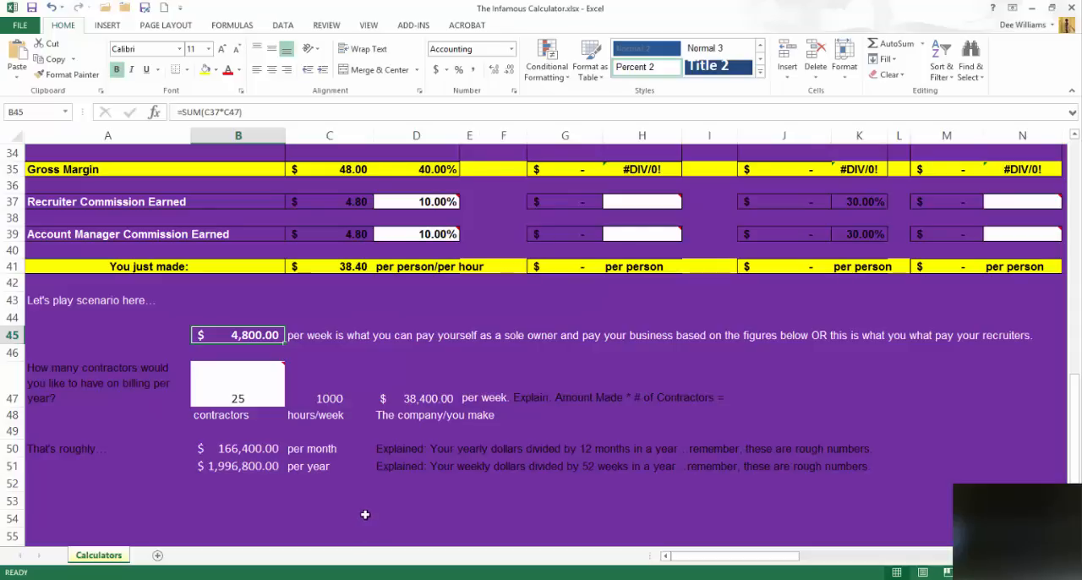
{"action": "left_click", "coordinate": [416, 201]}
{"action": "type", "text": "30"}
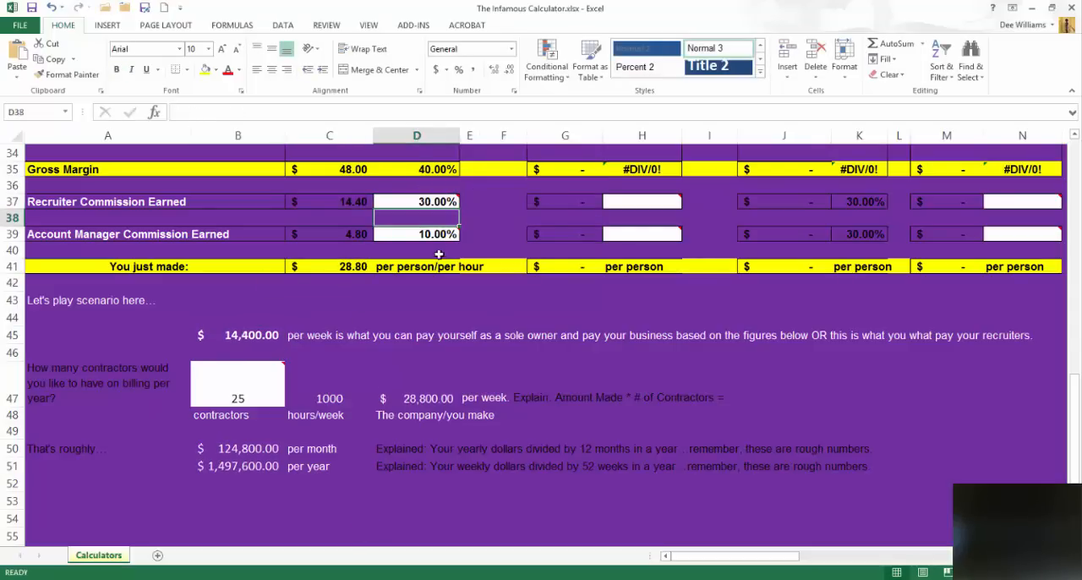
{"action": "mouse_move", "coordinate": [321, 320]}
{"action": "type", "text": "10"}
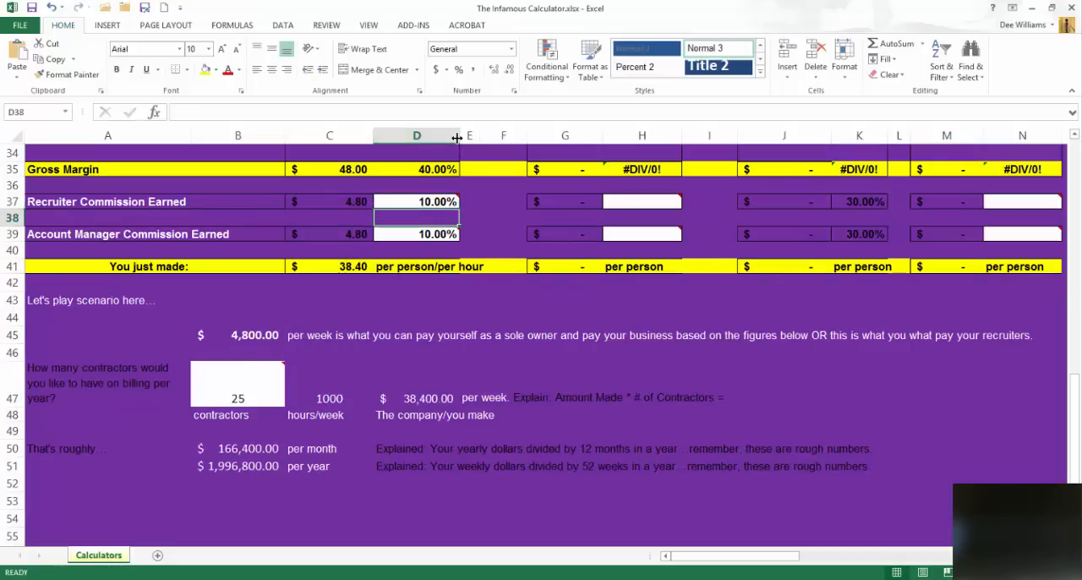
{"action": "left_click", "coordinate": [416, 201]}
{"action": "type", "text": "5"}
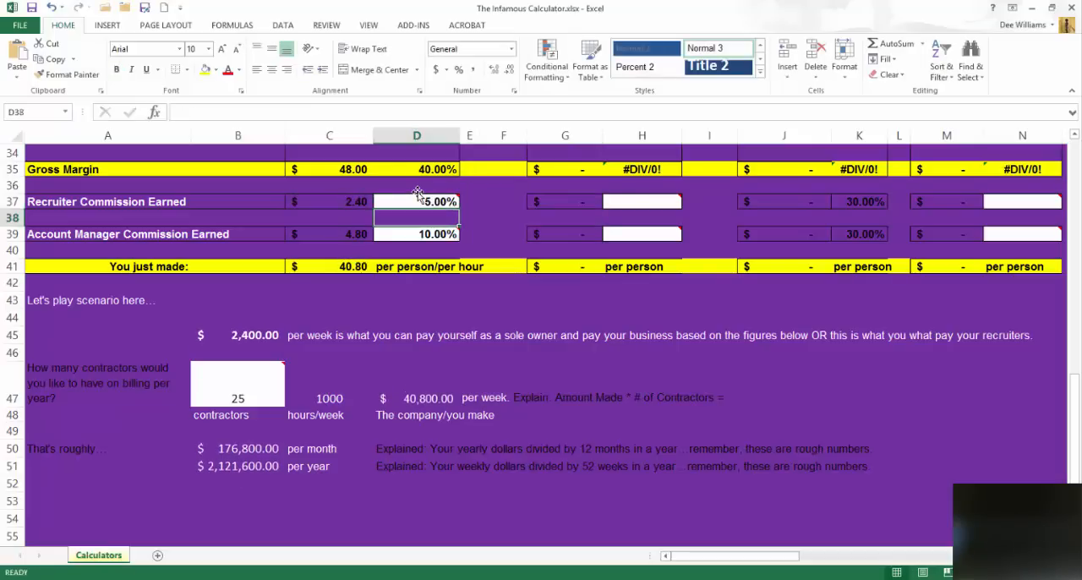
{"action": "left_click", "coordinate": [416, 201]}
{"action": "type", "text": "10"}
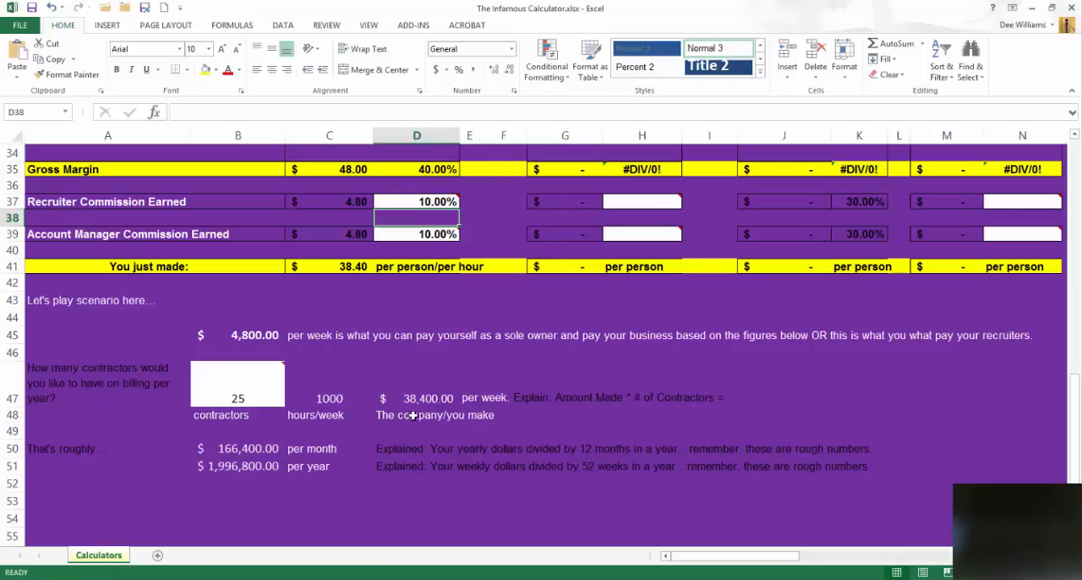
{"action": "left_click", "coordinate": [416, 397]}
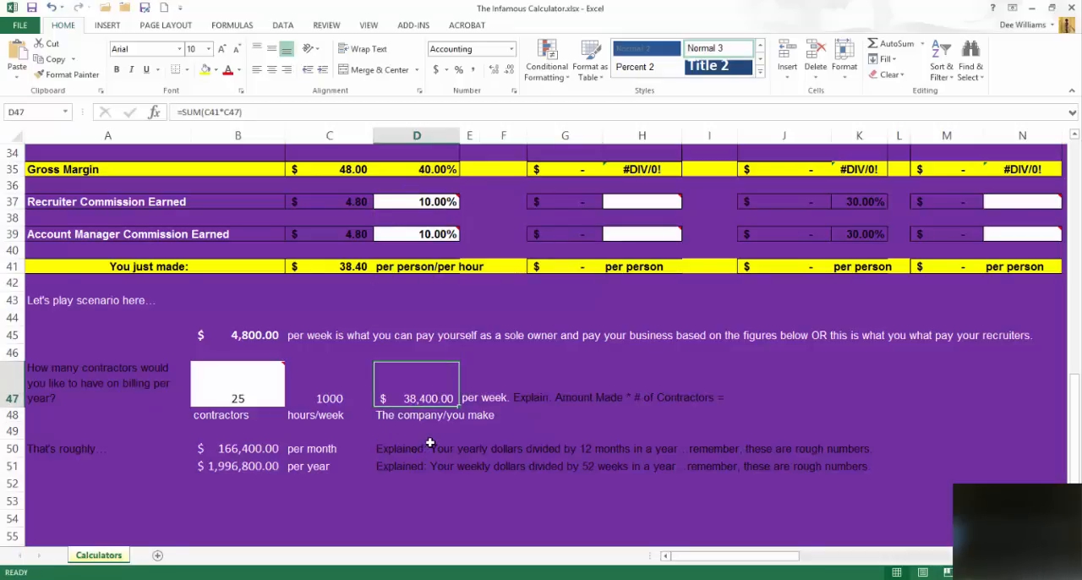
{"action": "mouse_move", "coordinate": [455, 414]}
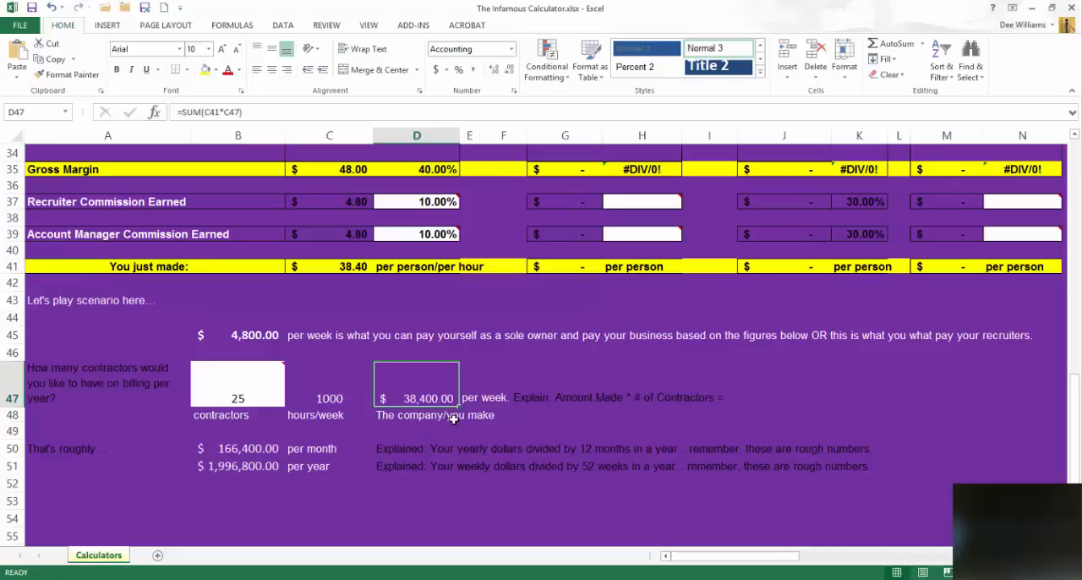
{"action": "mouse_move", "coordinate": [386, 470]}
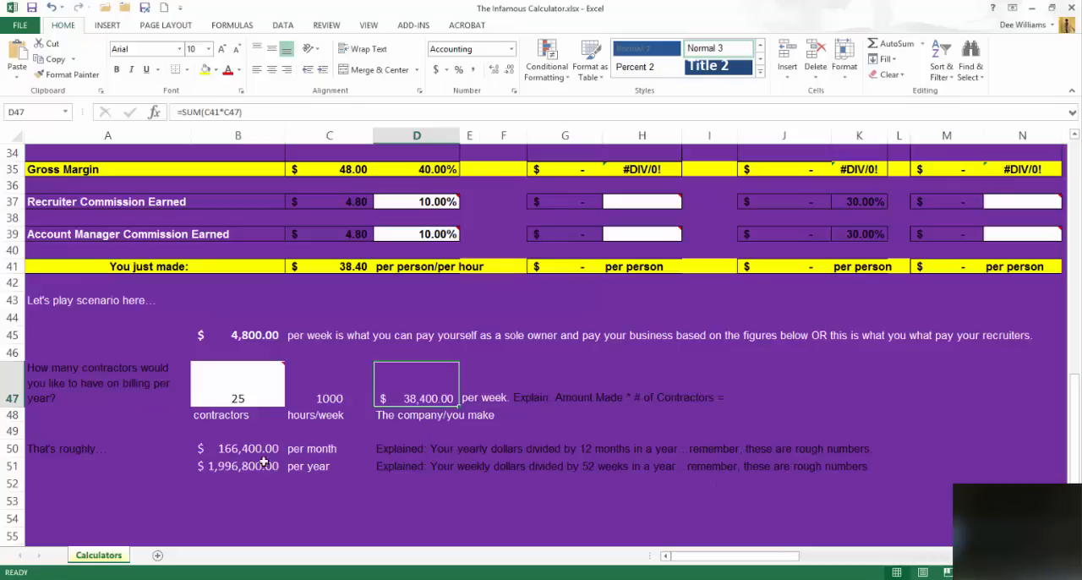
{"action": "left_click", "coordinate": [236, 448]}
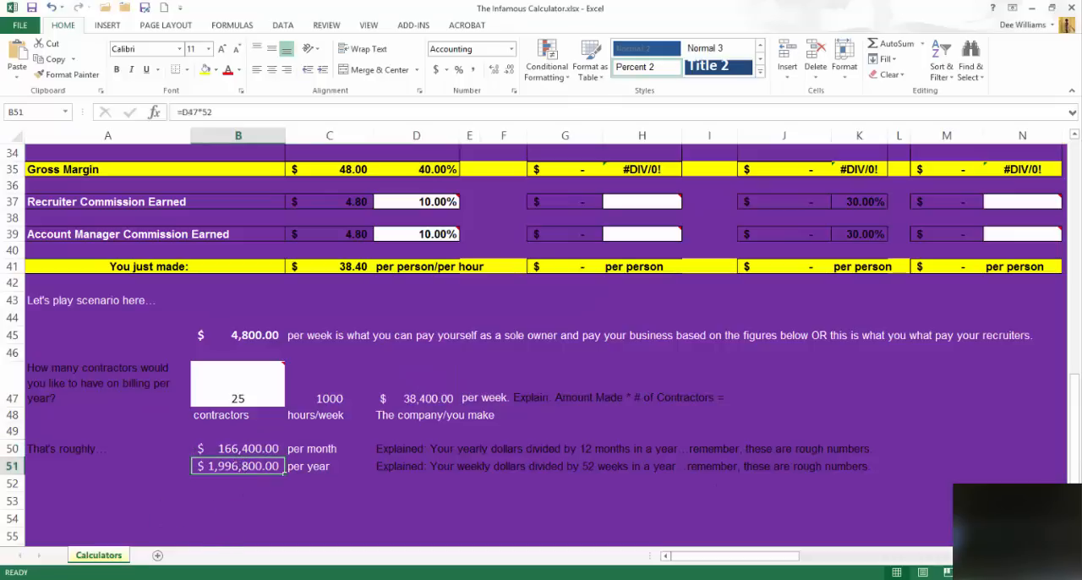
{"action": "mouse_move", "coordinate": [365, 562]}
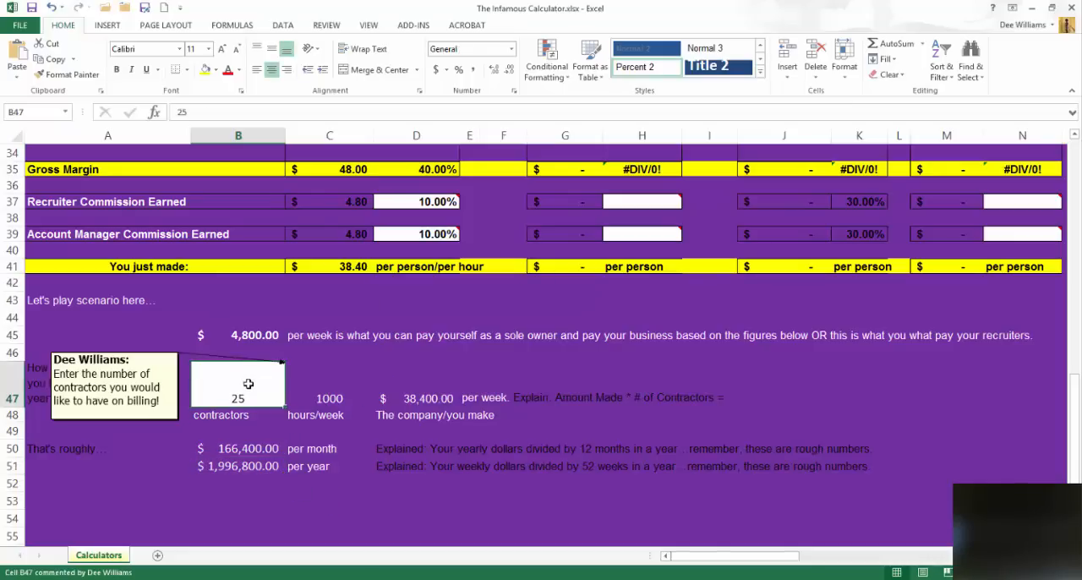
{"action": "scroll", "scroll_direction": "up", "scroll_amount": 3}
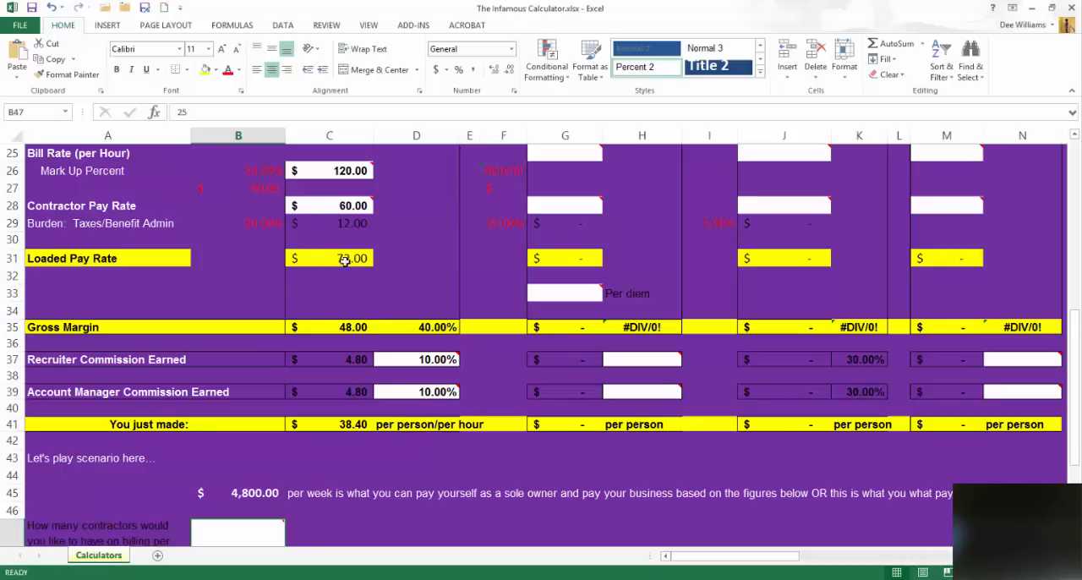
Step: Set the goal direct-hire target salary to $200,000 and fee to 20%, giving a $40,000 total
{"action": "scroll", "scroll_direction": "up", "scroll_amount": 3}
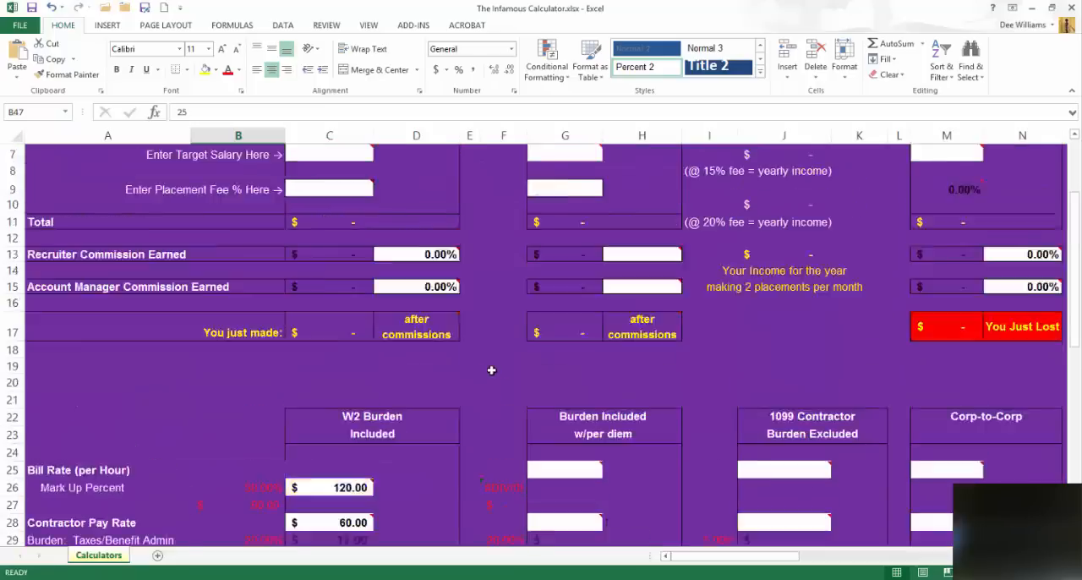
{"action": "scroll", "scroll_direction": "up", "scroll_amount": 3}
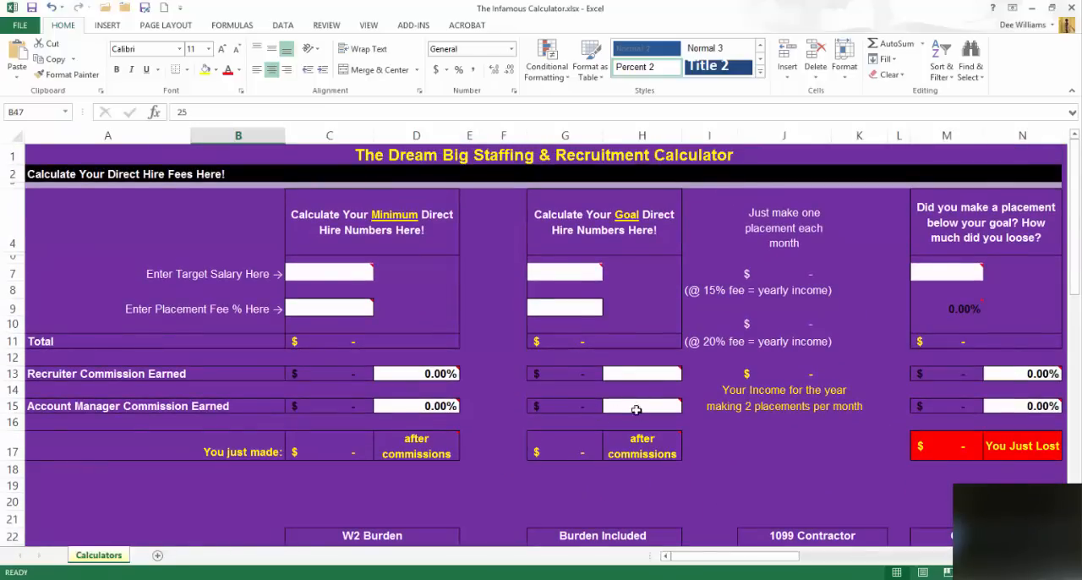
{"action": "left_click", "coordinate": [564, 272]}
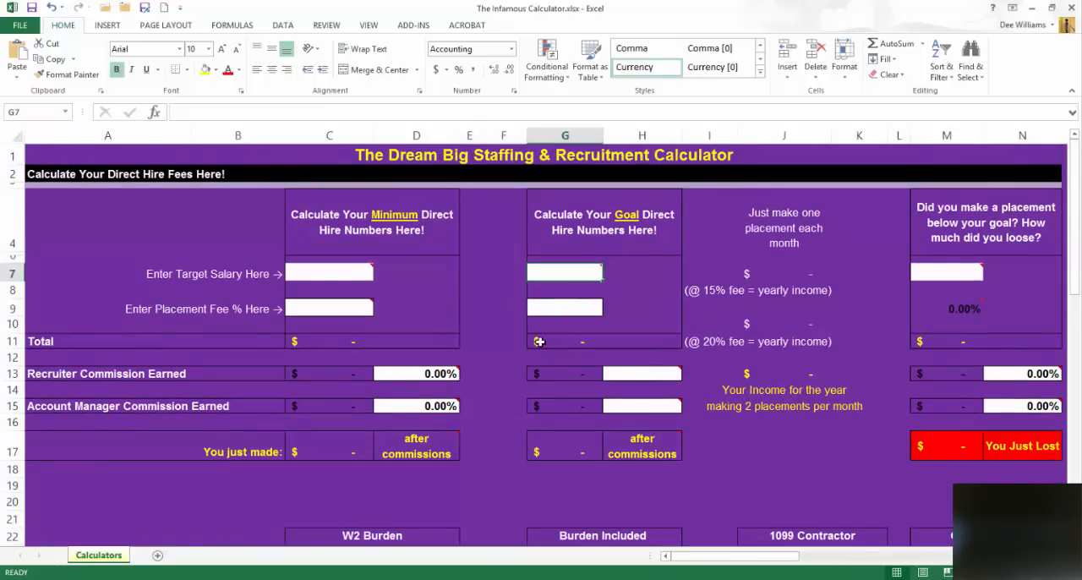
{"action": "type", "text": "2000"}
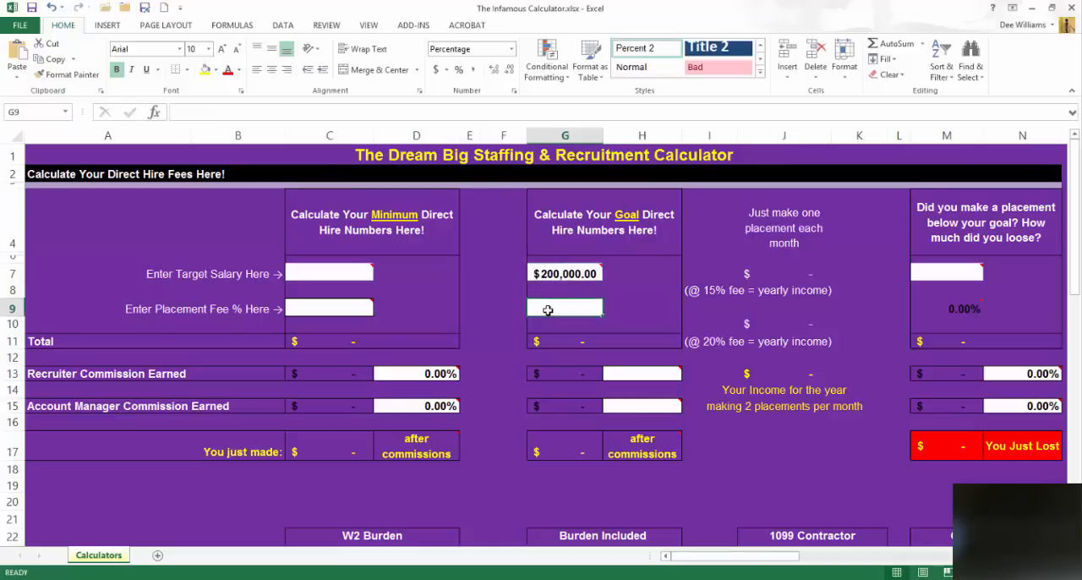
{"action": "type", "text": "2%"}
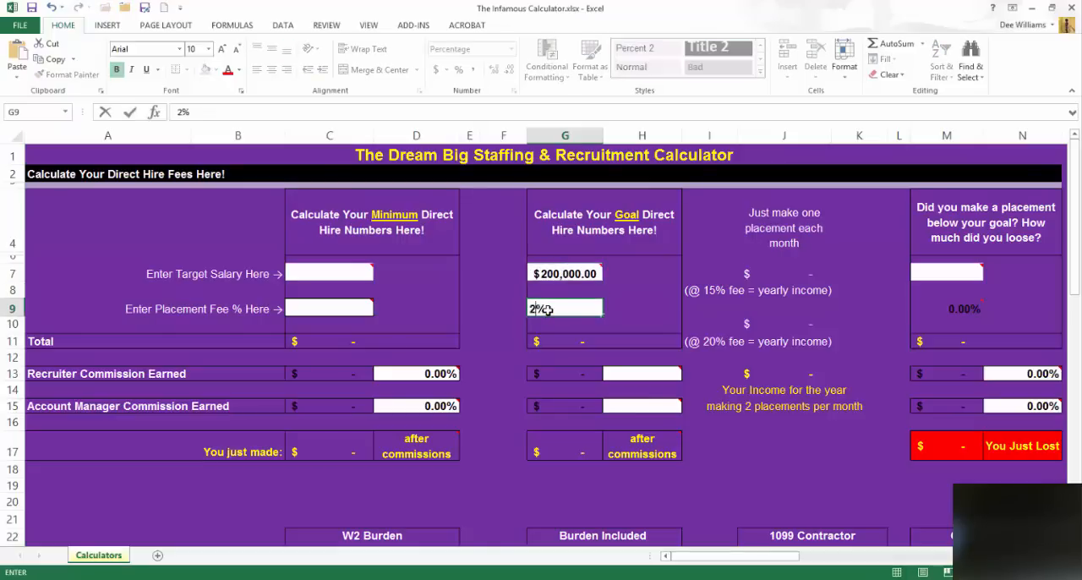
{"action": "key", "text": "Return"}
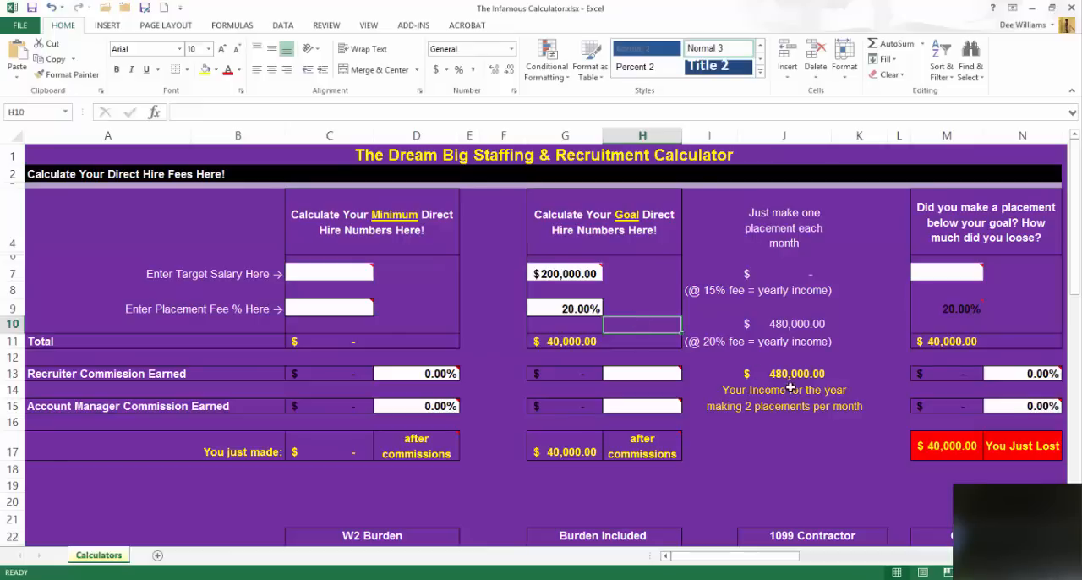
{"action": "left_click", "coordinate": [565, 340]}
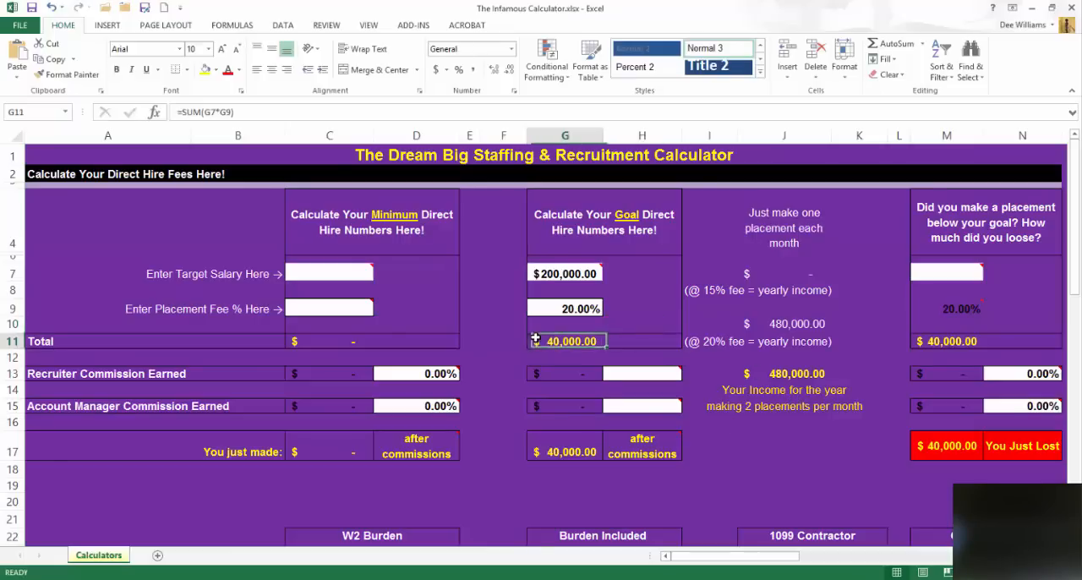
Step: Scroll through the sheet reviewing the $480,000 yearly figure and unchanged W2 burden section
{"action": "scroll", "scroll_direction": "down", "scroll_amount": 3}
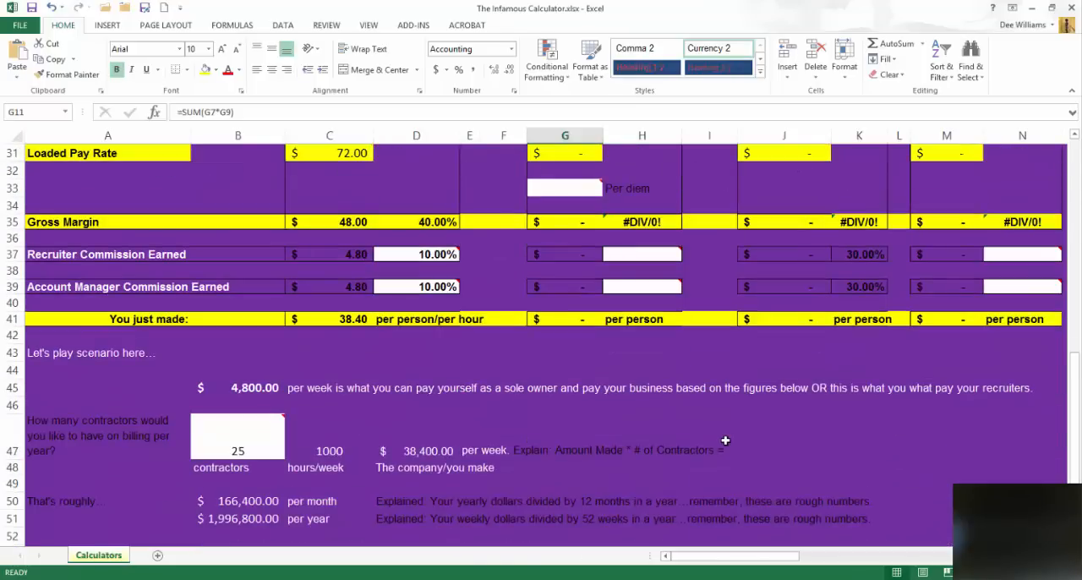
{"action": "scroll", "scroll_direction": "down", "scroll_amount": 3}
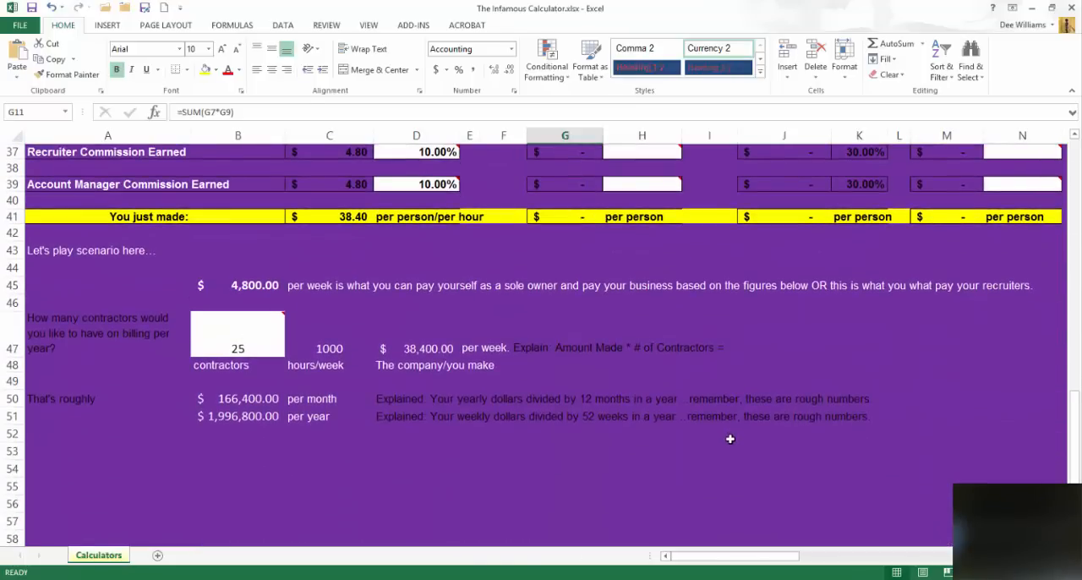
{"action": "mouse_move", "coordinate": [399, 443]}
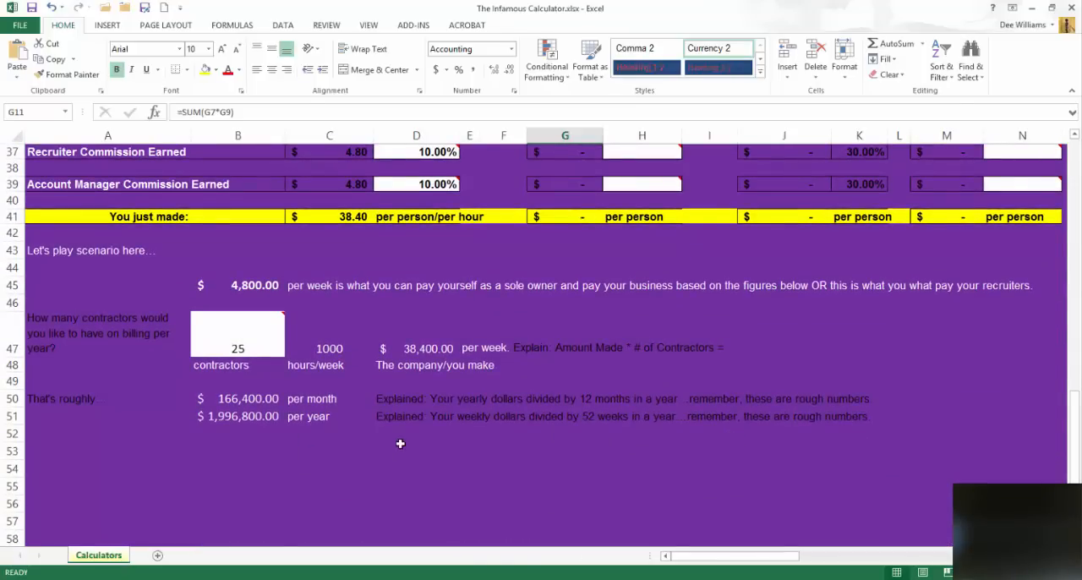
{"action": "scroll", "scroll_direction": "up", "scroll_amount": 3}
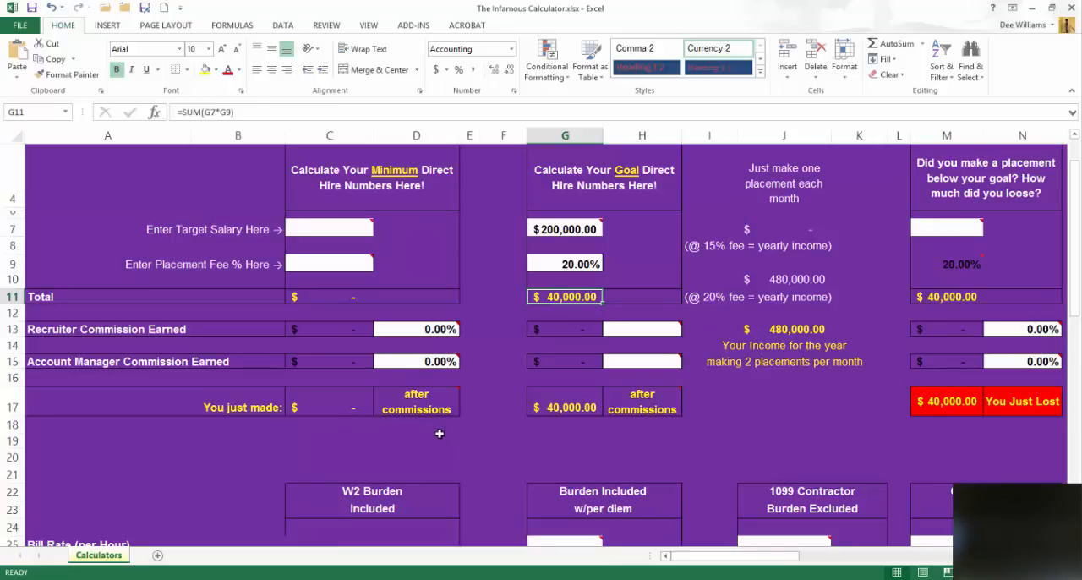
{"action": "mouse_move", "coordinate": [448, 433]}
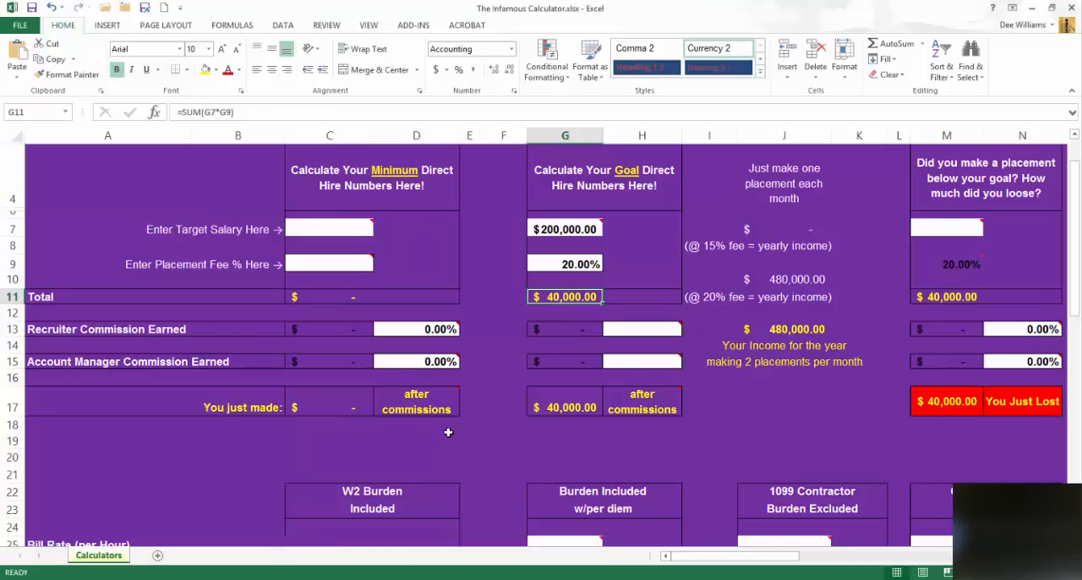
{"action": "scroll", "scroll_direction": "down", "scroll_amount": 3}
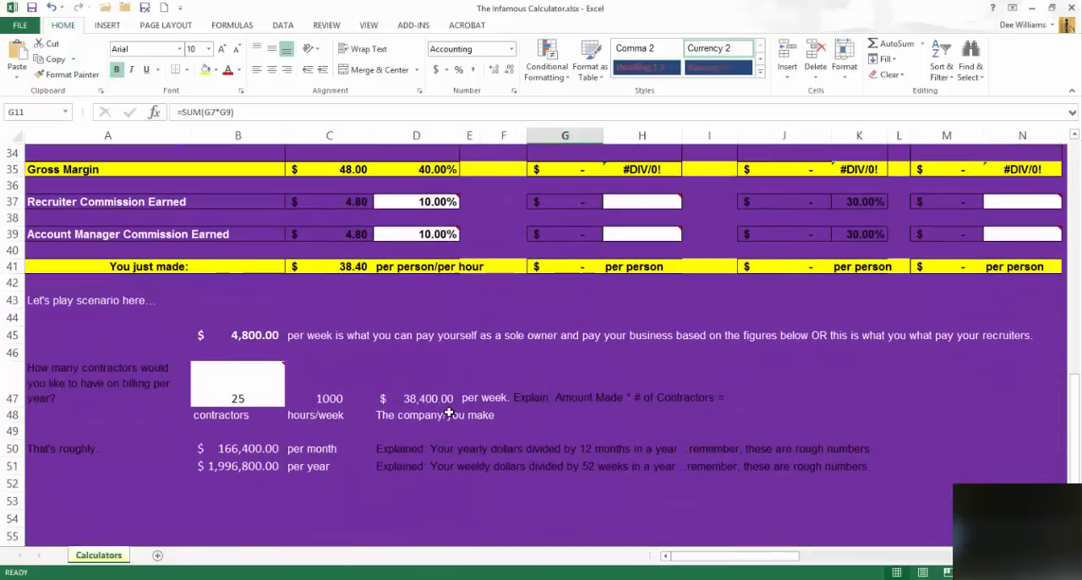
{"action": "scroll", "scroll_direction": "up", "scroll_amount": 3}
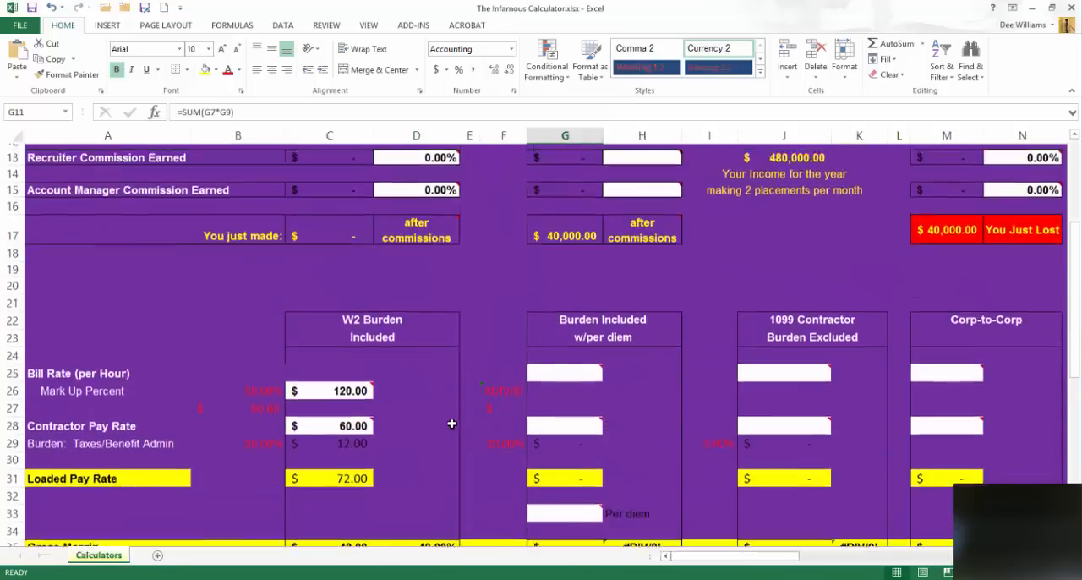
{"action": "scroll", "scroll_direction": "up", "scroll_amount": 3}
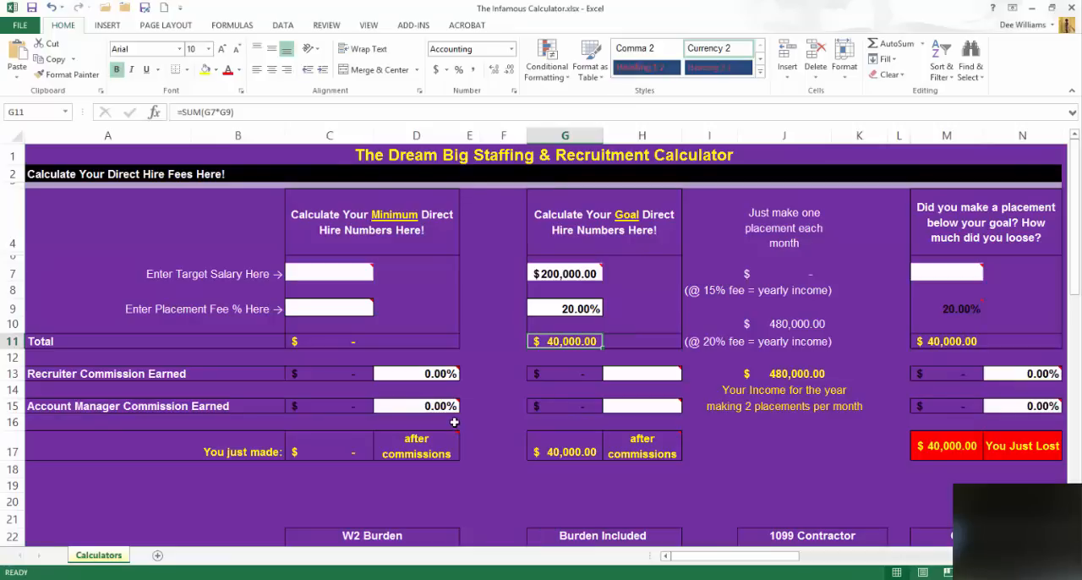
{"action": "mouse_move", "coordinate": [439, 406]}
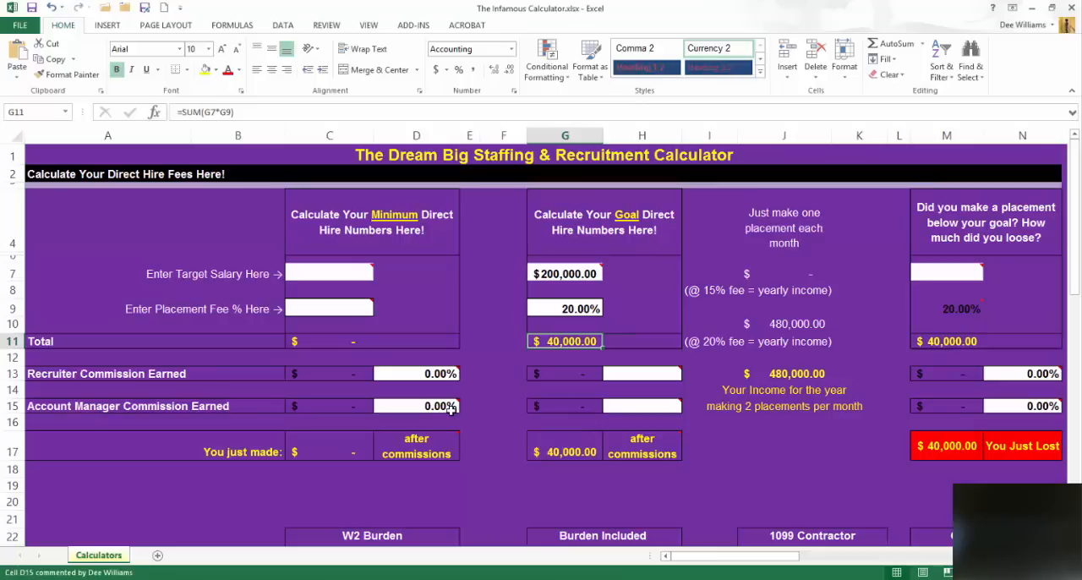
{"action": "mouse_move", "coordinate": [439, 406]}
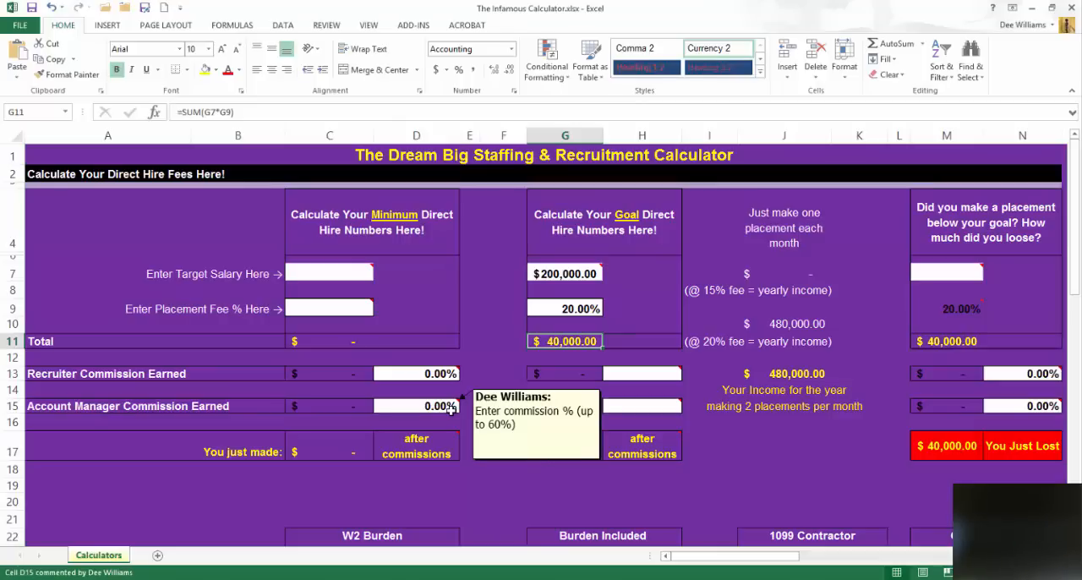
{"action": "scroll", "scroll_direction": "down", "scroll_amount": 3}
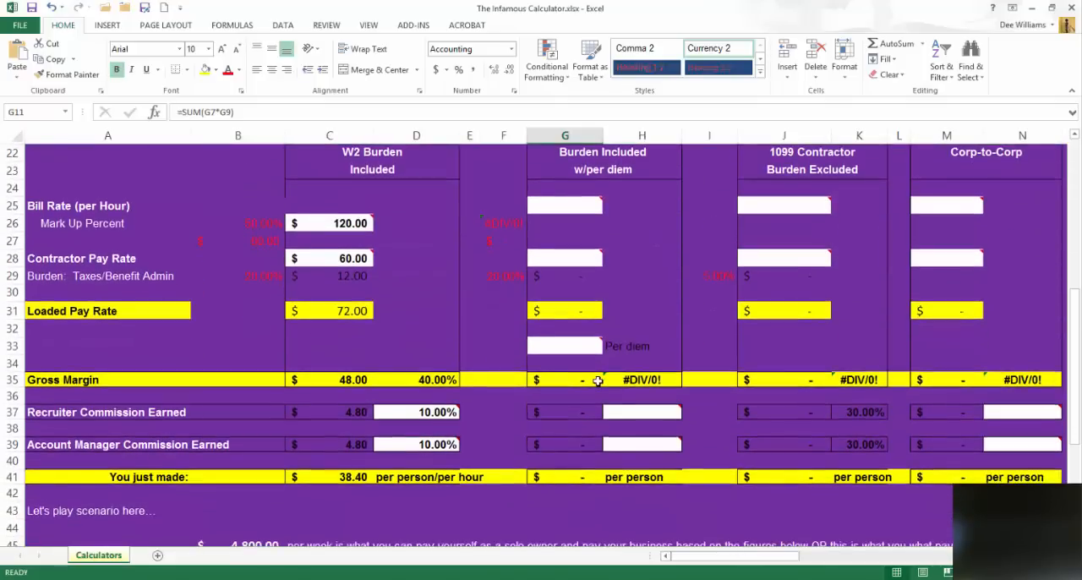
{"action": "scroll", "scroll_direction": "up", "scroll_amount": 3}
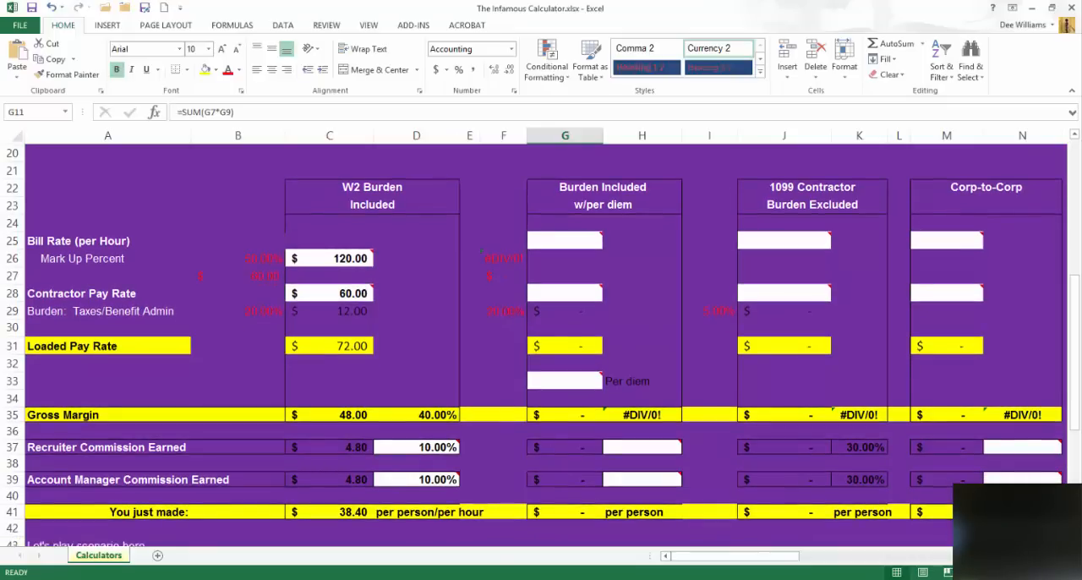
{"action": "mouse_move", "coordinate": [582, 181]}
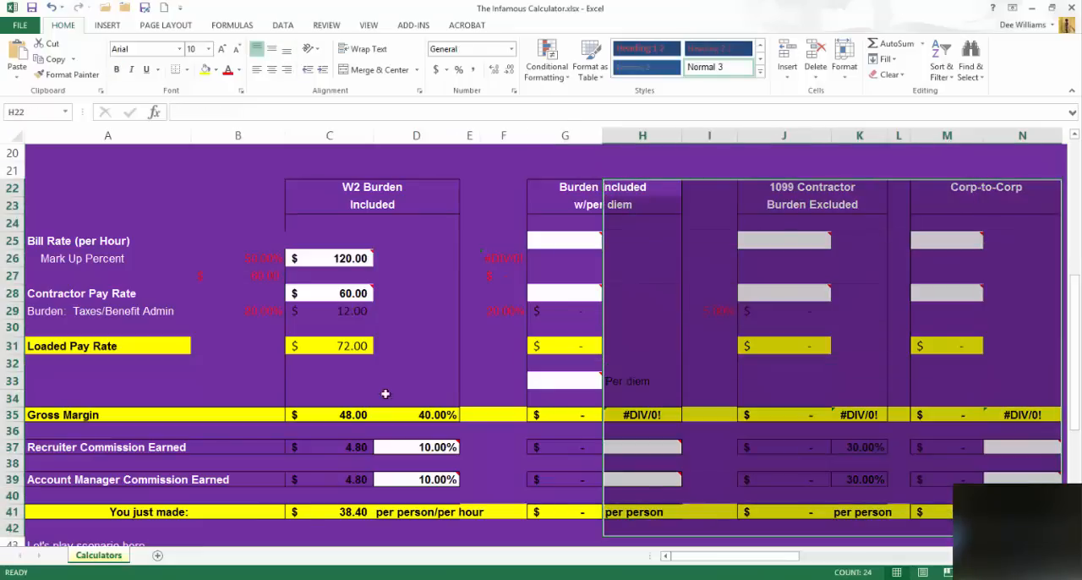
Step: Check the 50-contractor weekly income and sole-owner pay formulas, then return to the calculator header
{"action": "left_click", "coordinate": [416, 293]}
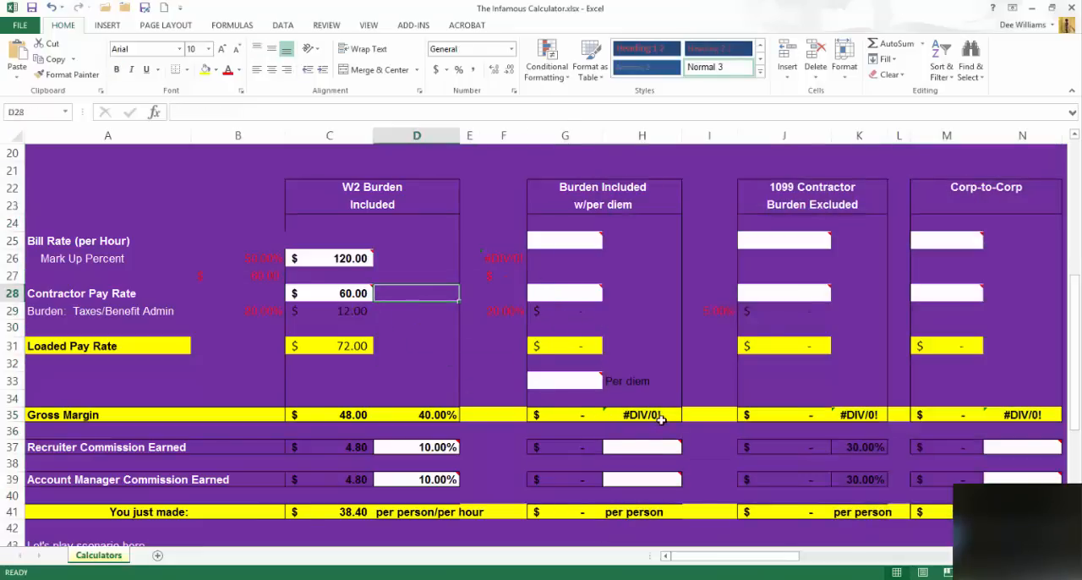
{"action": "scroll", "scroll_direction": "down", "scroll_amount": 3}
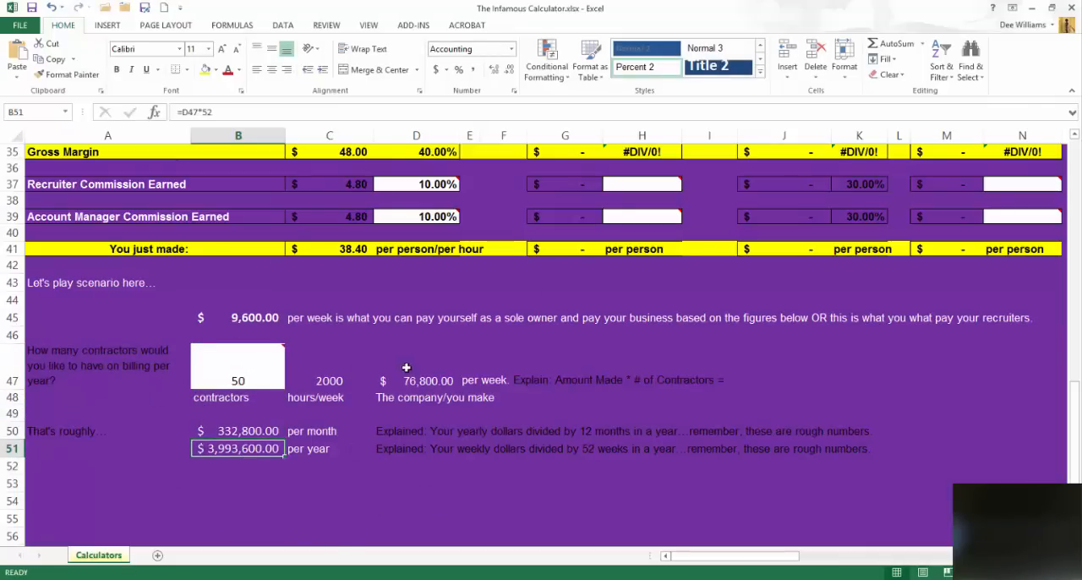
{"action": "left_click", "coordinate": [416, 379]}
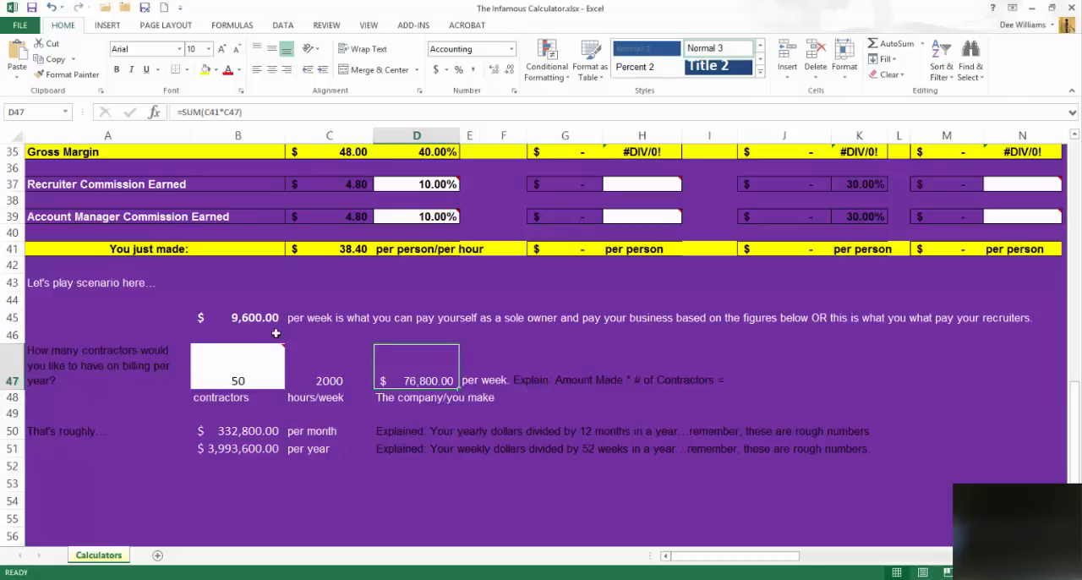
{"action": "left_click", "coordinate": [237, 317]}
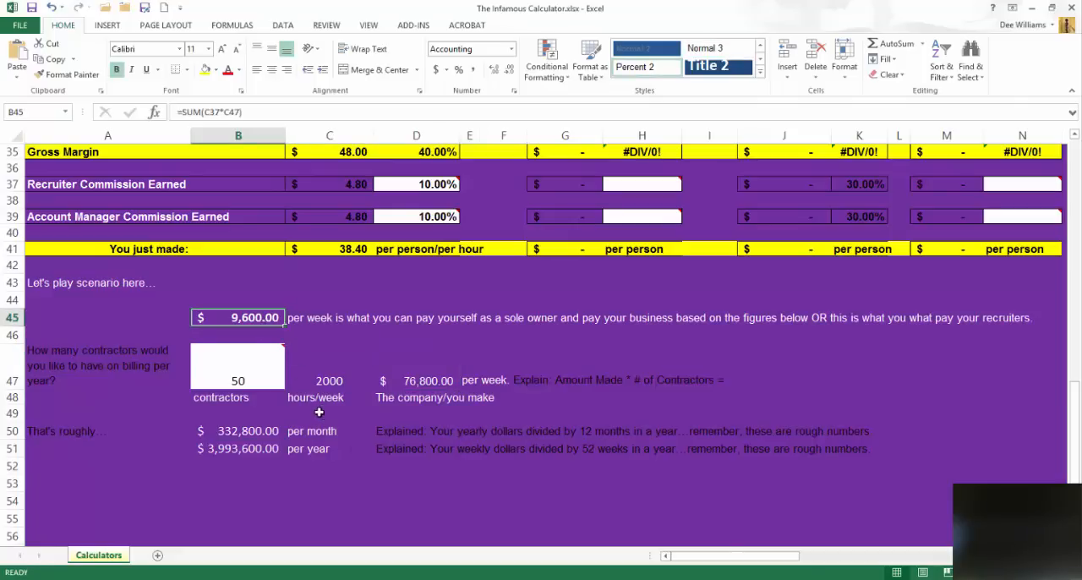
{"action": "mouse_move", "coordinate": [457, 448]}
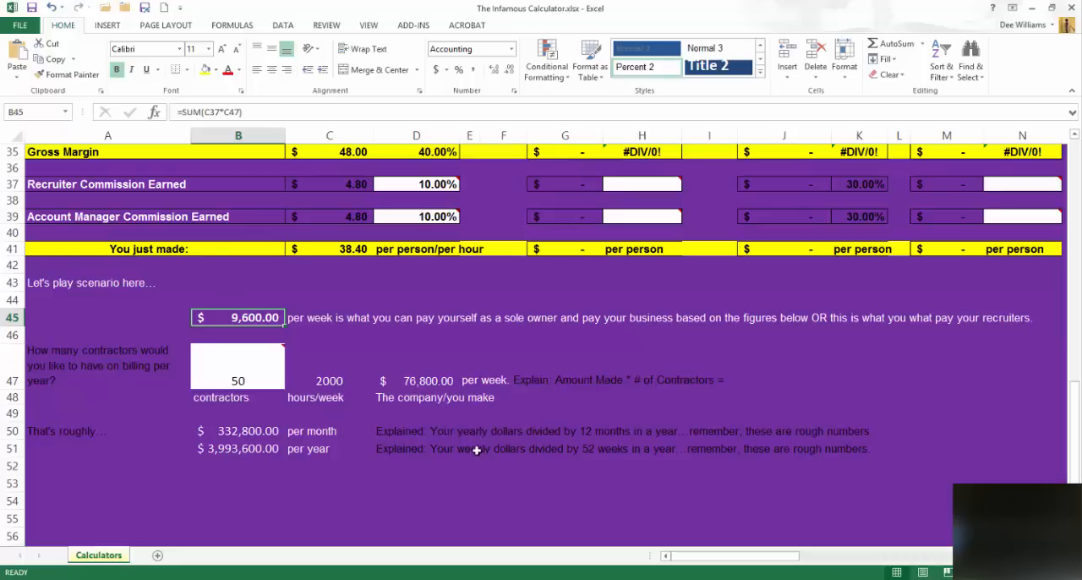
{"action": "mouse_move", "coordinate": [484, 445]}
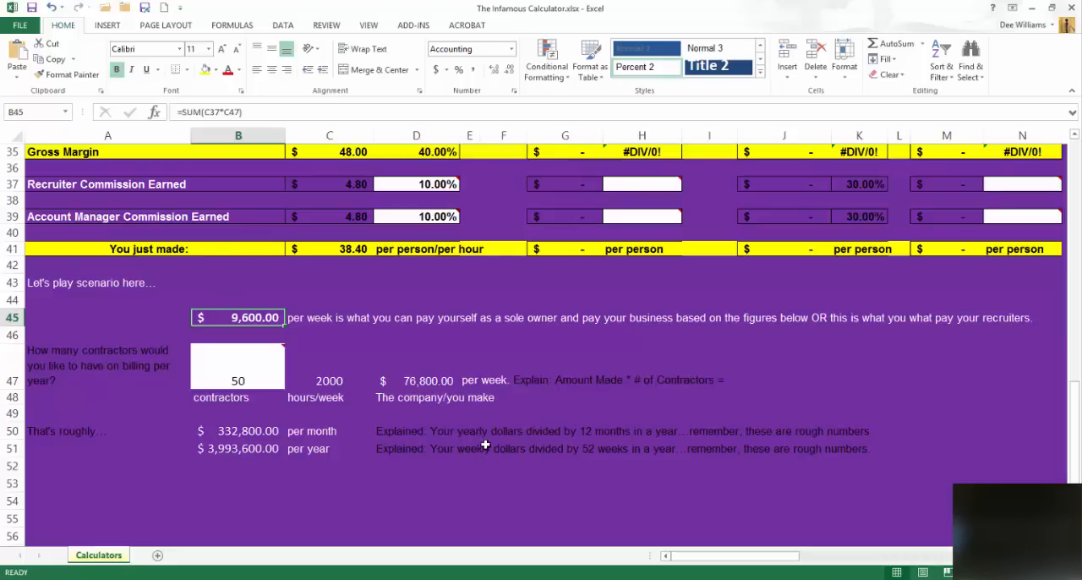
{"action": "mouse_move", "coordinate": [420, 399]}
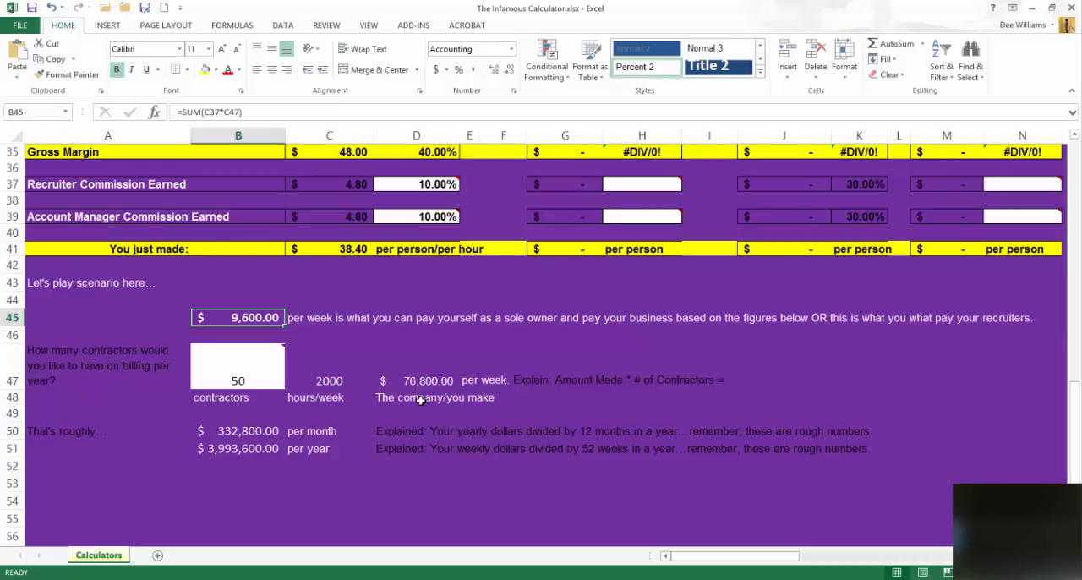
{"action": "mouse_move", "coordinate": [338, 350]}
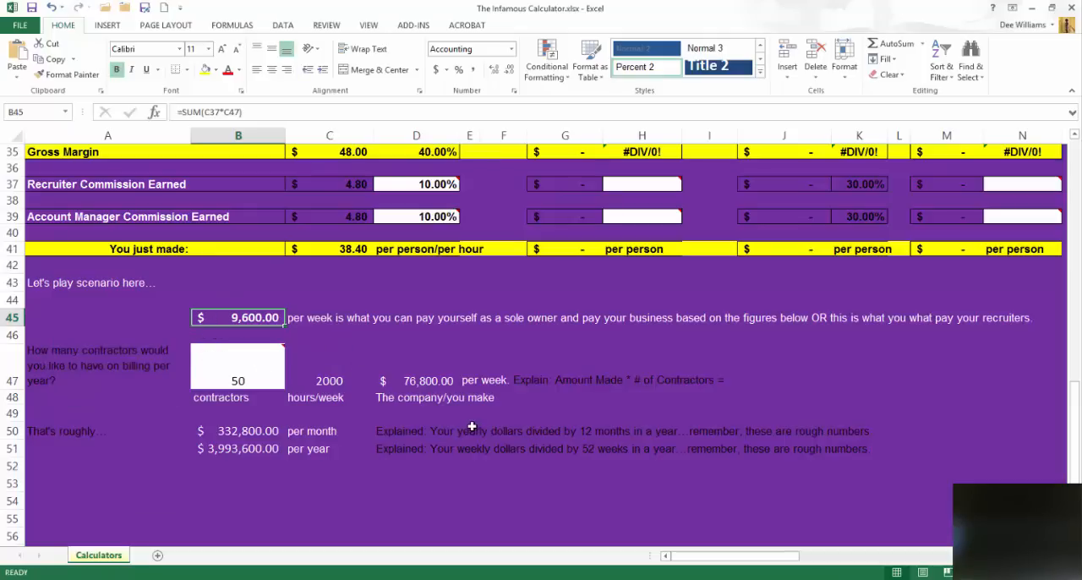
{"action": "scroll", "scroll_direction": "up", "scroll_amount": 3}
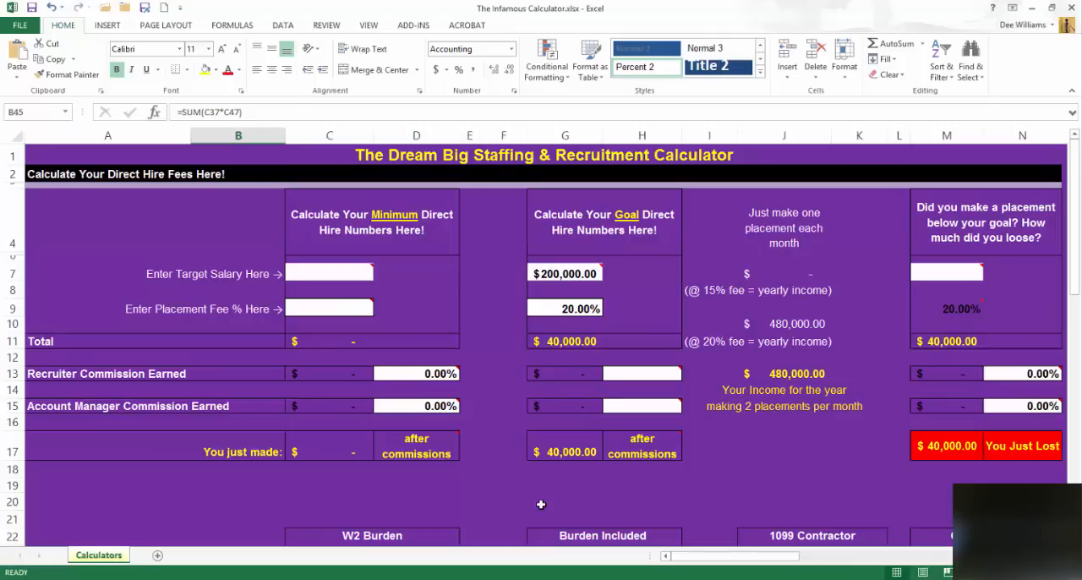
{"action": "left_click", "coordinate": [504, 484]}
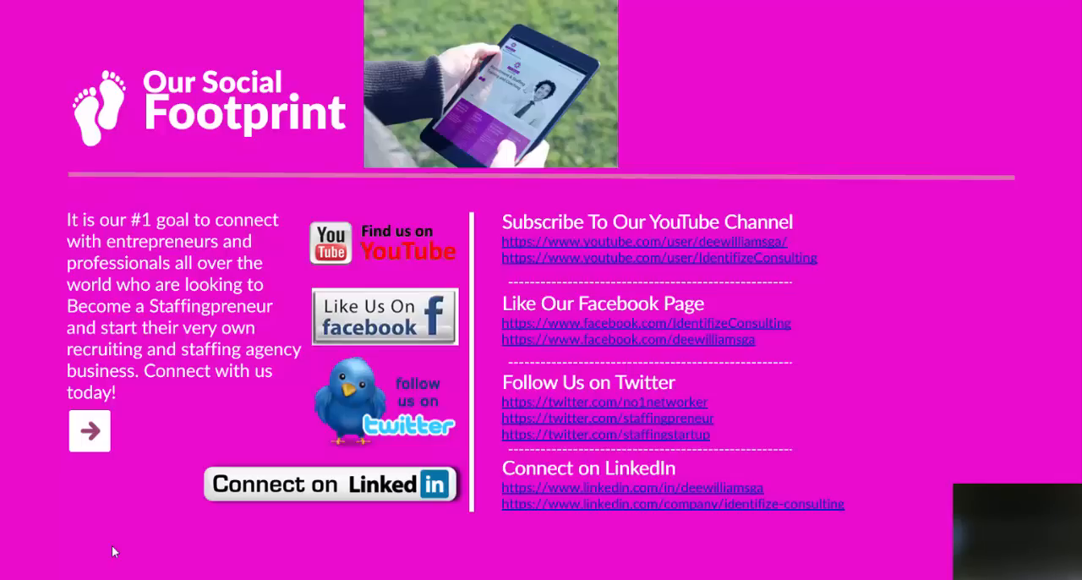
{"action": "mouse_move", "coordinate": [742, 247]}
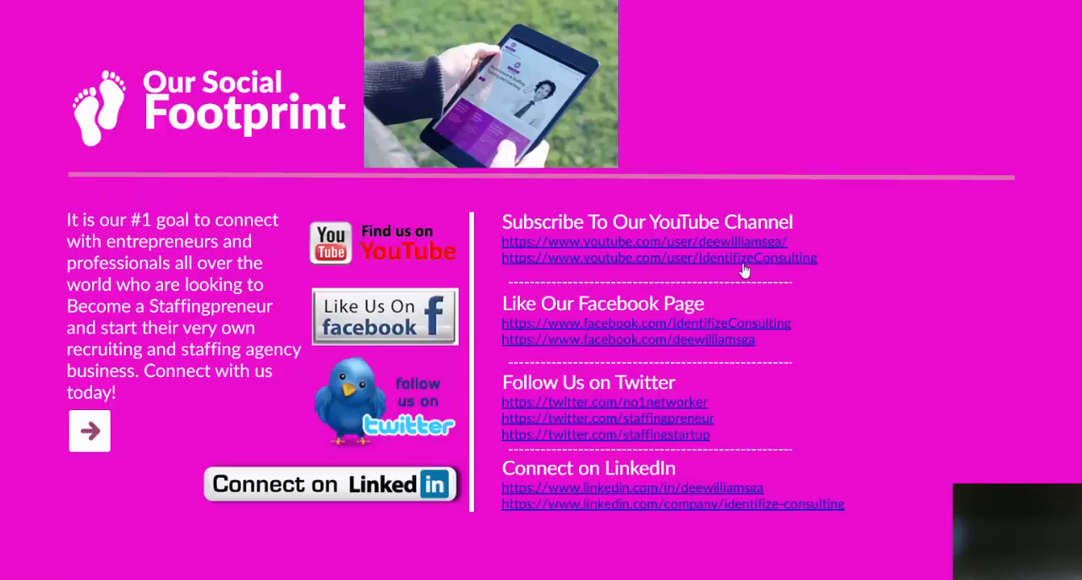
{"action": "mouse_move", "coordinate": [737, 272]}
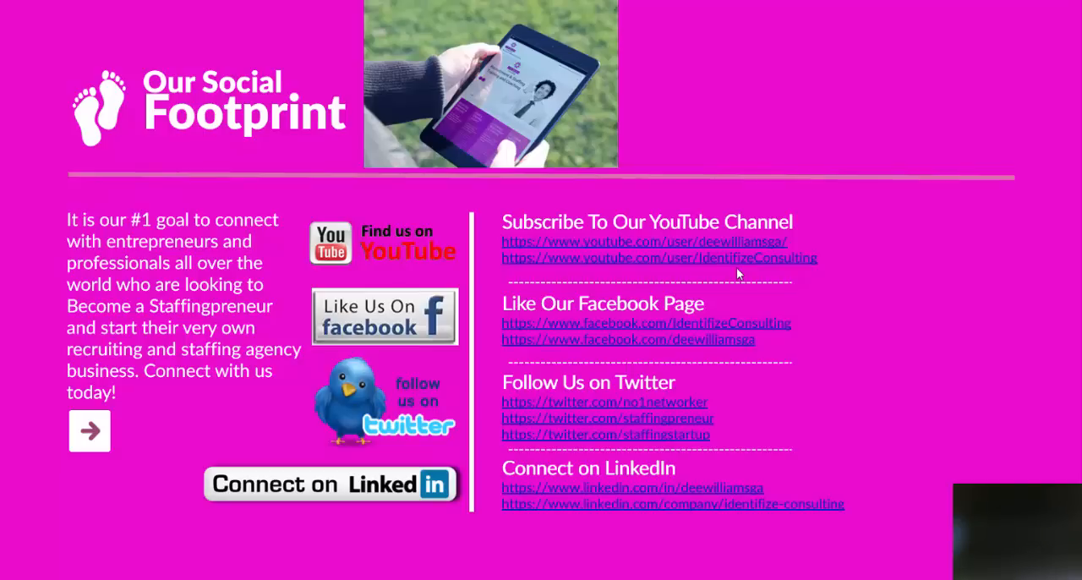
{"action": "mouse_move", "coordinate": [677, 263]}
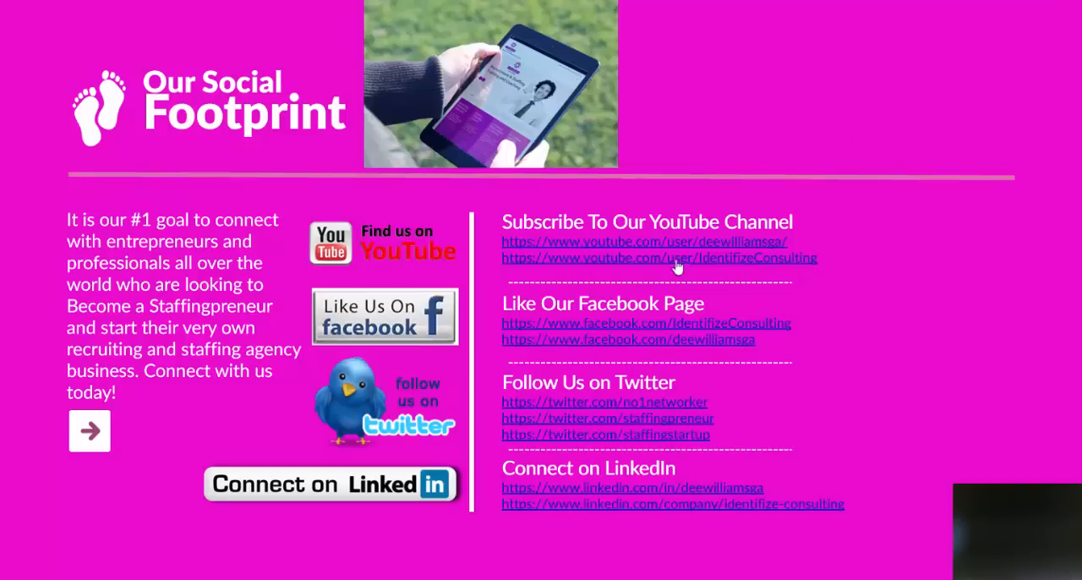
{"action": "mouse_move", "coordinate": [679, 446]}
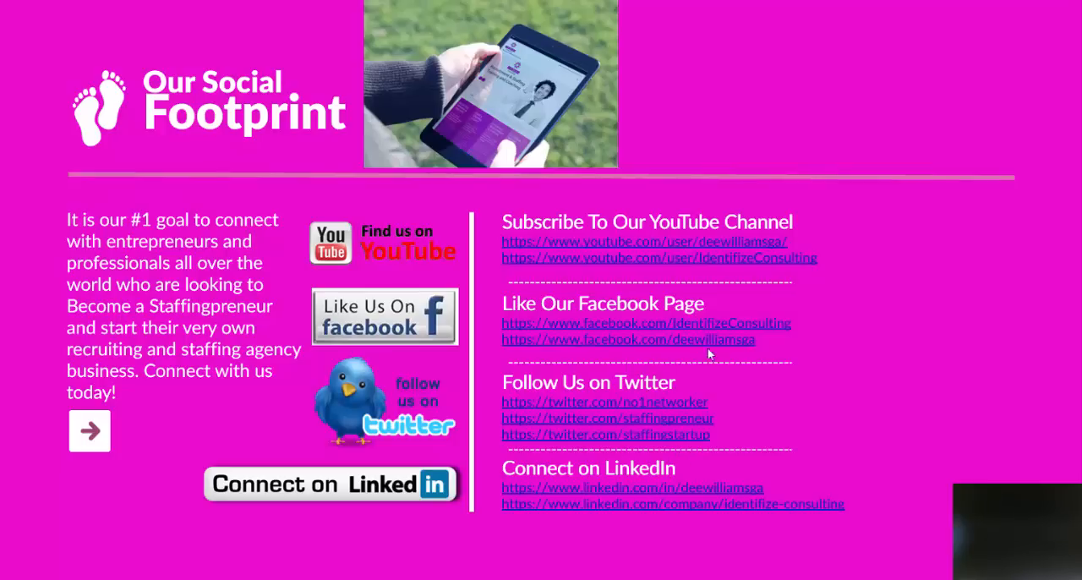
{"action": "mouse_move", "coordinate": [708, 338]}
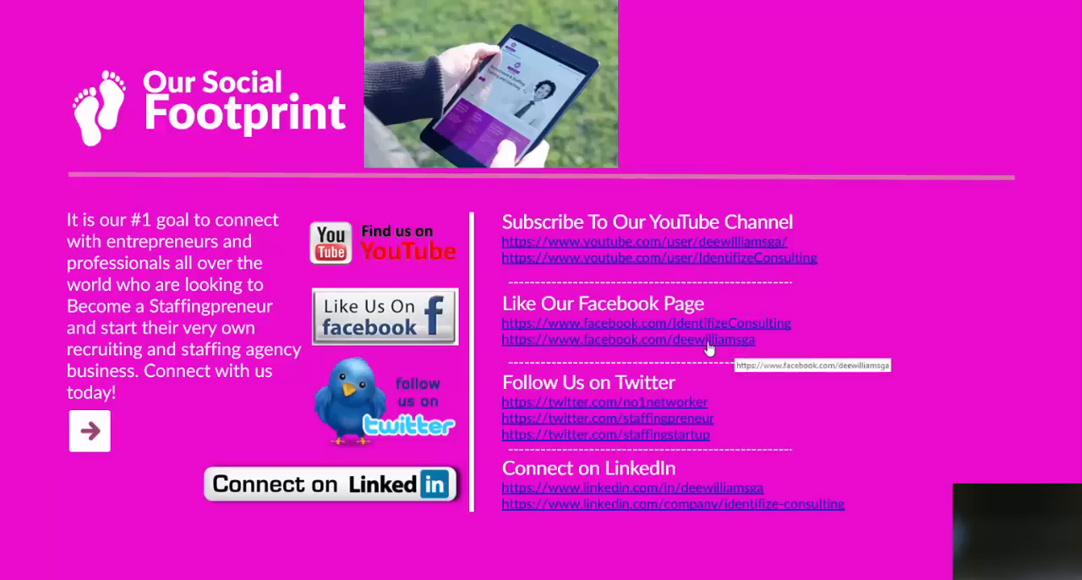
{"action": "mouse_move", "coordinate": [708, 534]}
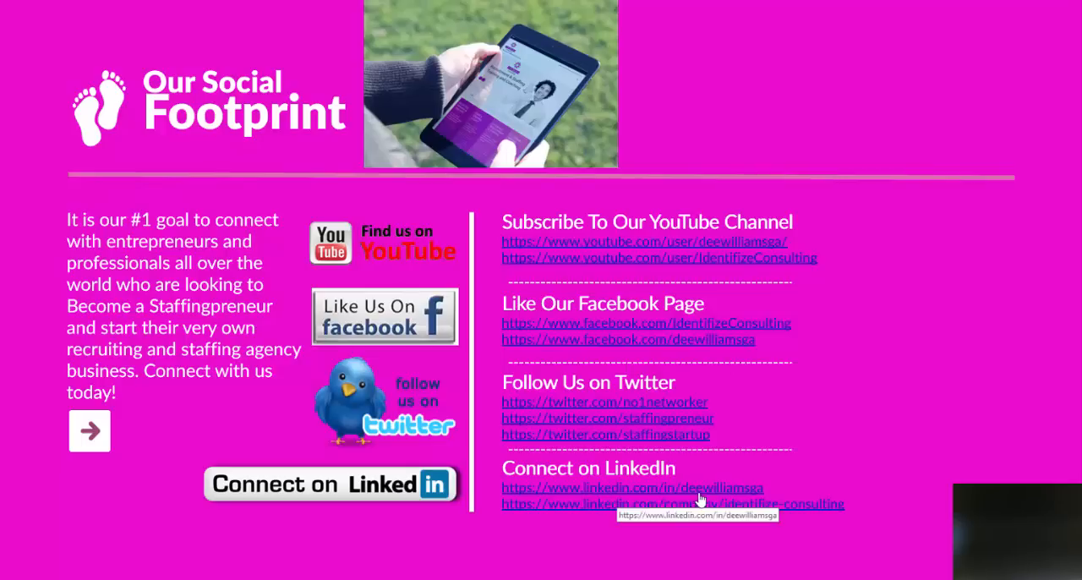
{"action": "mouse_move", "coordinate": [668, 457]}
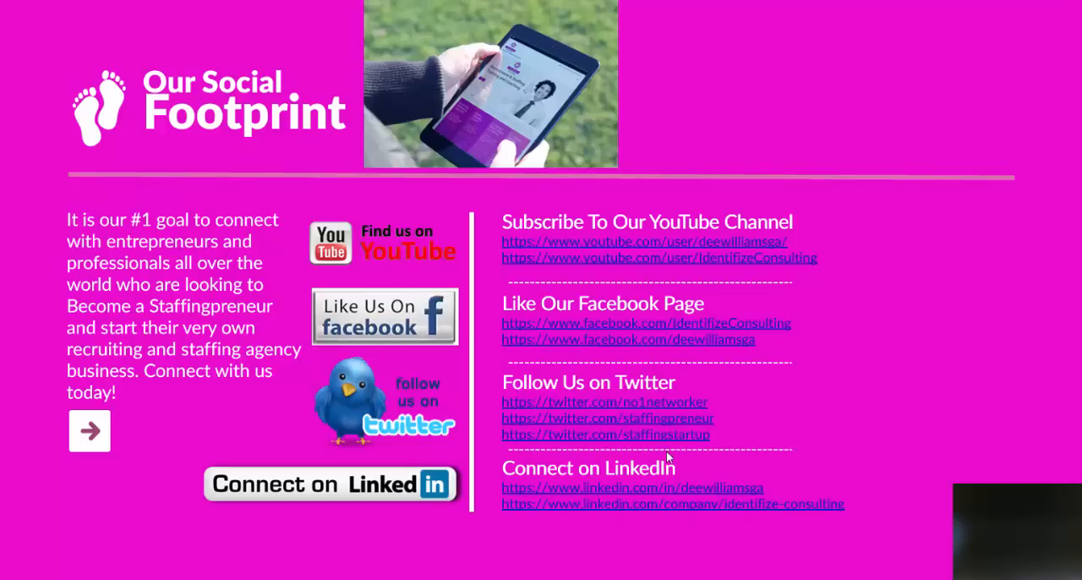
{"action": "mouse_move", "coordinate": [661, 421]}
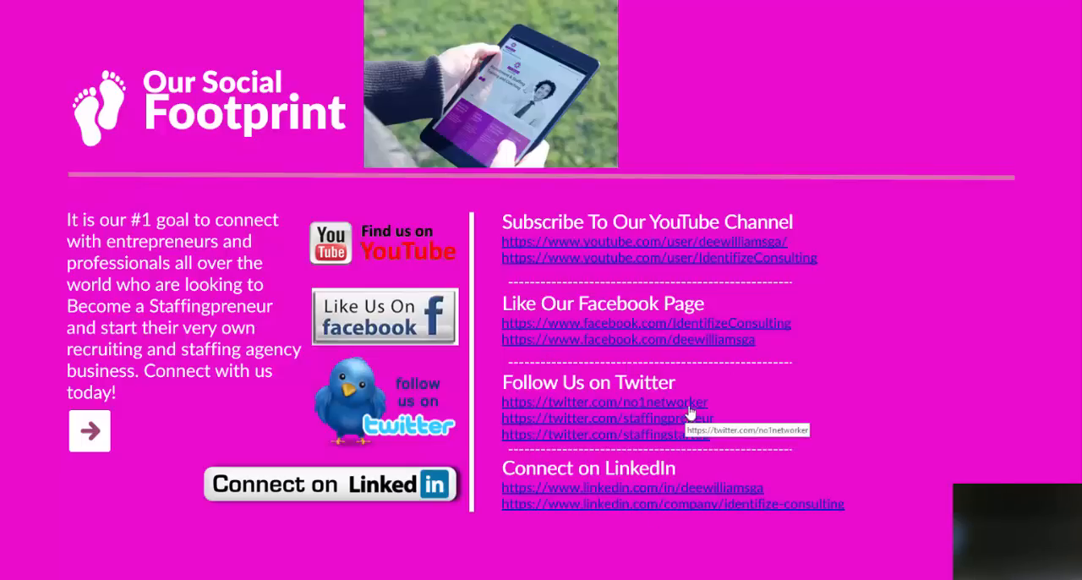
{"action": "mouse_move", "coordinate": [730, 402]}
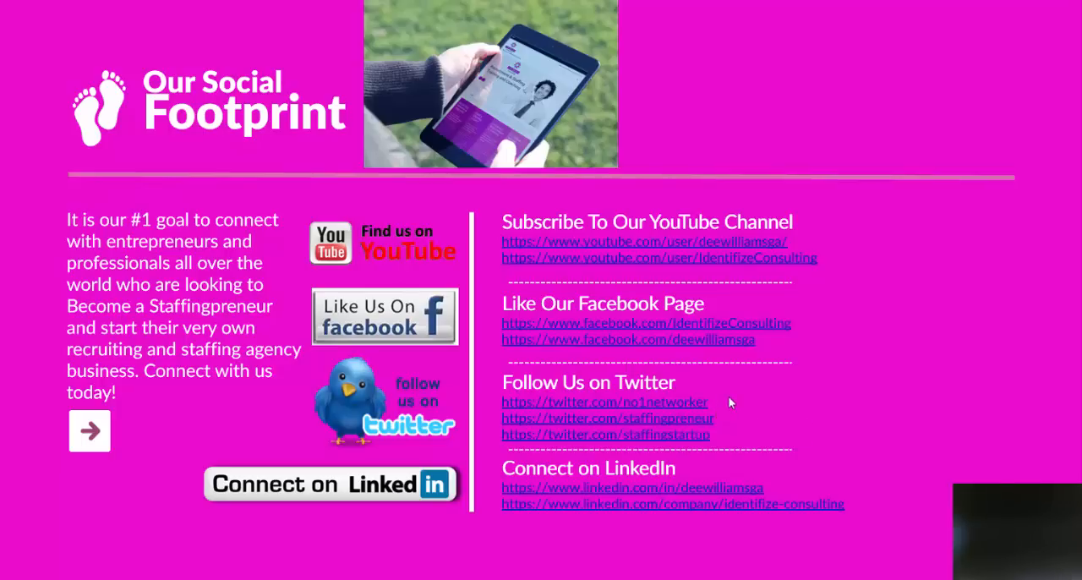
{"action": "mouse_move", "coordinate": [664, 516]}
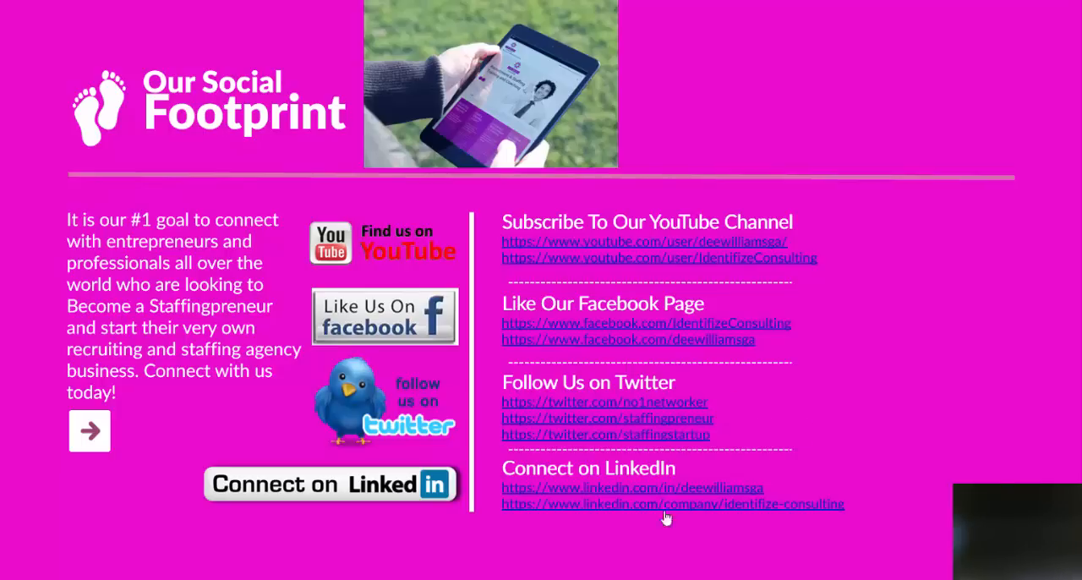
{"action": "mouse_move", "coordinate": [714, 489]}
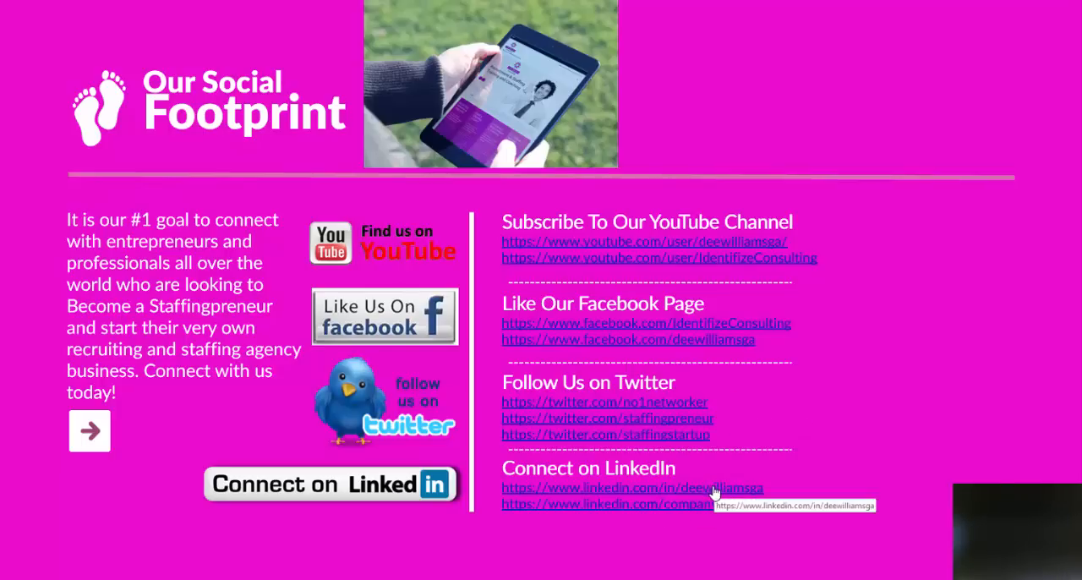
{"action": "mouse_move", "coordinate": [744, 498]}
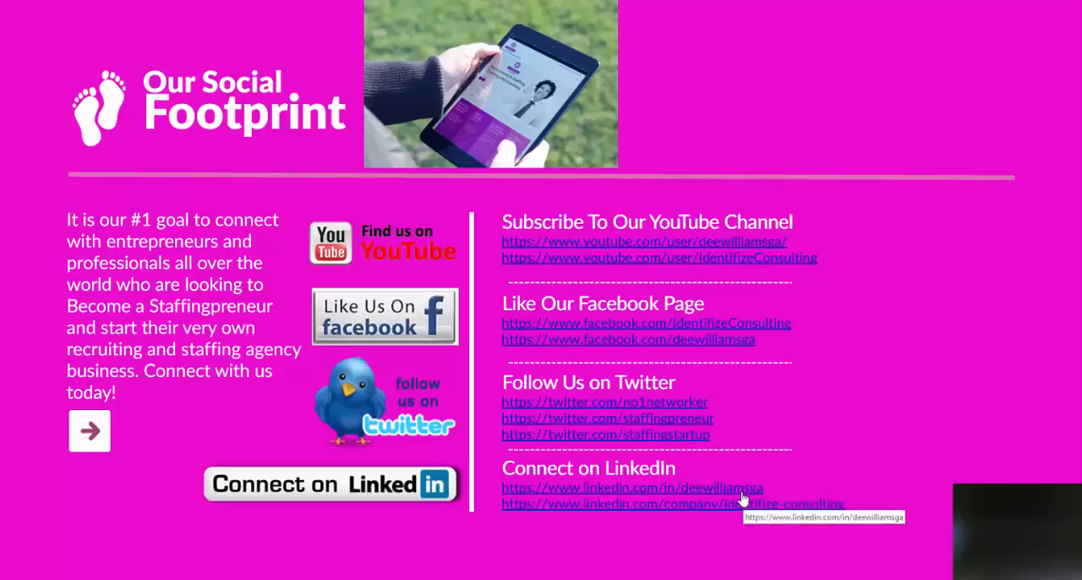
{"action": "mouse_move", "coordinate": [733, 480]}
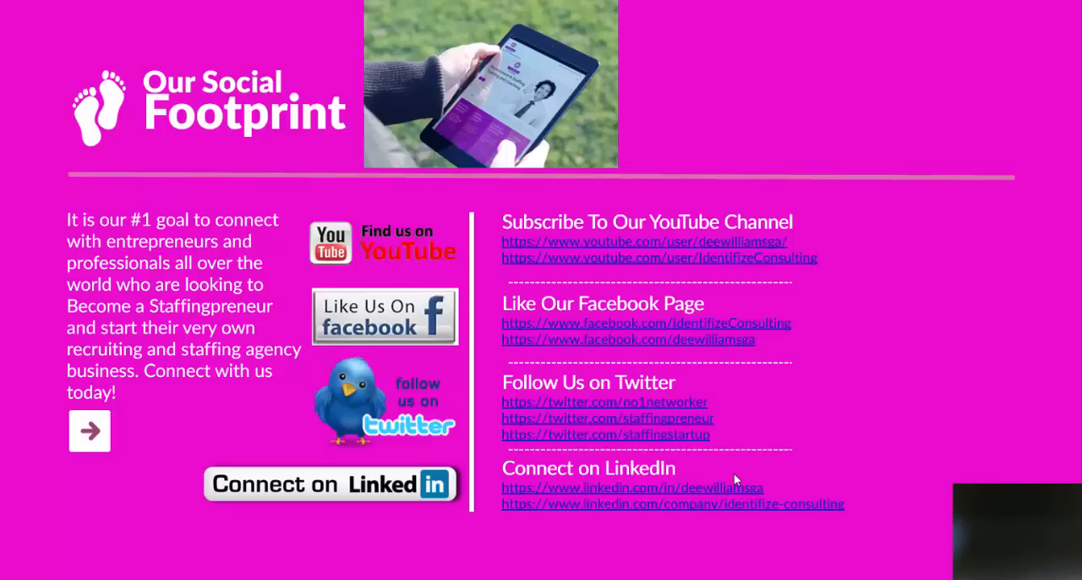
{"action": "mouse_move", "coordinate": [717, 479]}
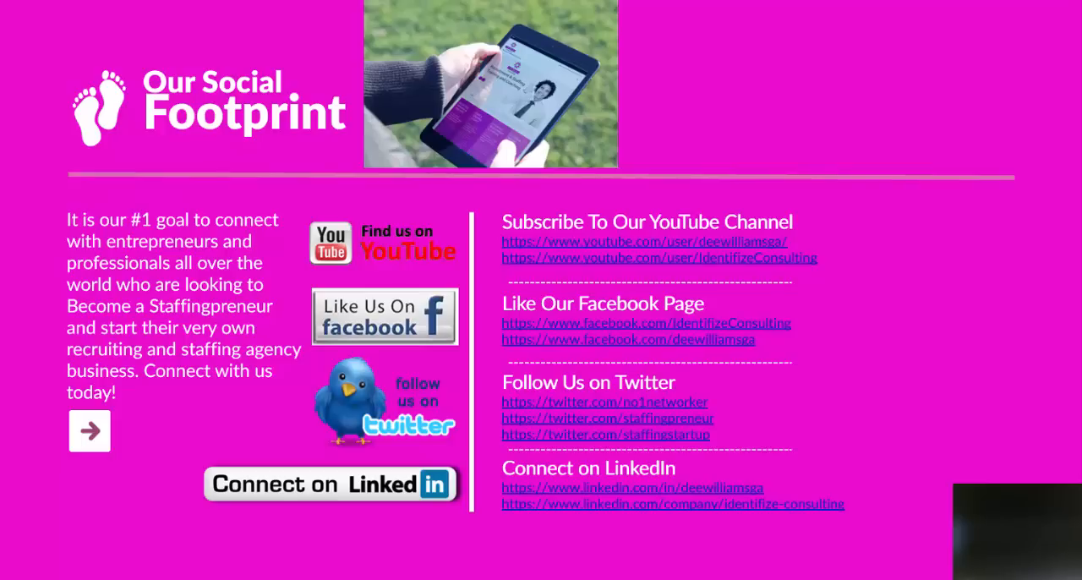
{"action": "mouse_move", "coordinate": [862, 420]}
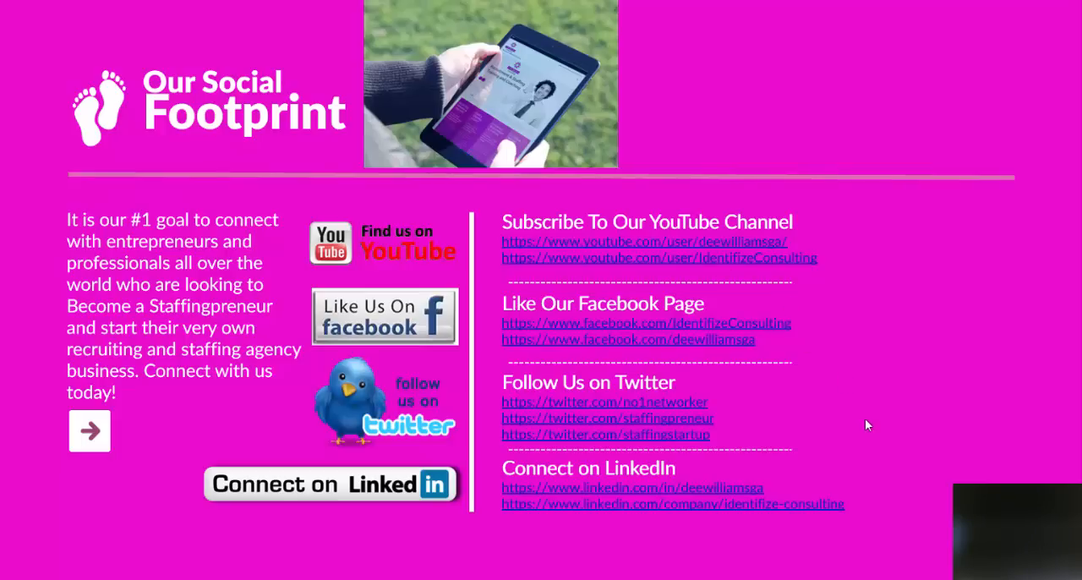
{"action": "mouse_move", "coordinate": [871, 436]}
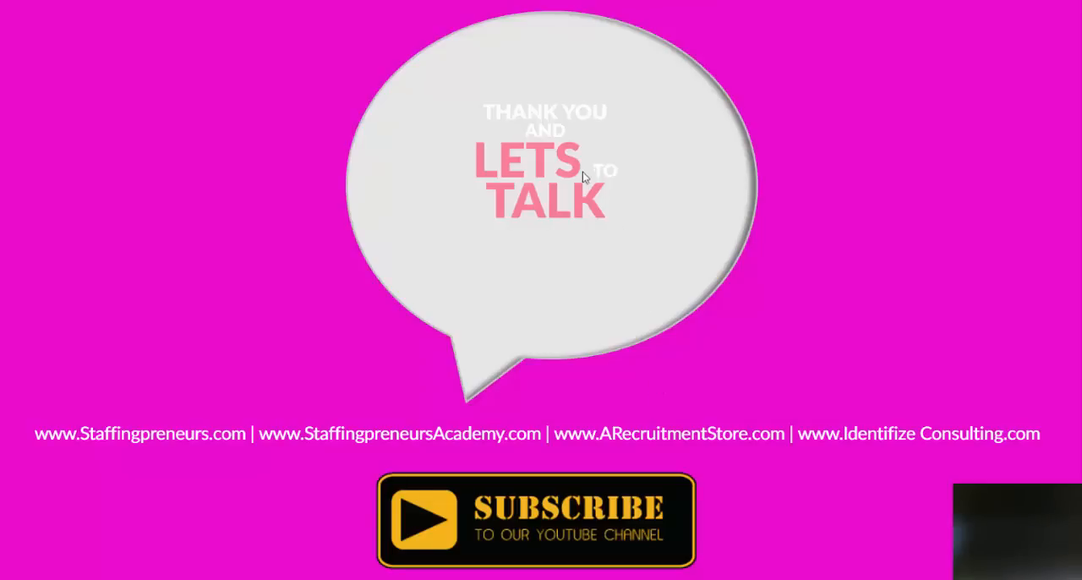
{"action": "mouse_move", "coordinate": [159, 385]}
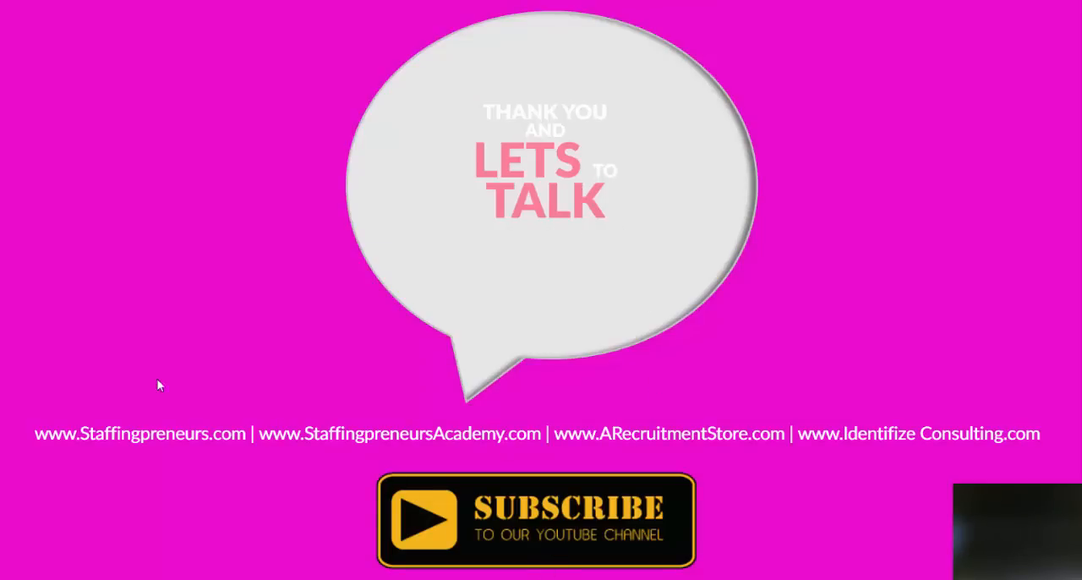